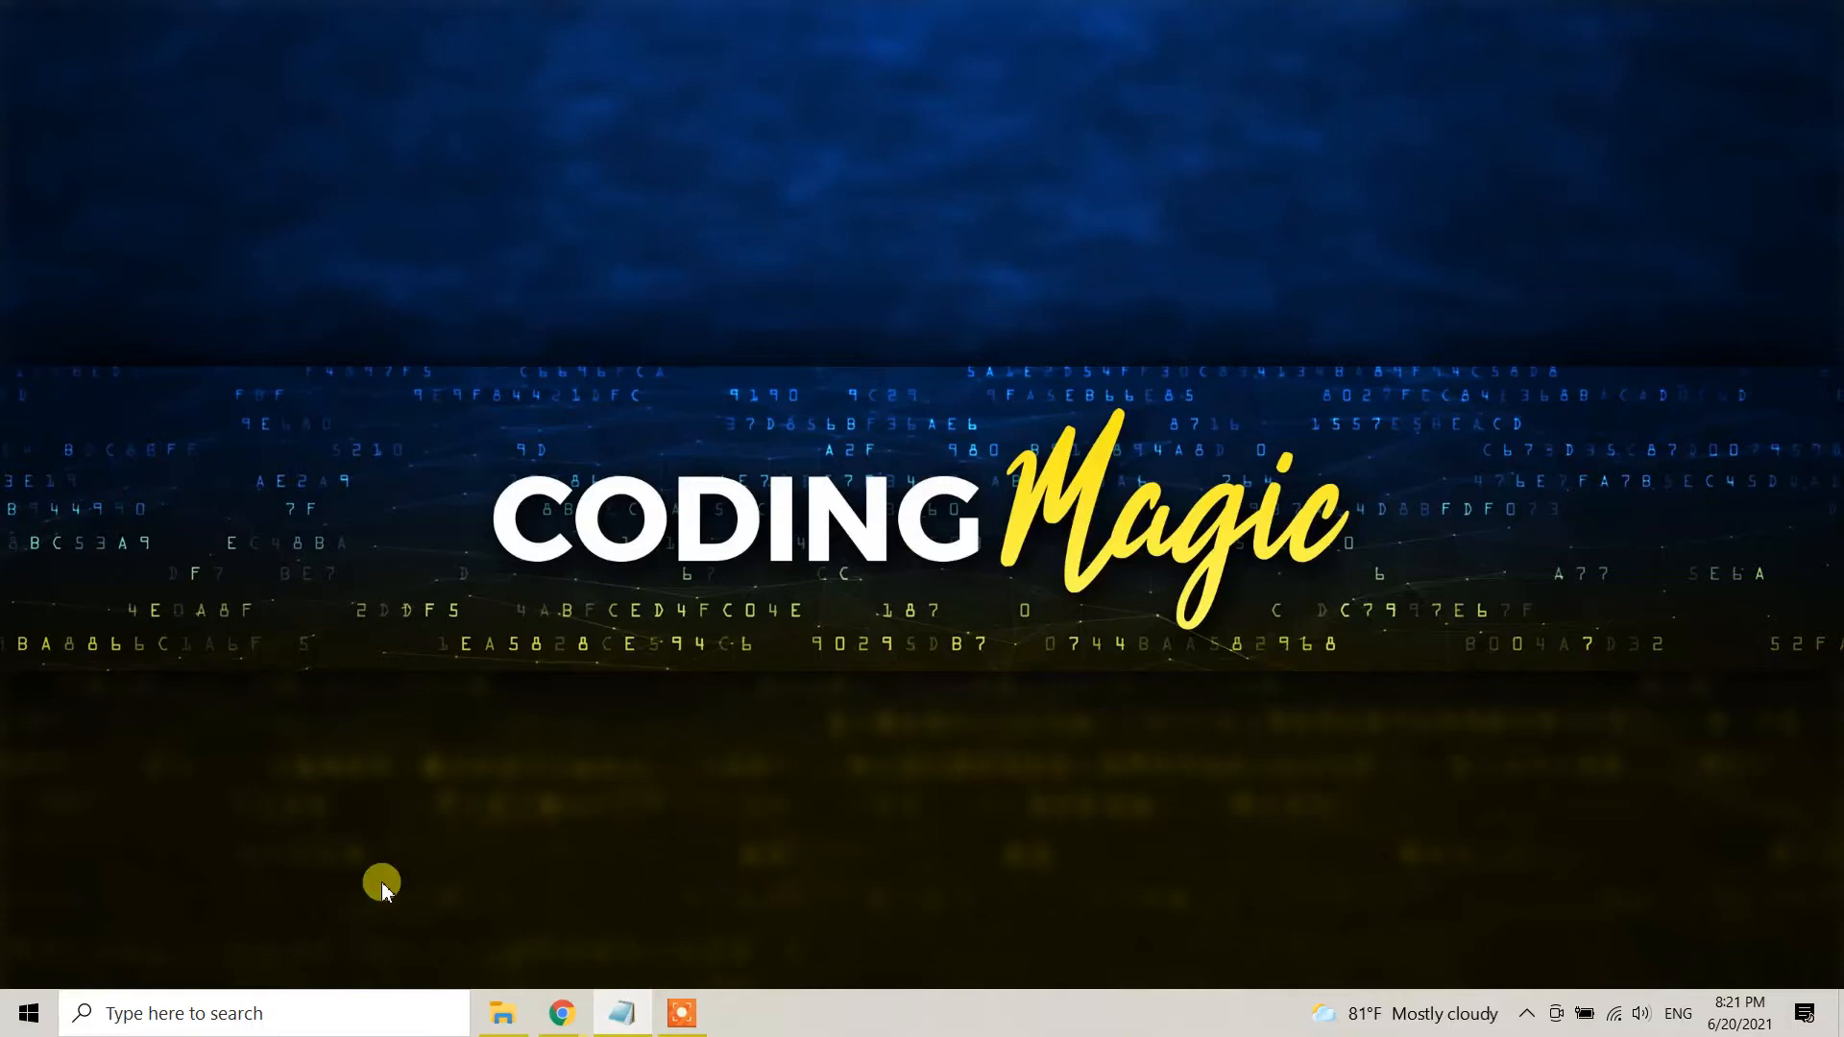
mouse_move(970, 791)
type("c")
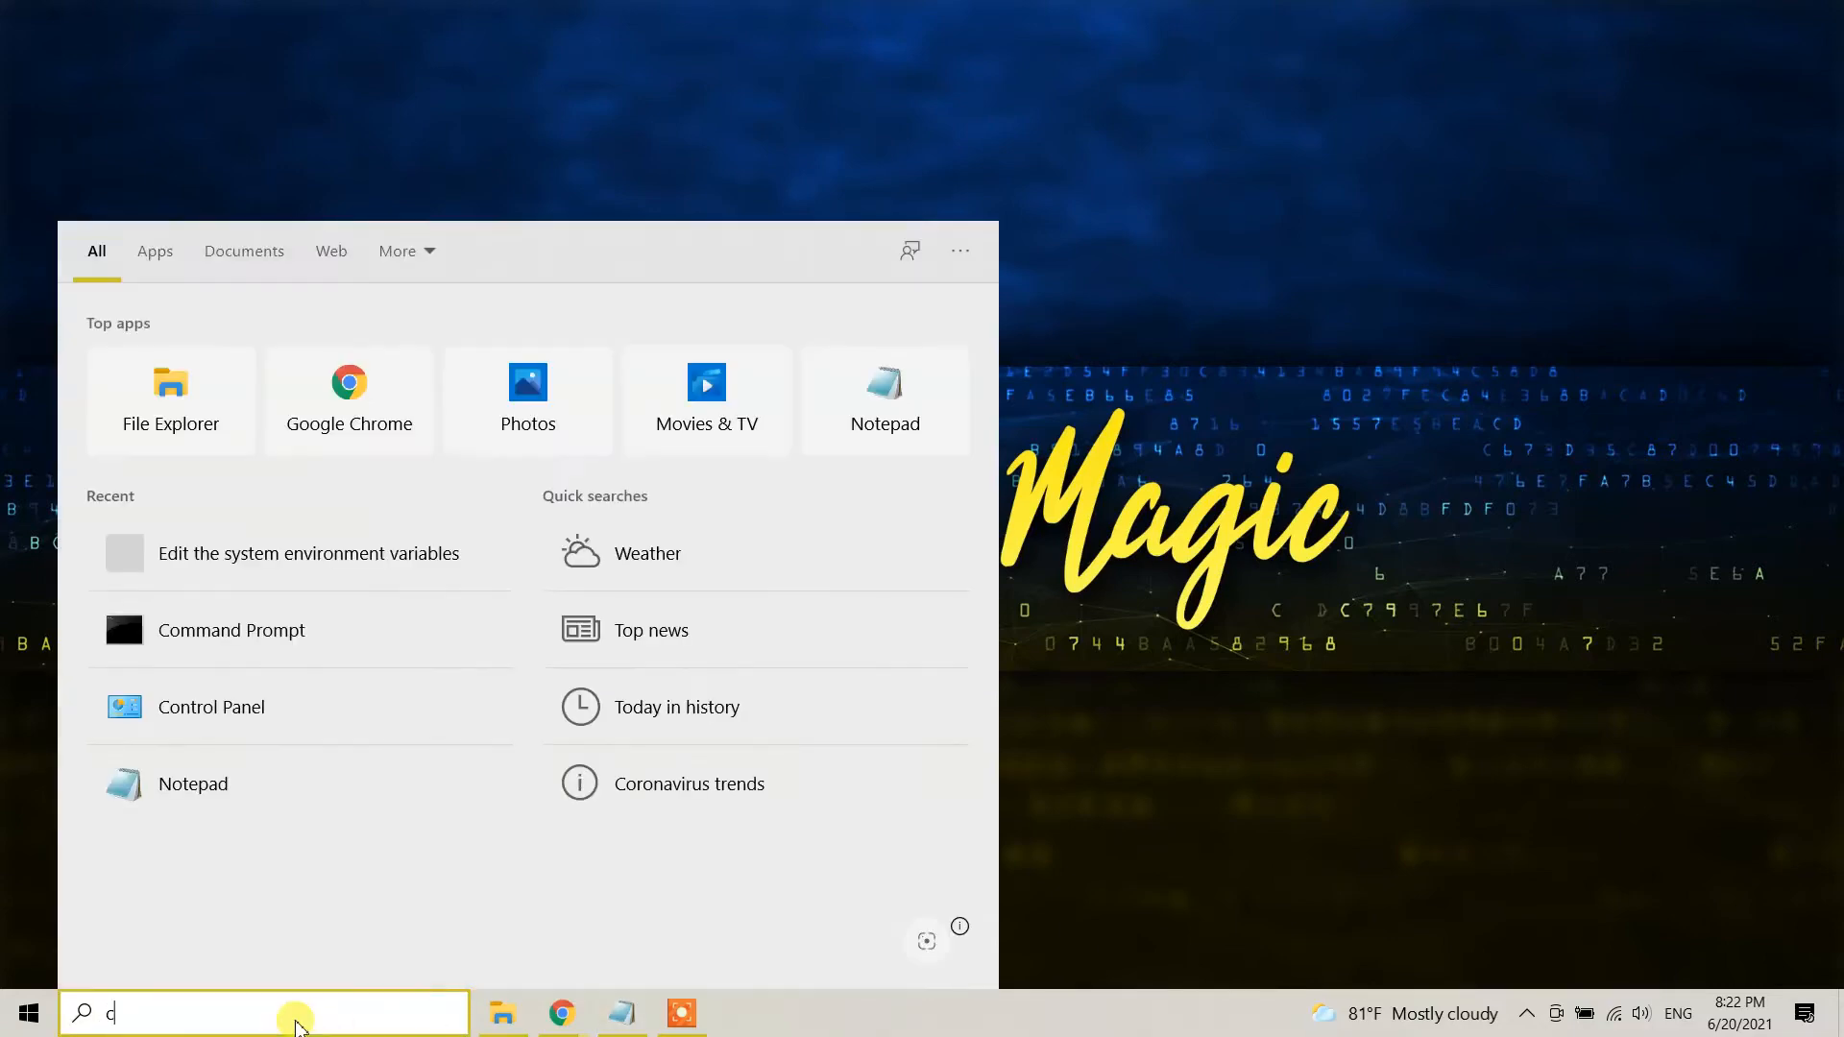
Open Command Prompt and run java -version, confirming Java 15.0.1 is installed
type("md")
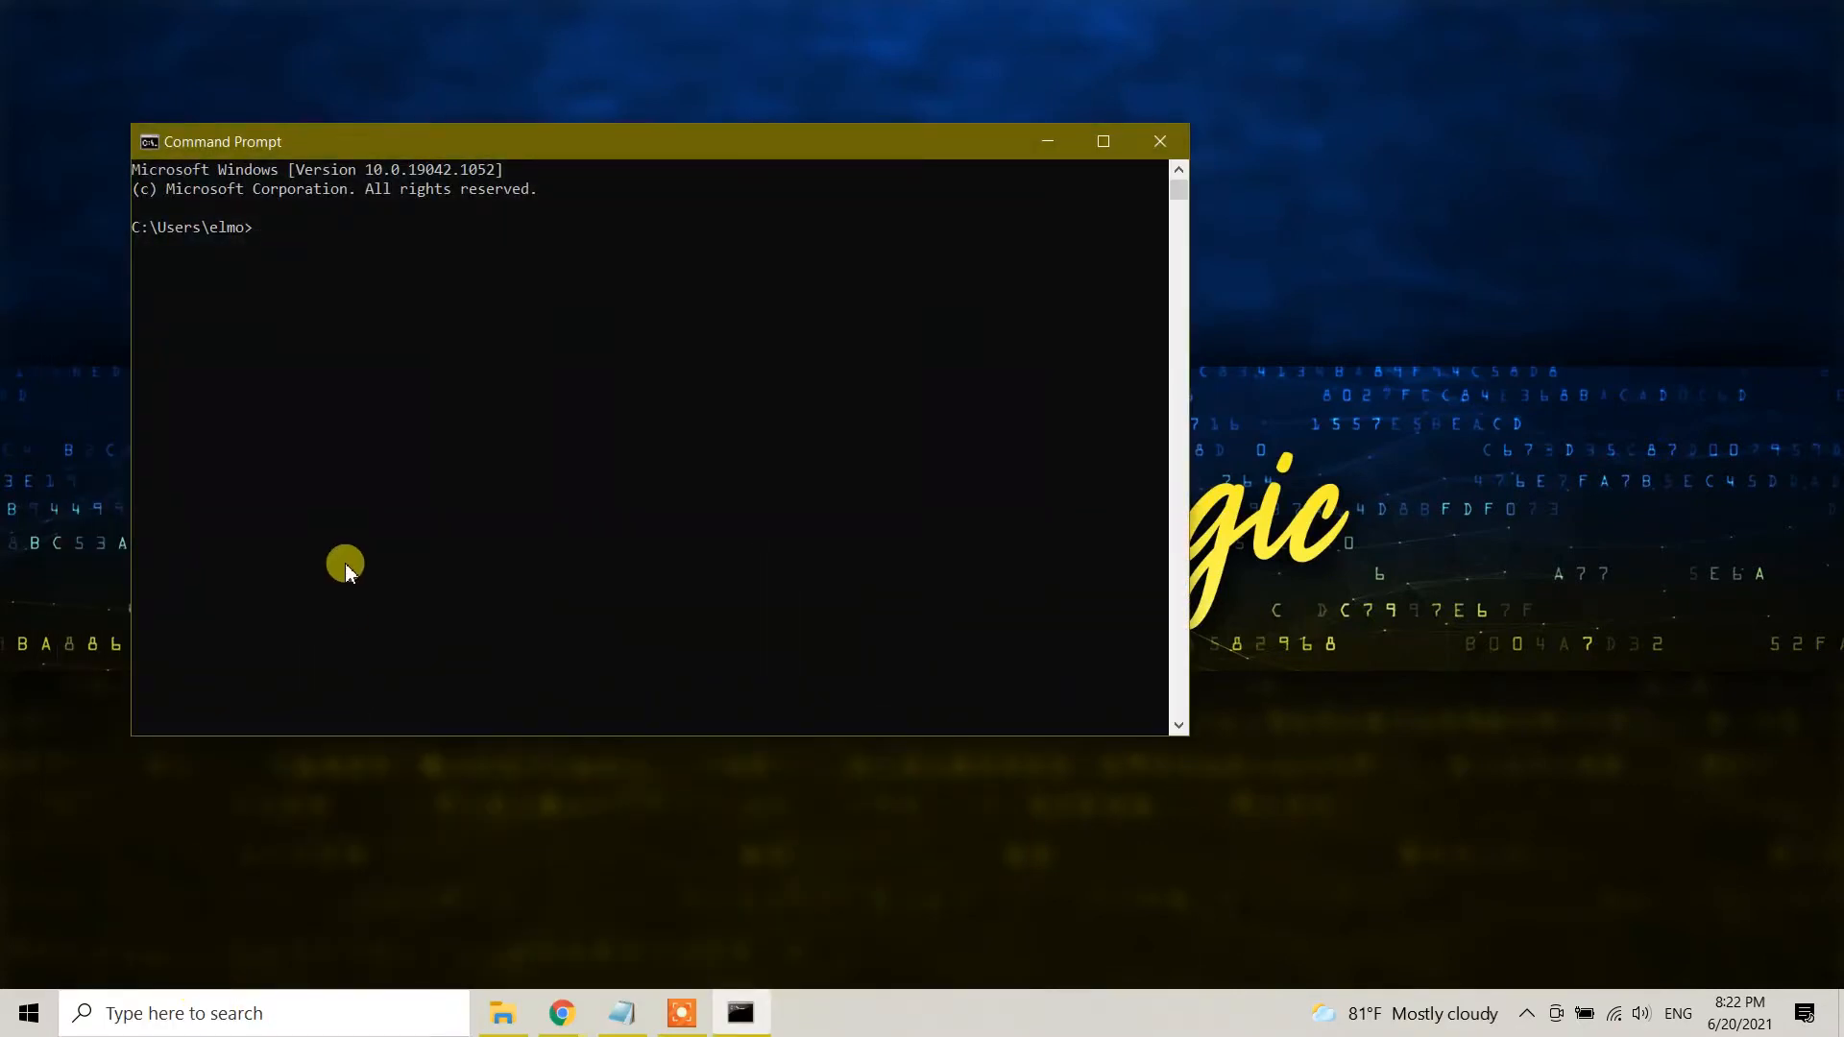
type("java -version")
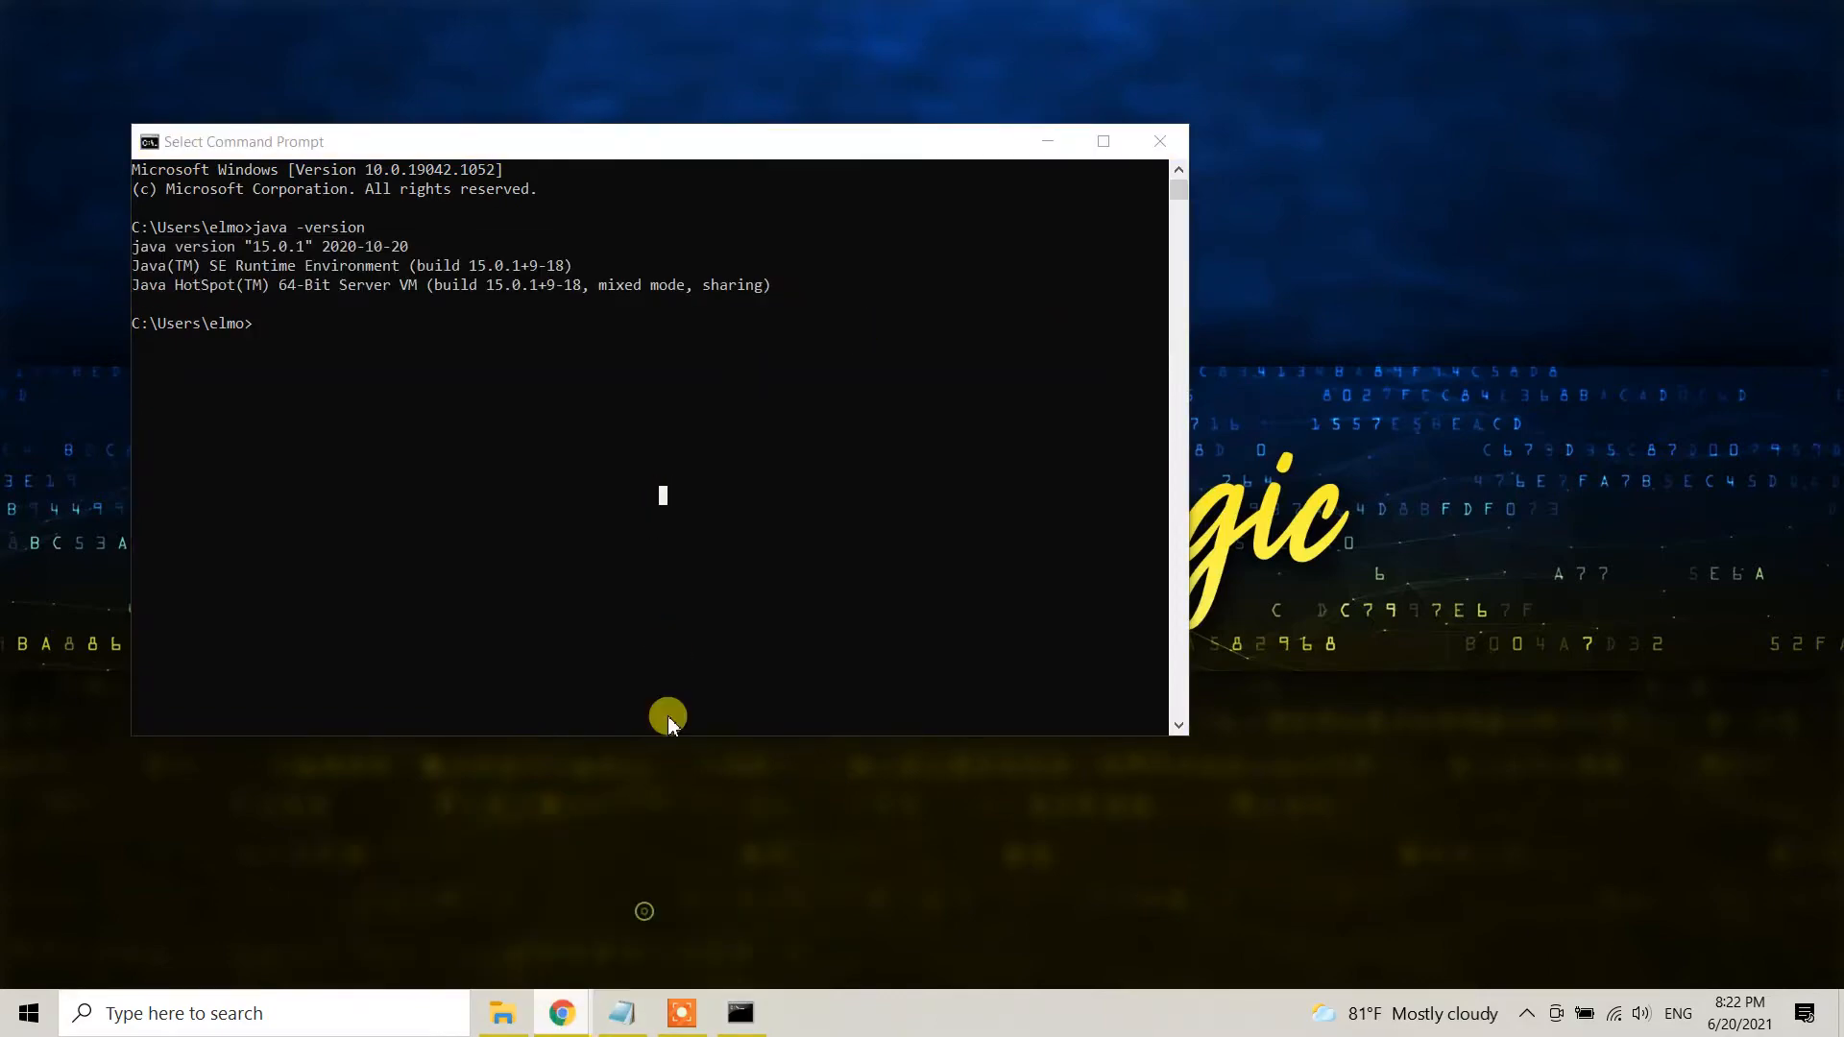
Search Google for 'jmeter' and go to the jmeter.apache.org result
left_click(559, 1013)
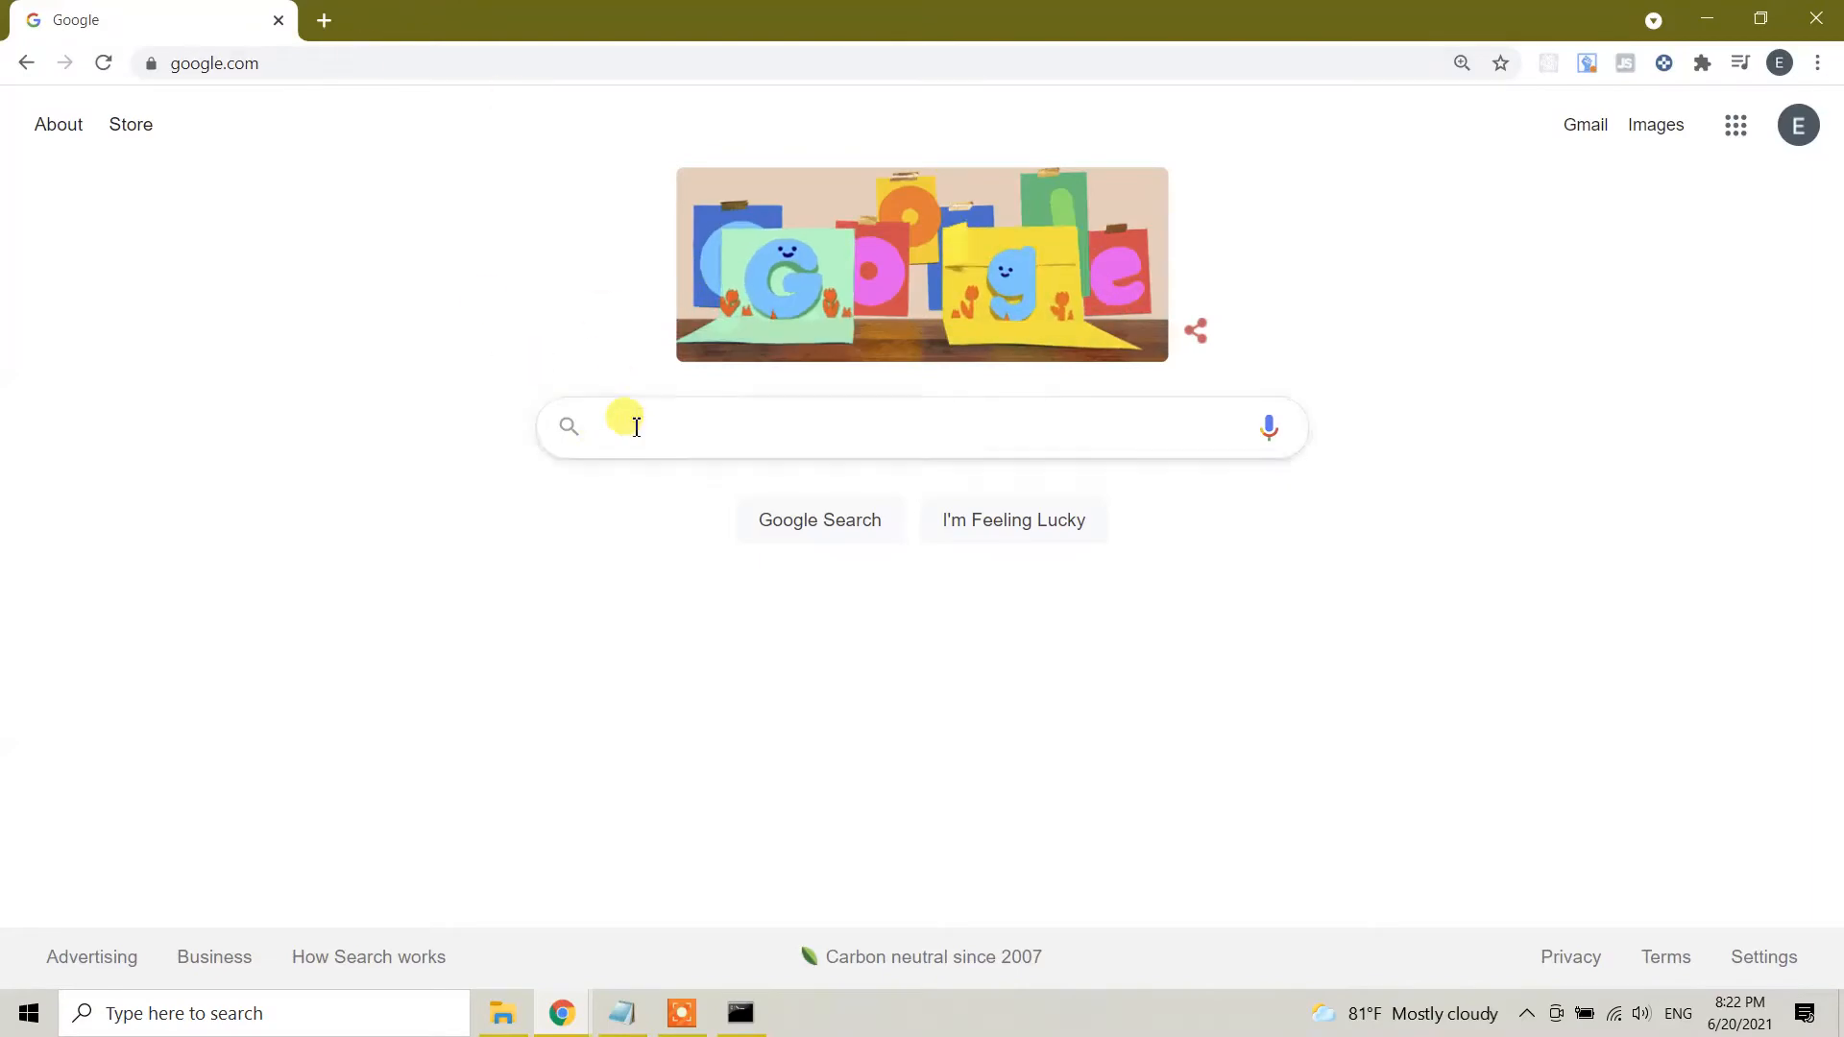
type("jmeter")
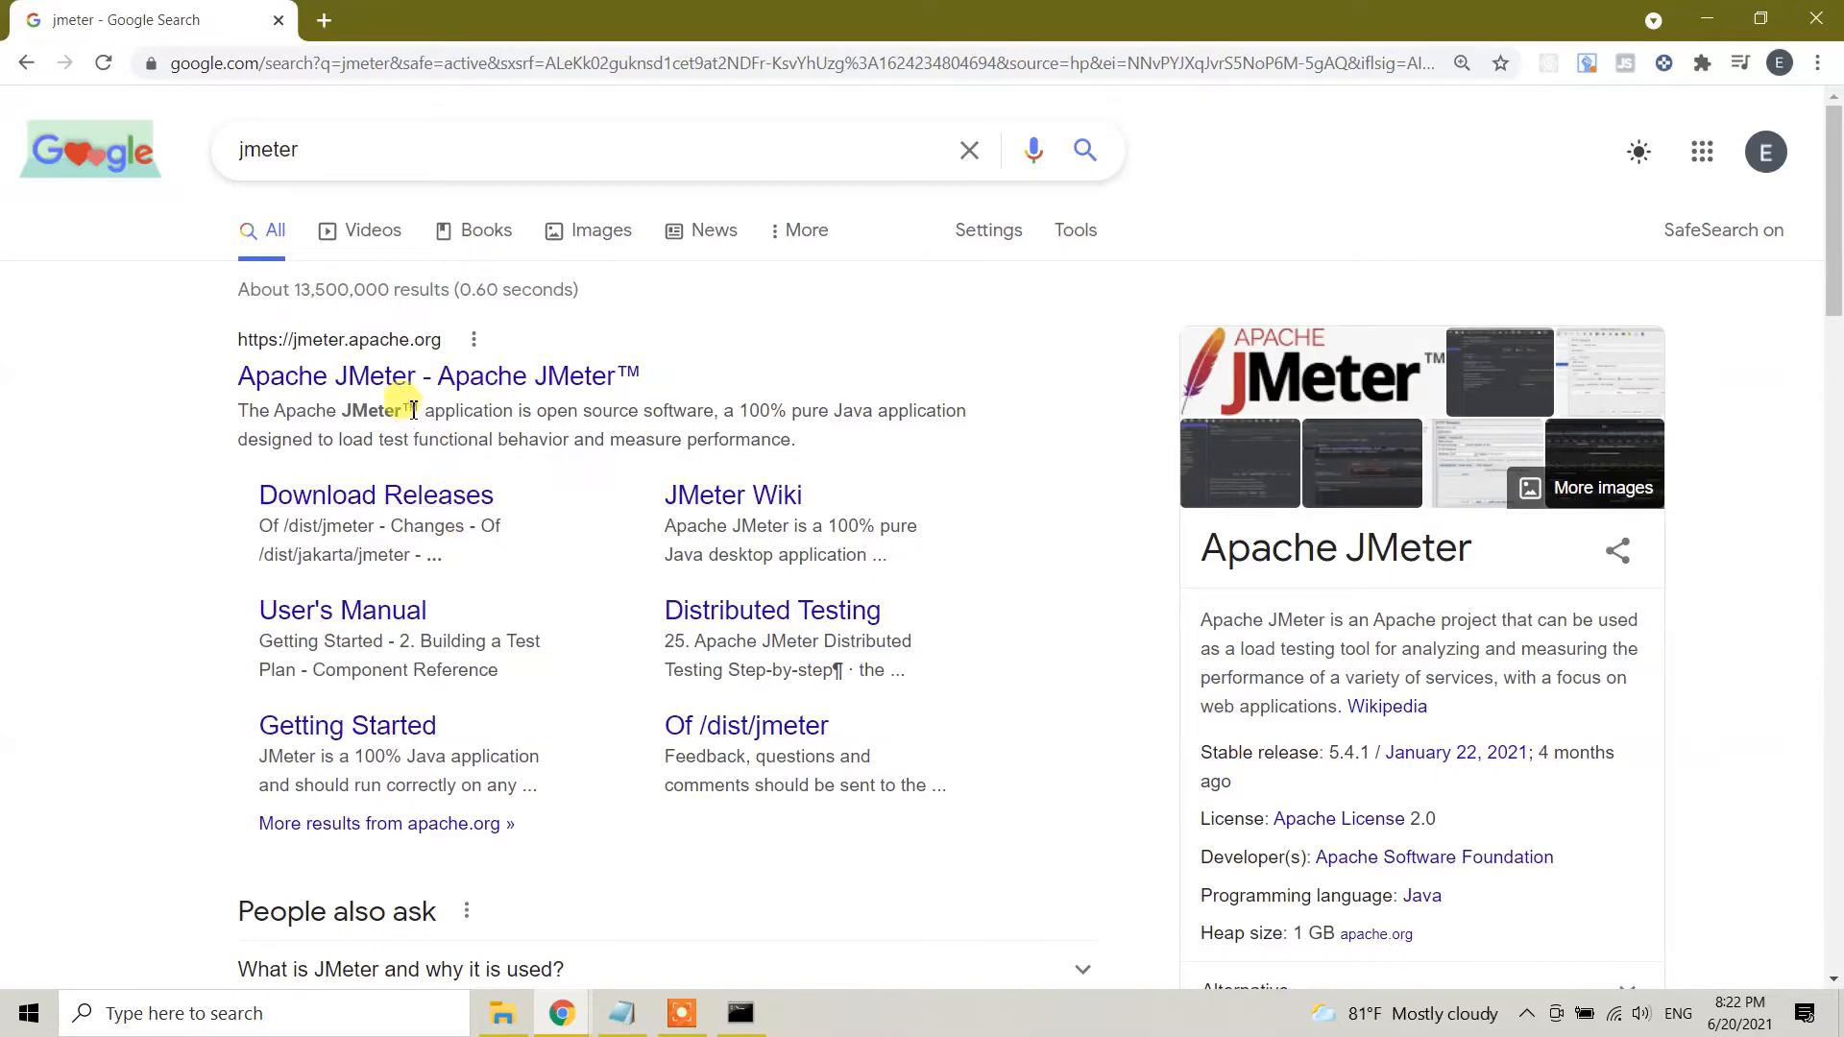
left_click(438, 376)
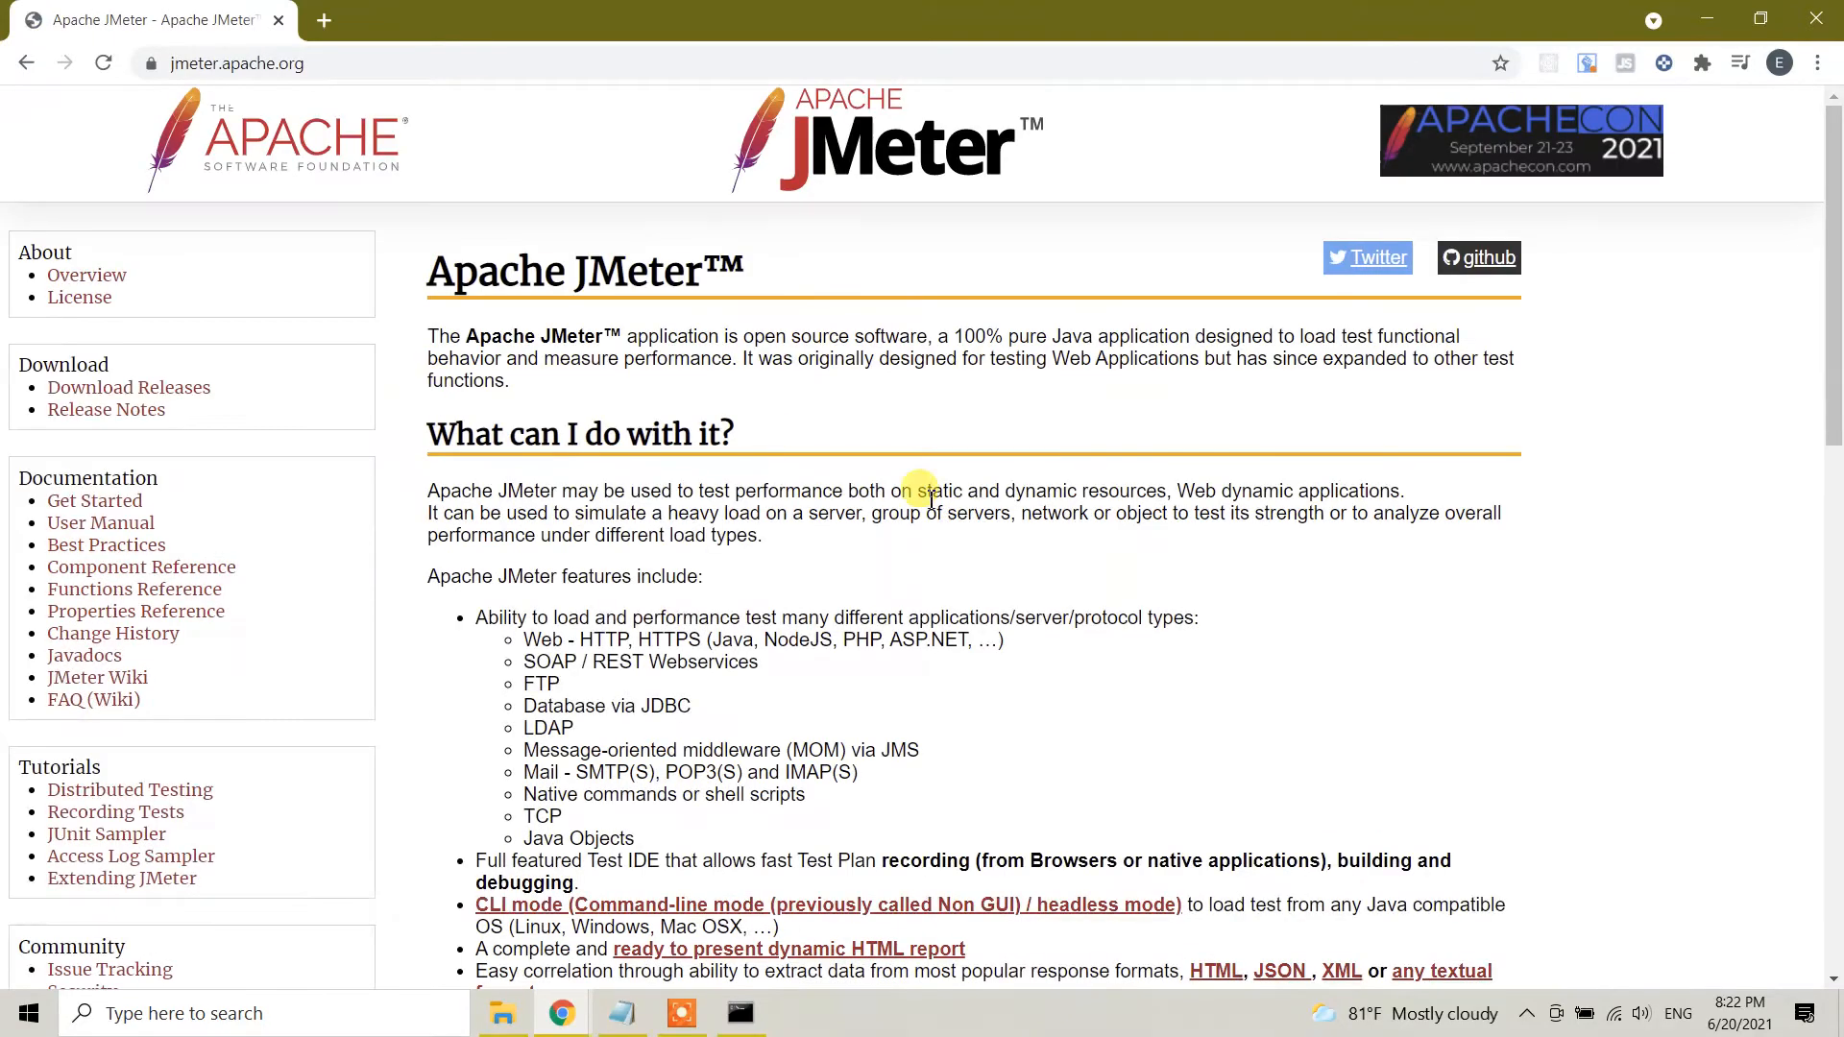
mouse_move(1077, 655)
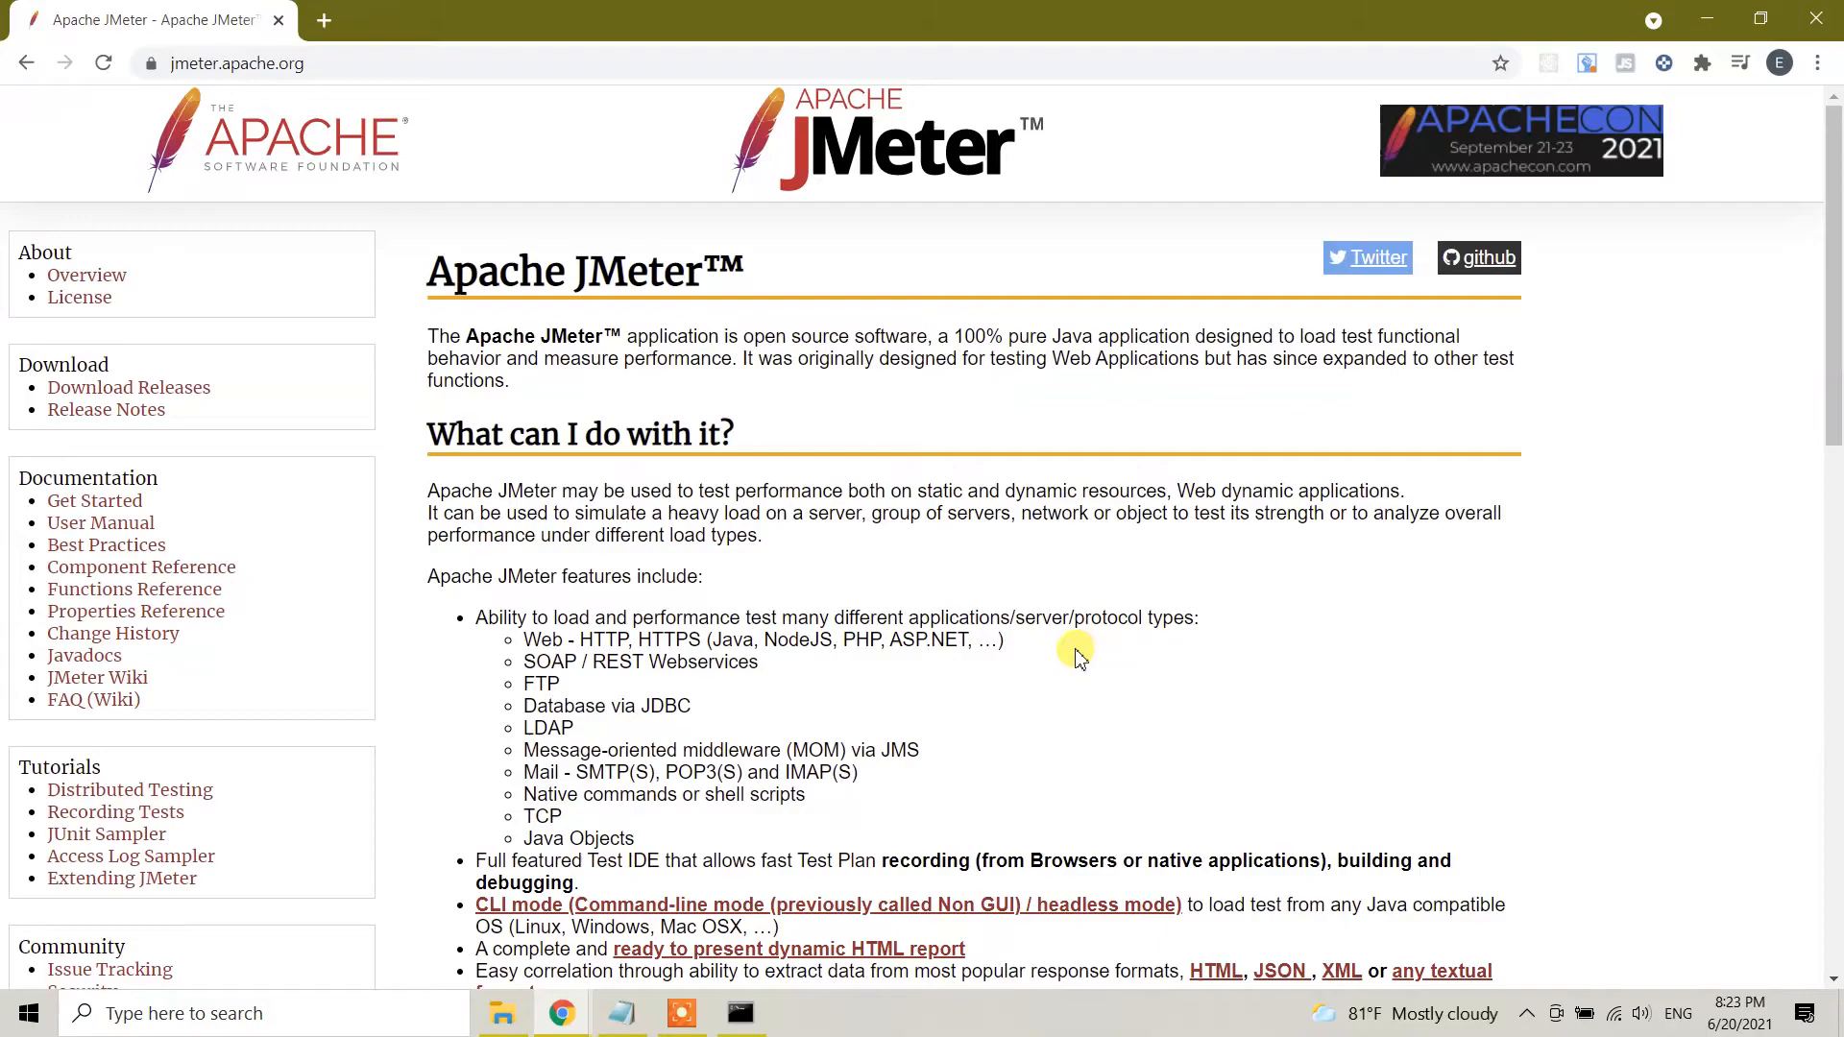
Browse the JMeter home page's overview and tutorials sections
scroll("down", 3)
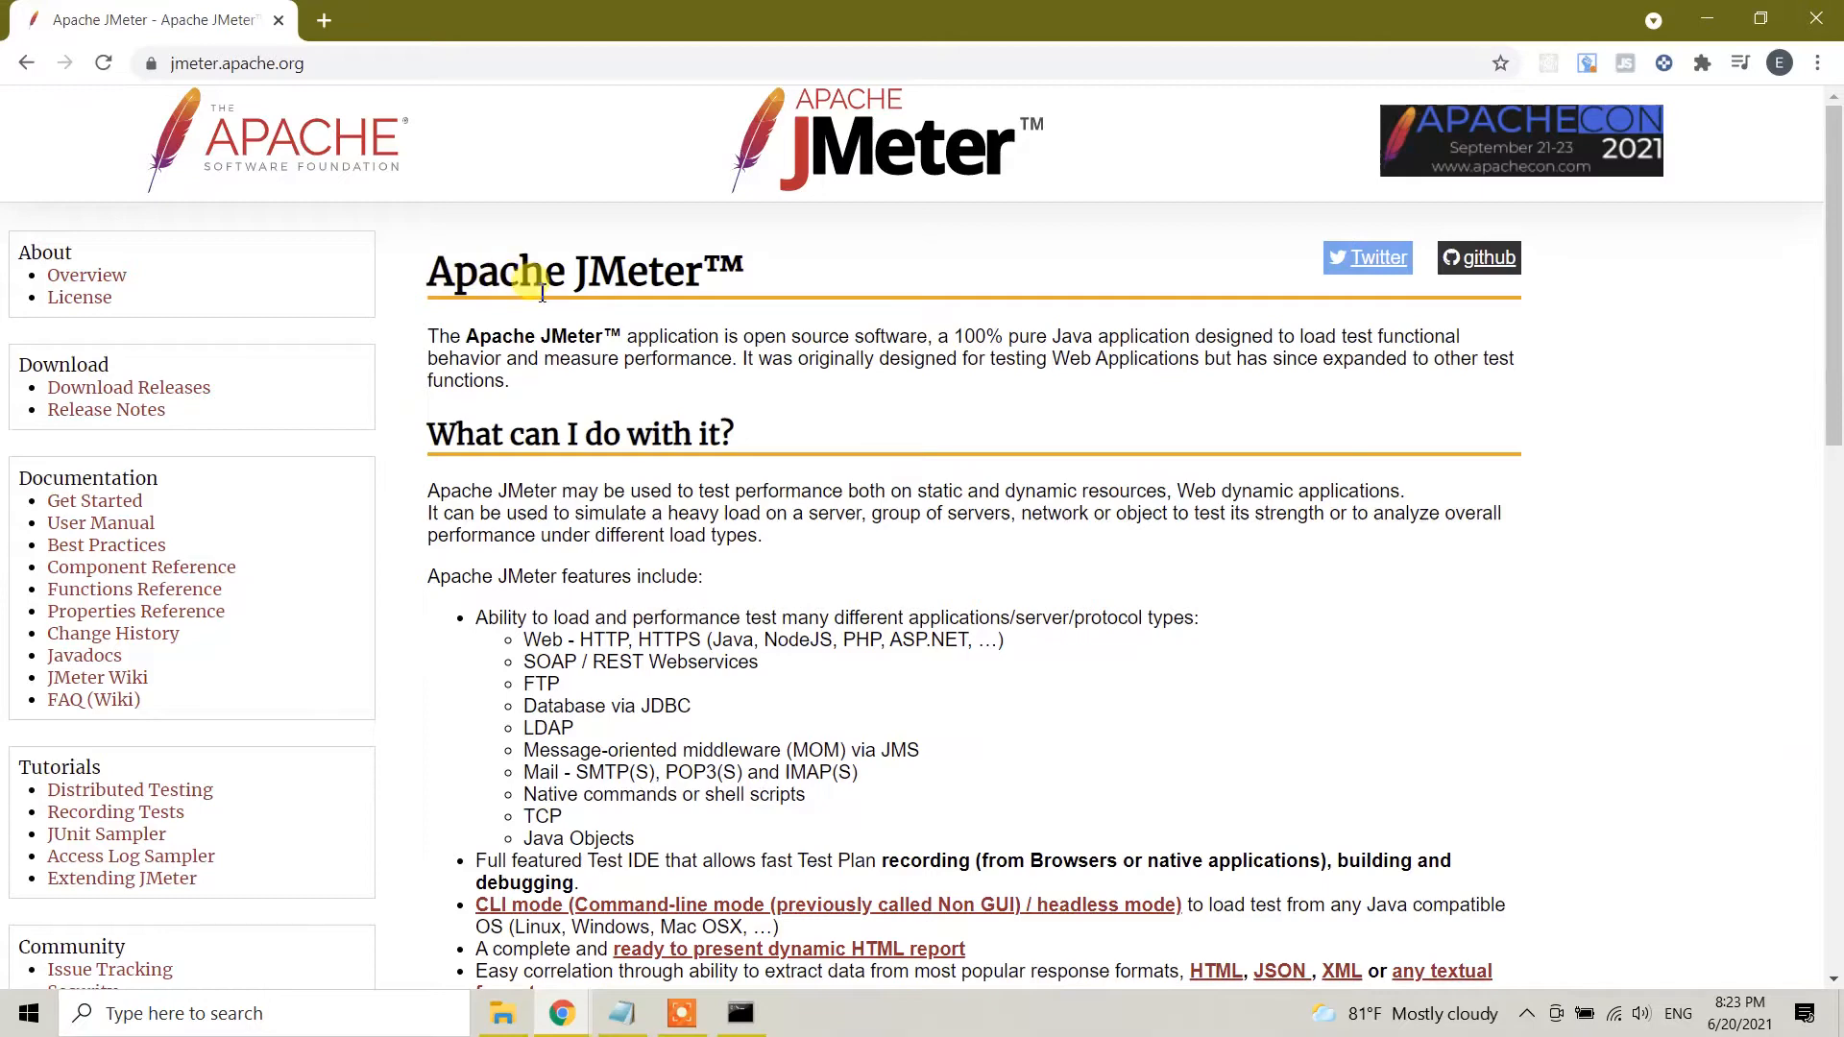
mouse_move(765, 750)
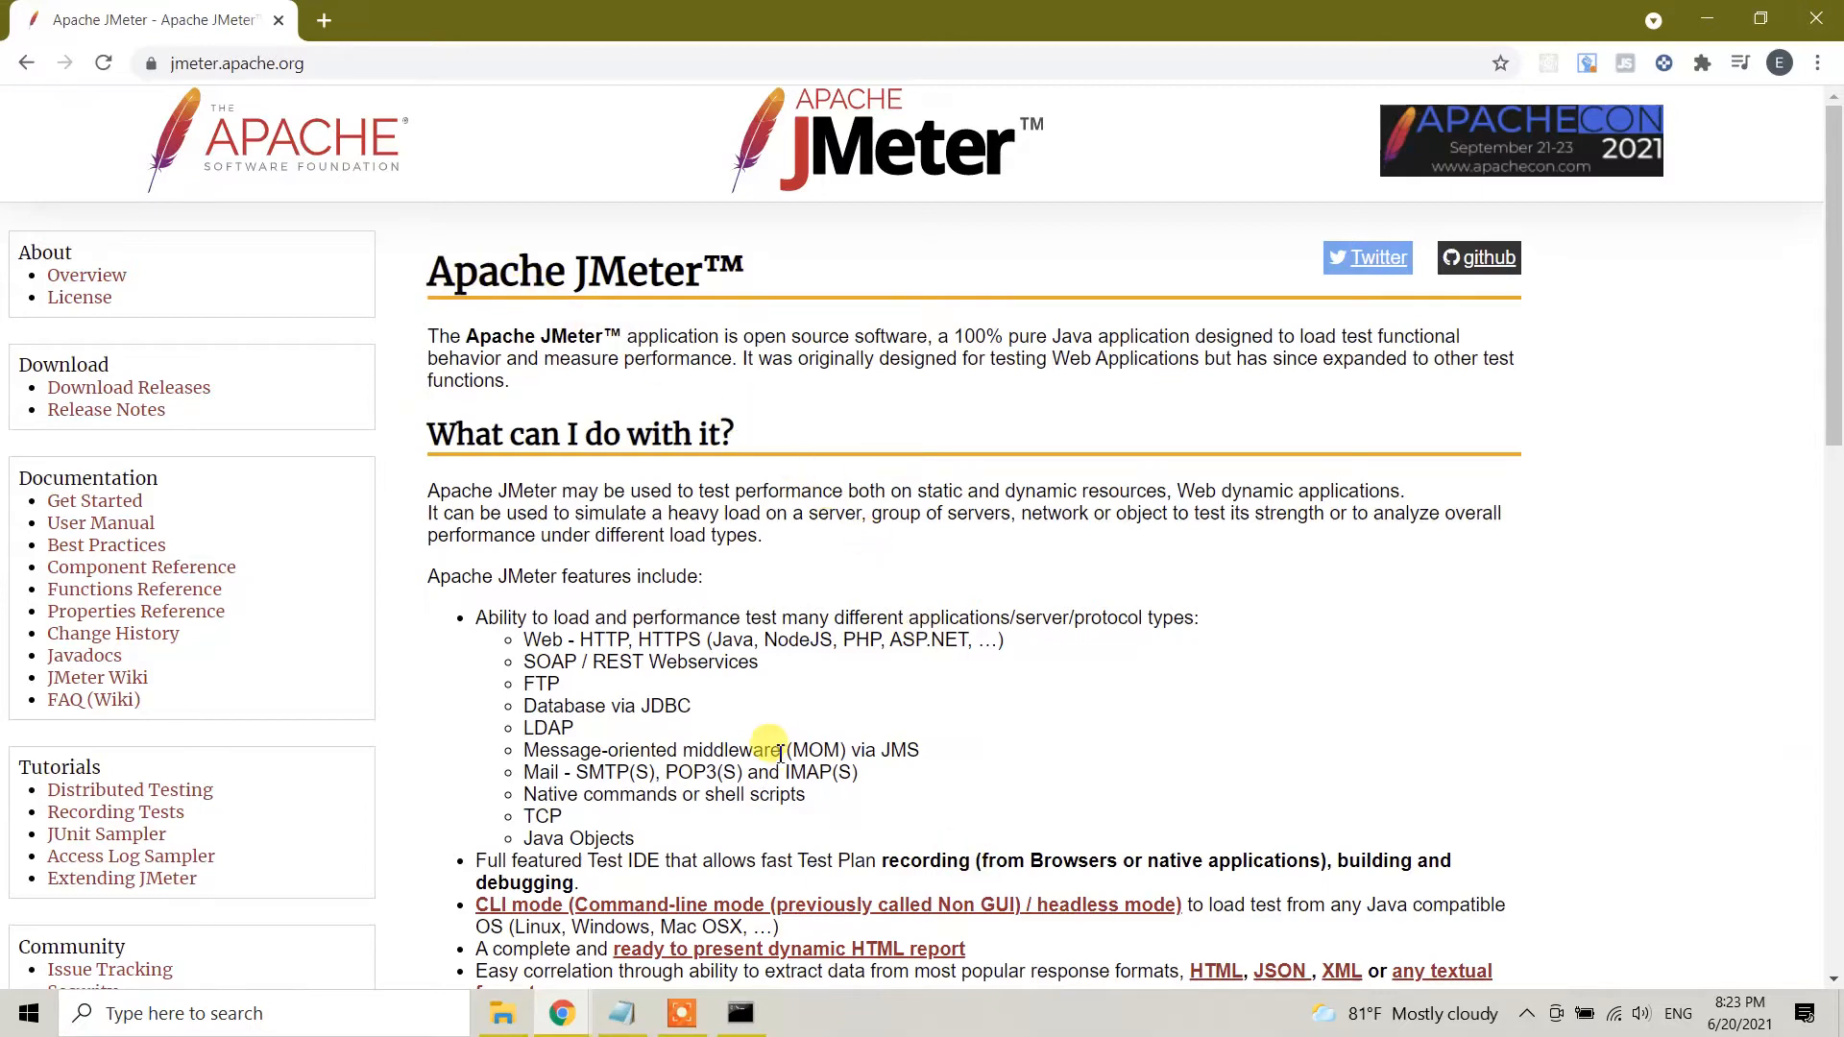
scroll("down", 3)
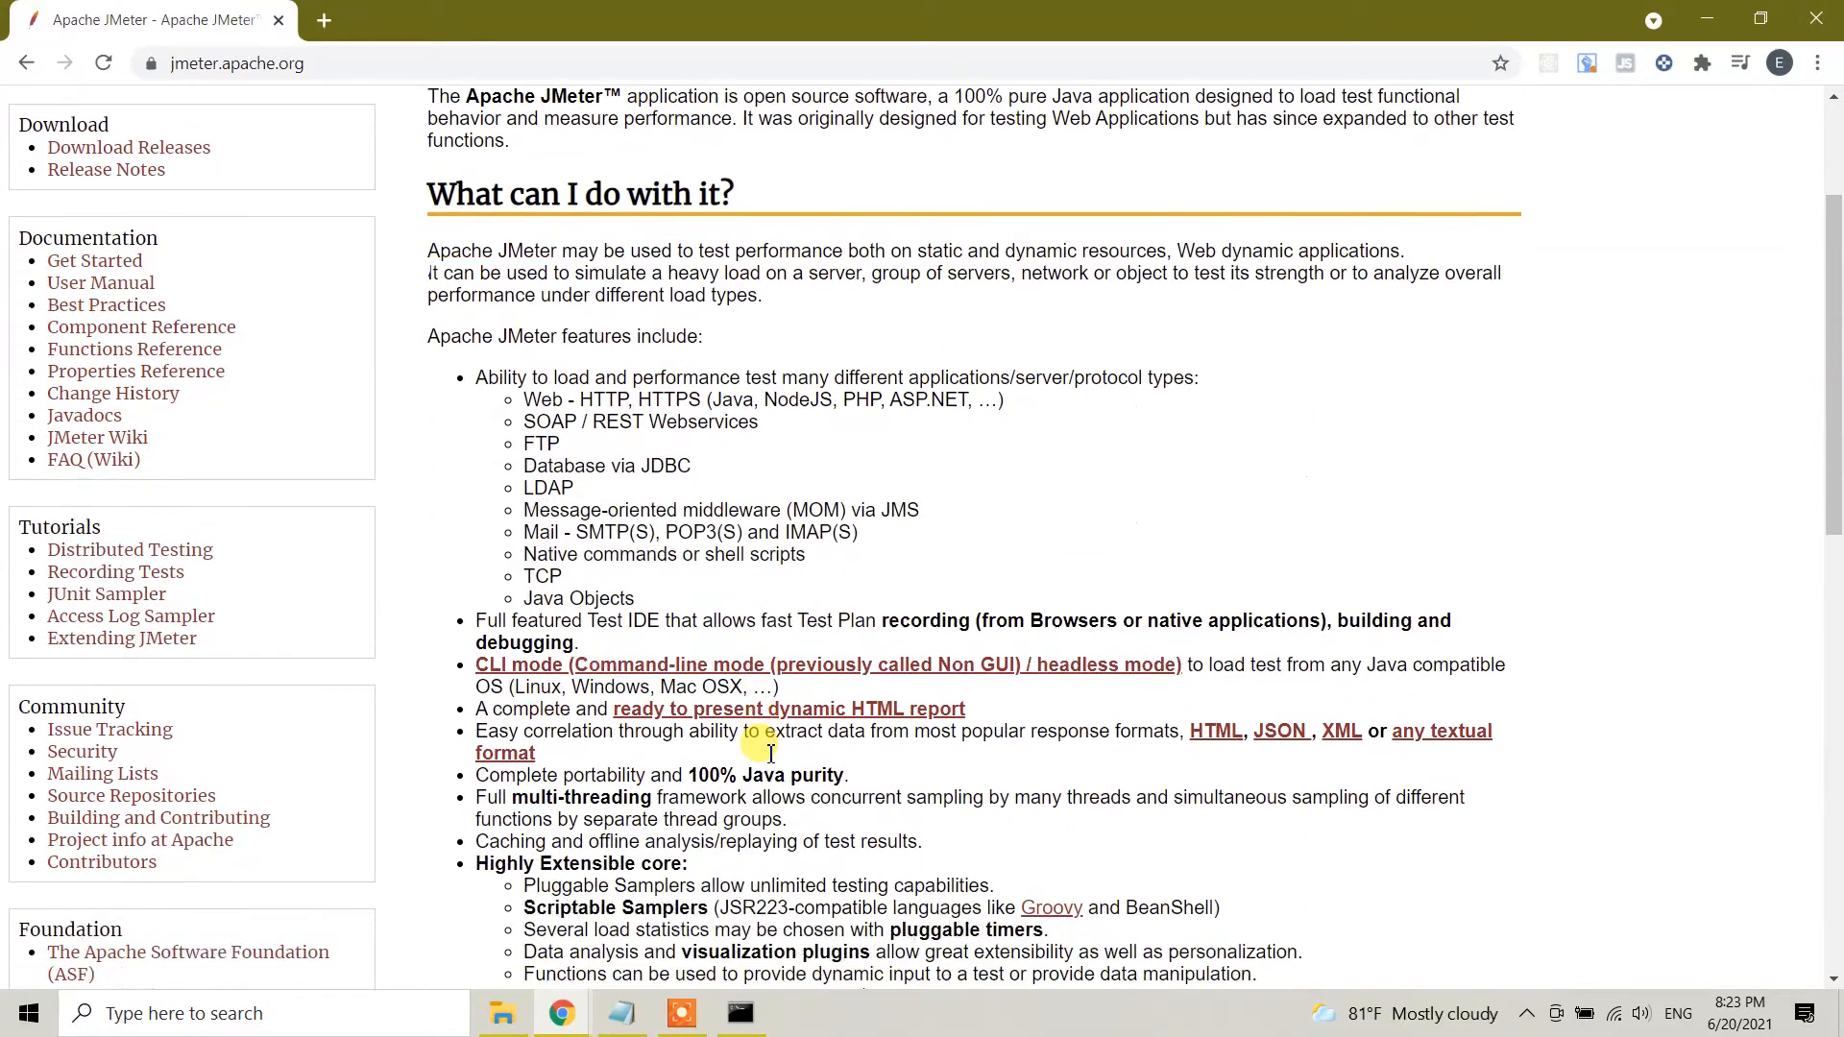
scroll("down", 3)
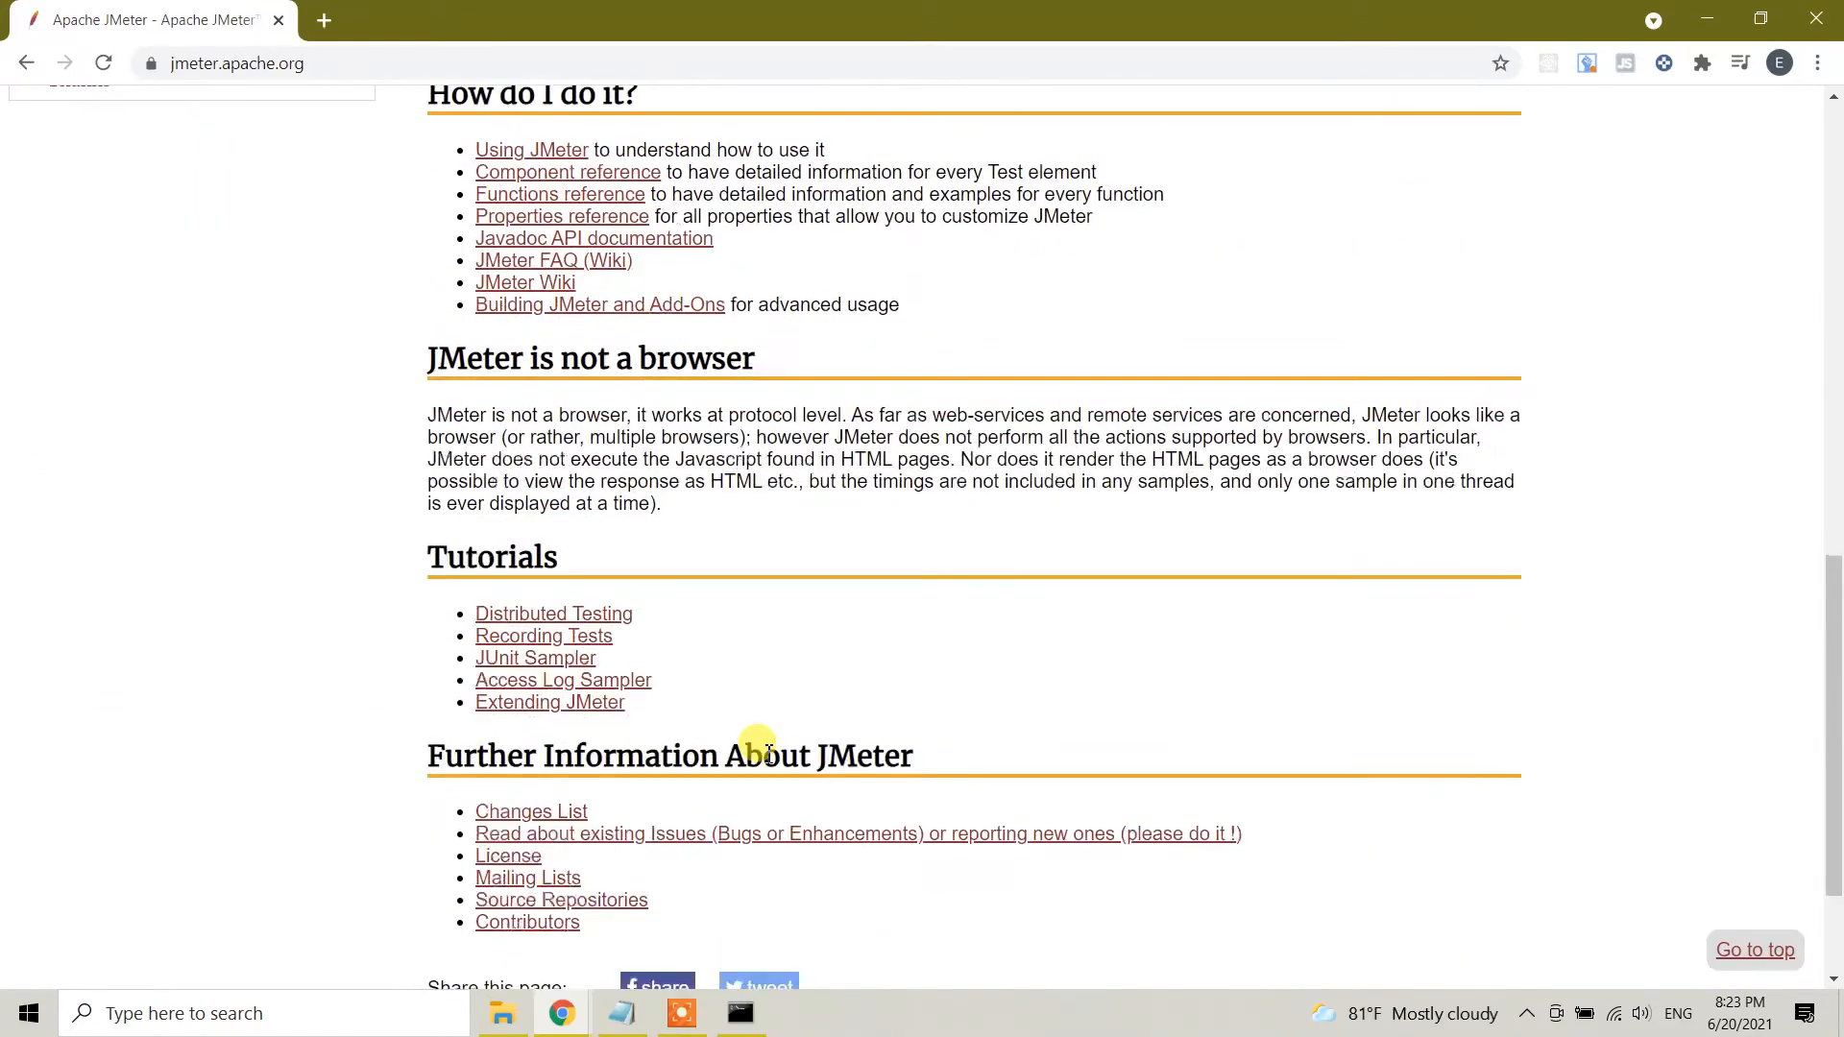
scroll("down", 3)
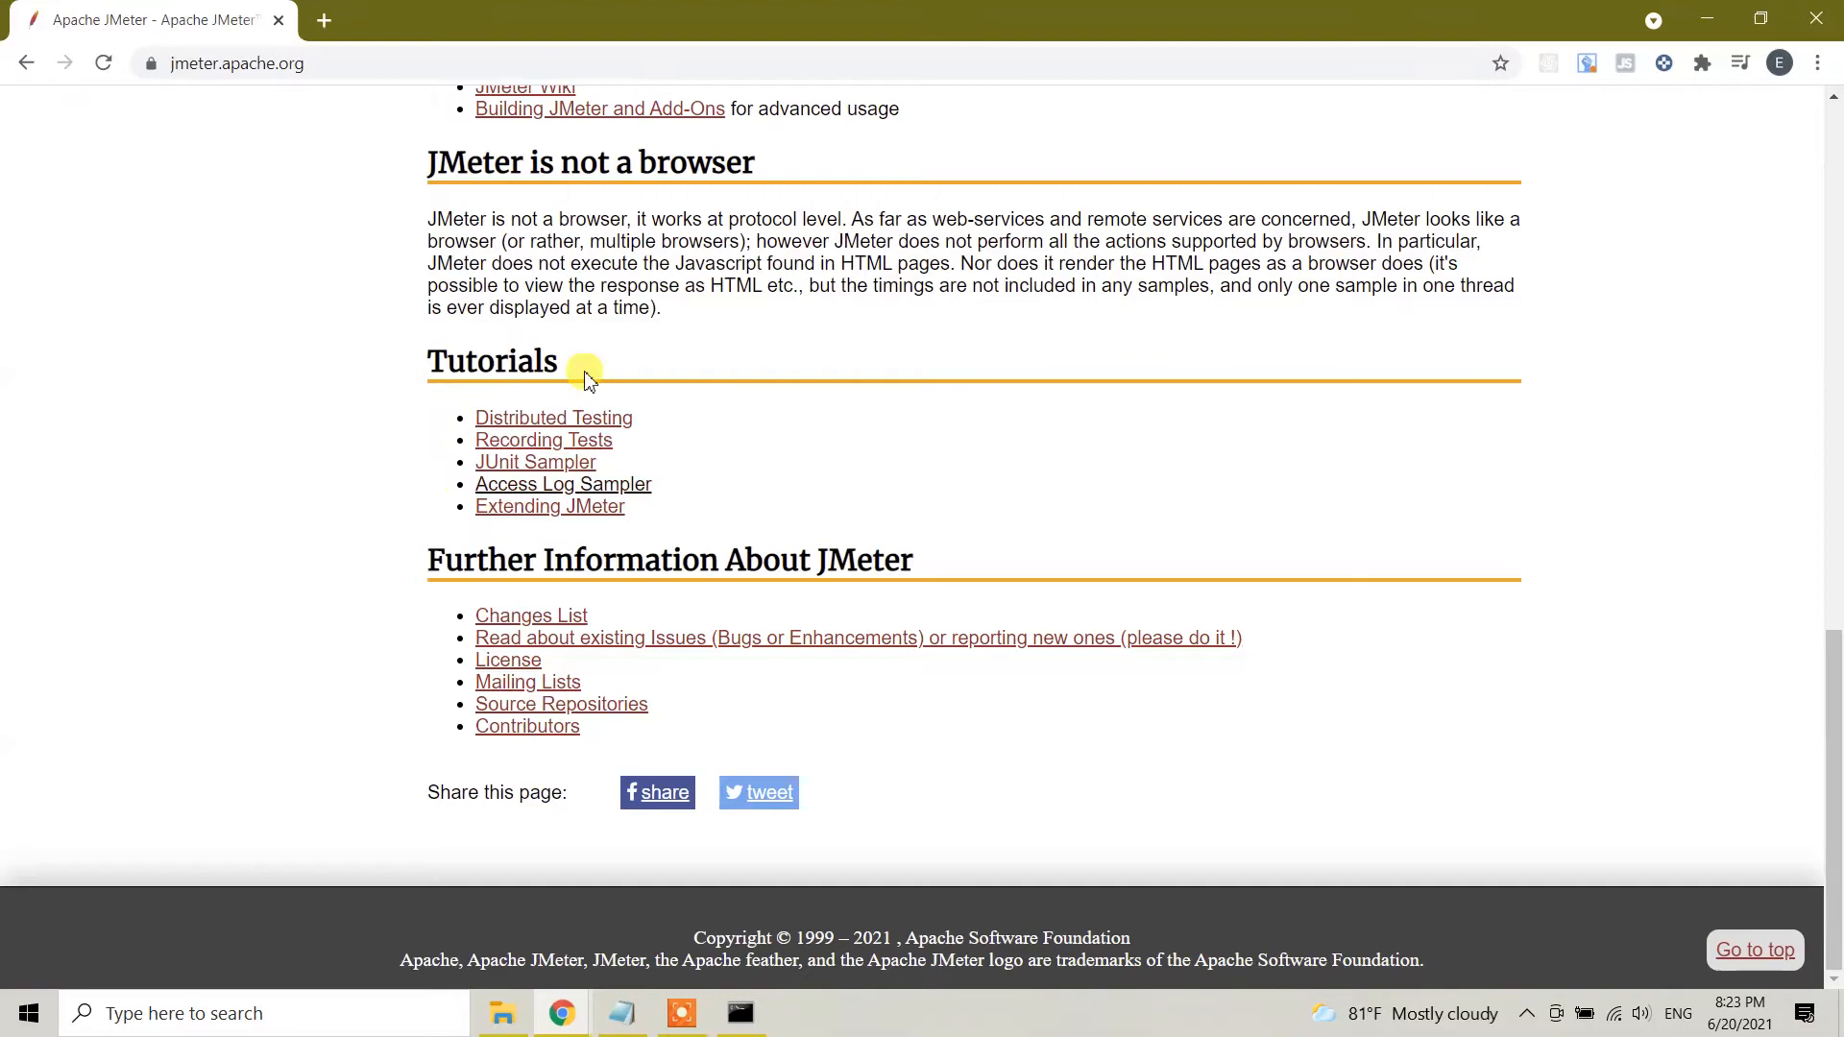
mouse_move(305, 767)
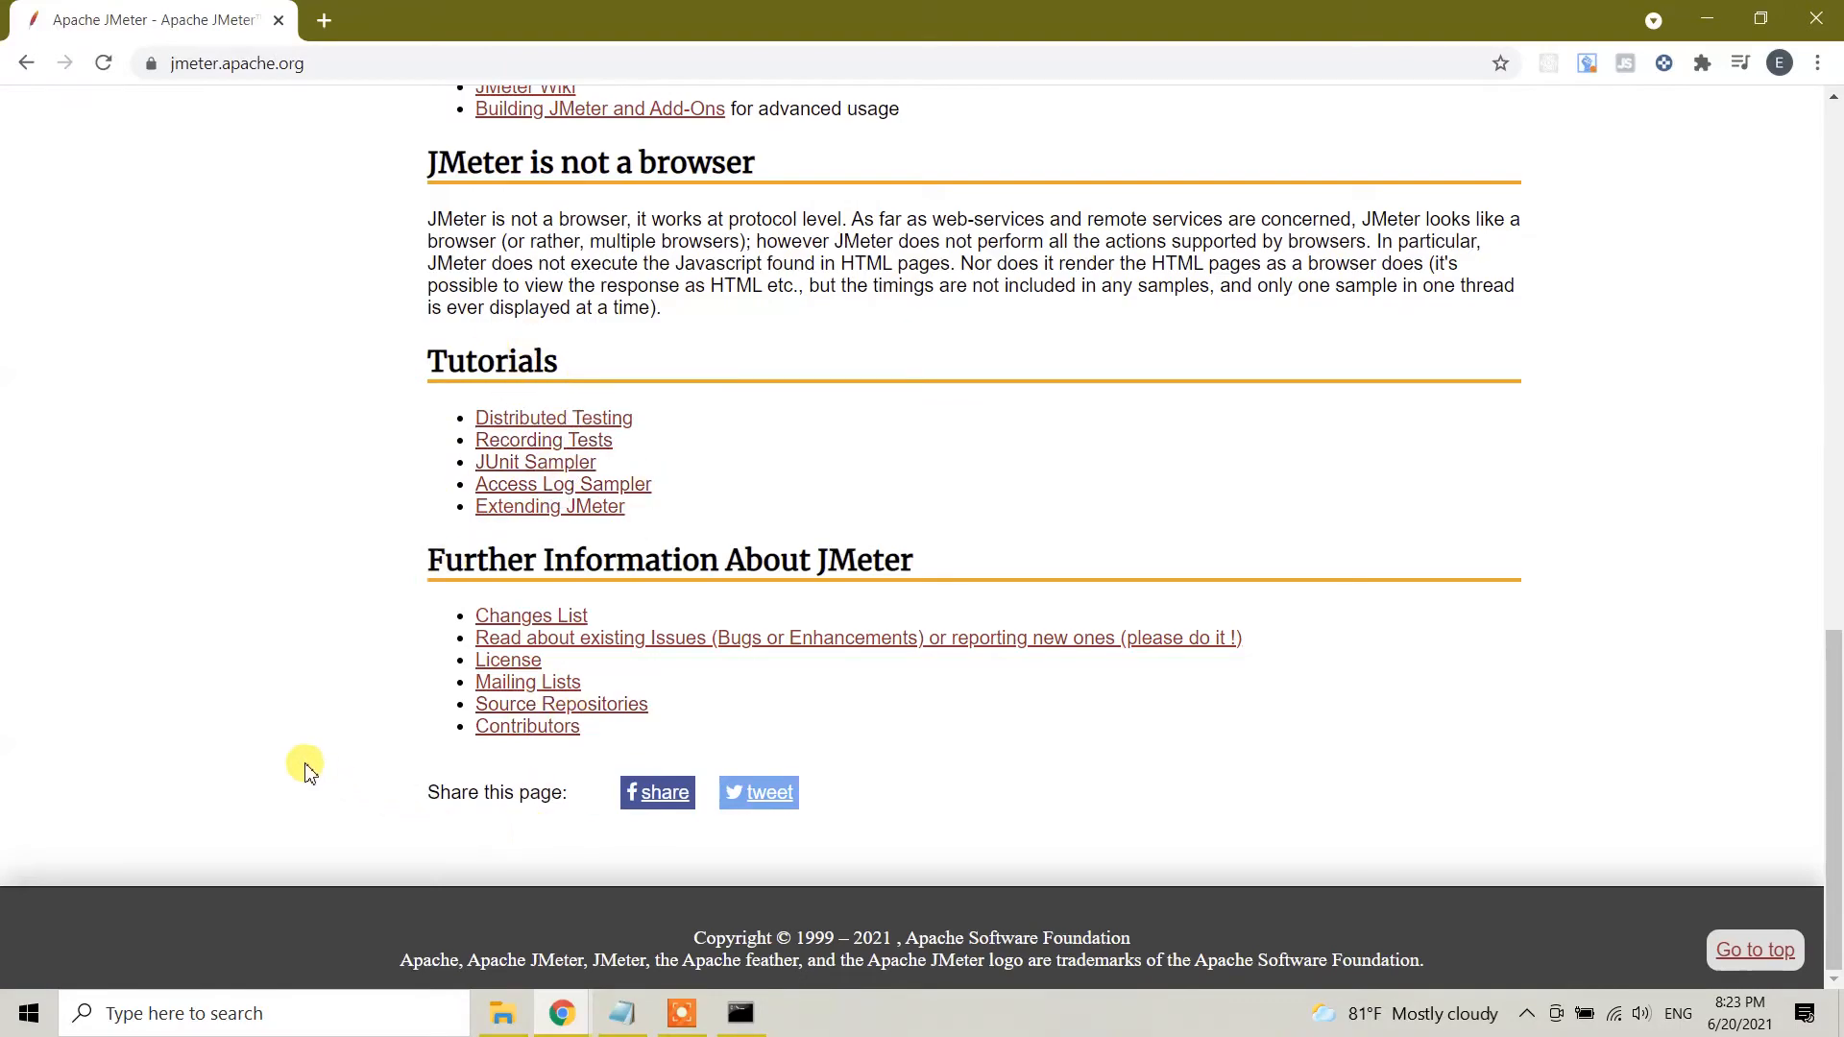
scroll("up", 3)
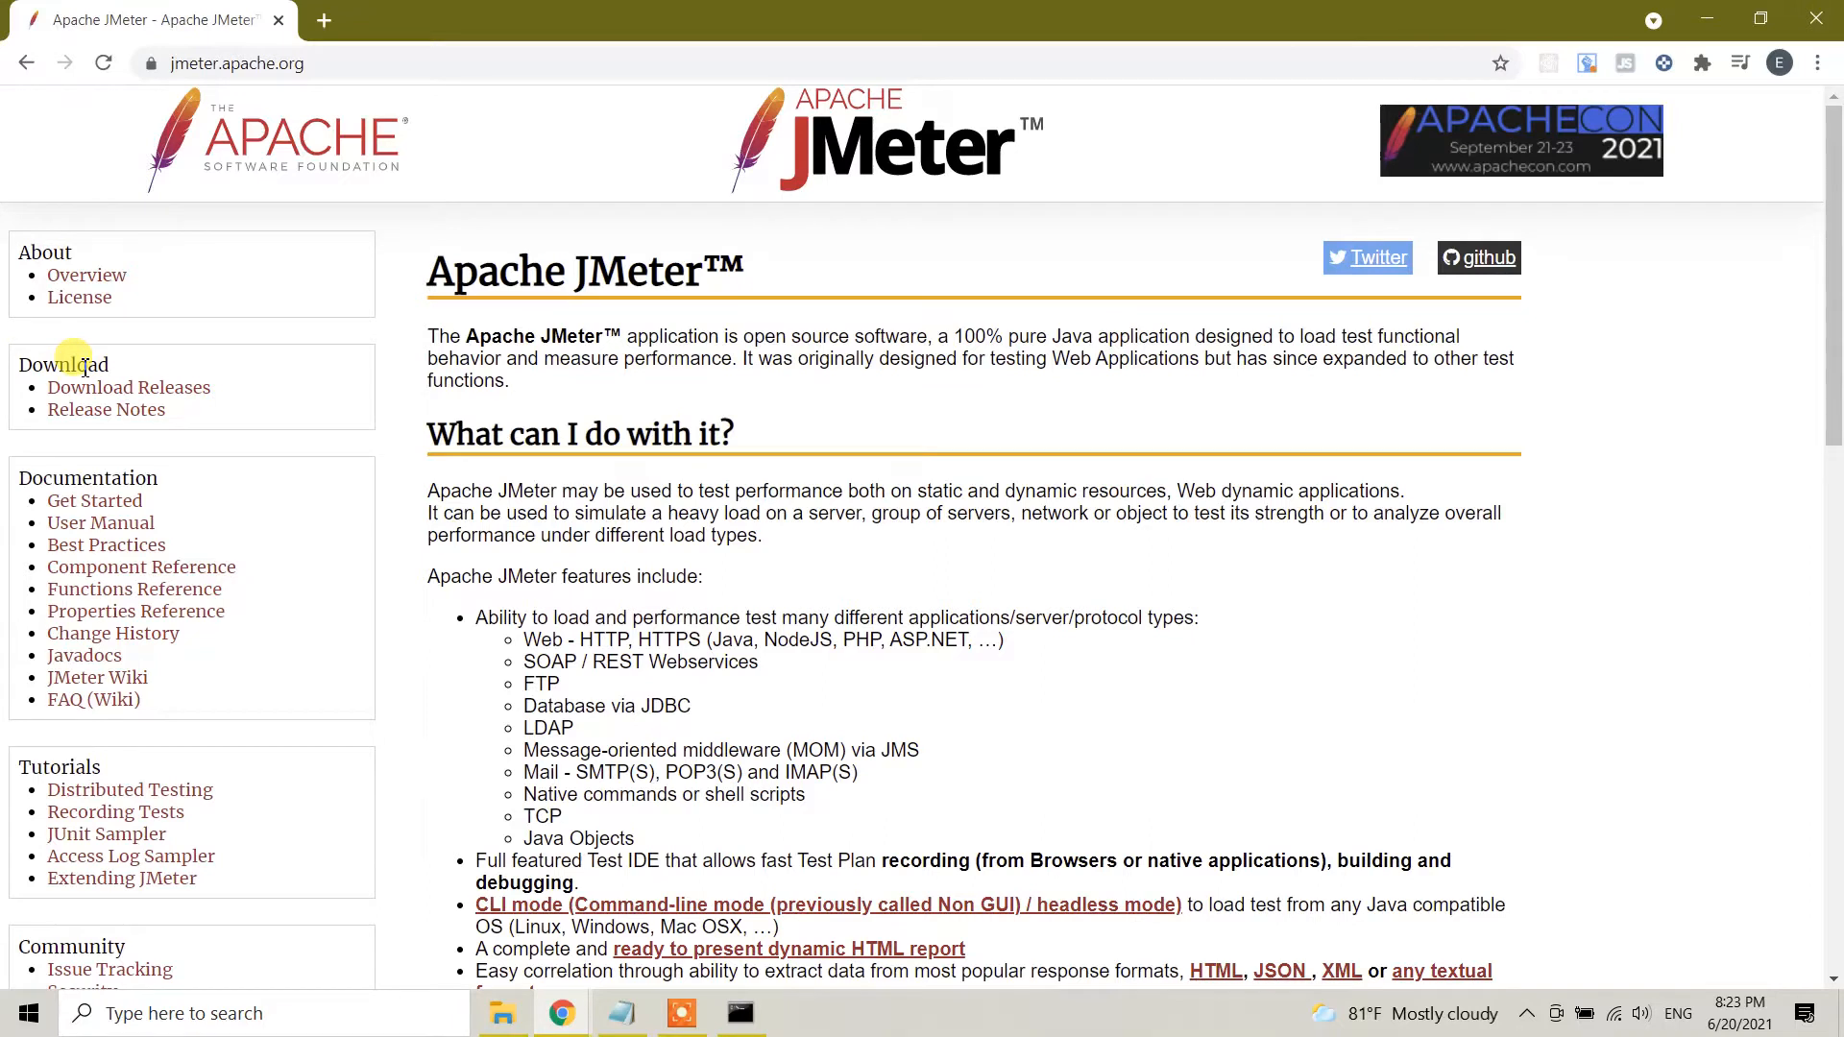
mouse_move(134, 387)
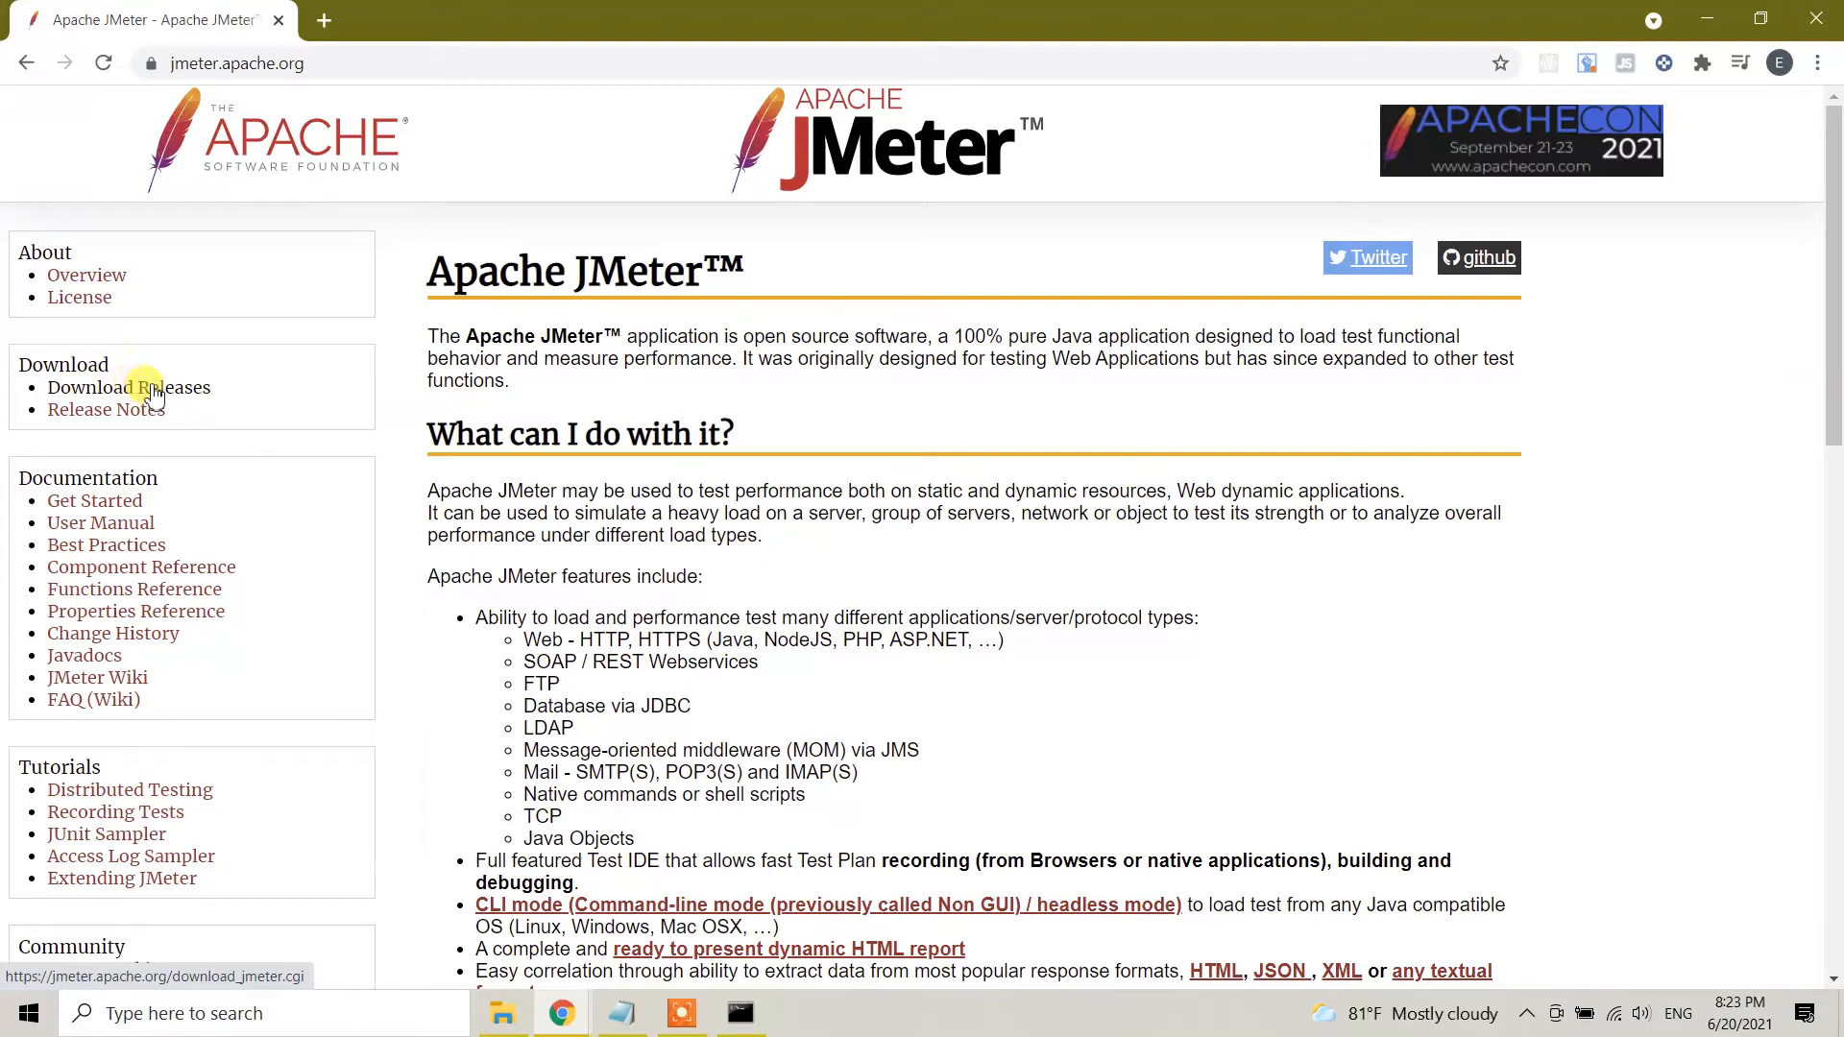
From Download Releases, download the apache-jmeter-5.4.1.zip binary
left_click(128, 387)
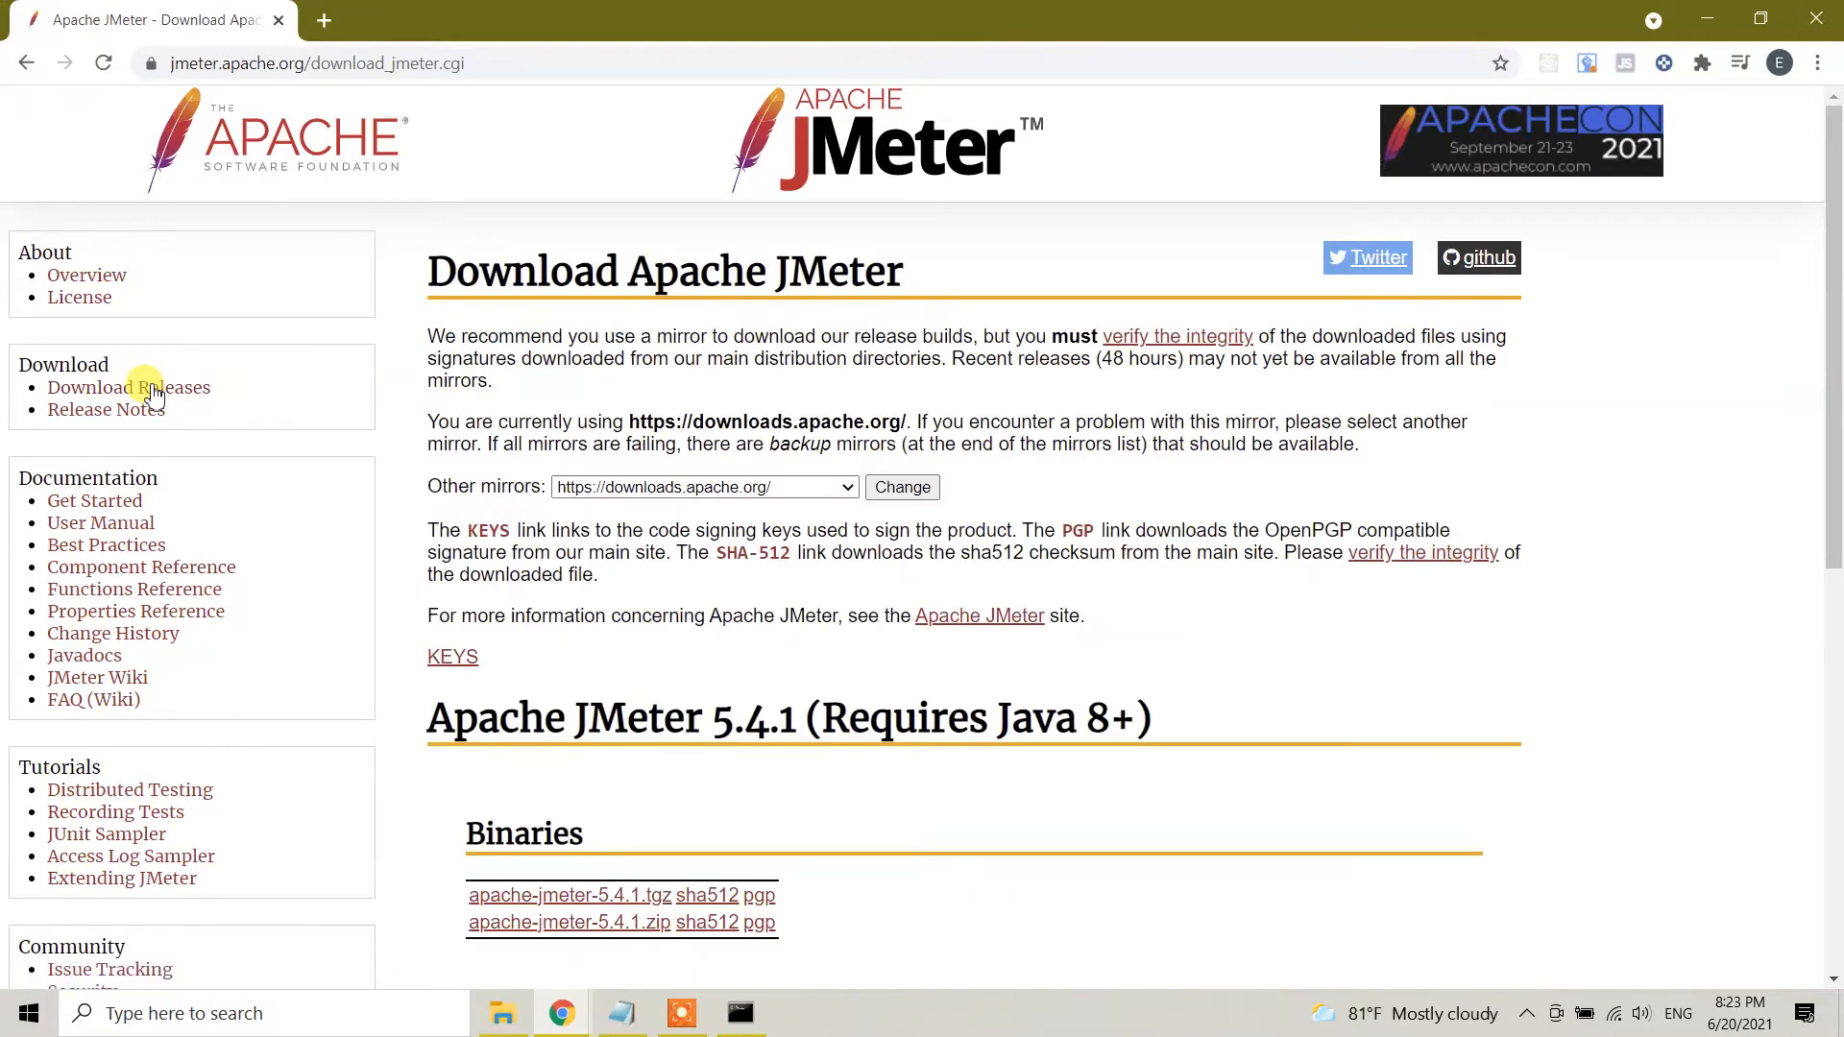
scroll("down", 3)
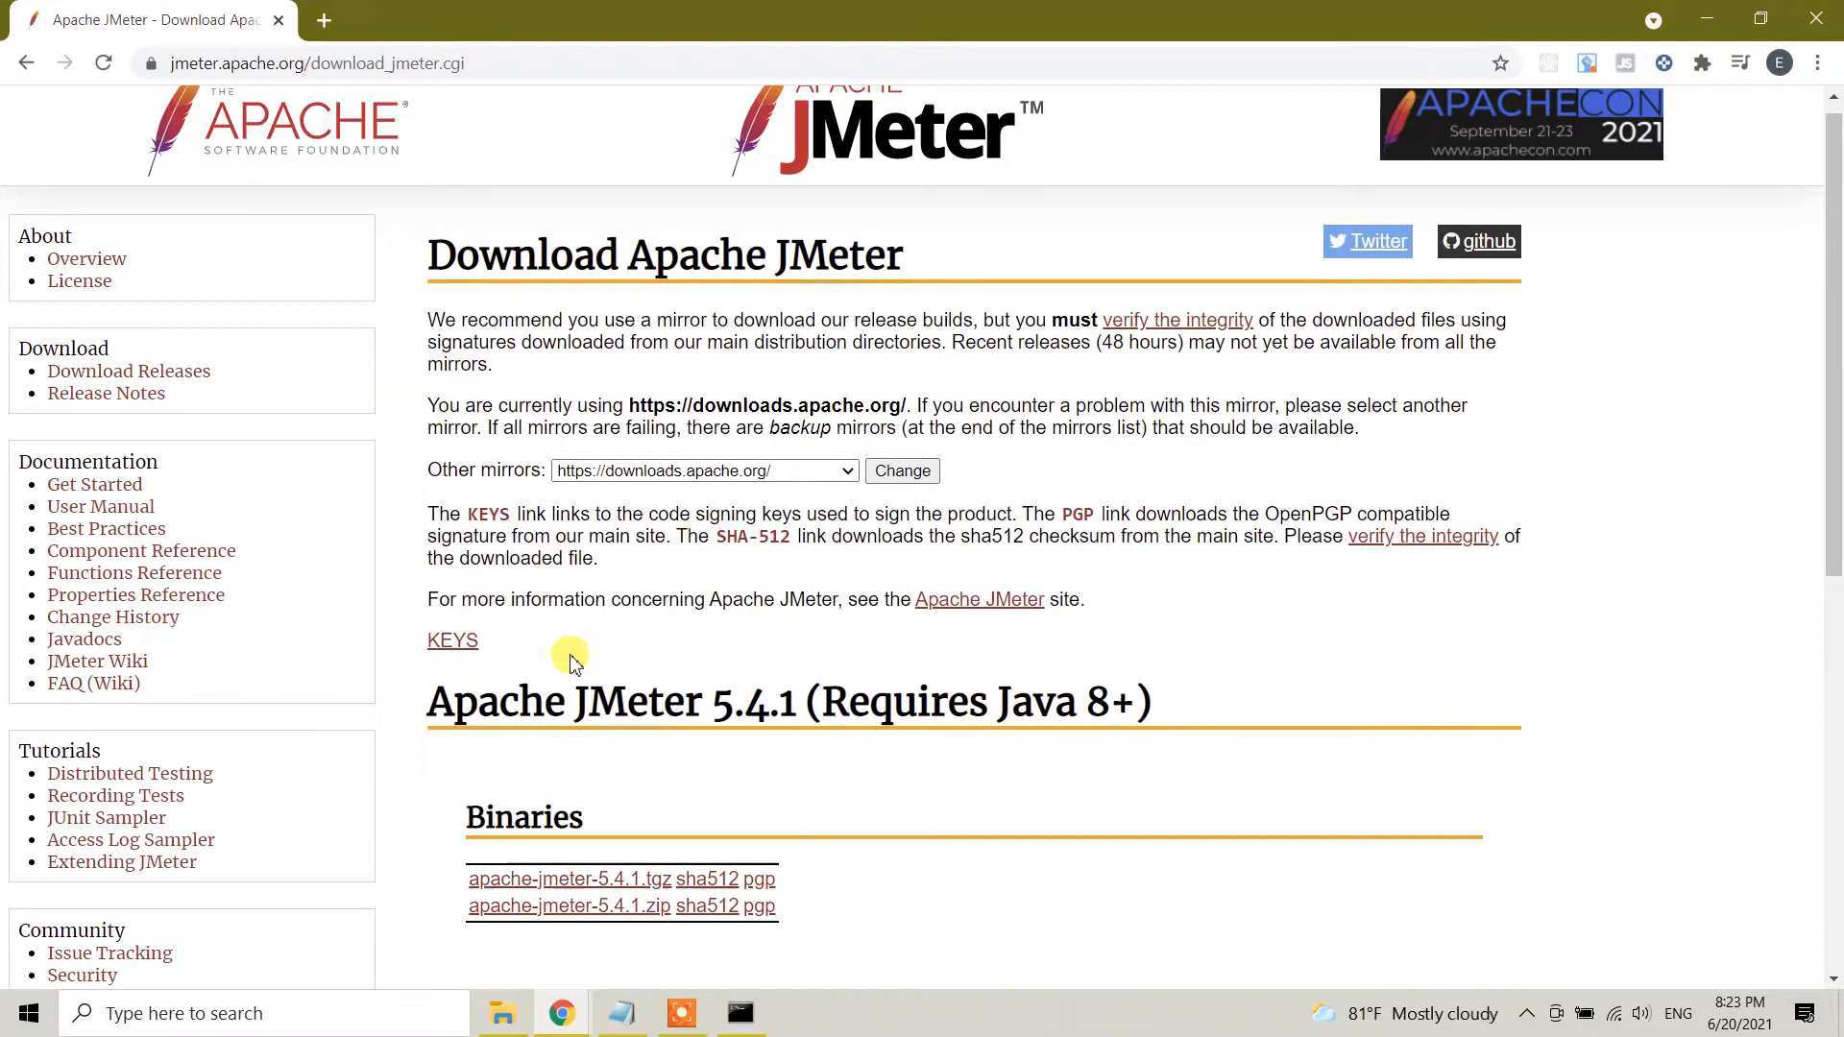
scroll("down", 3)
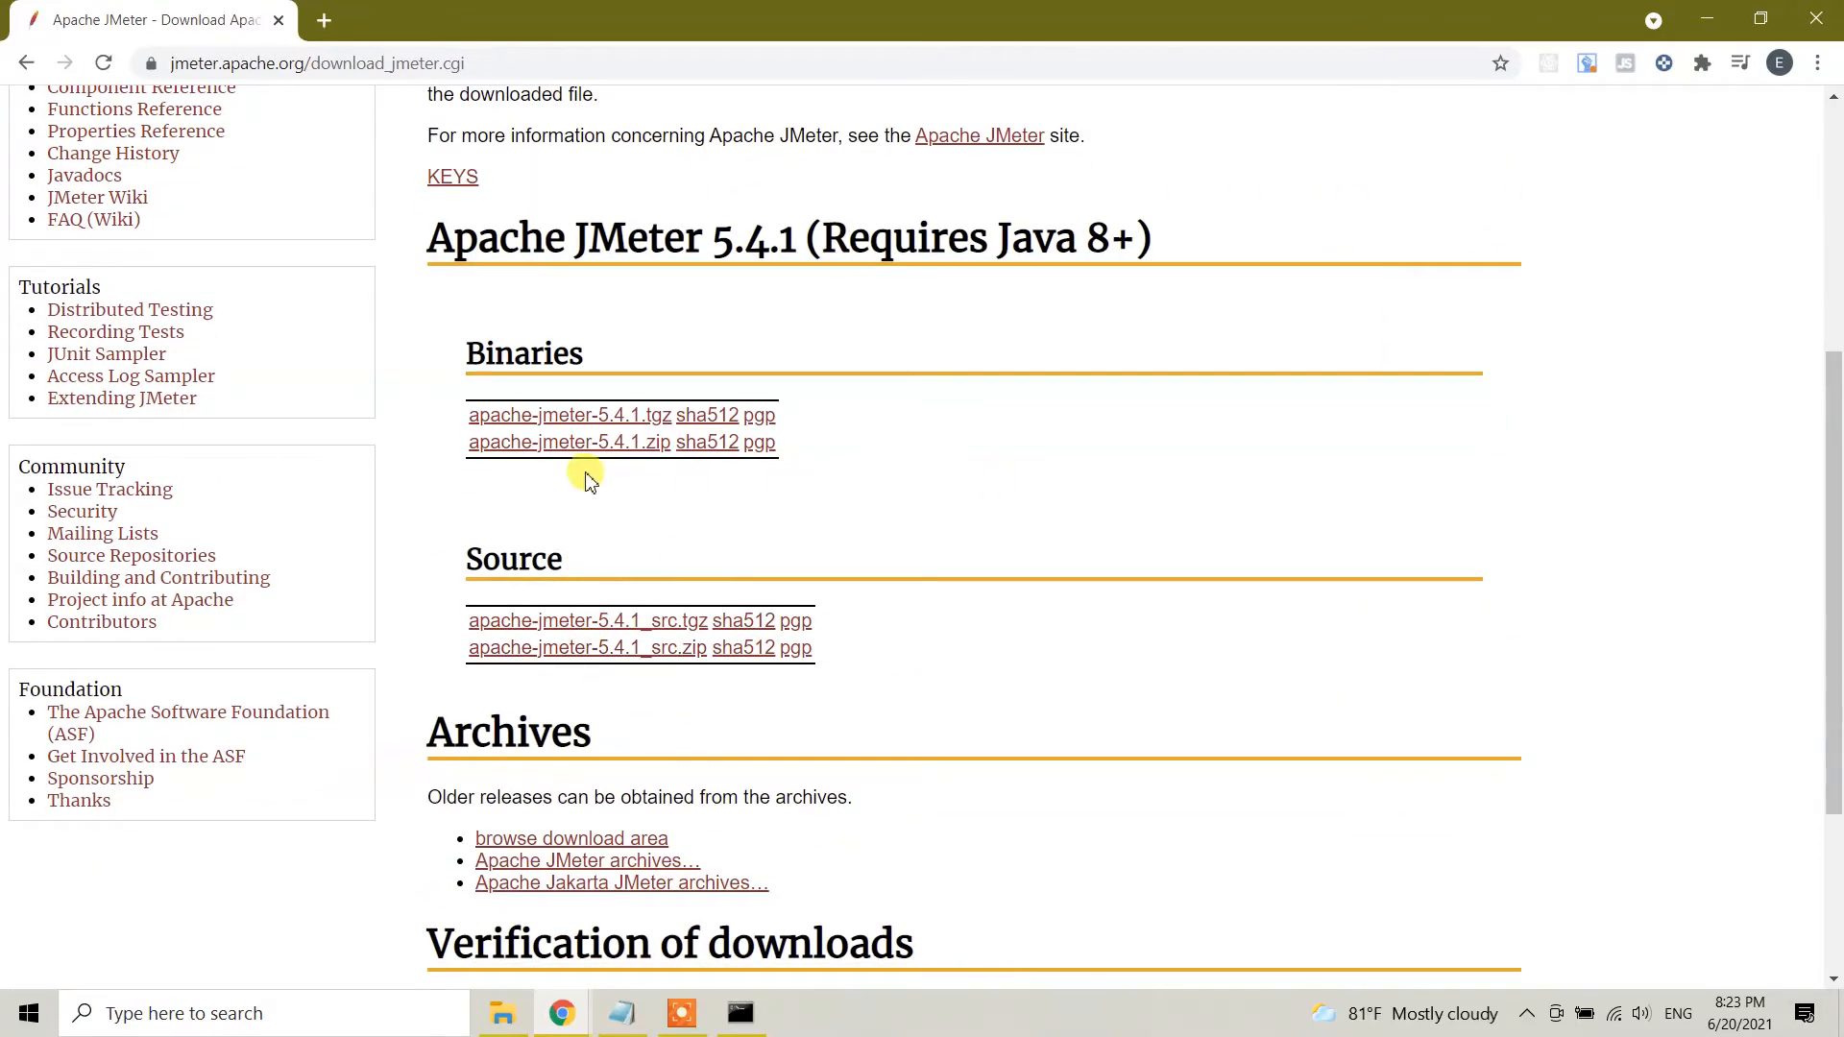
mouse_move(605, 450)
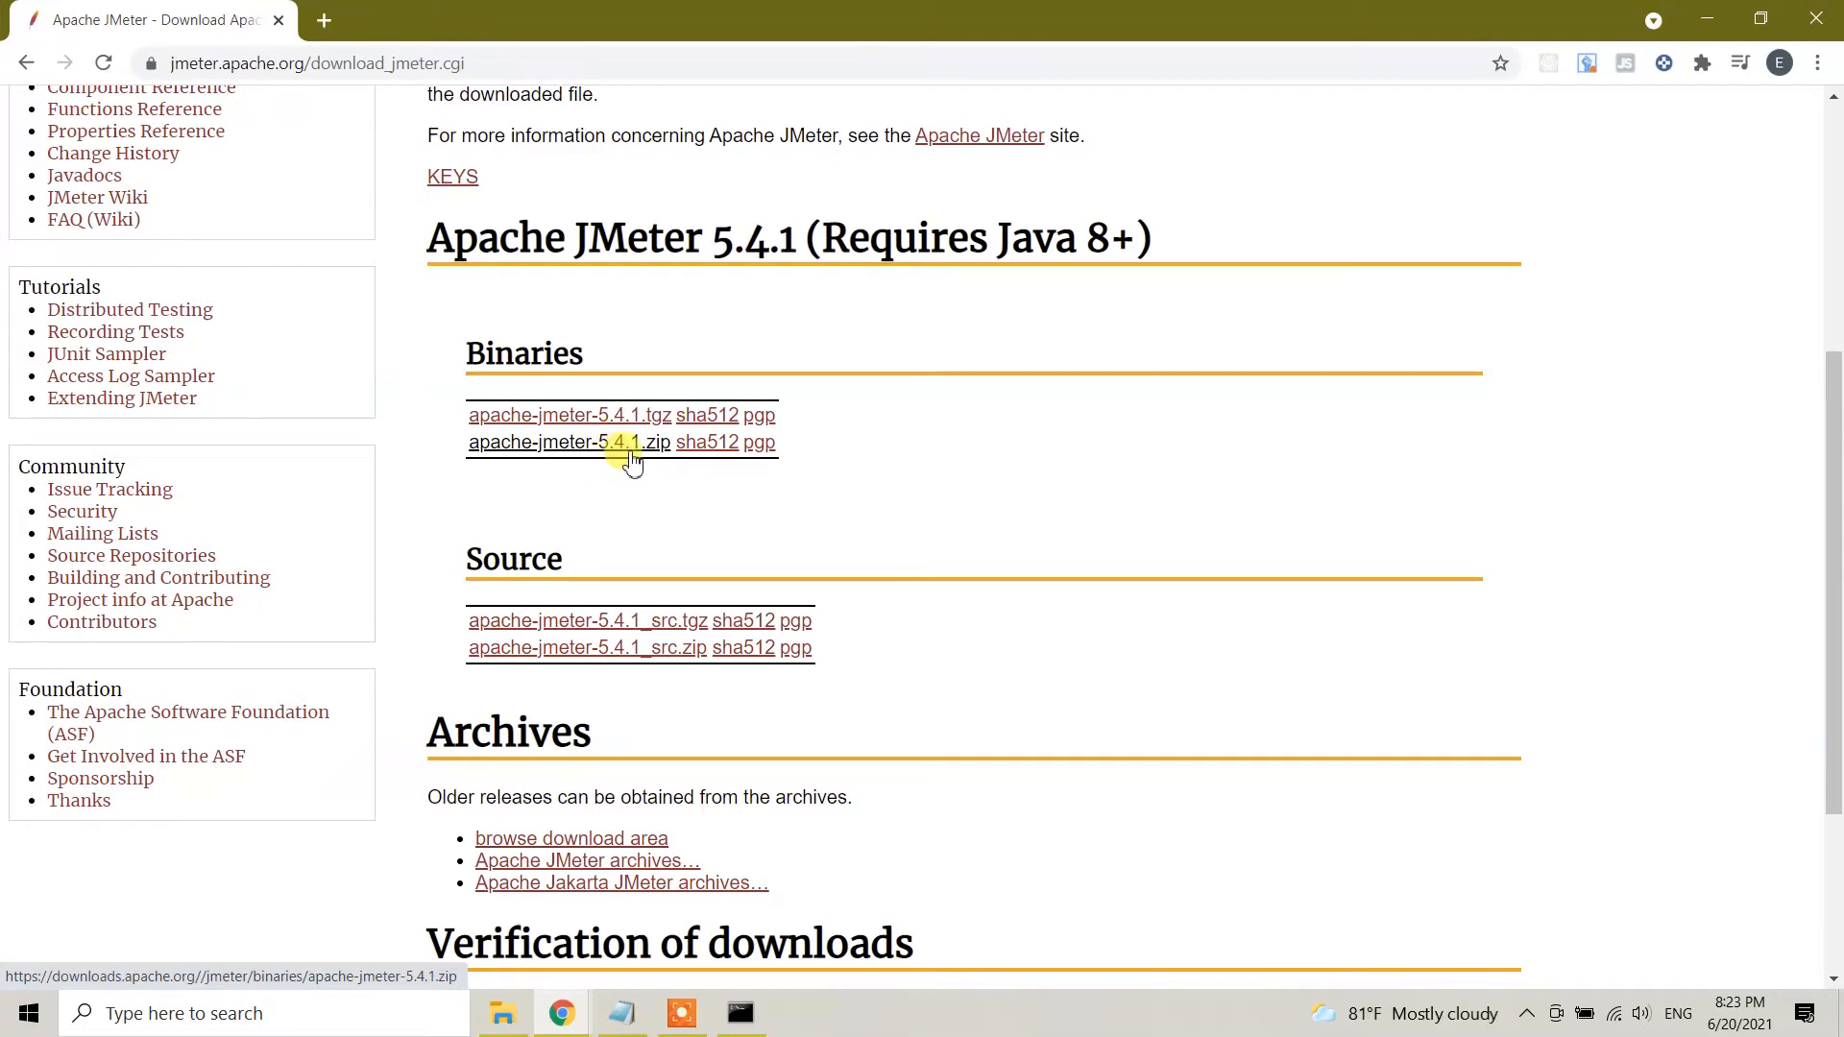
mouse_move(613, 375)
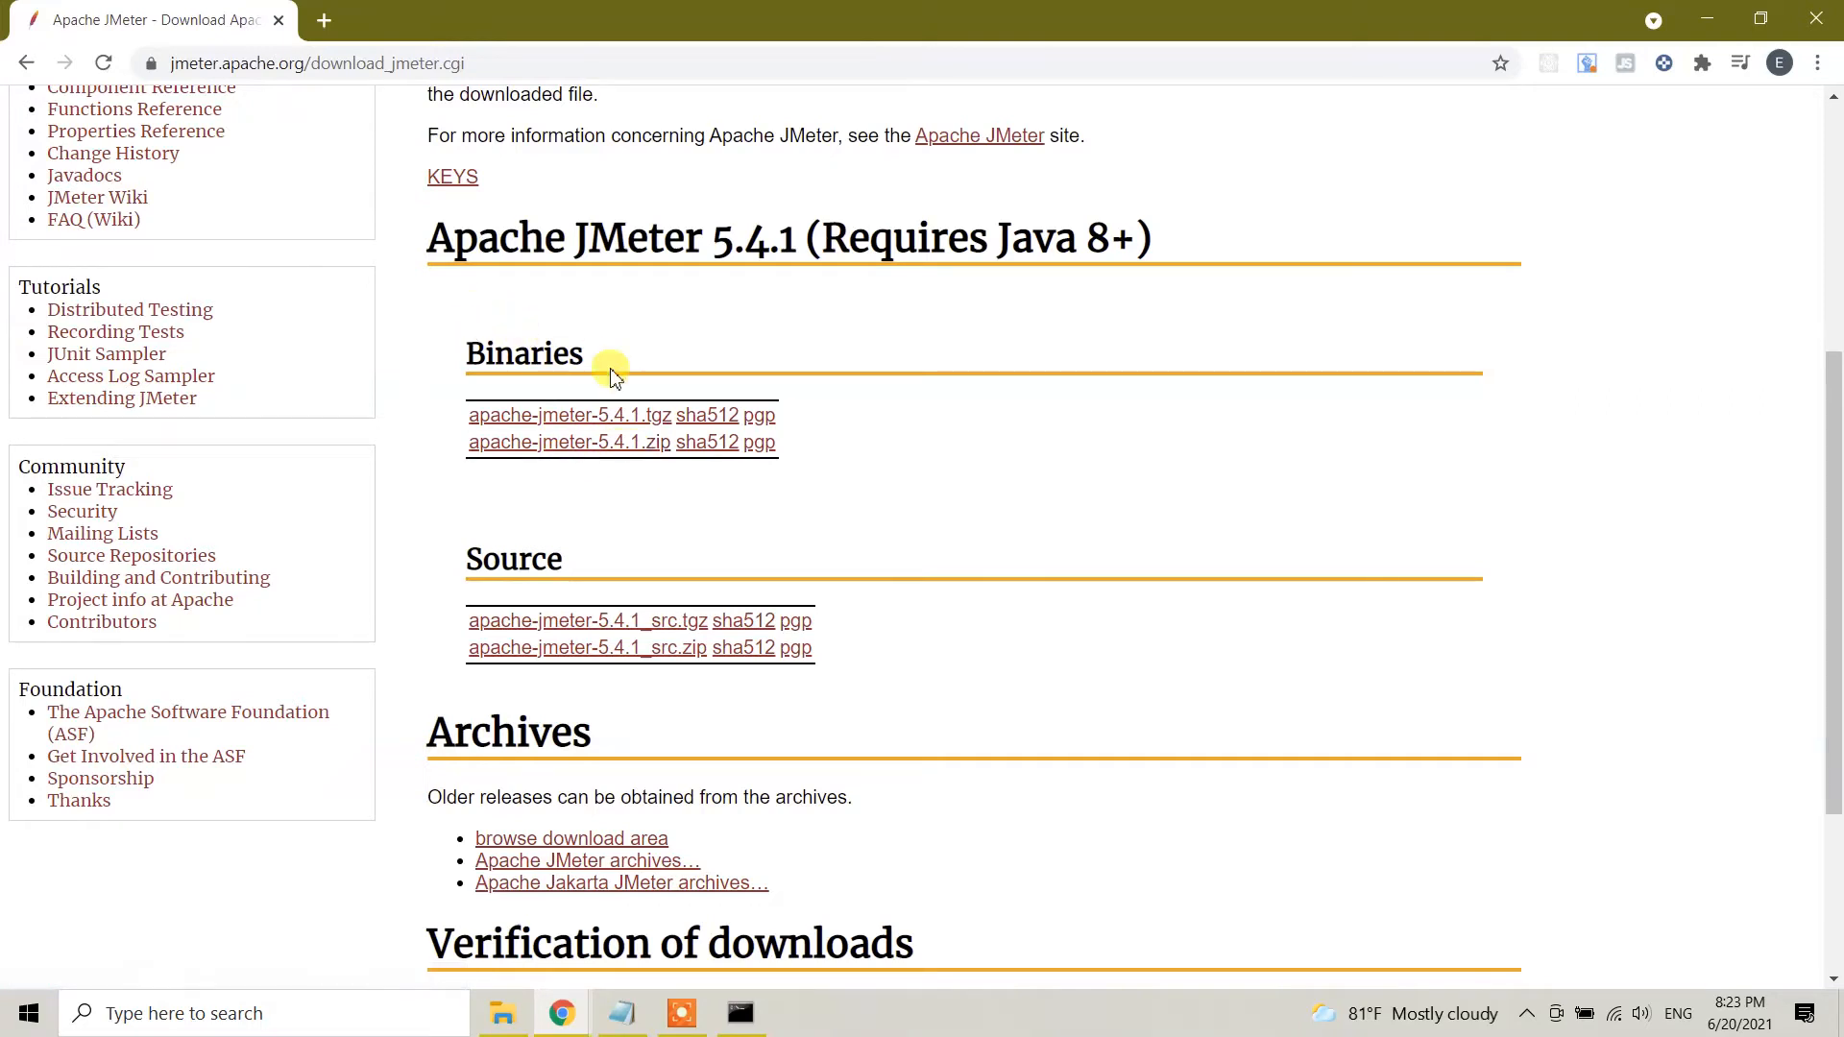
mouse_move(481, 399)
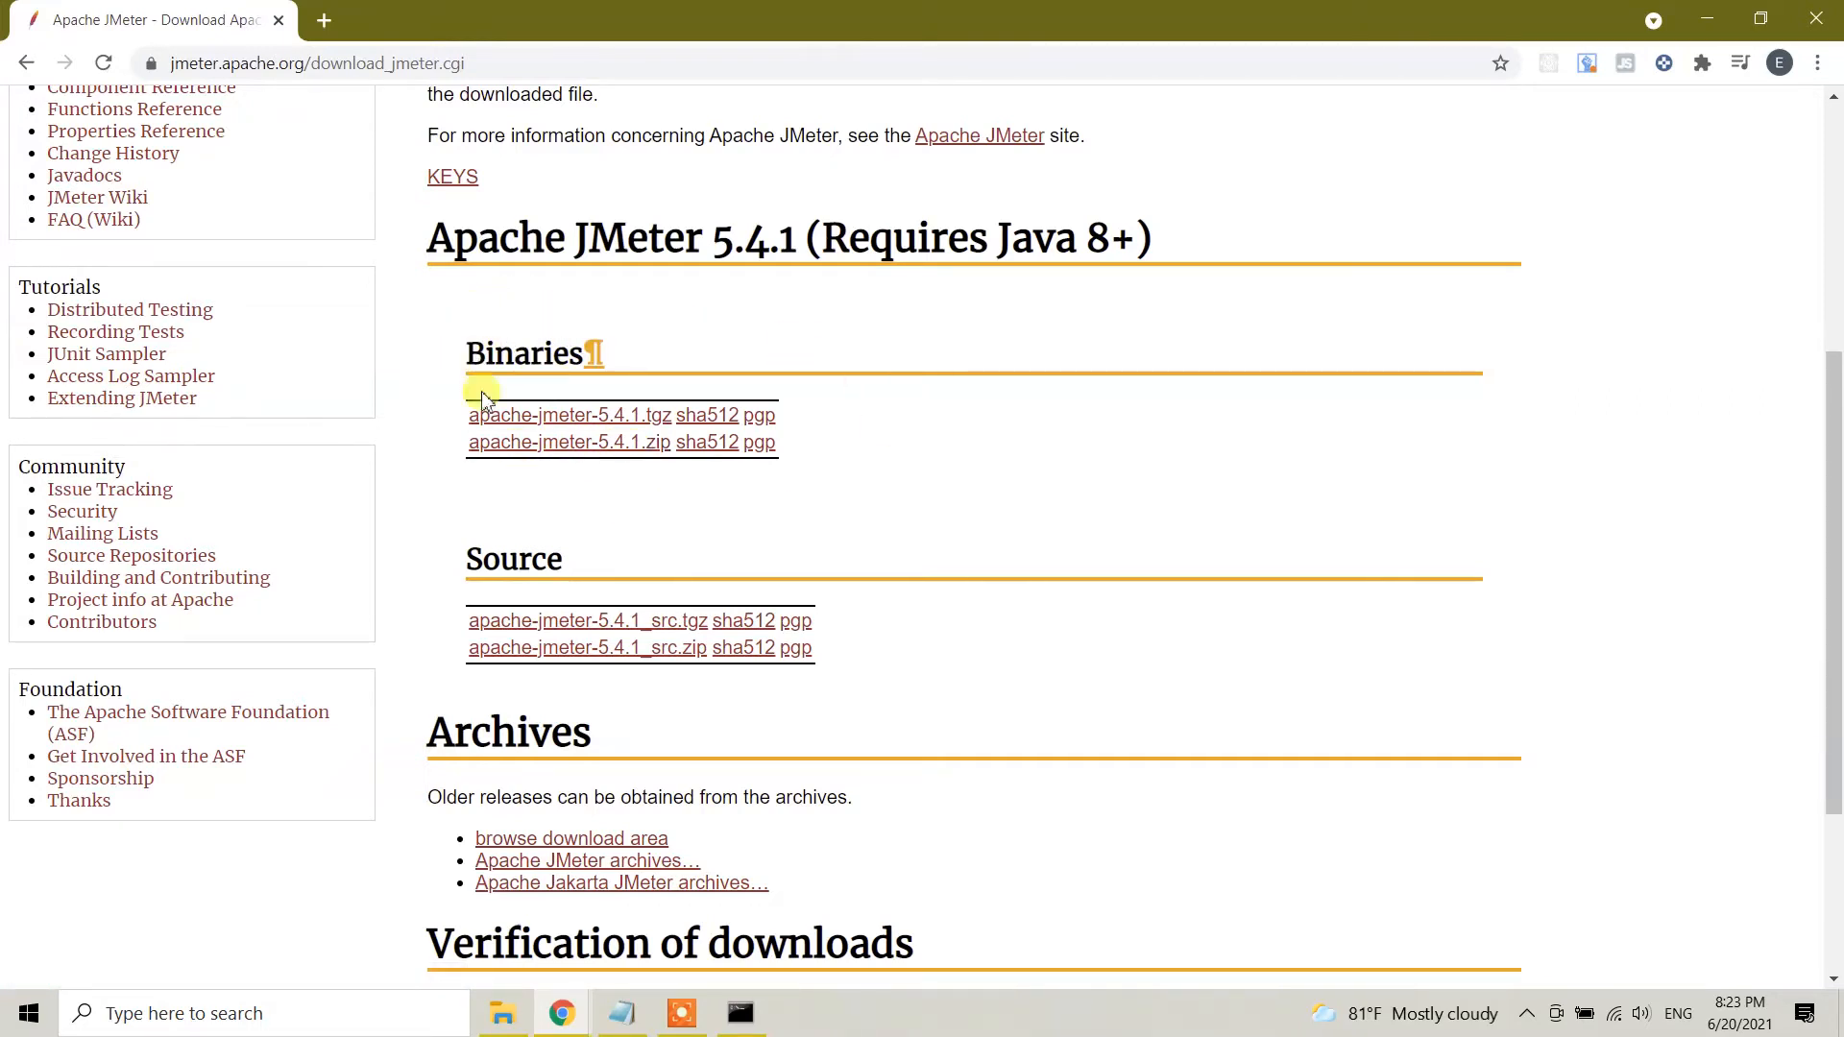
mouse_move(537, 446)
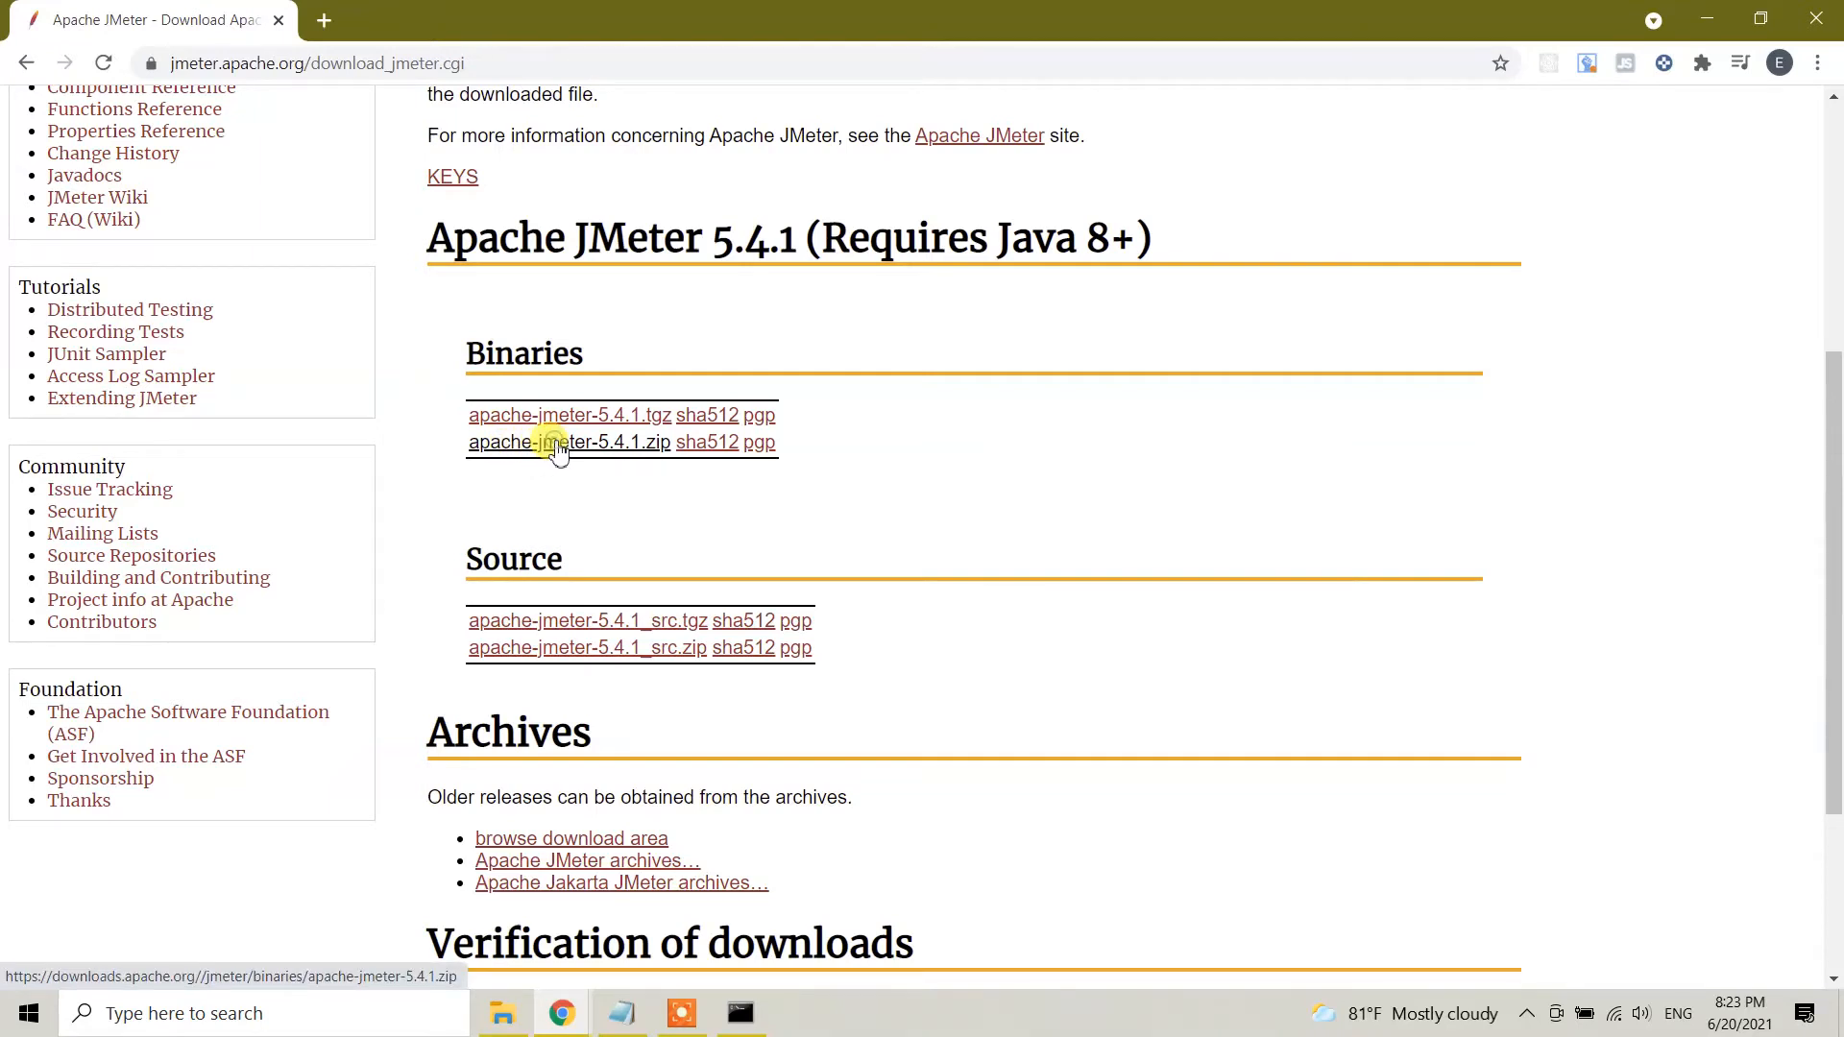
left_click(556, 443)
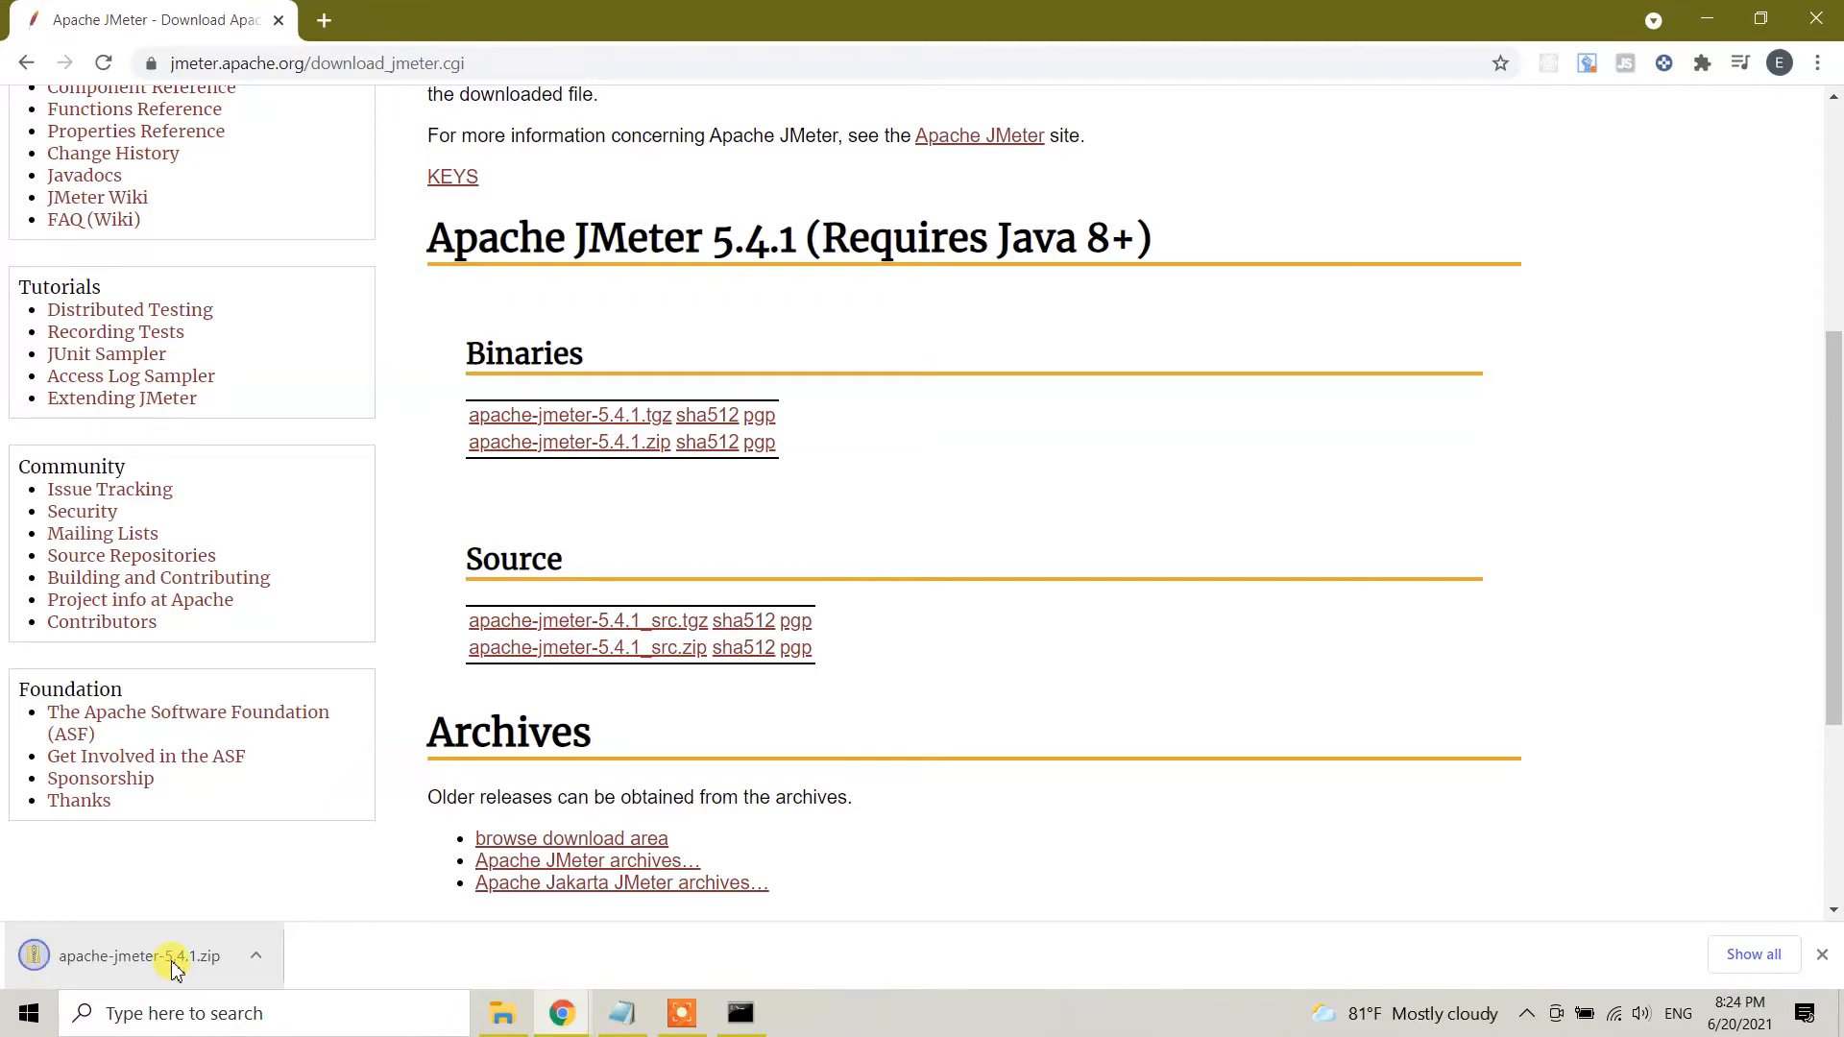
Extract apache-jmeter-5.4.1.zip in Downloads with 7-Zip into an apache-jmeter-5.4.1 folder
left_click(176, 956)
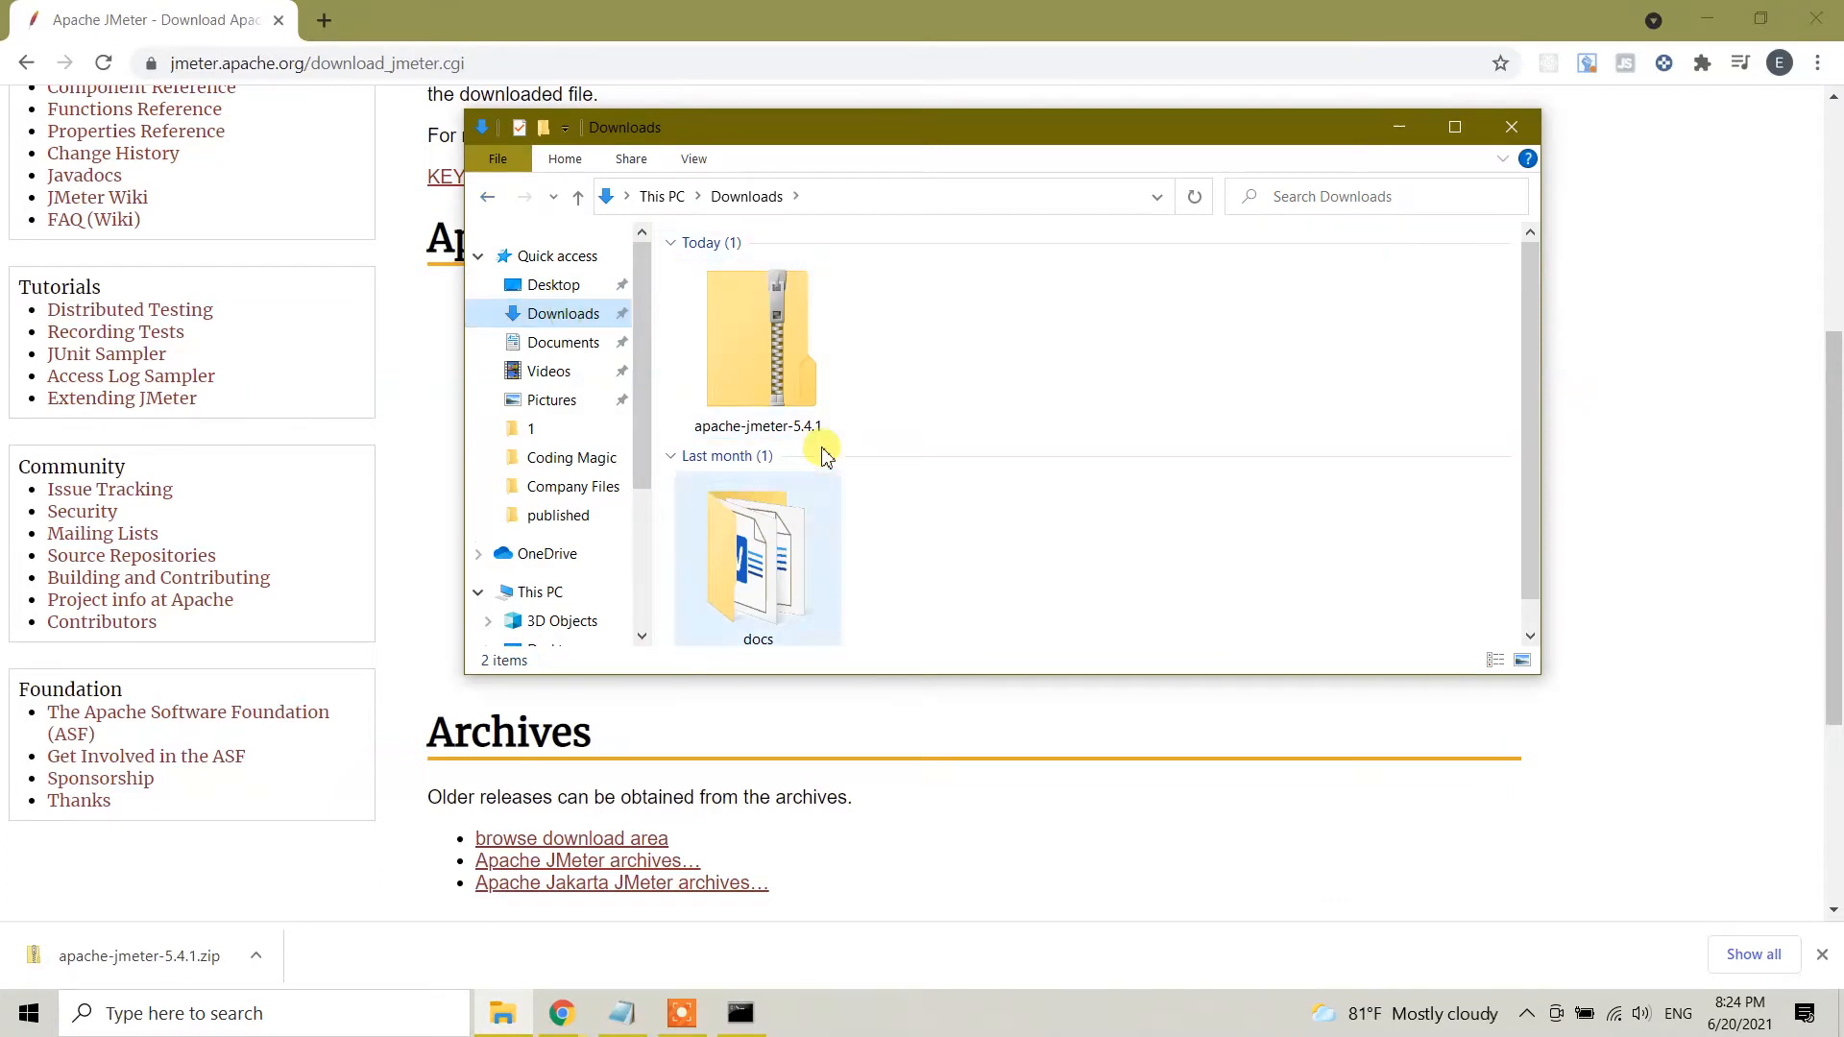
left_click(757, 337)
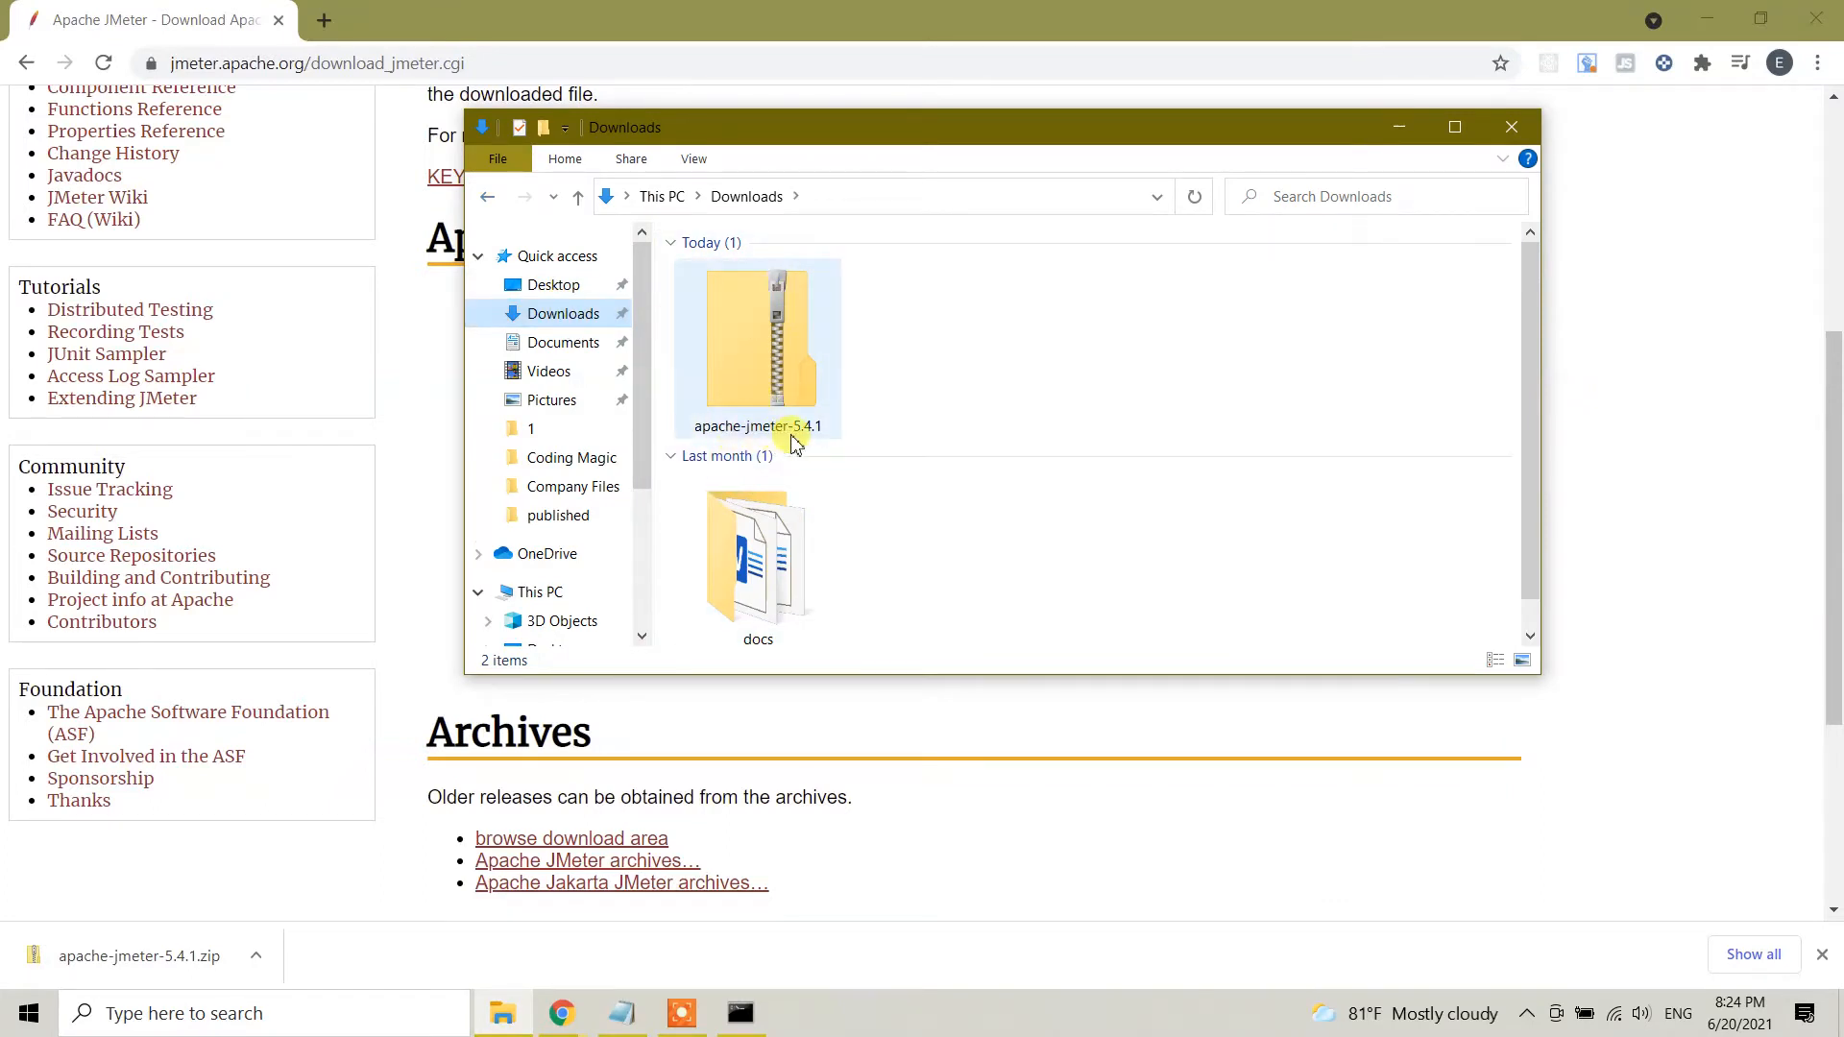
left_click(756, 332)
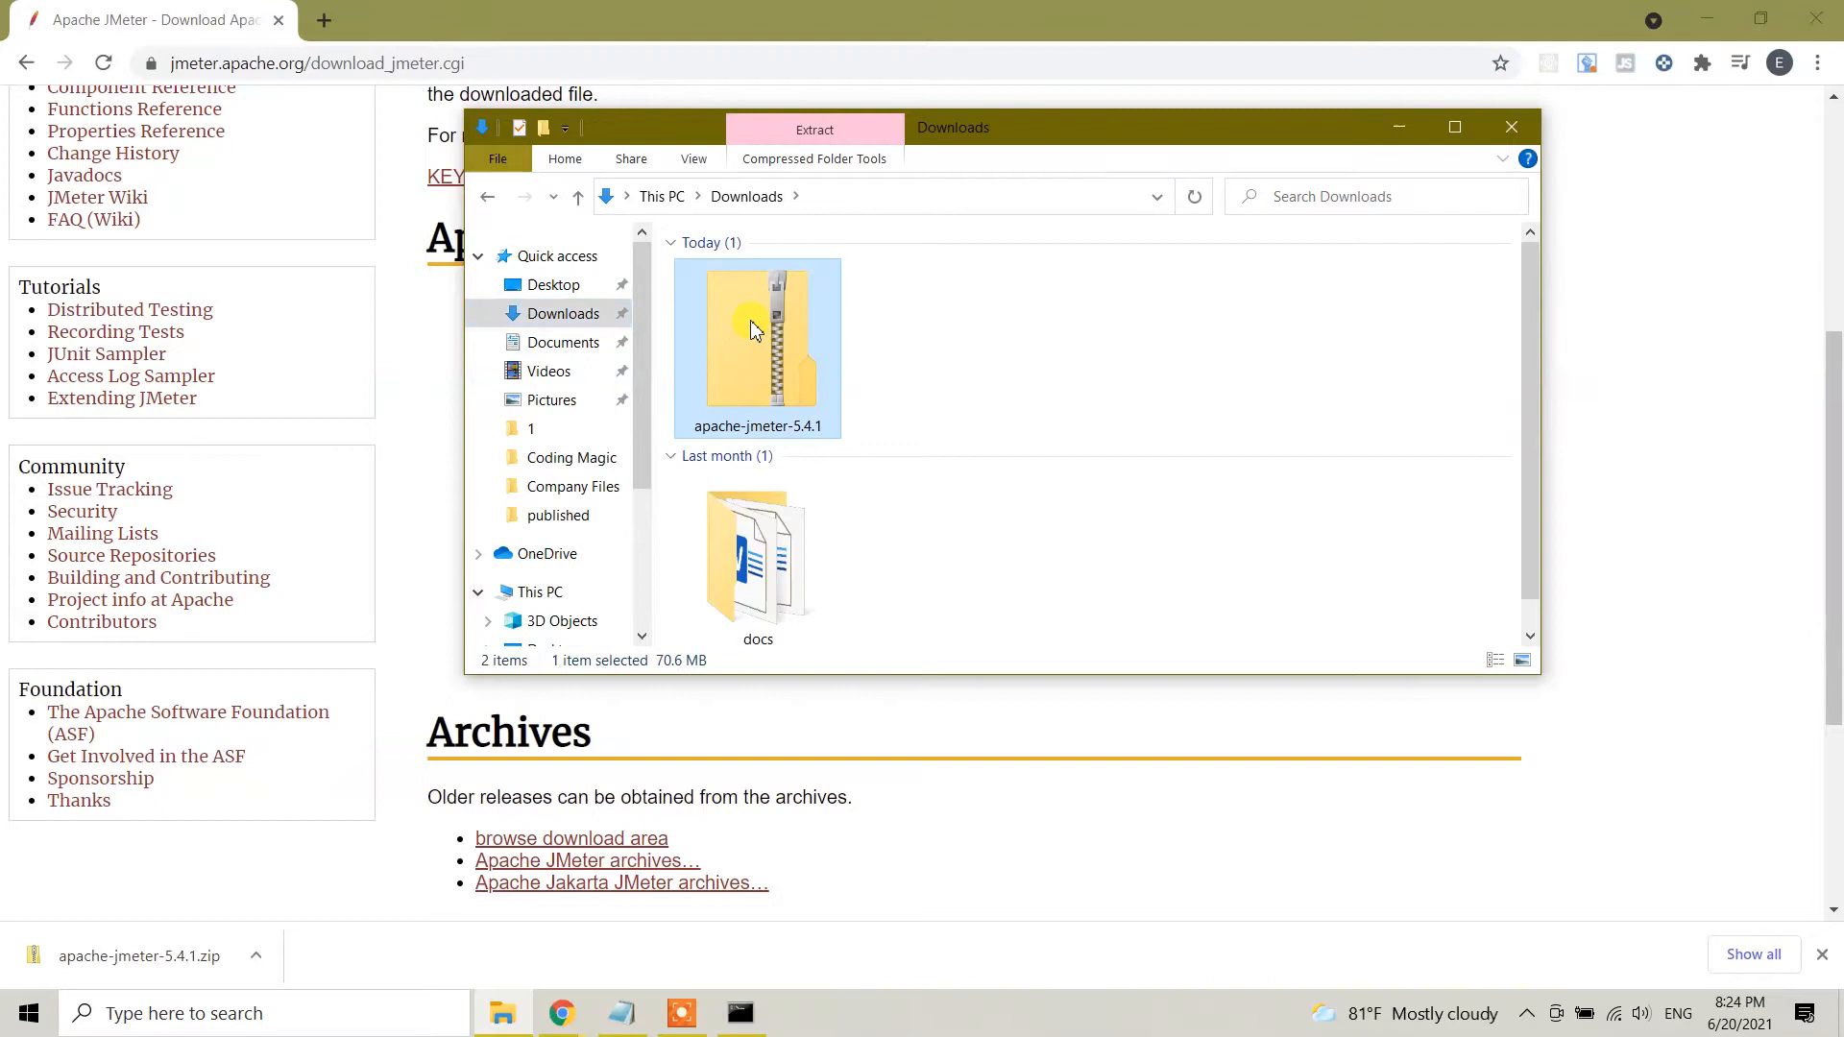
right_click(754, 332)
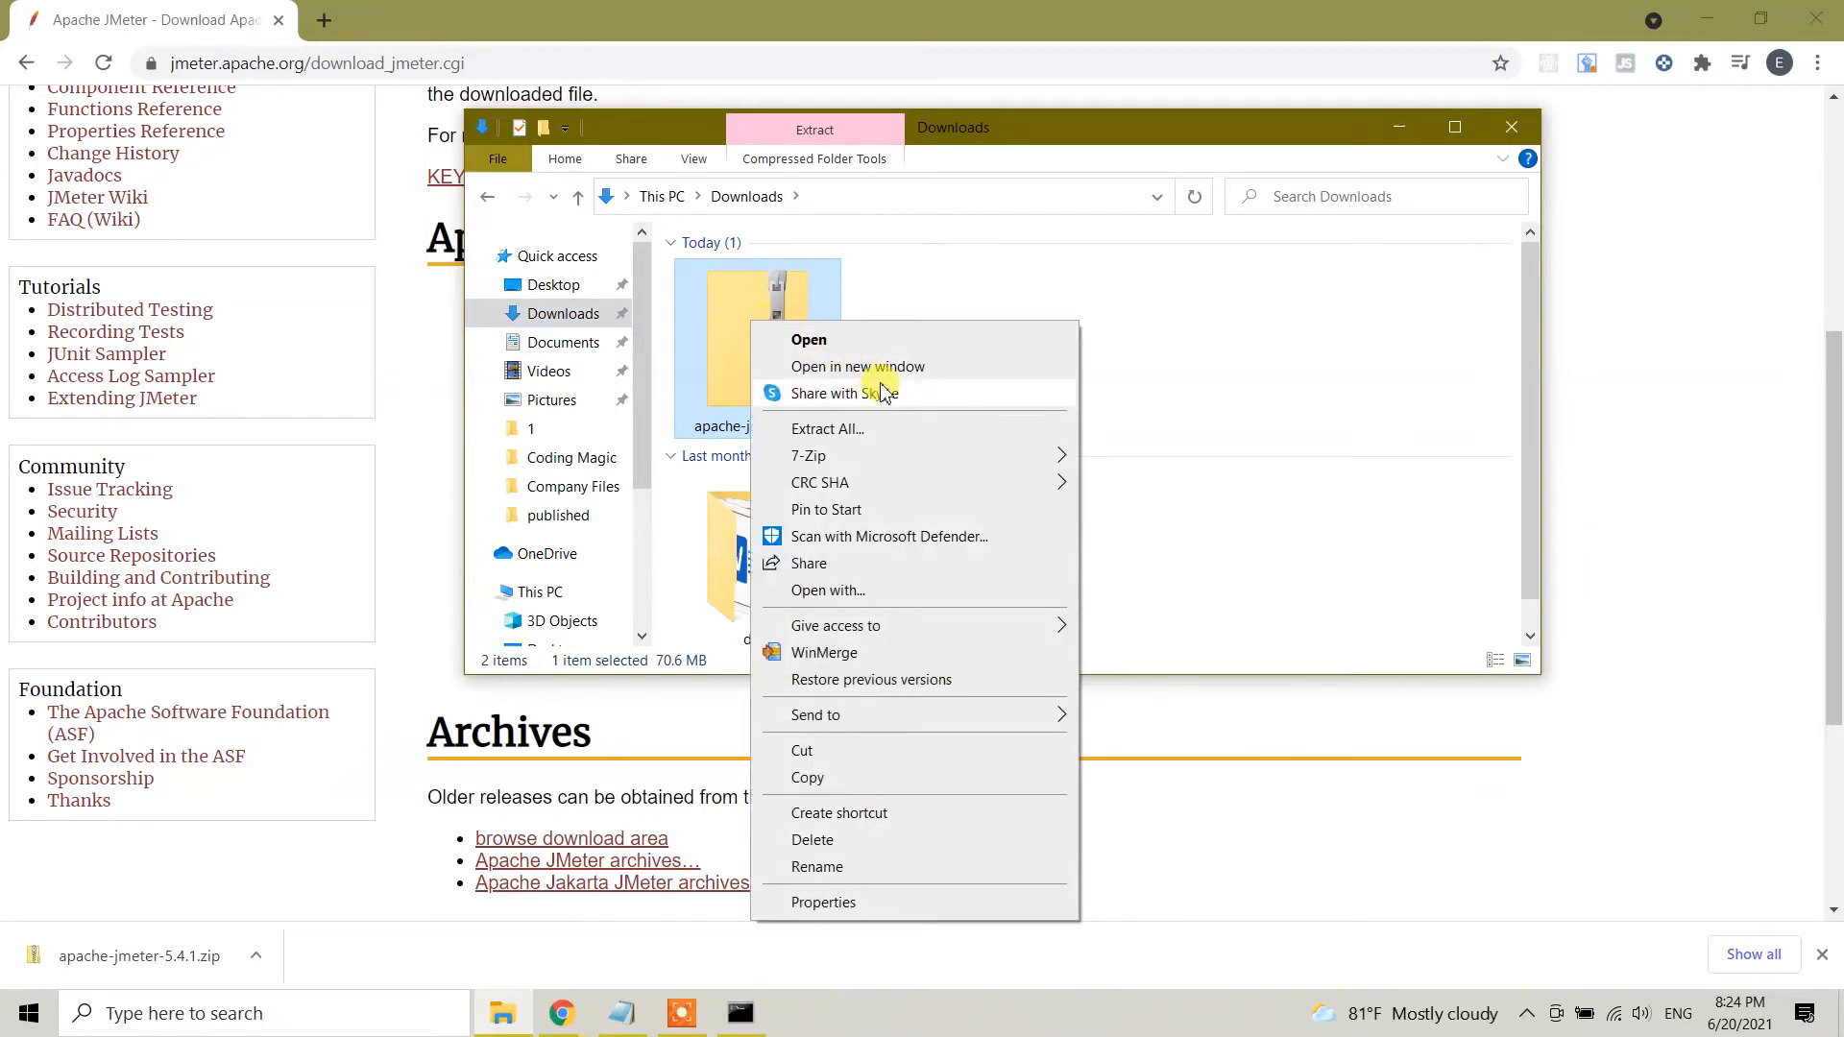
mouse_move(900, 444)
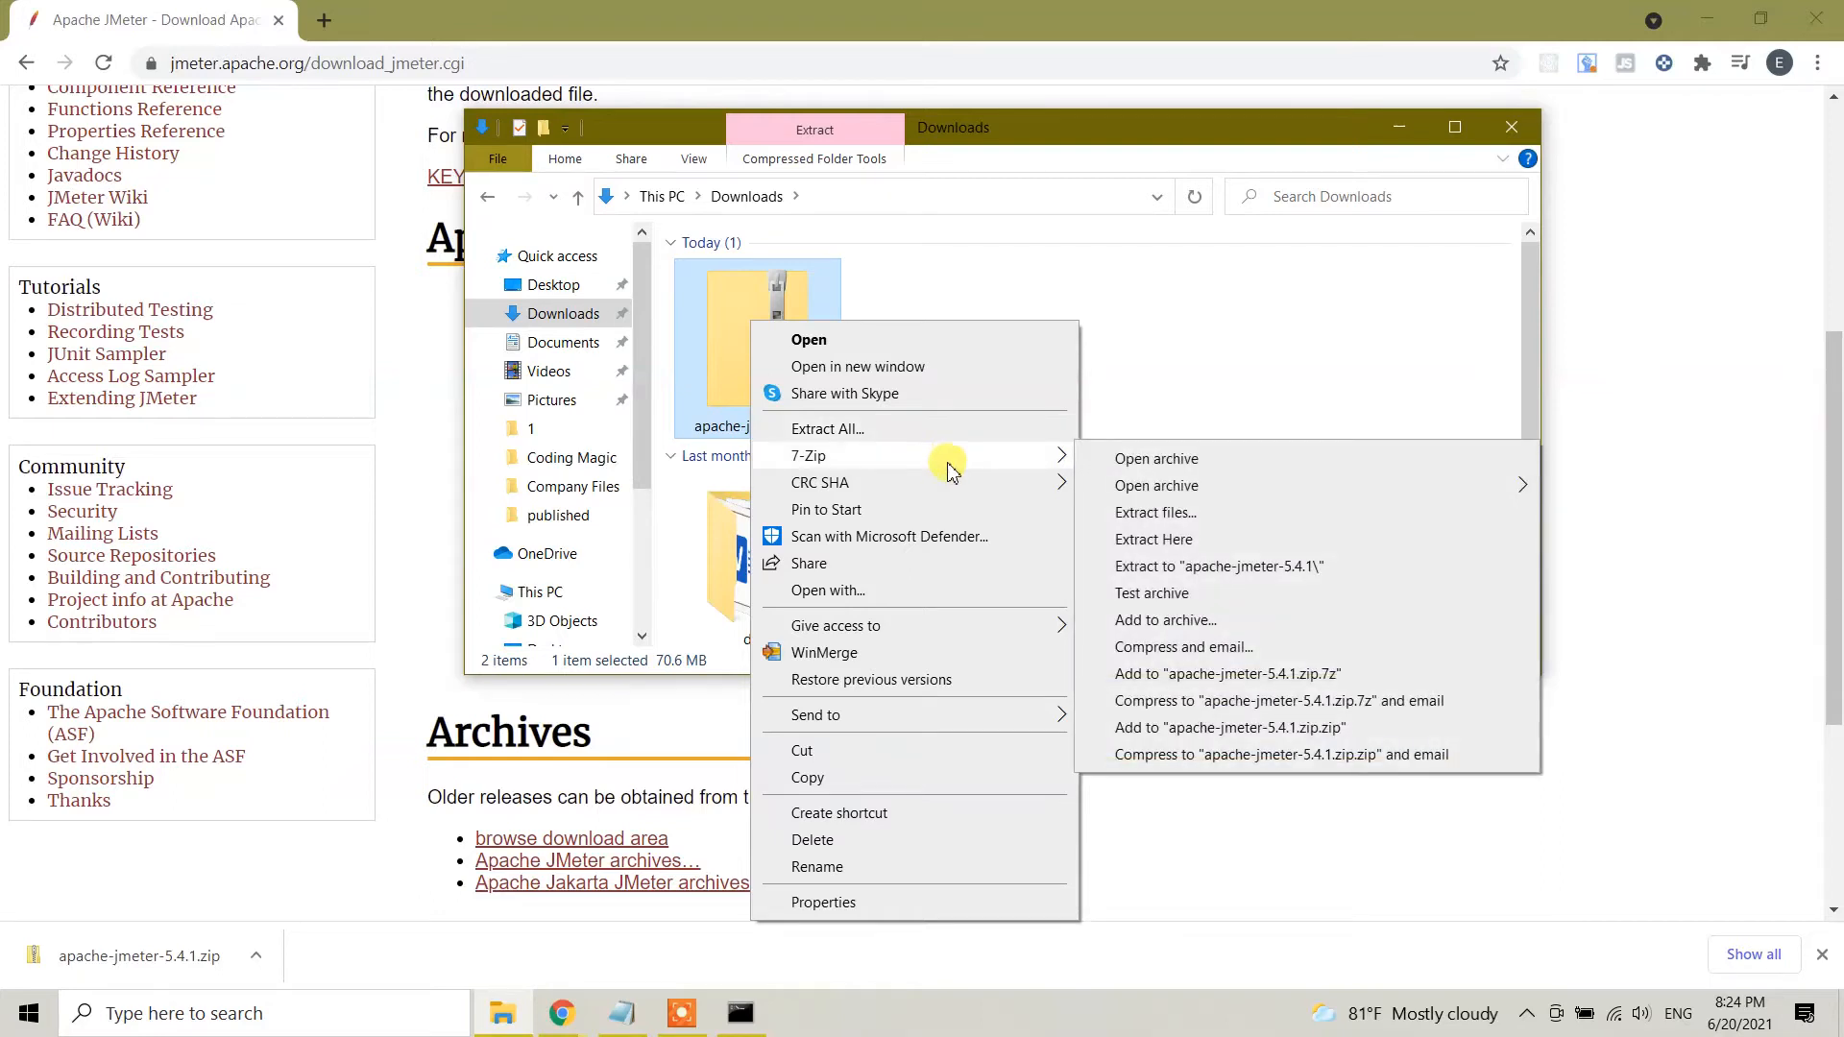
mouse_move(1378, 571)
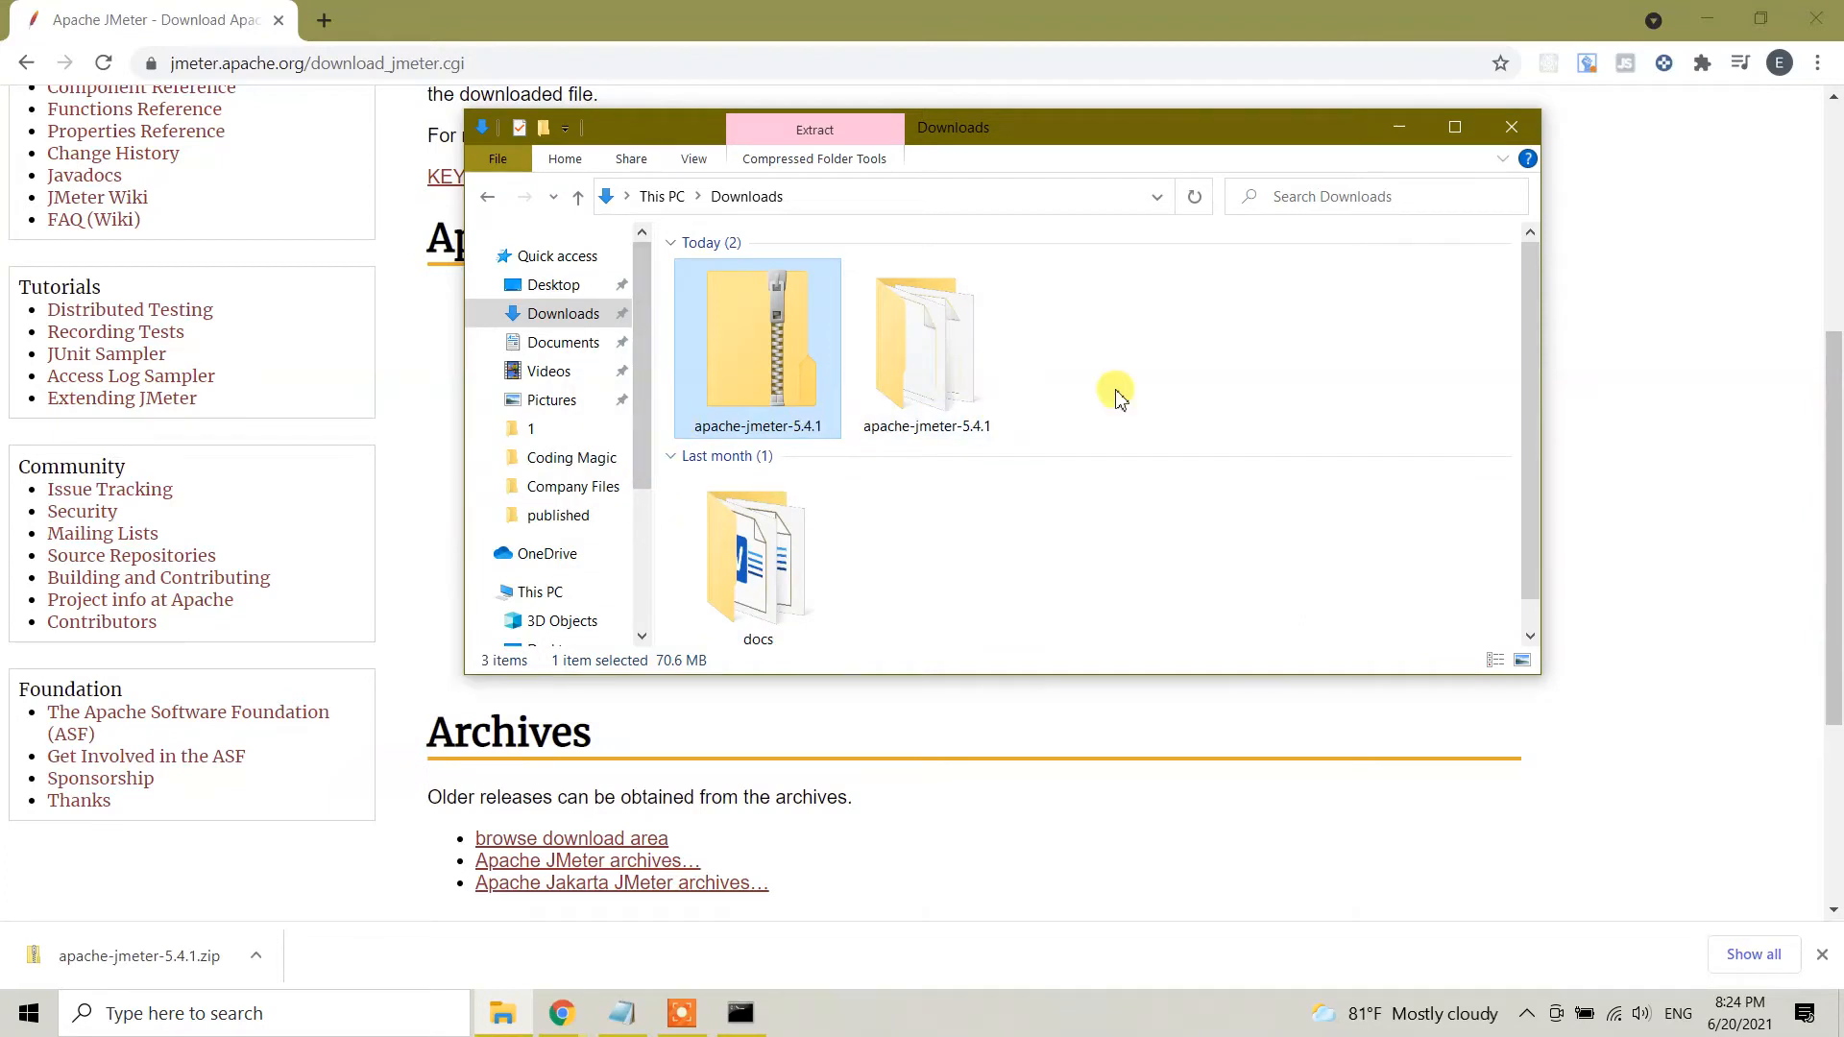
left_click(928, 346)
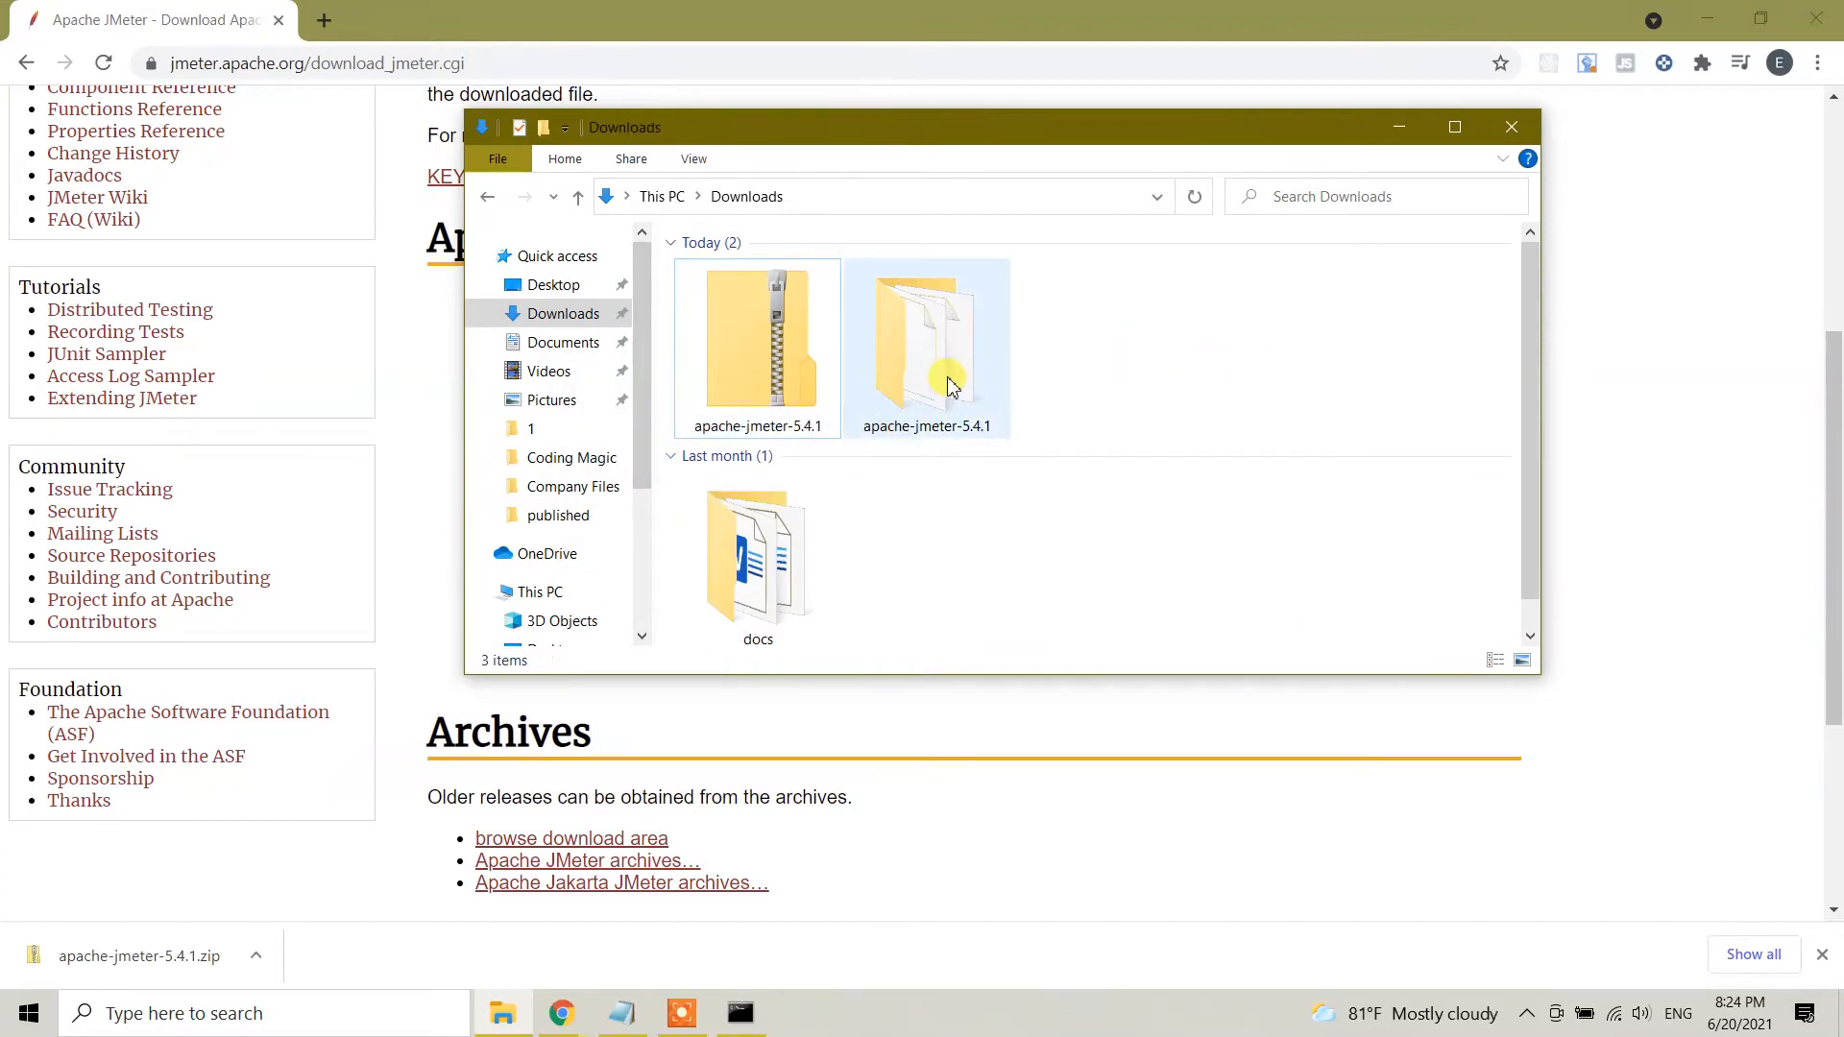
Copy the extracted apache-jmeter-5.4.1 folder from Downloads
double_click(928, 341)
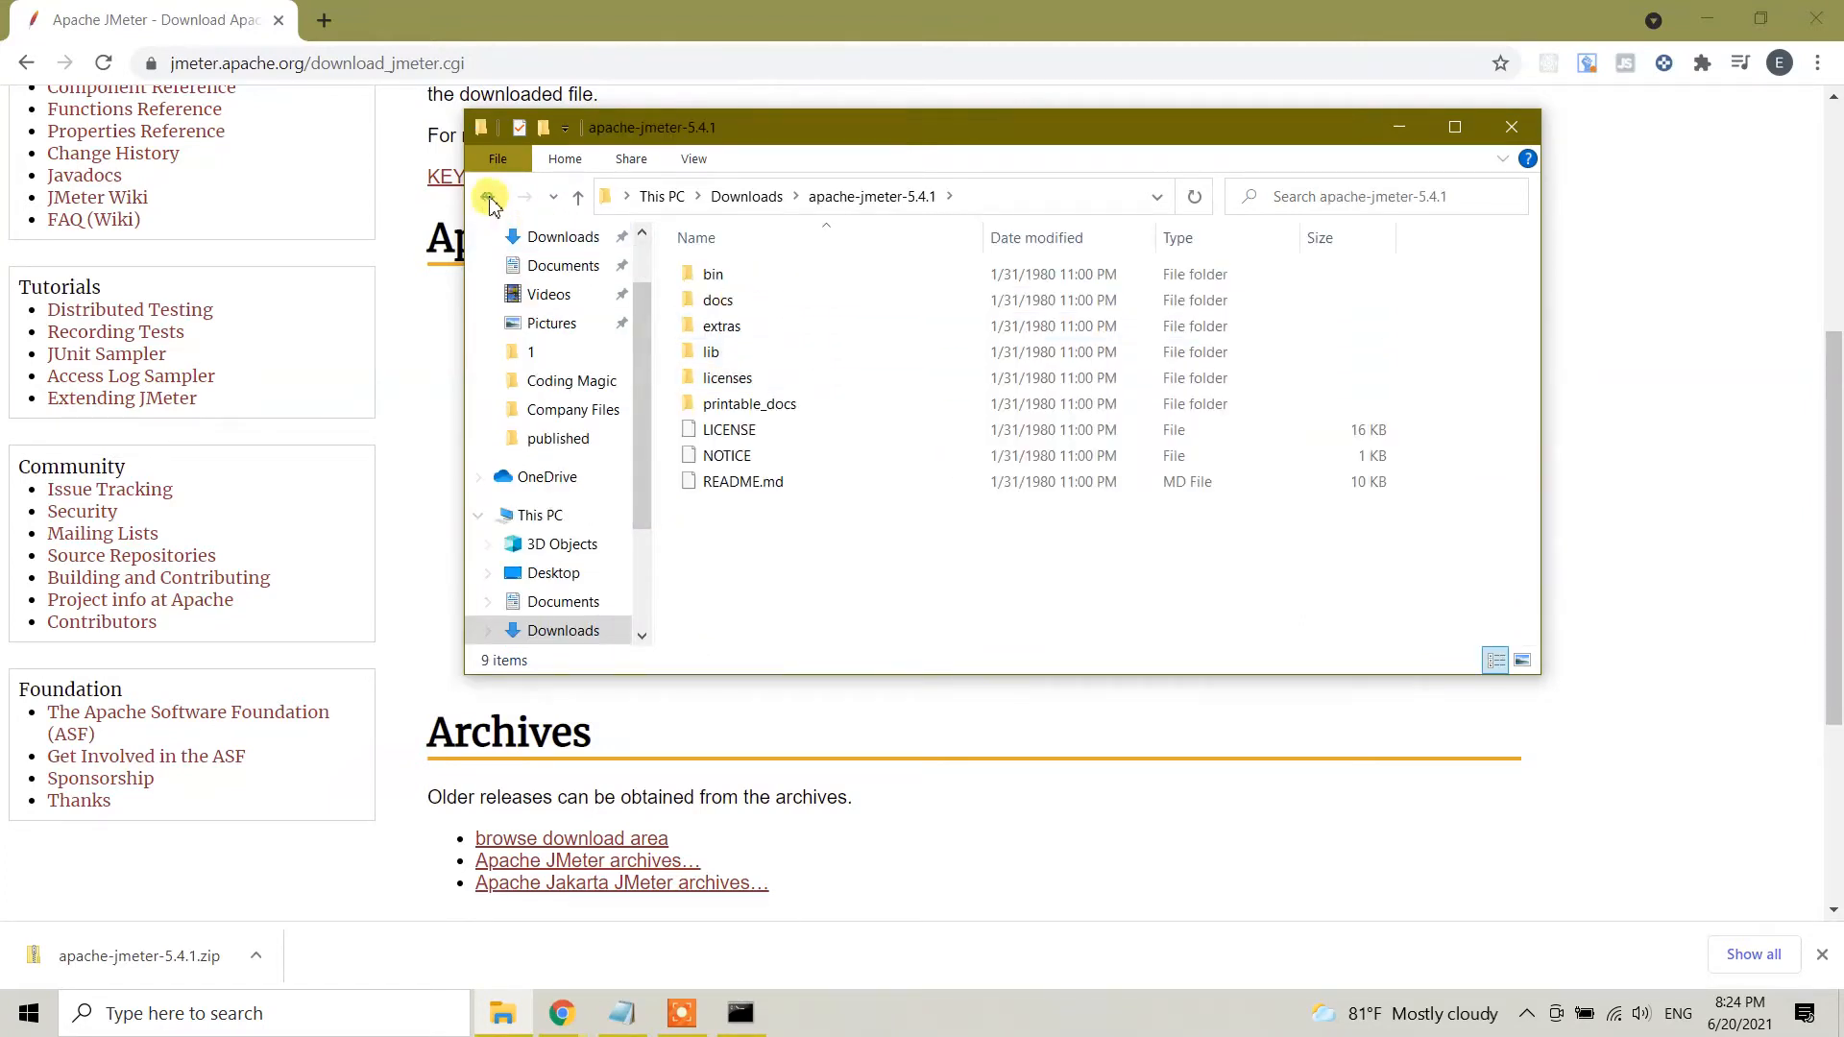
left_click(488, 197)
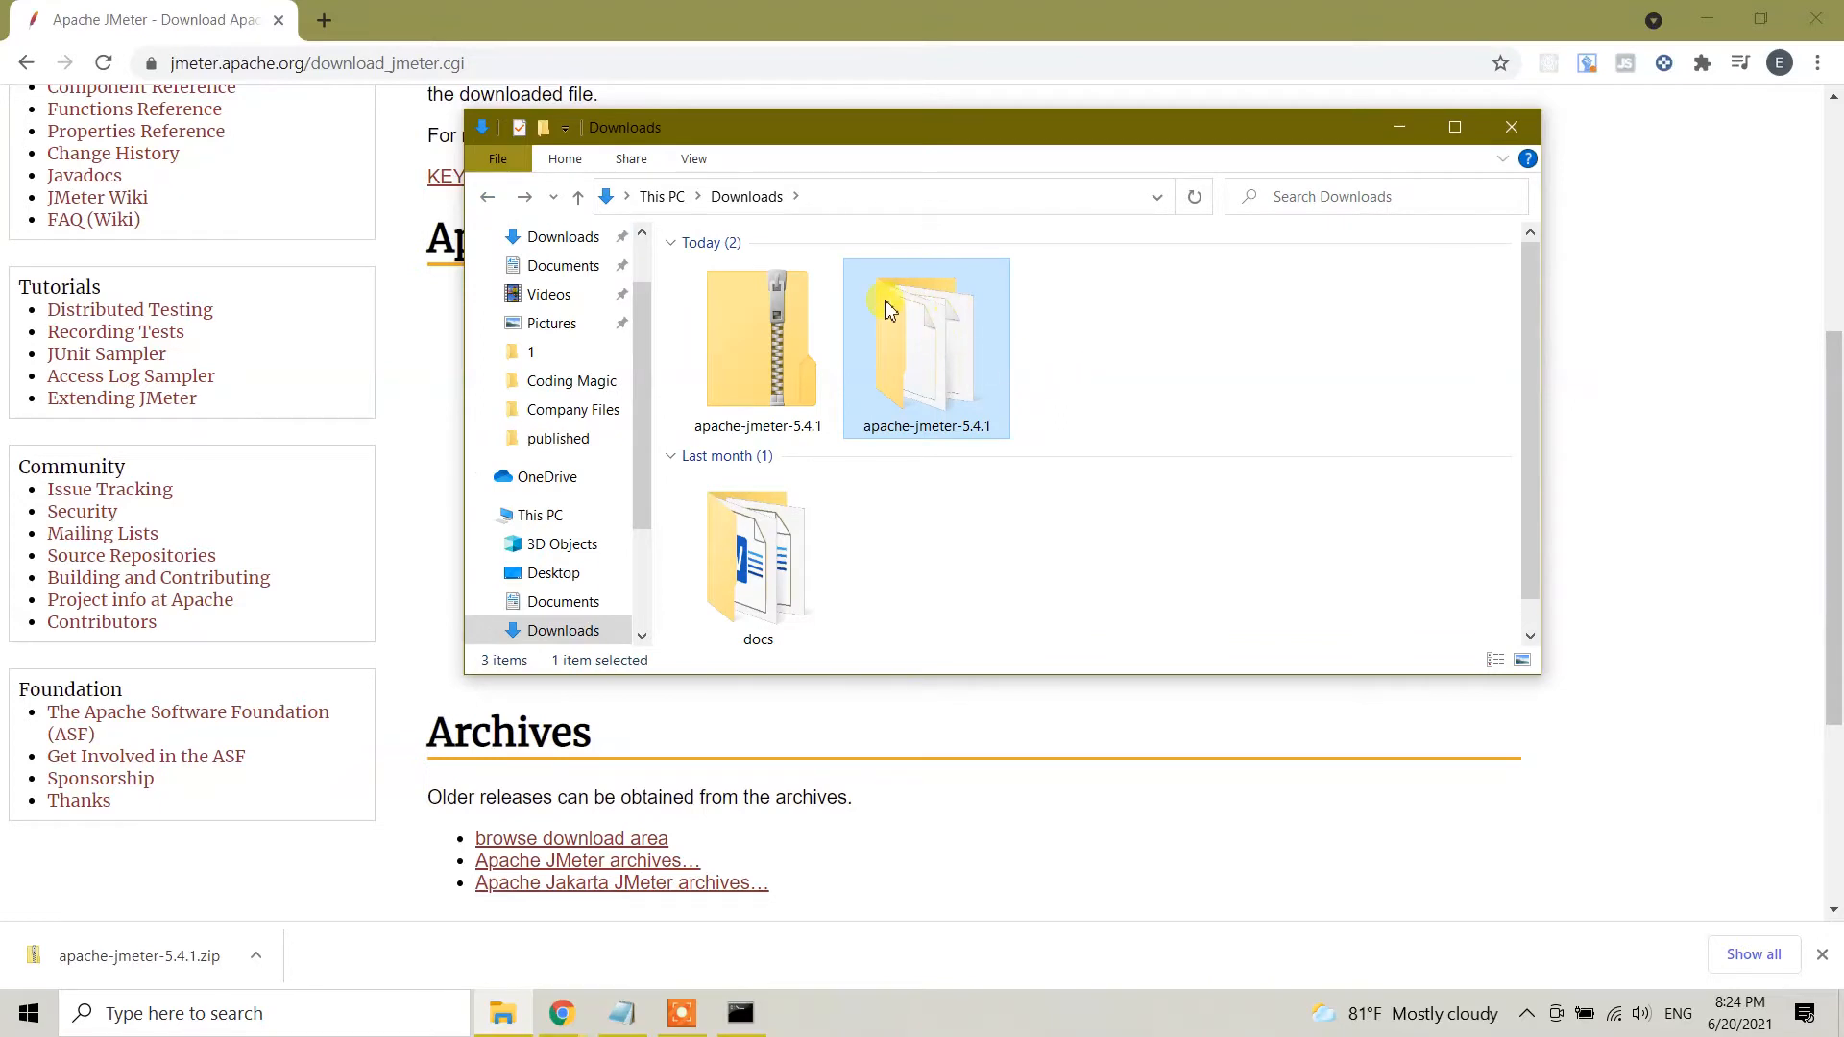
mouse_move(931, 332)
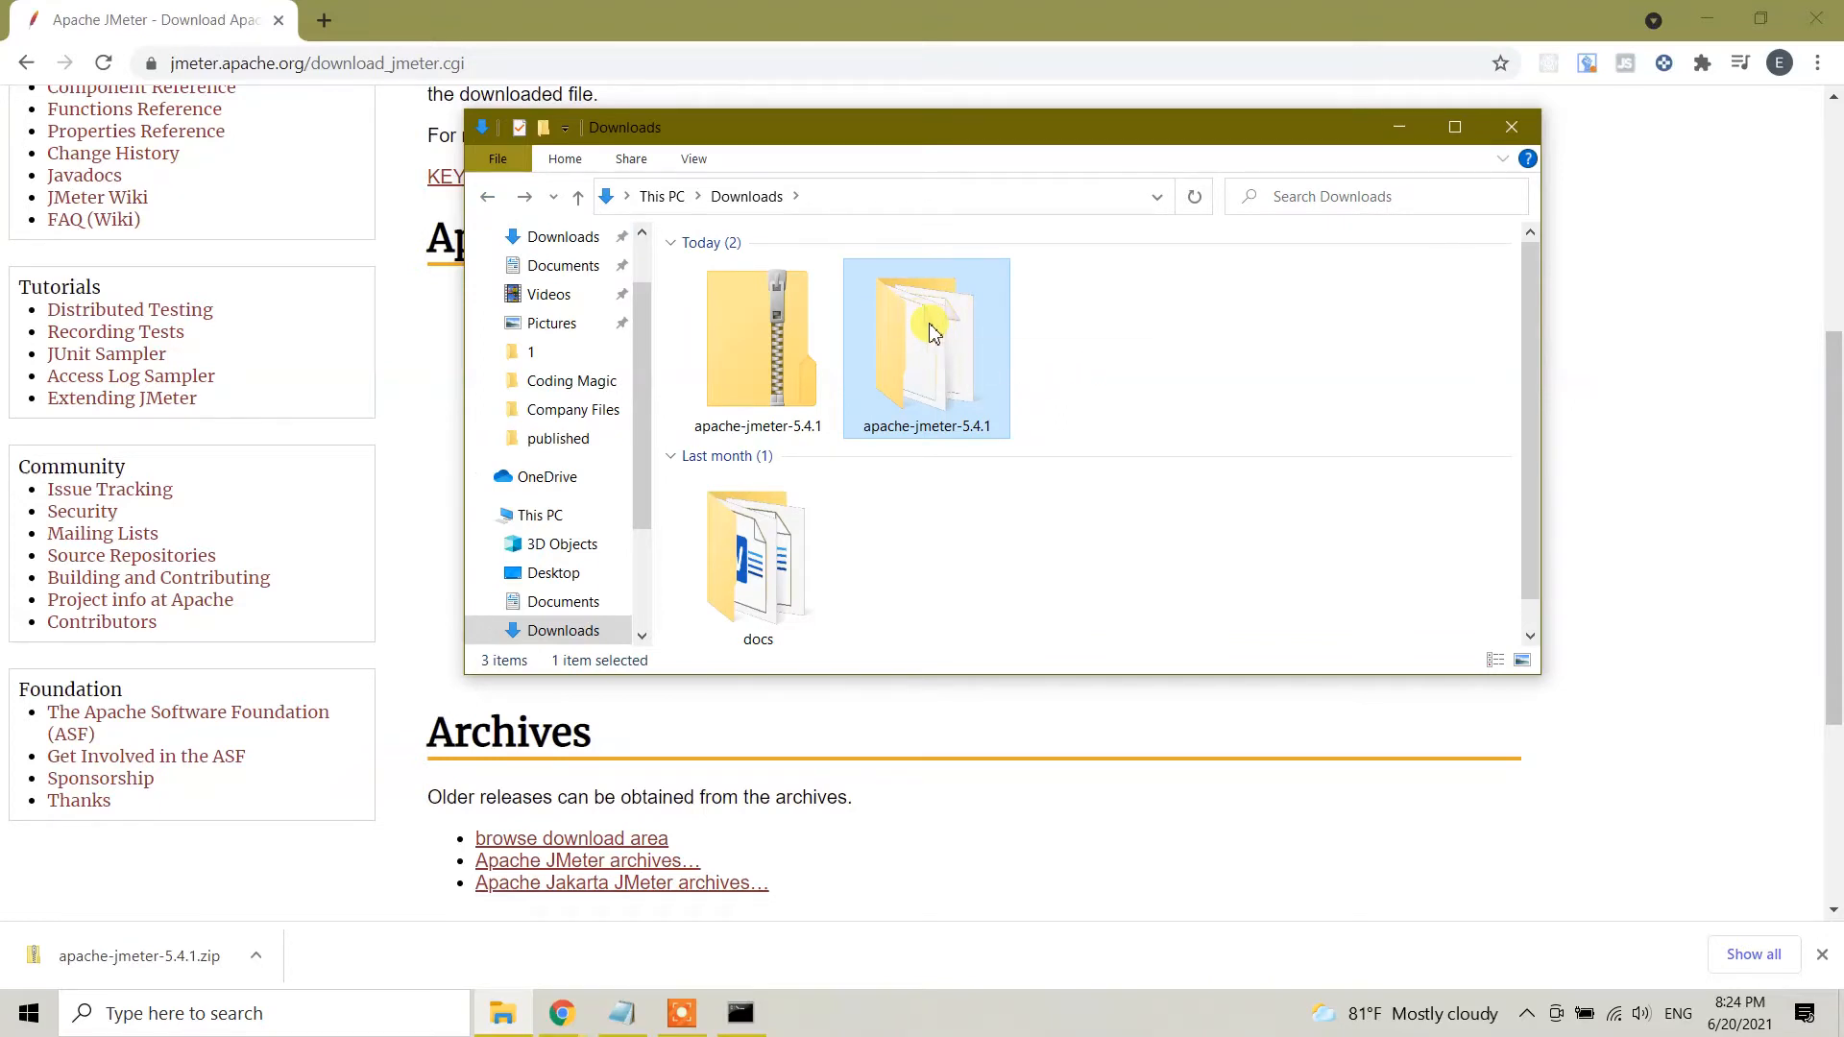
right_click(933, 331)
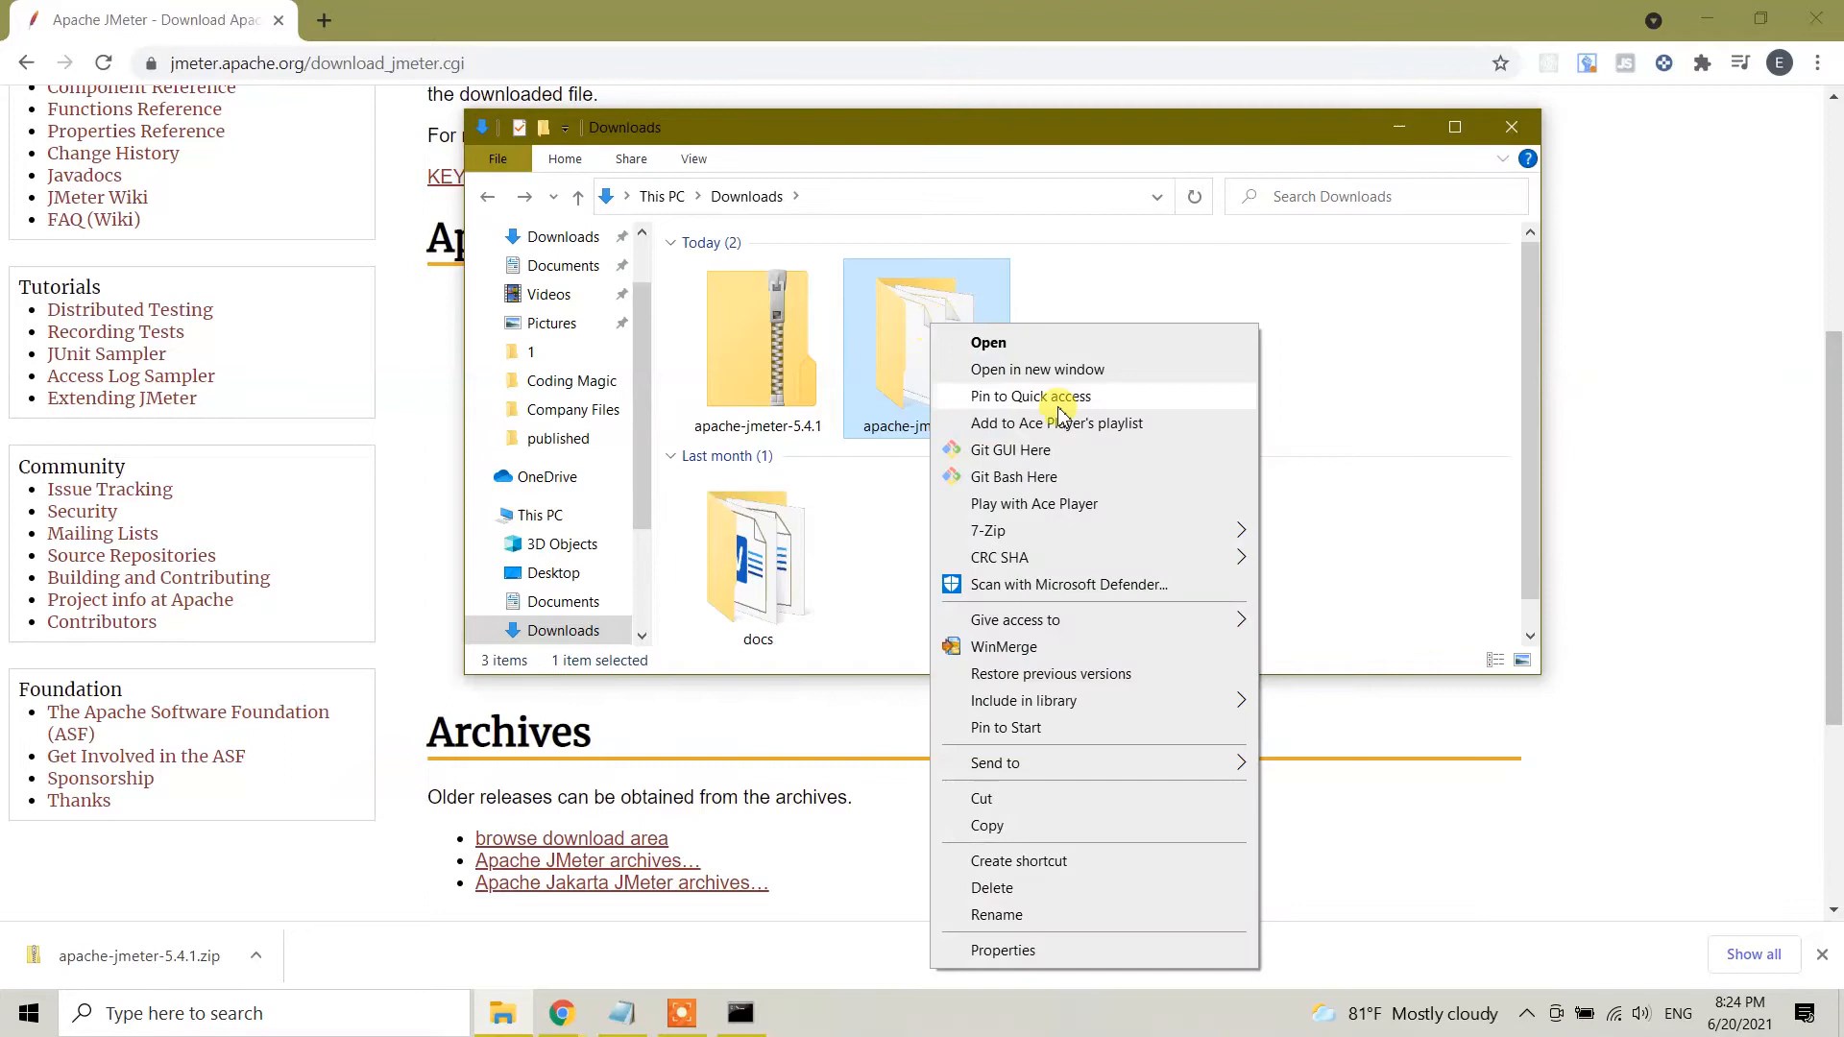
mouse_move(1000, 826)
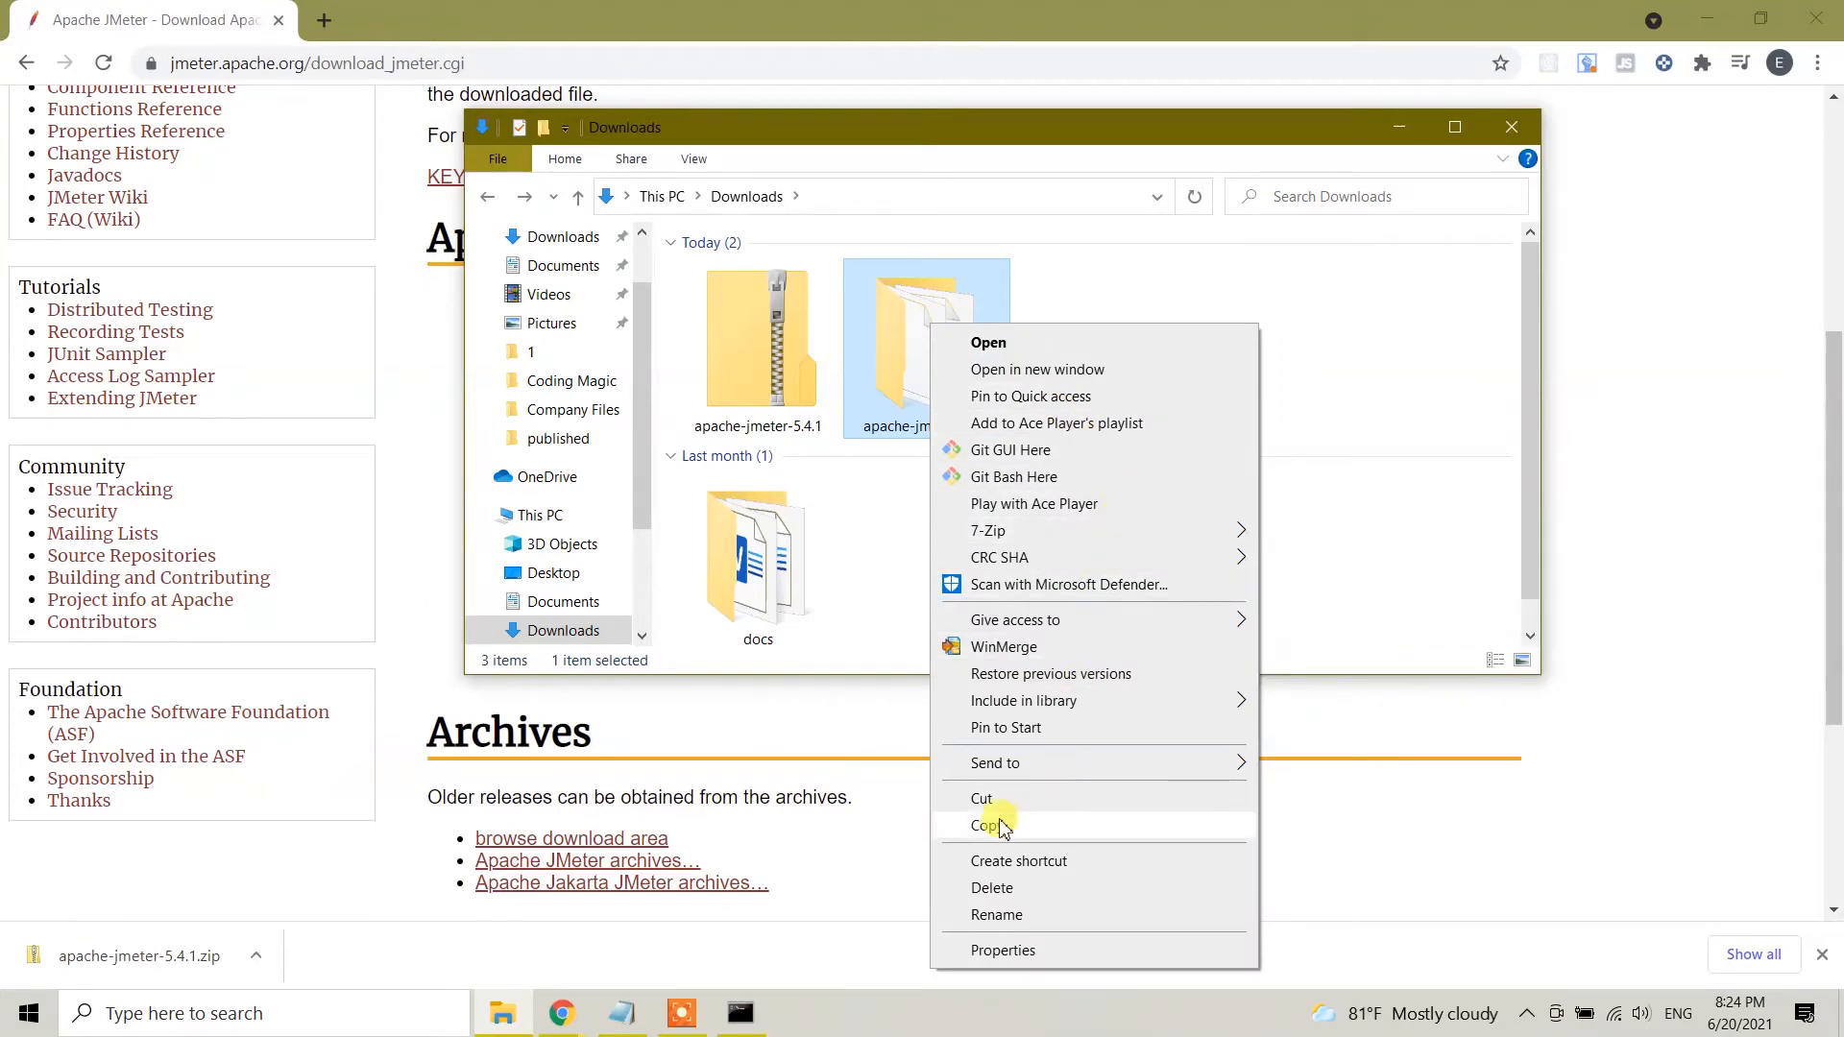
left_click(987, 825)
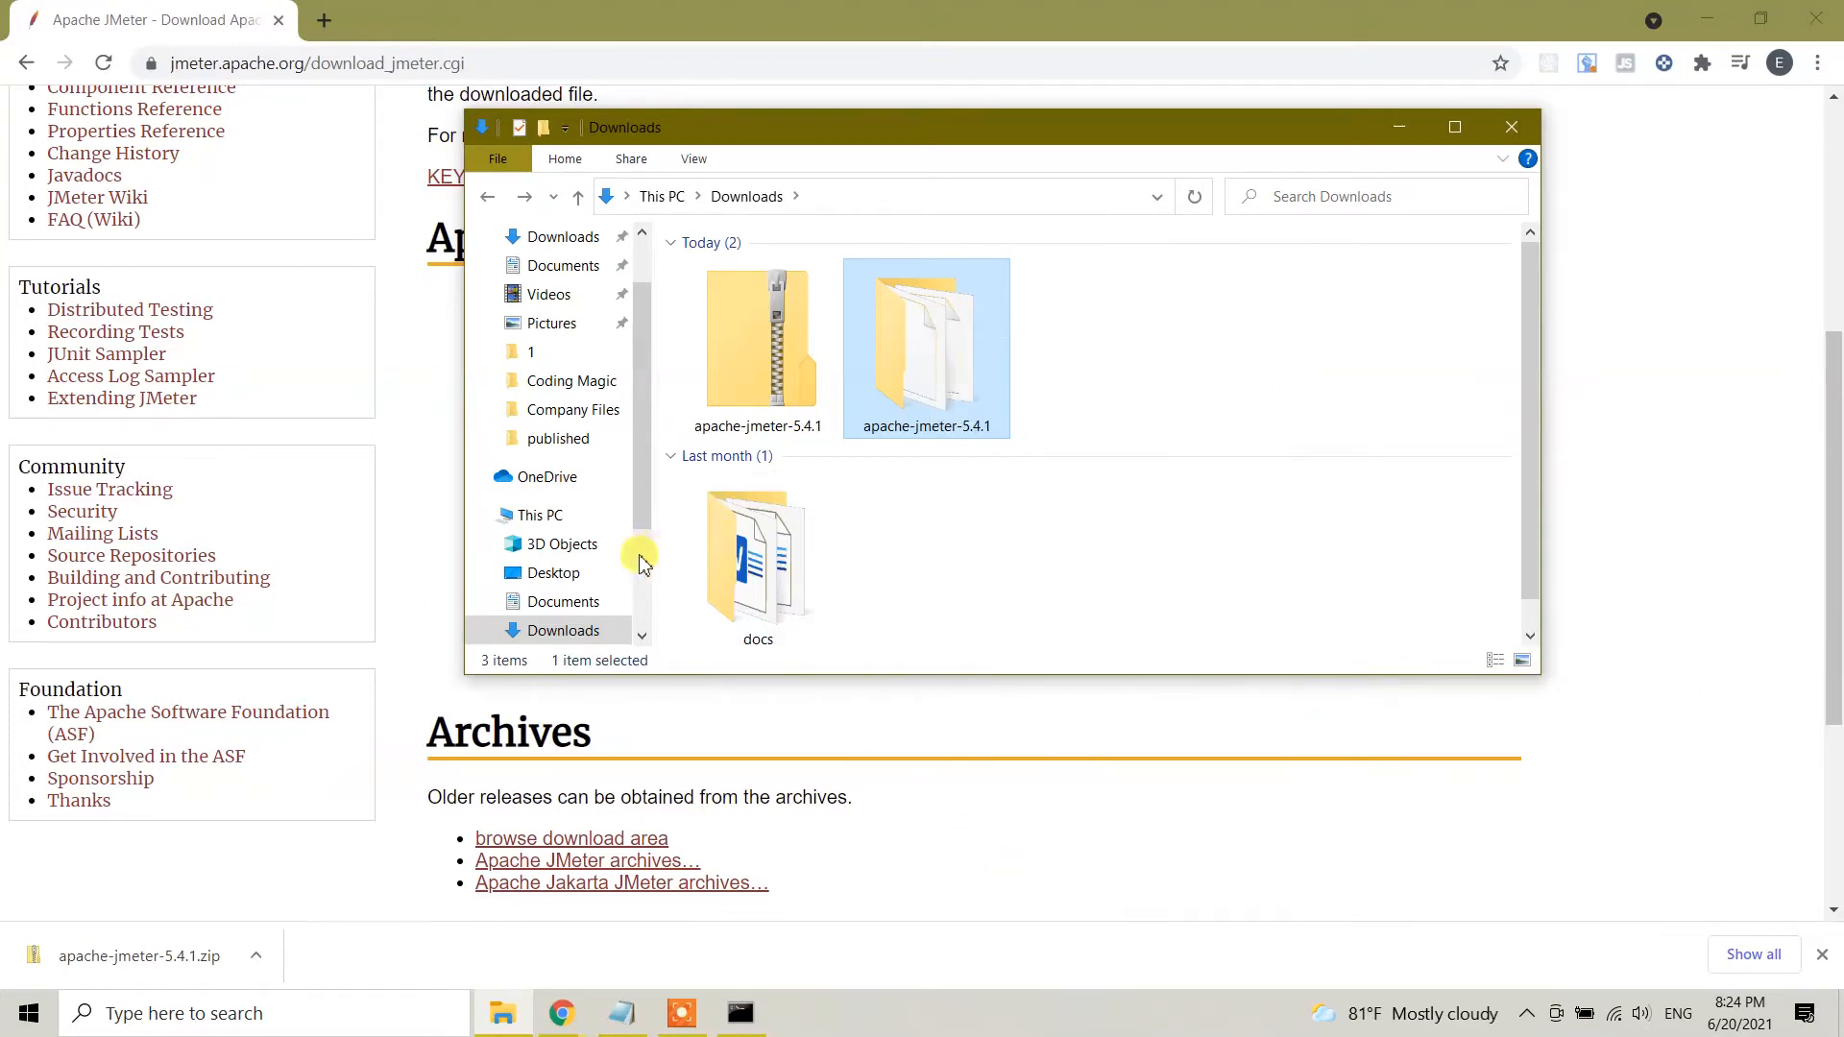
Paste the folder into the root of Local Disk (C:) and open it
left_click(540, 515)
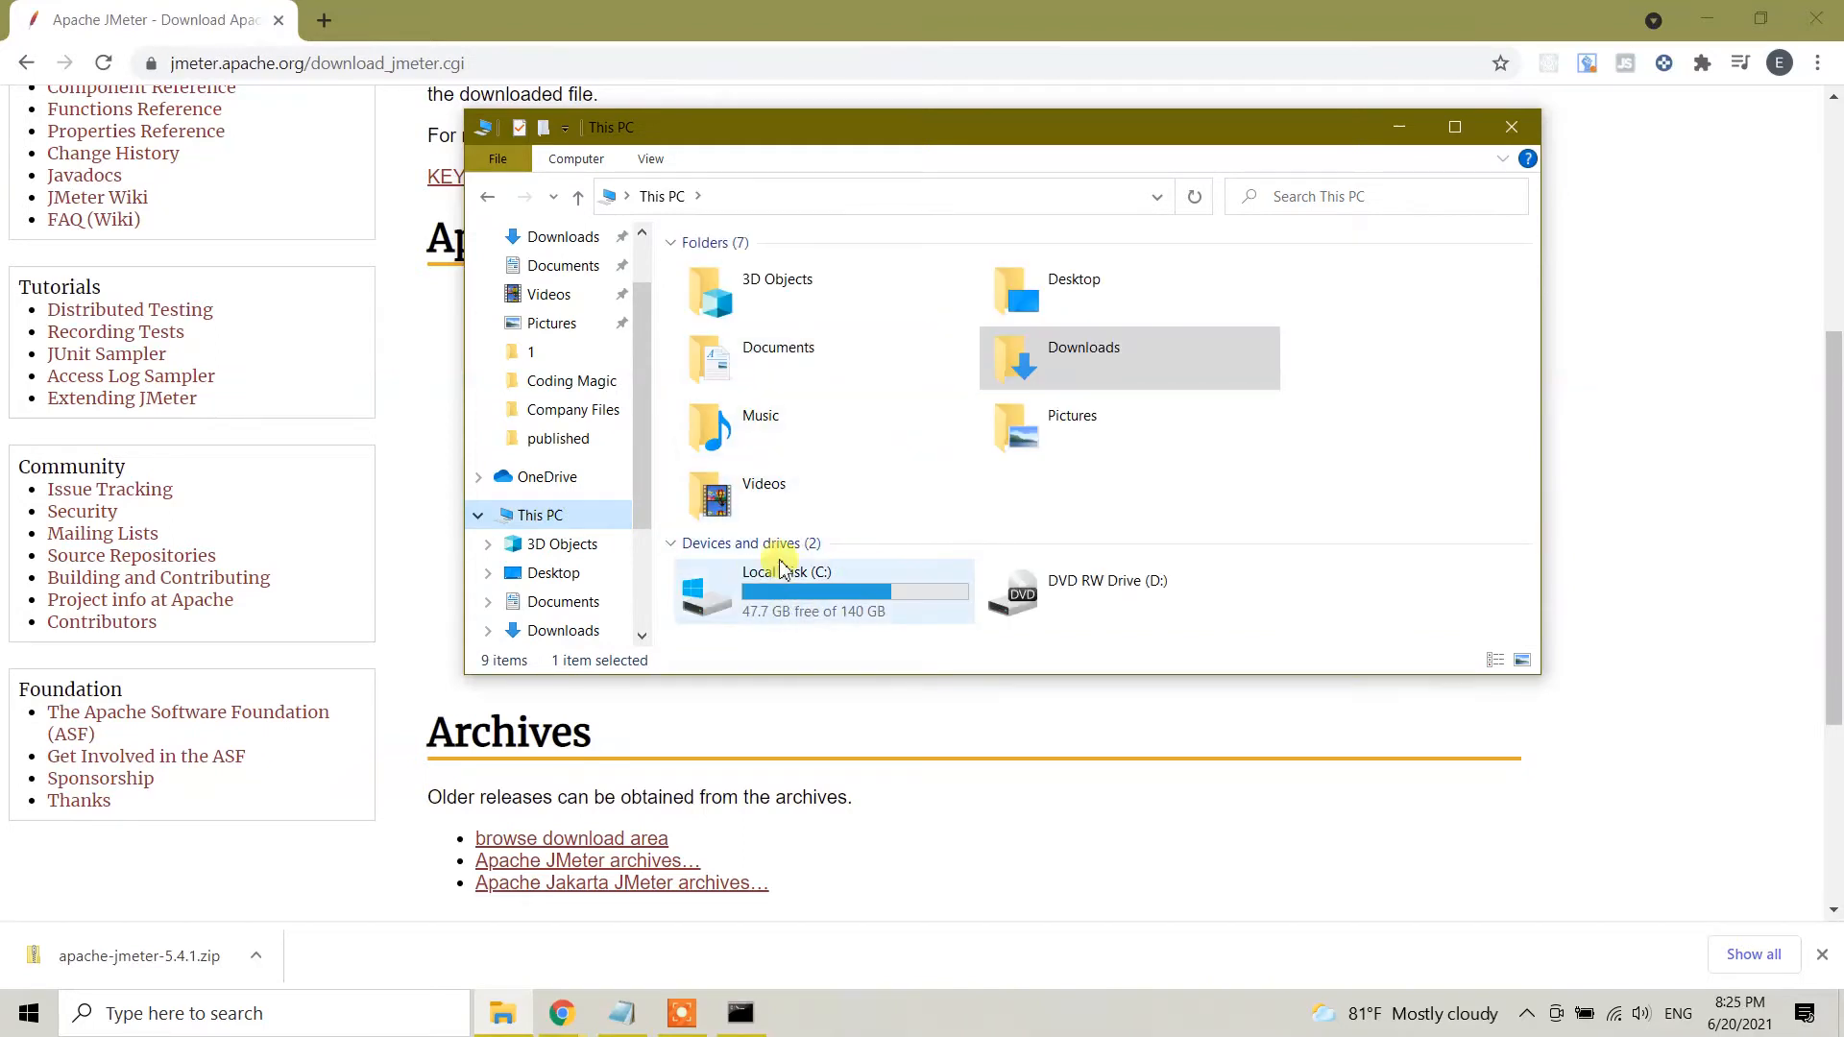
mouse_move(817, 594)
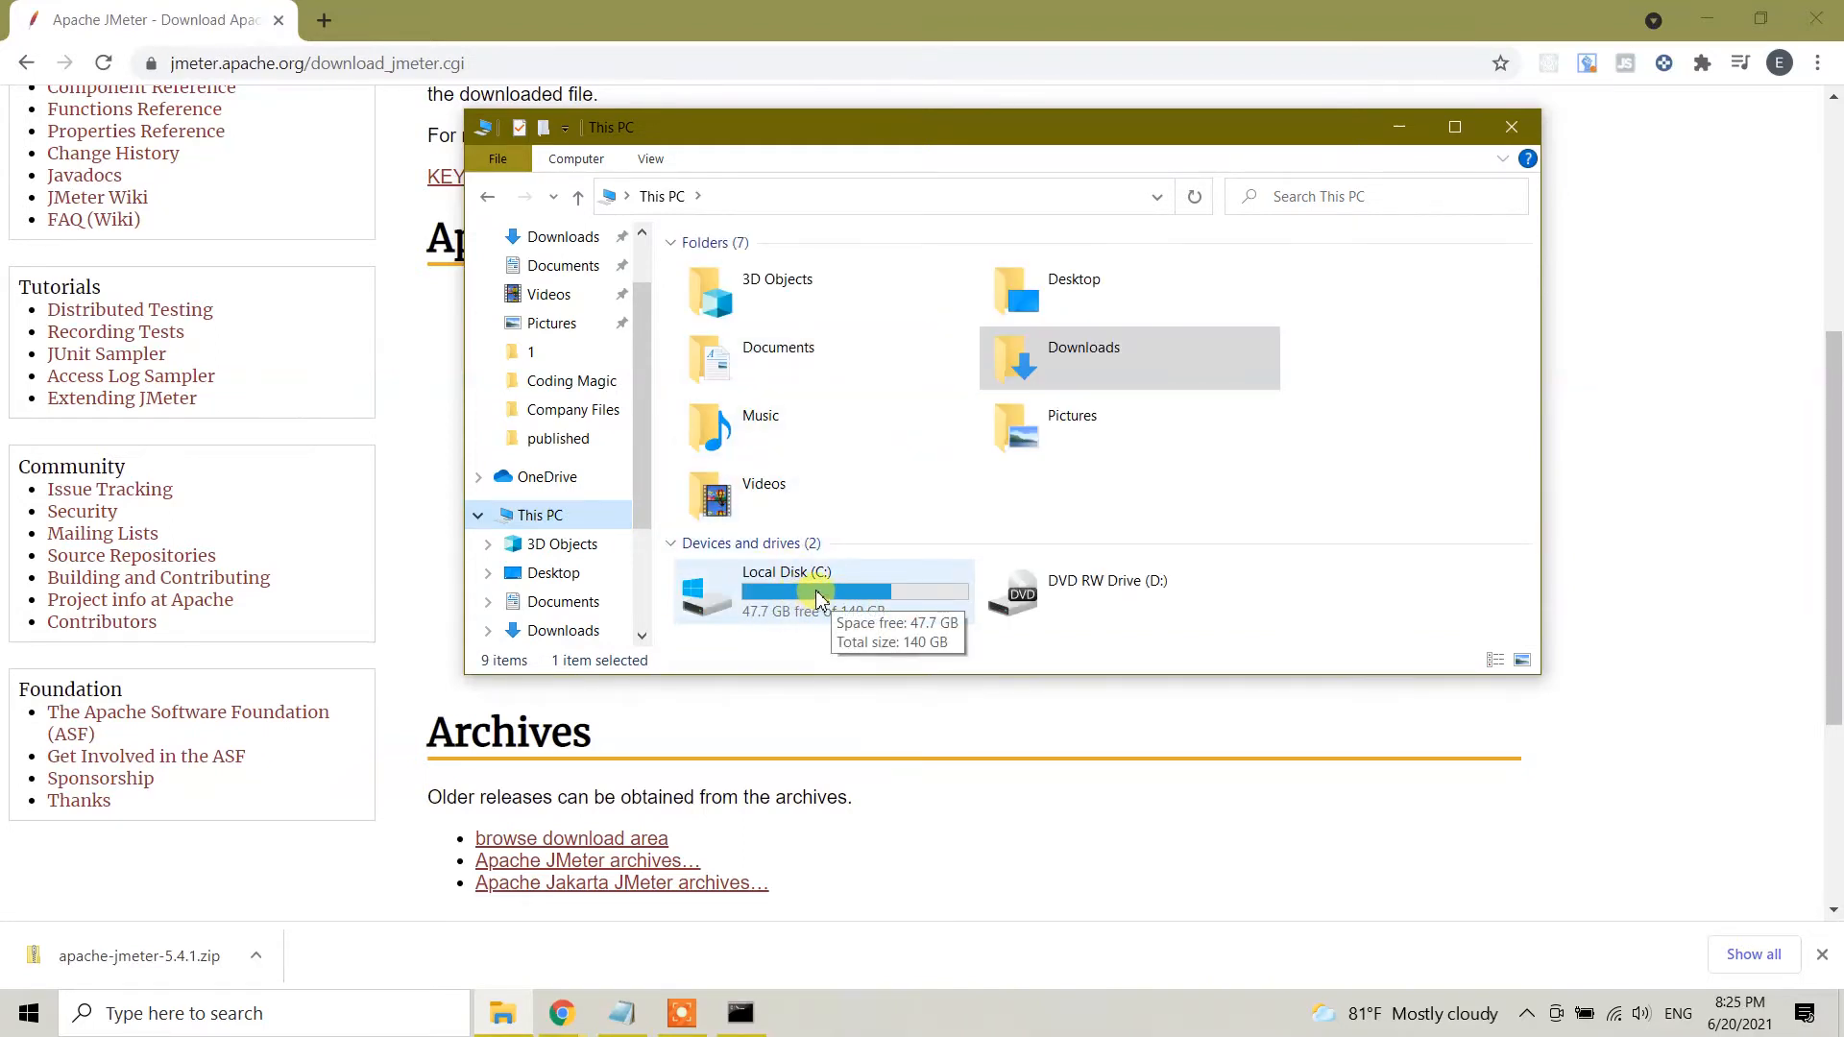
double_click(785, 588)
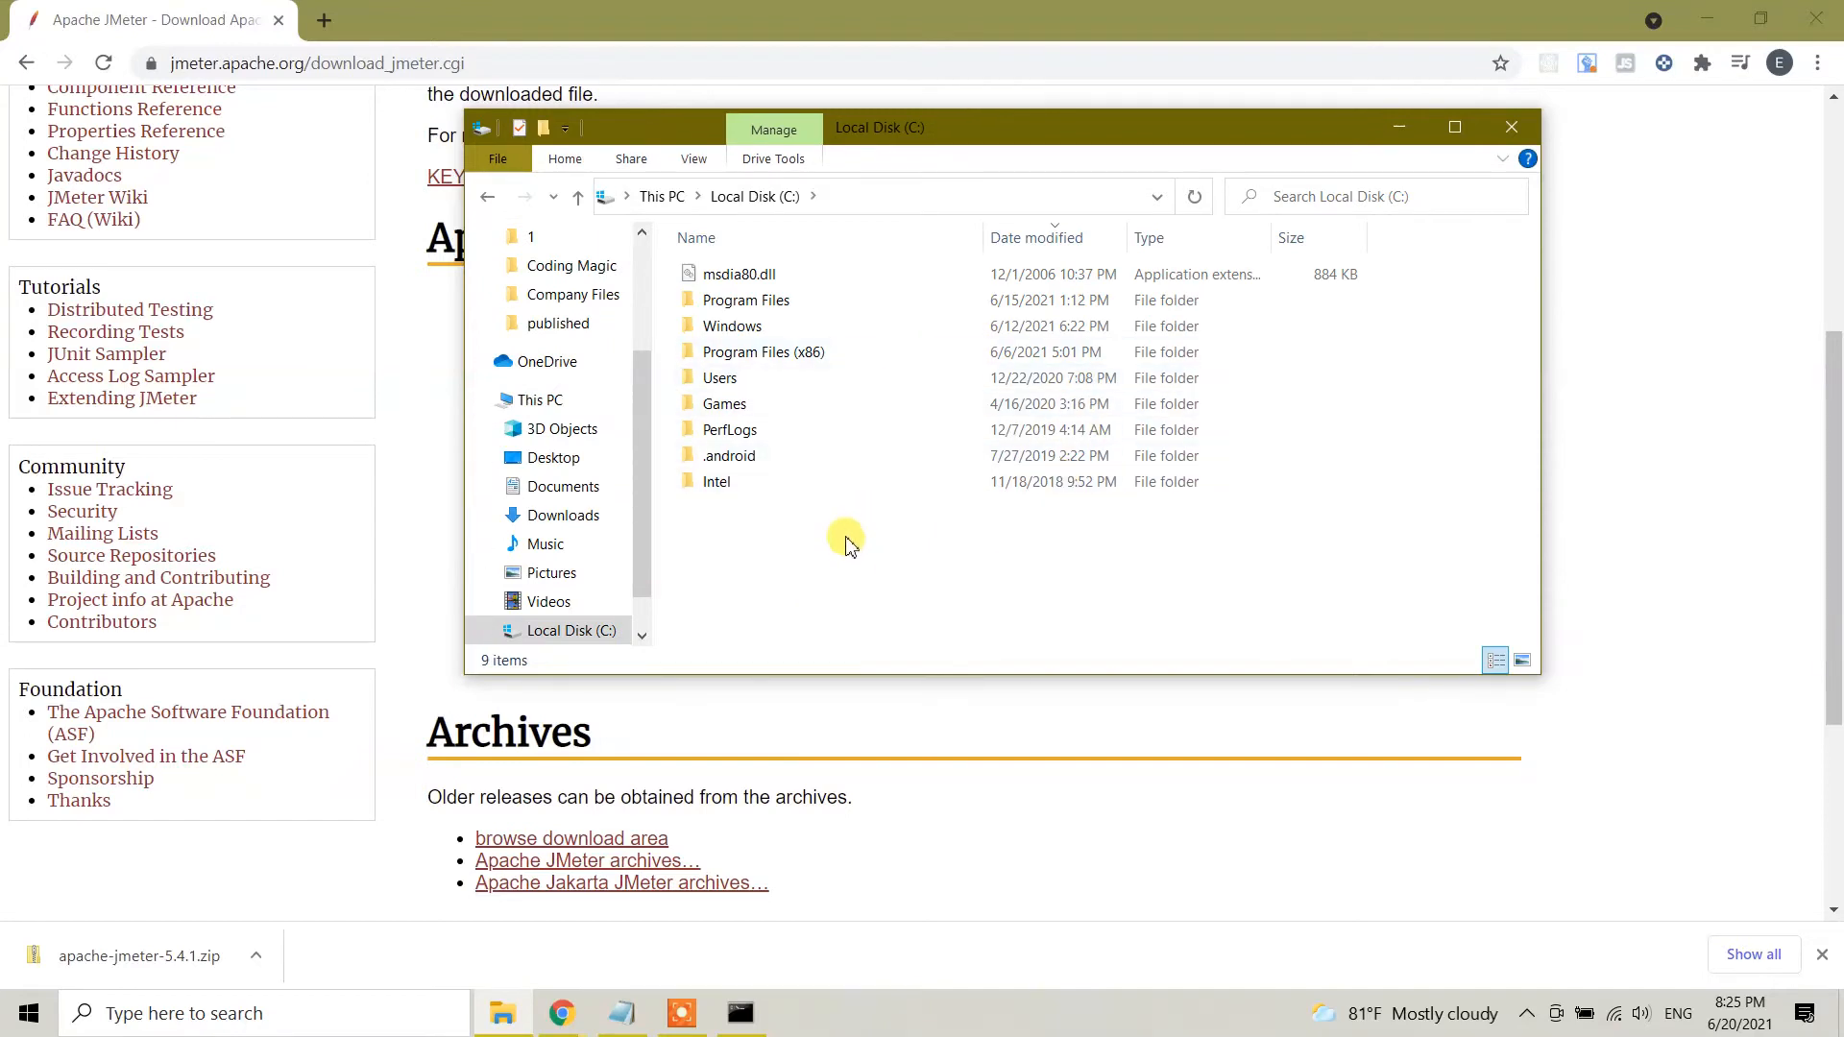
right_click(841, 529)
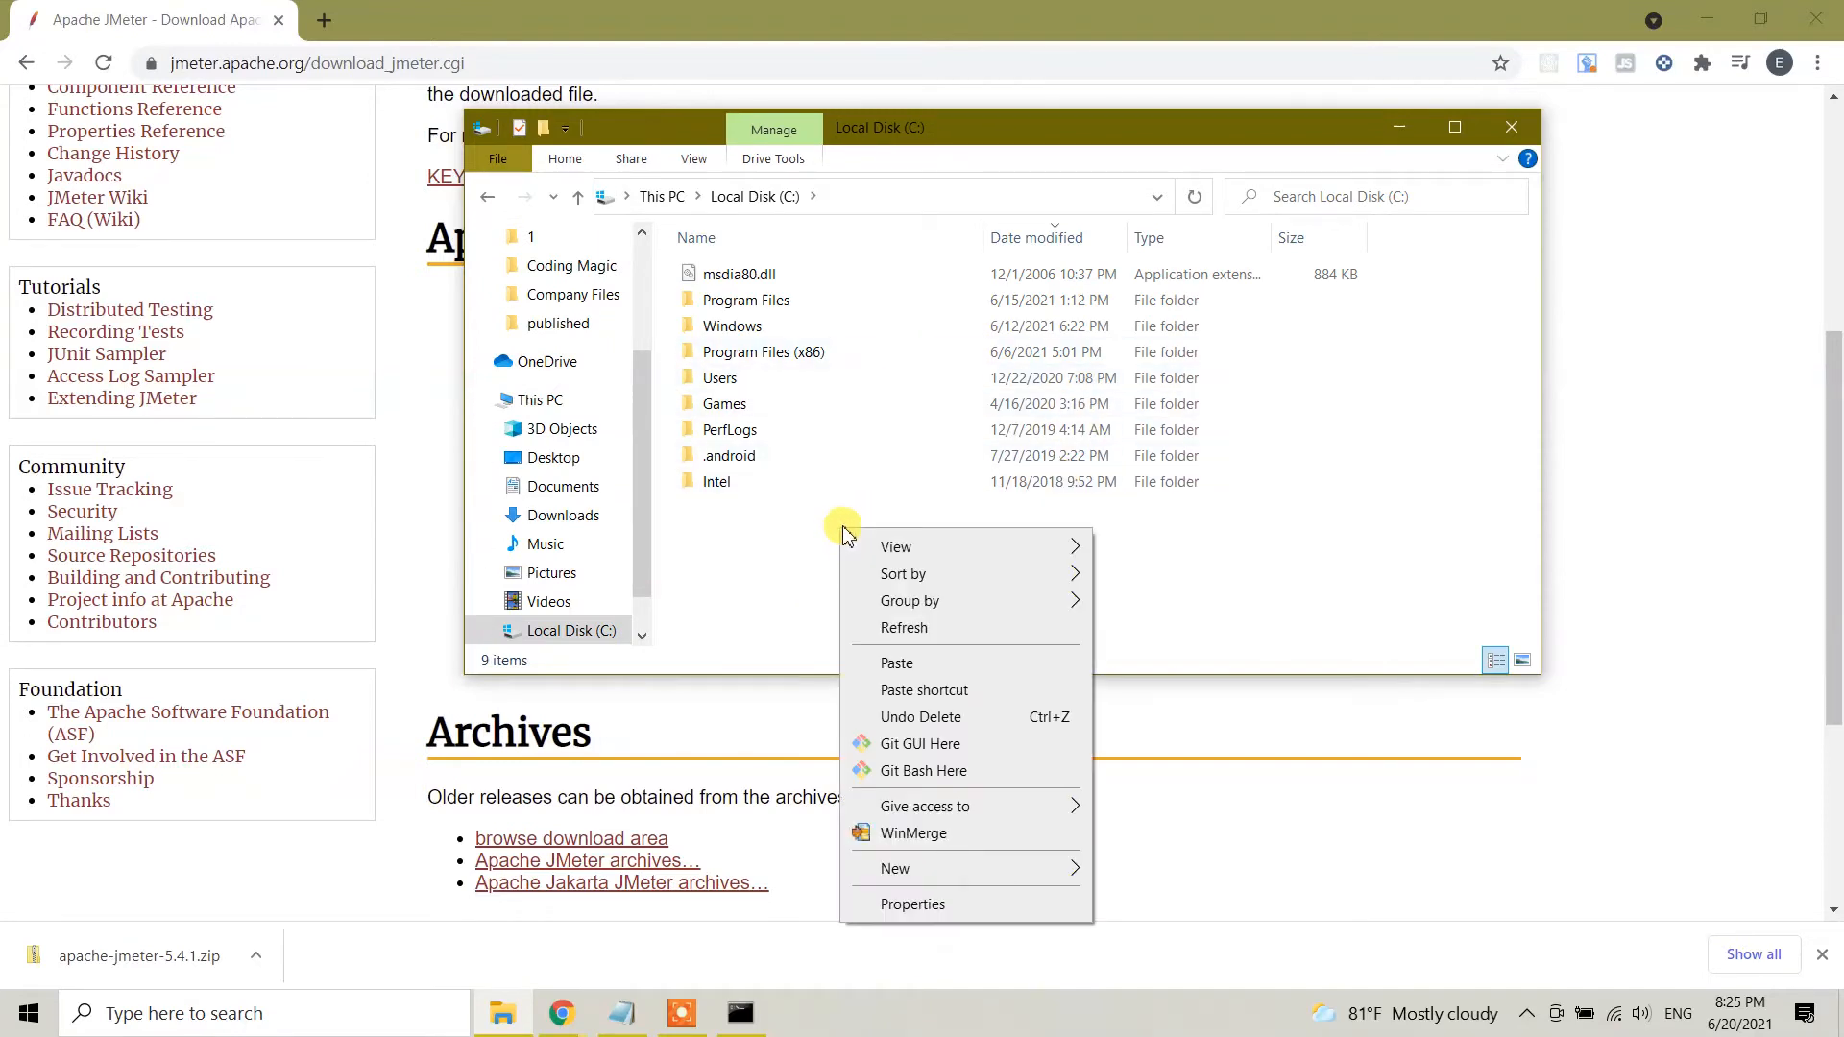
mouse_move(935, 664)
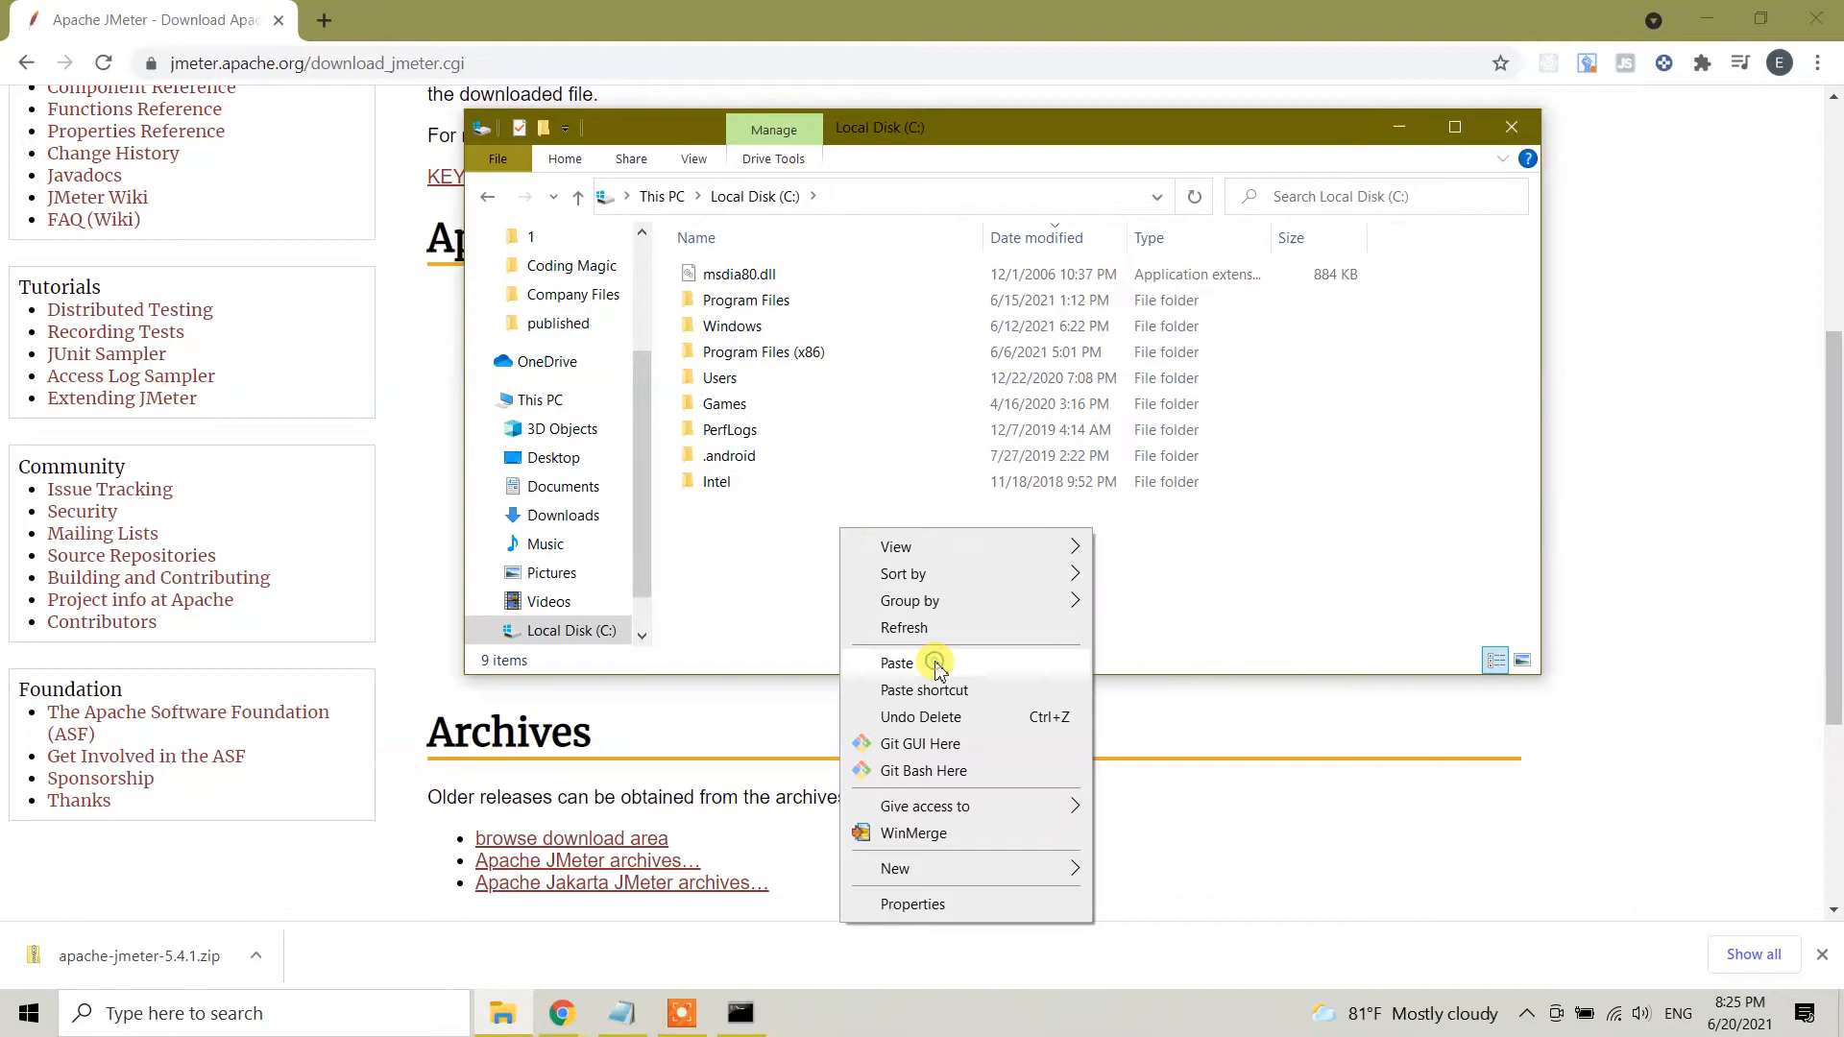
left_click(896, 662)
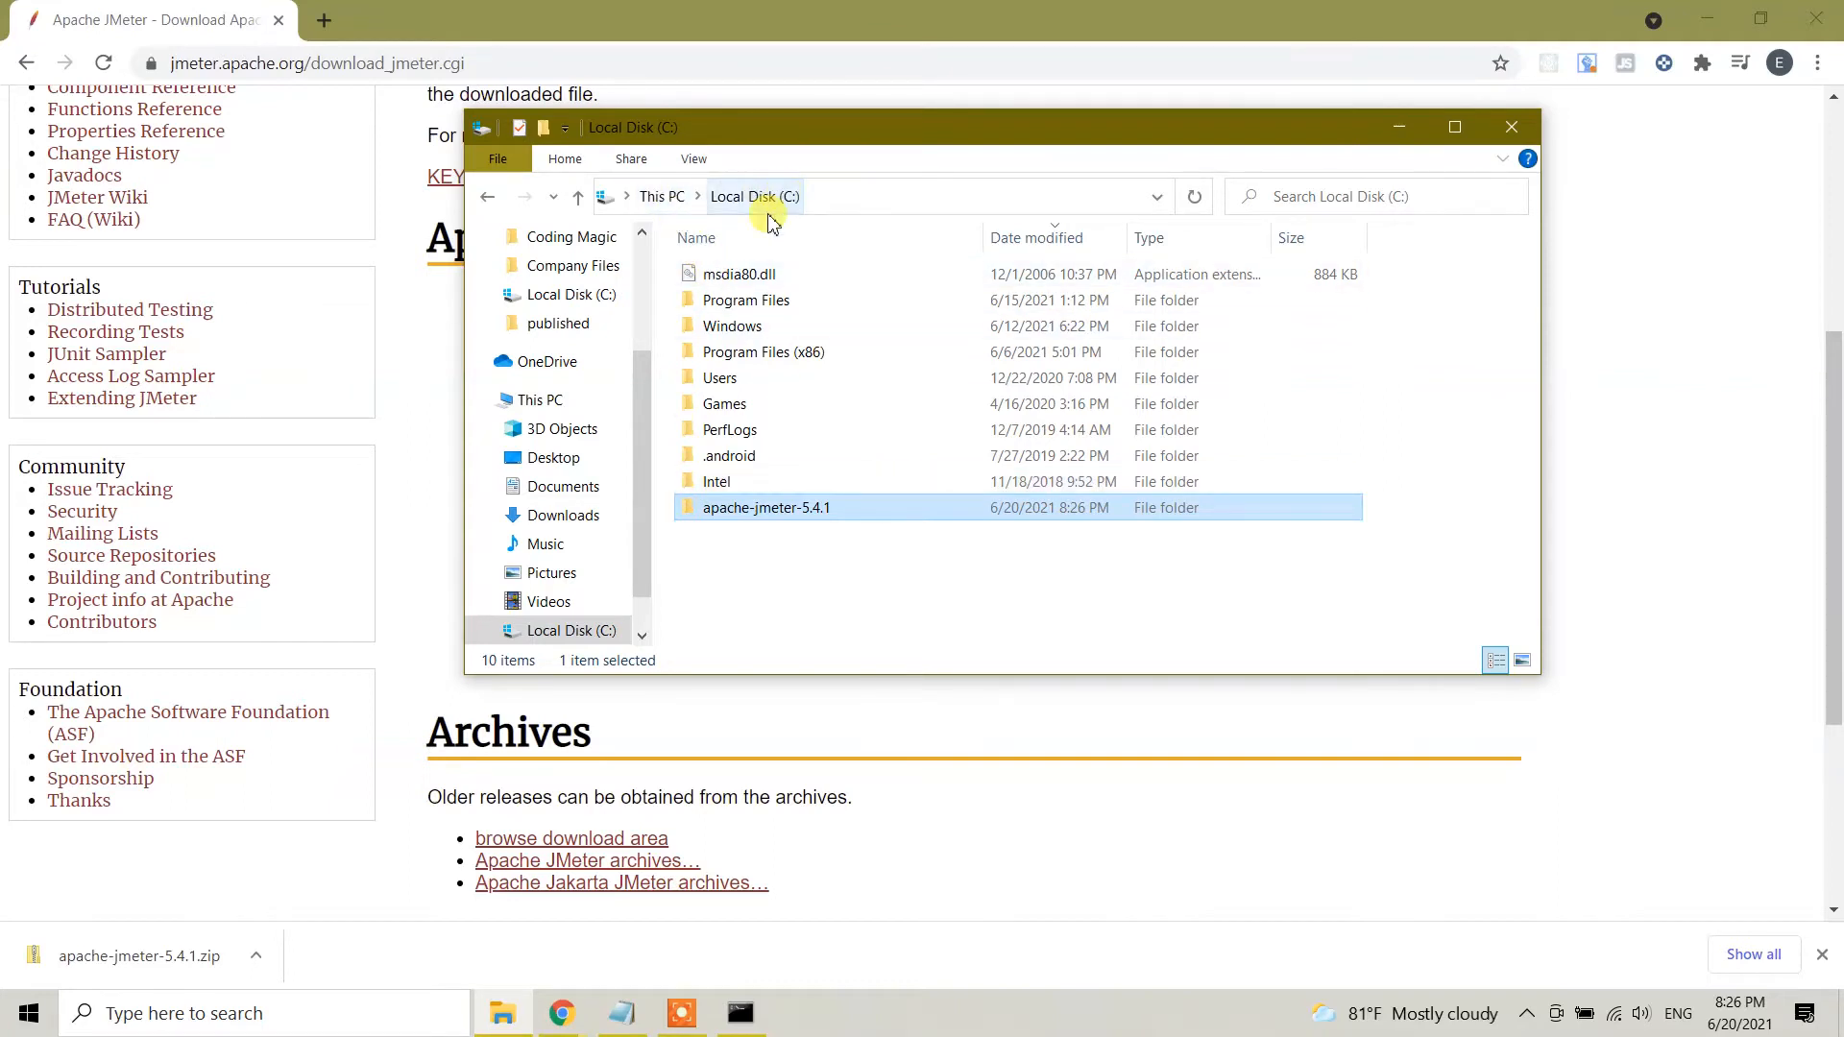
mouse_move(713, 507)
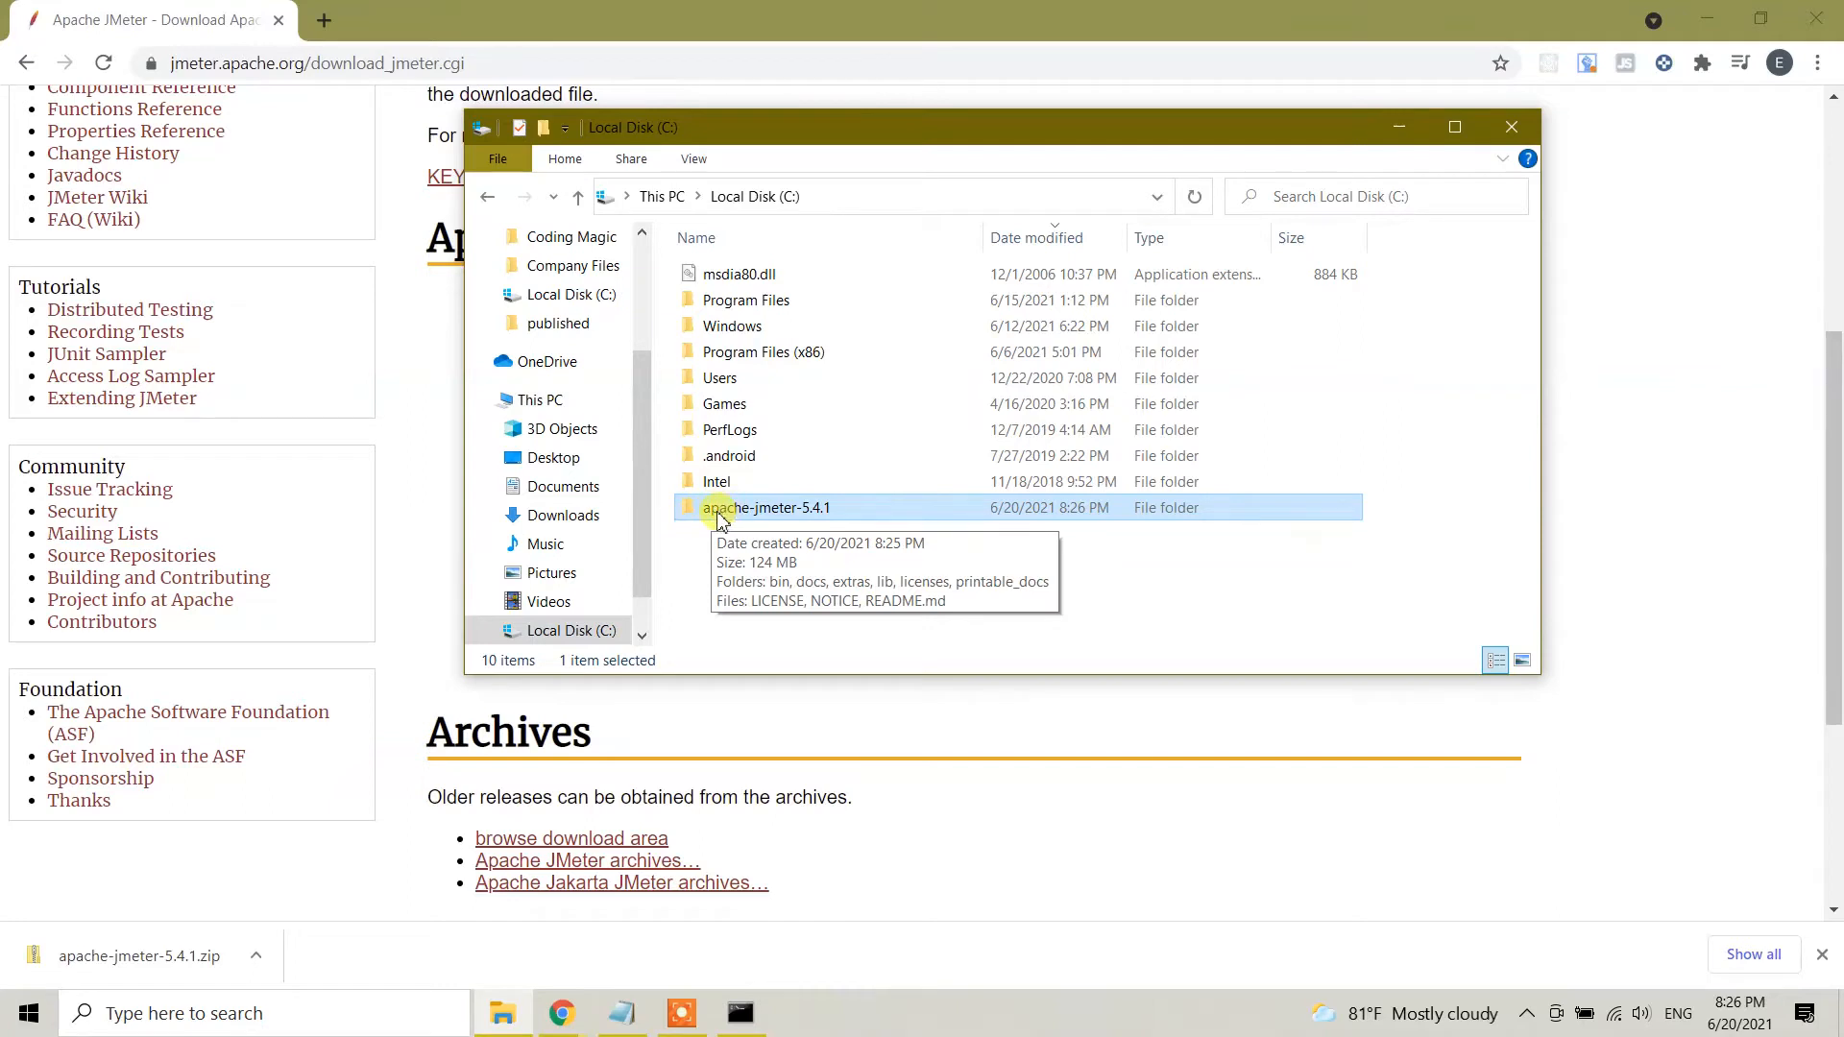
mouse_move(834, 516)
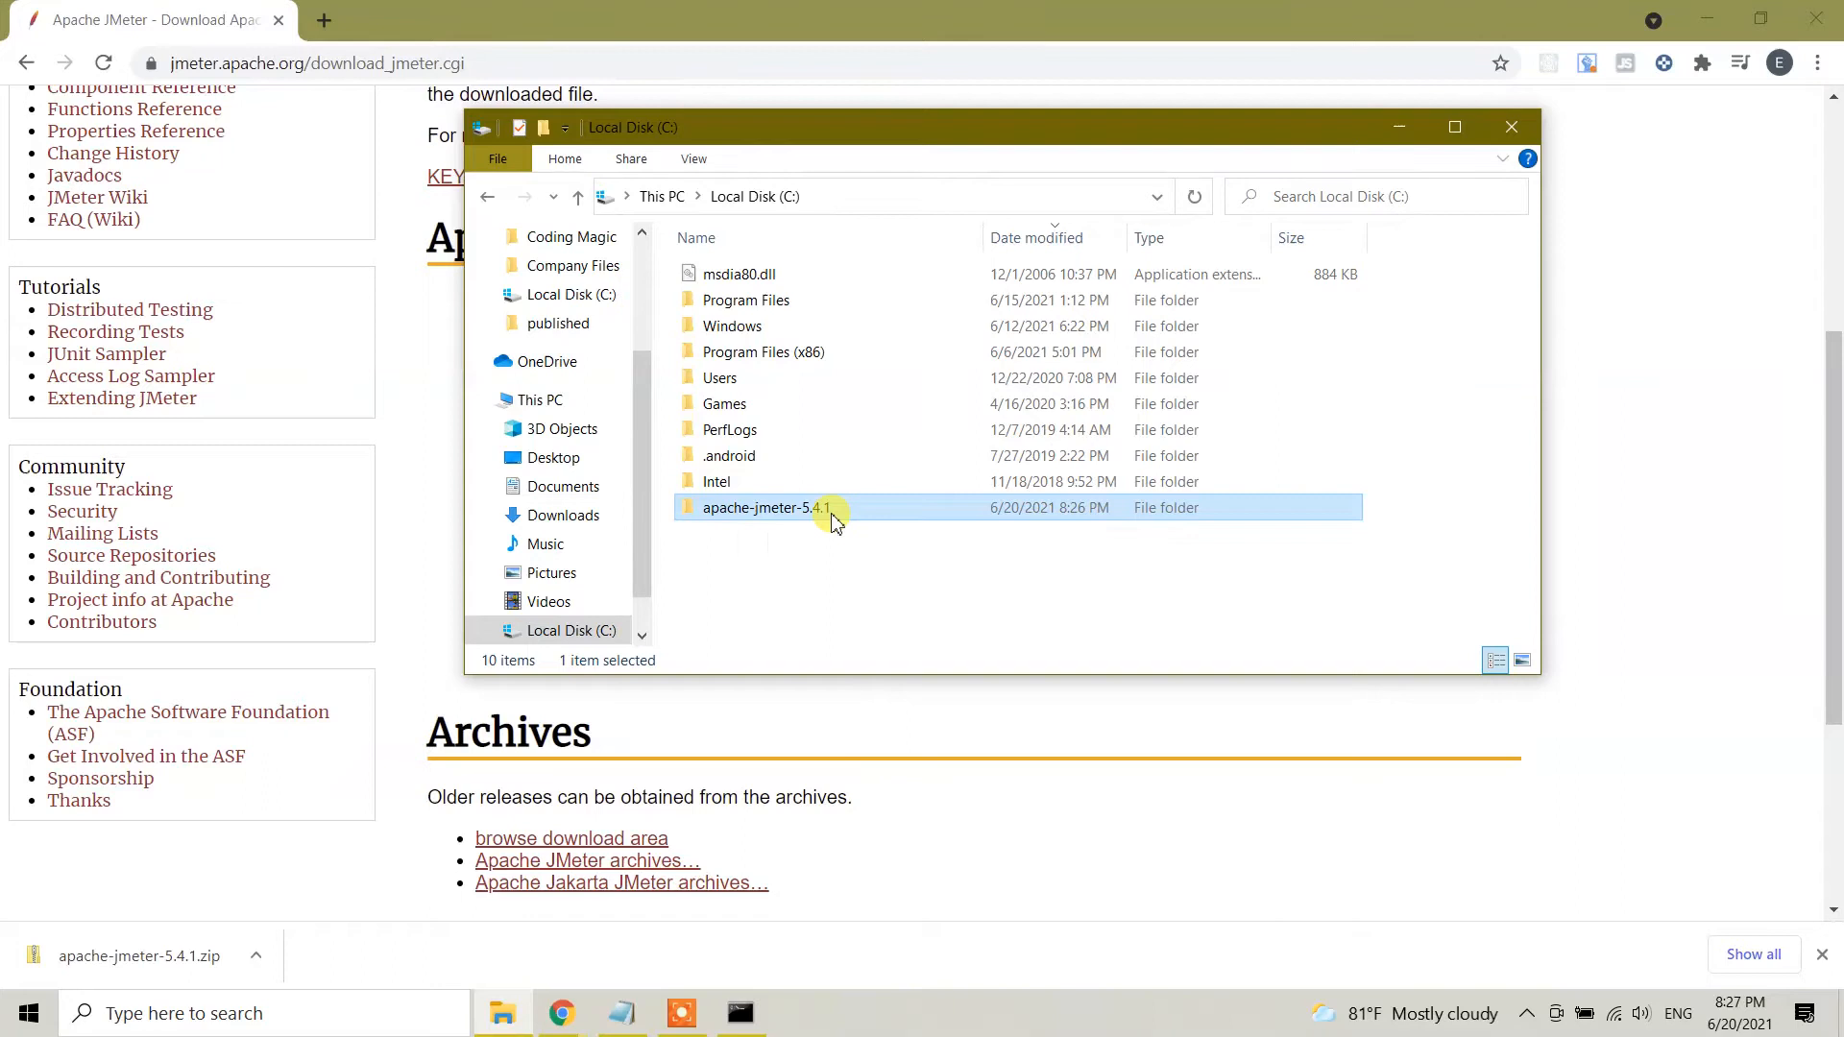
double_click(783, 508)
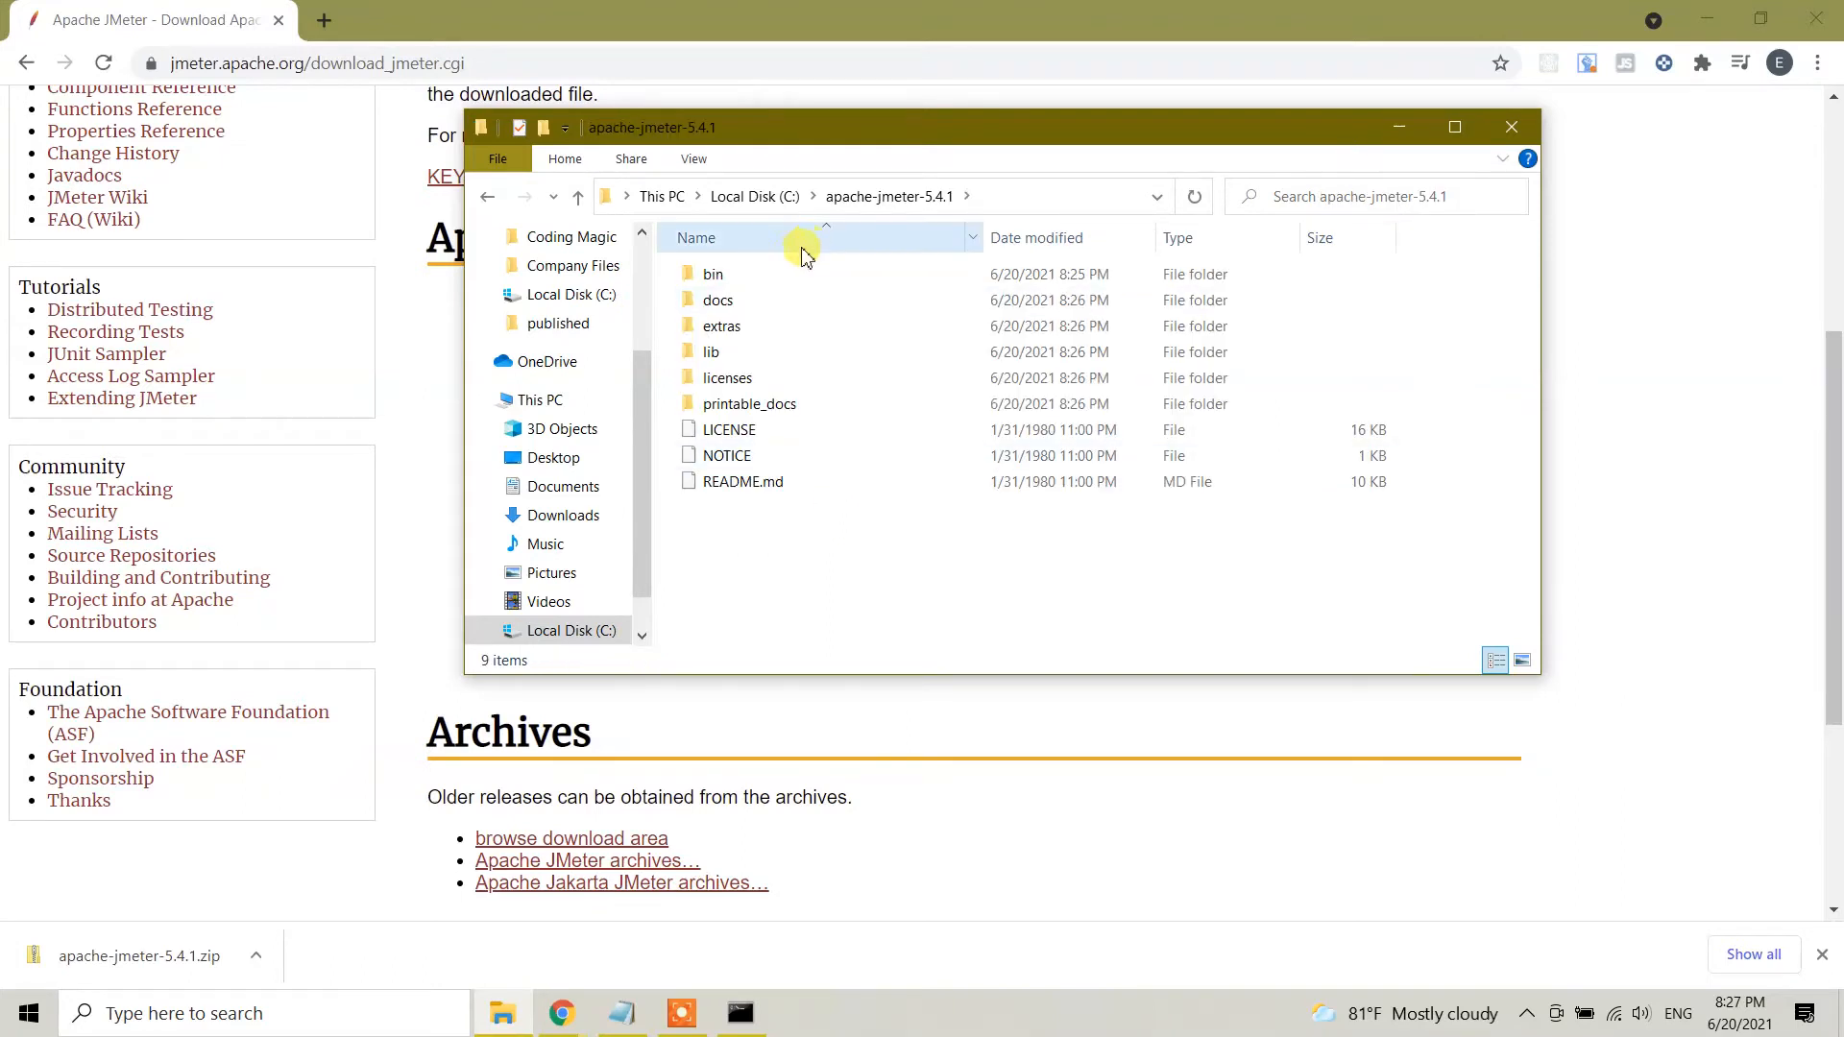
mouse_move(713, 279)
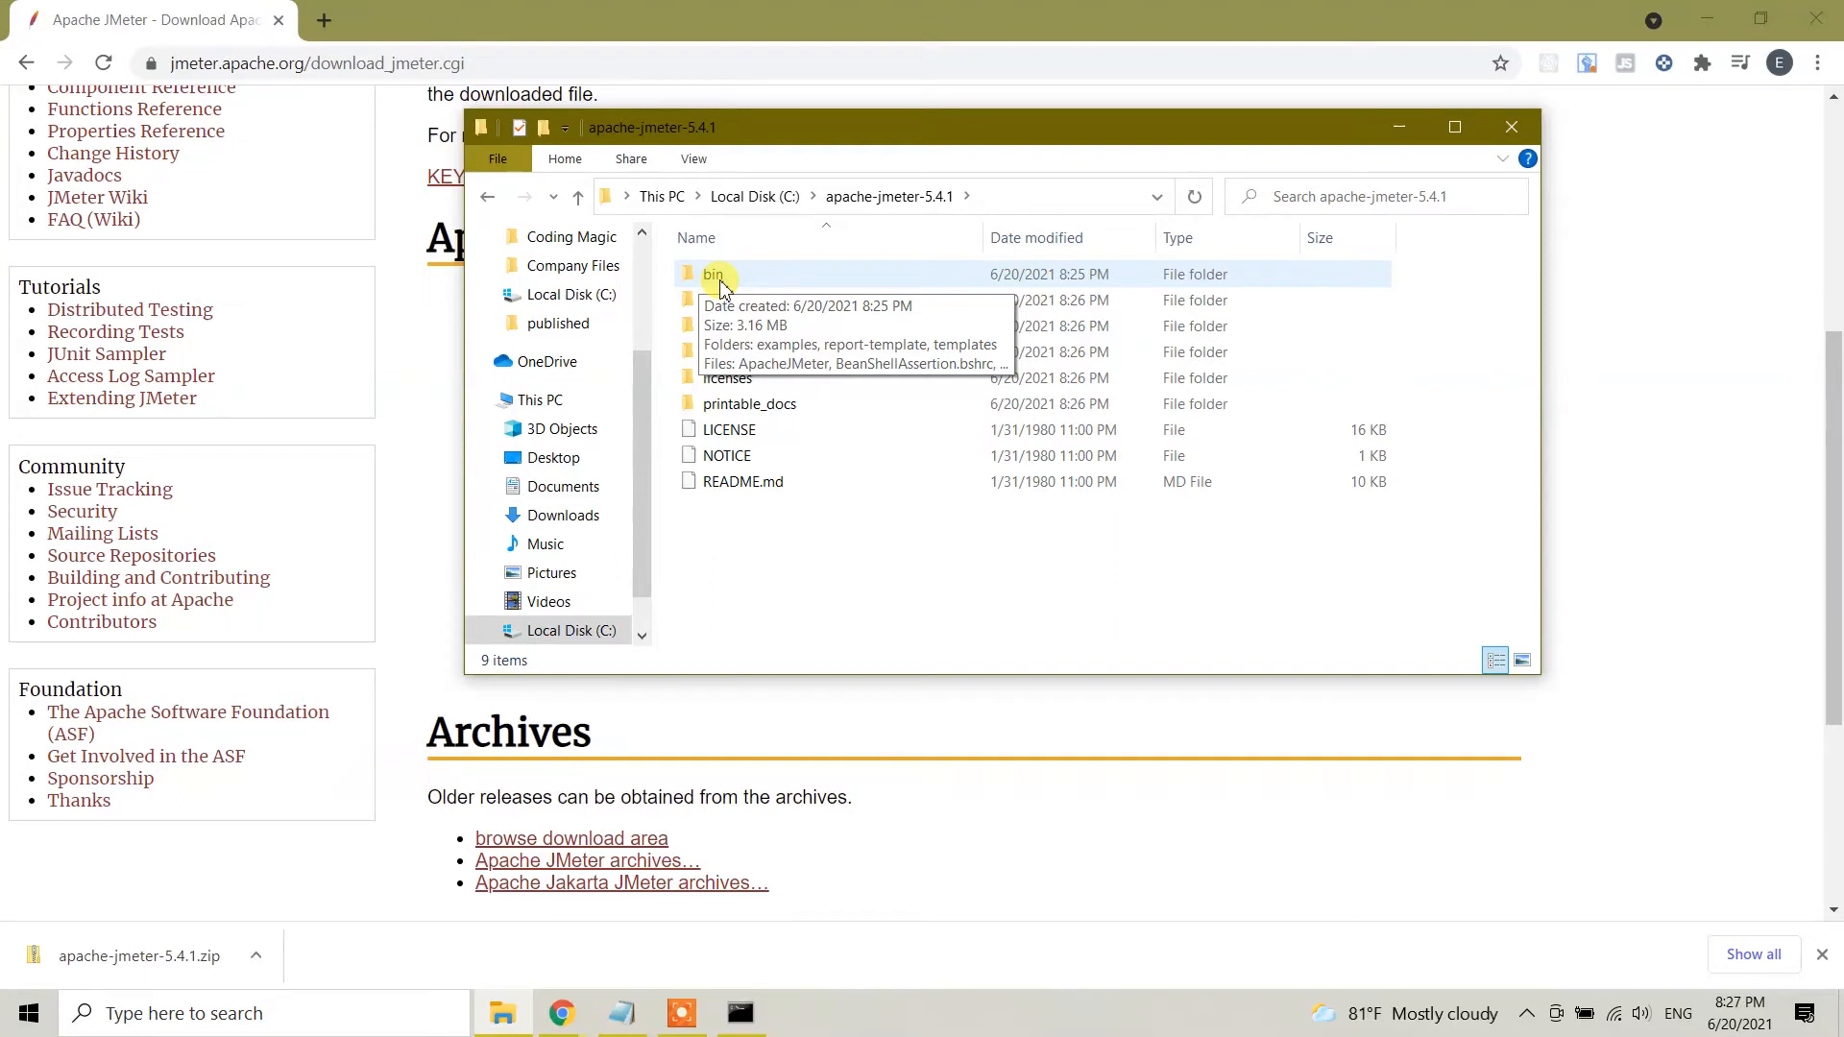
Open C:\apache-jmeter-5.4.1\bin in a maximized window and scroll through its files
double_click(712, 275)
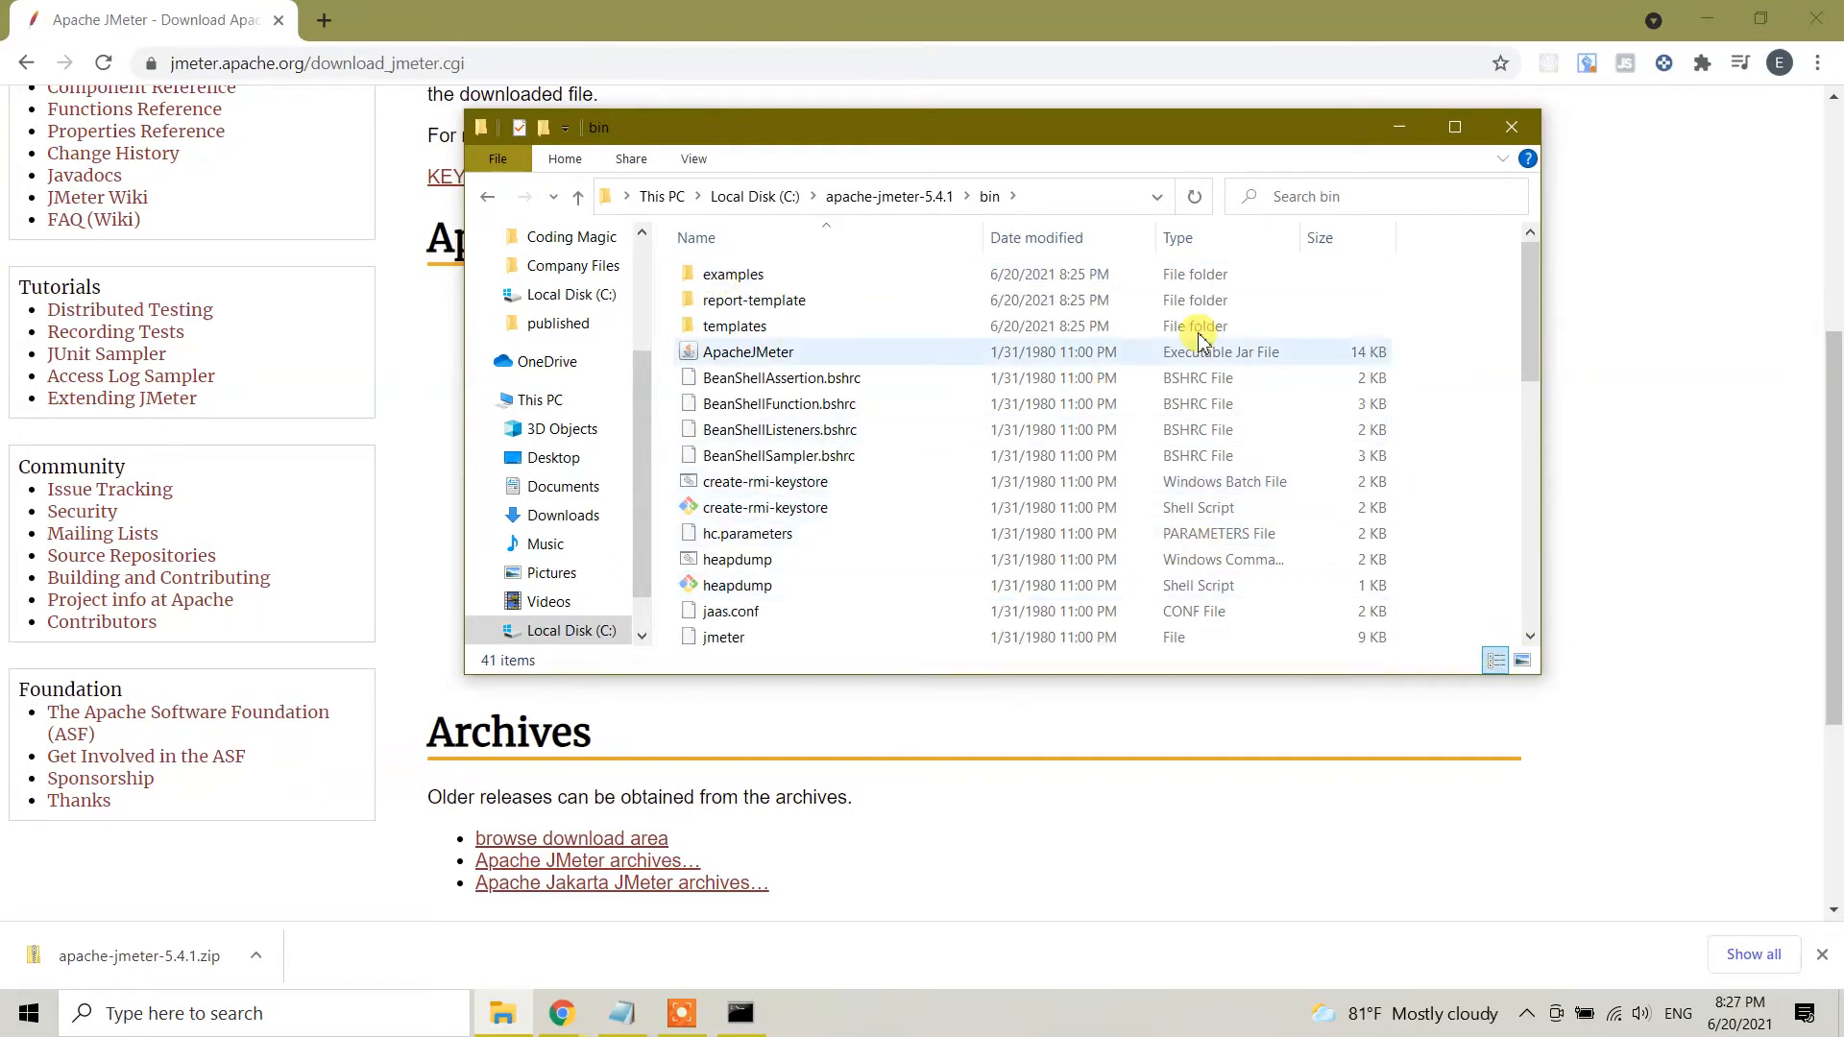
left_click(1455, 126)
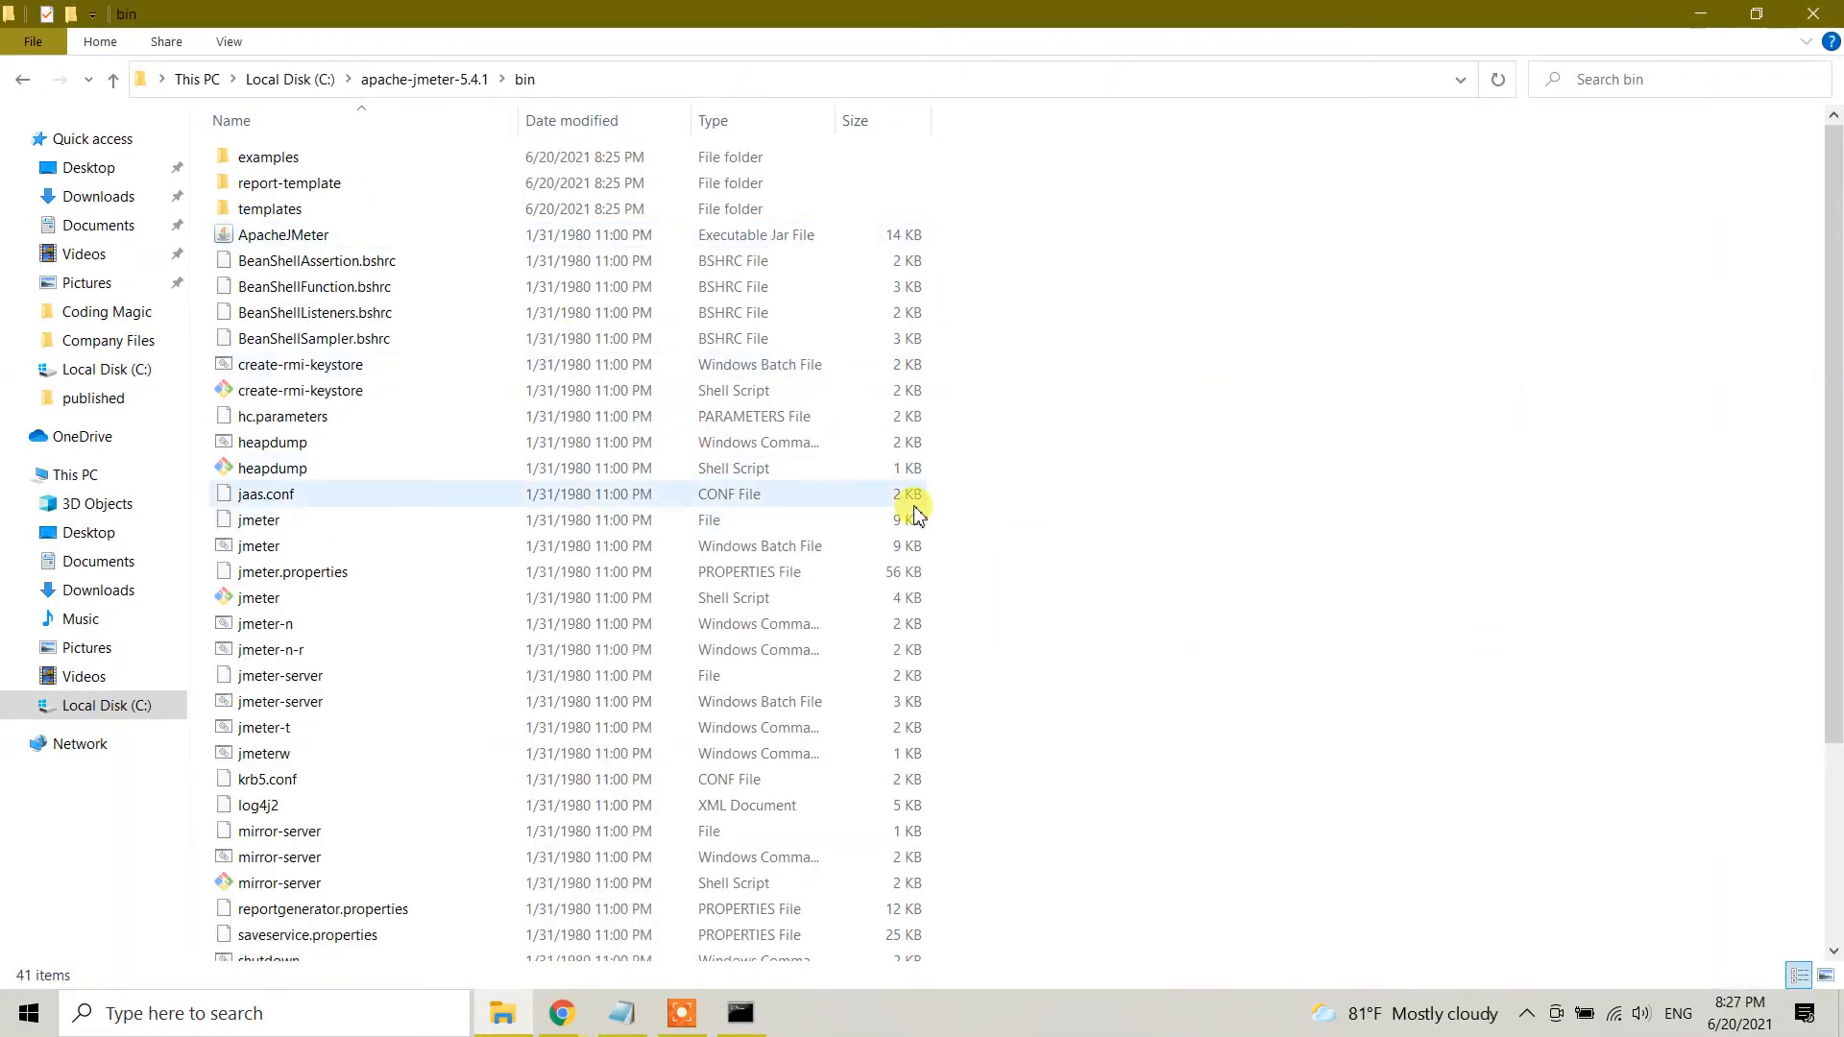
scroll("down", 3)
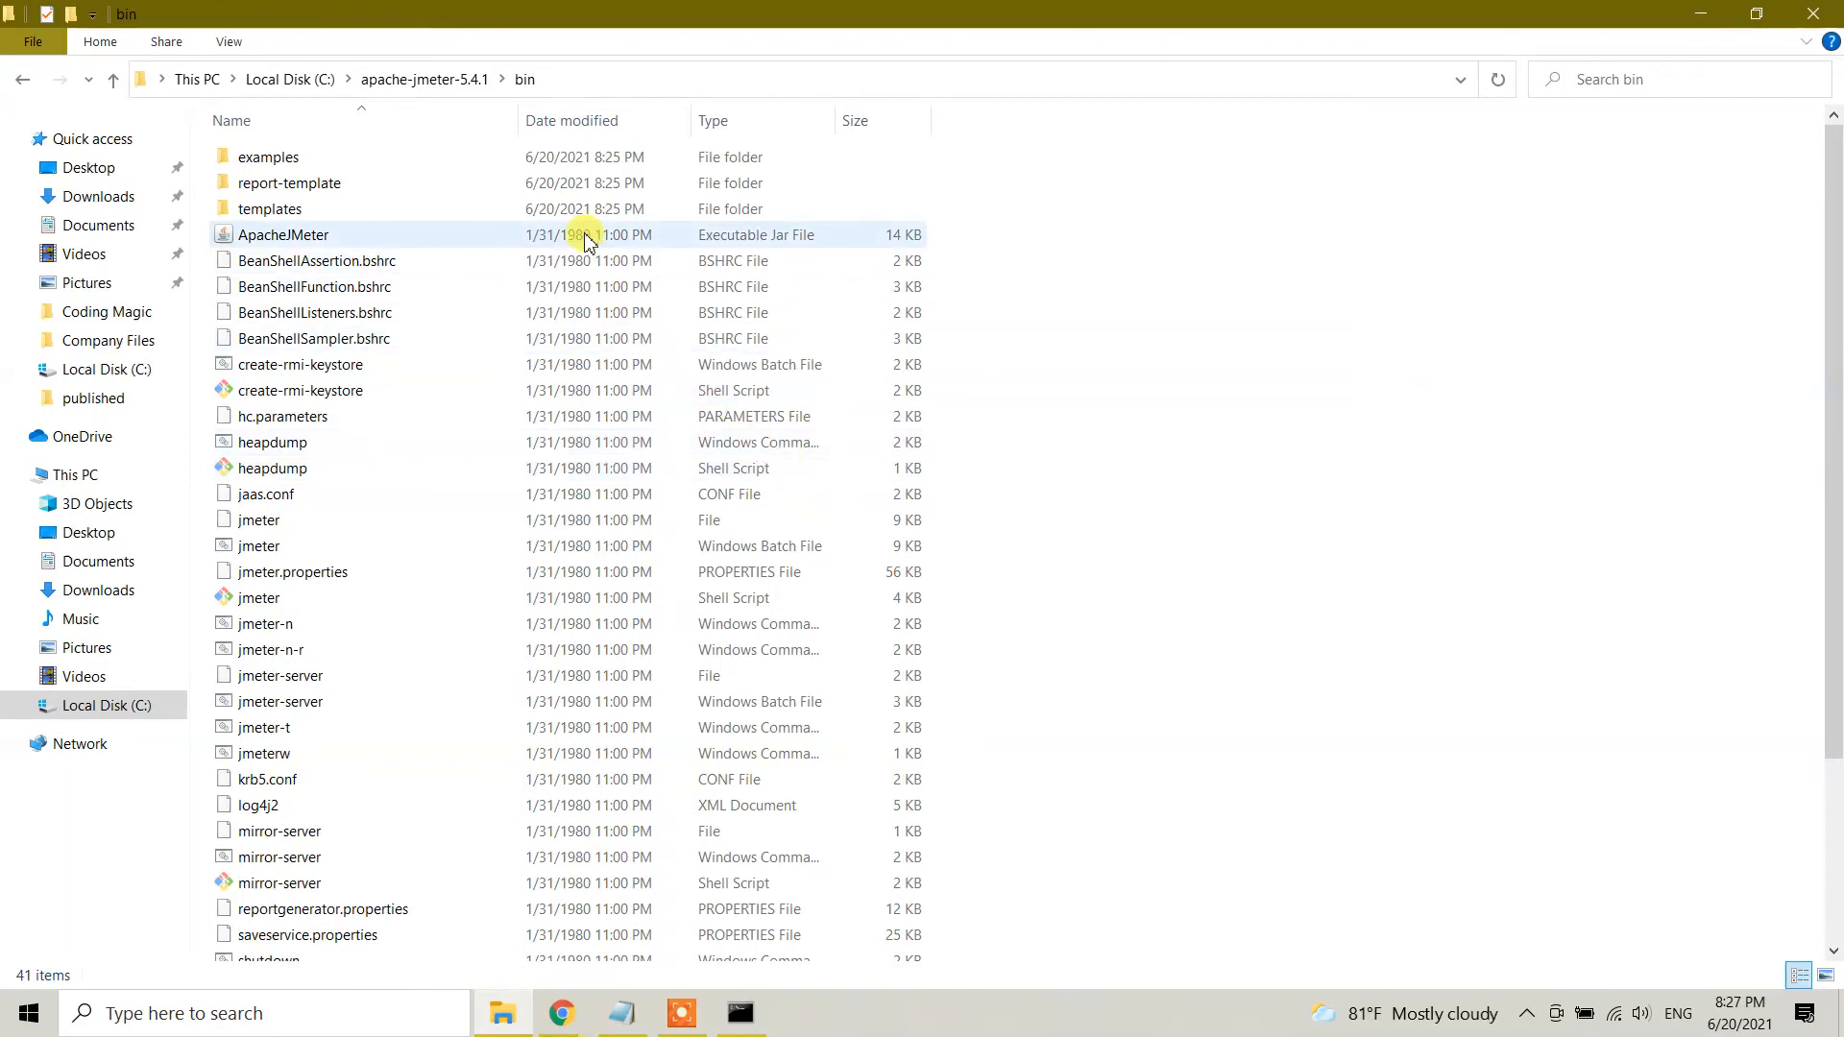
mouse_move(660, 249)
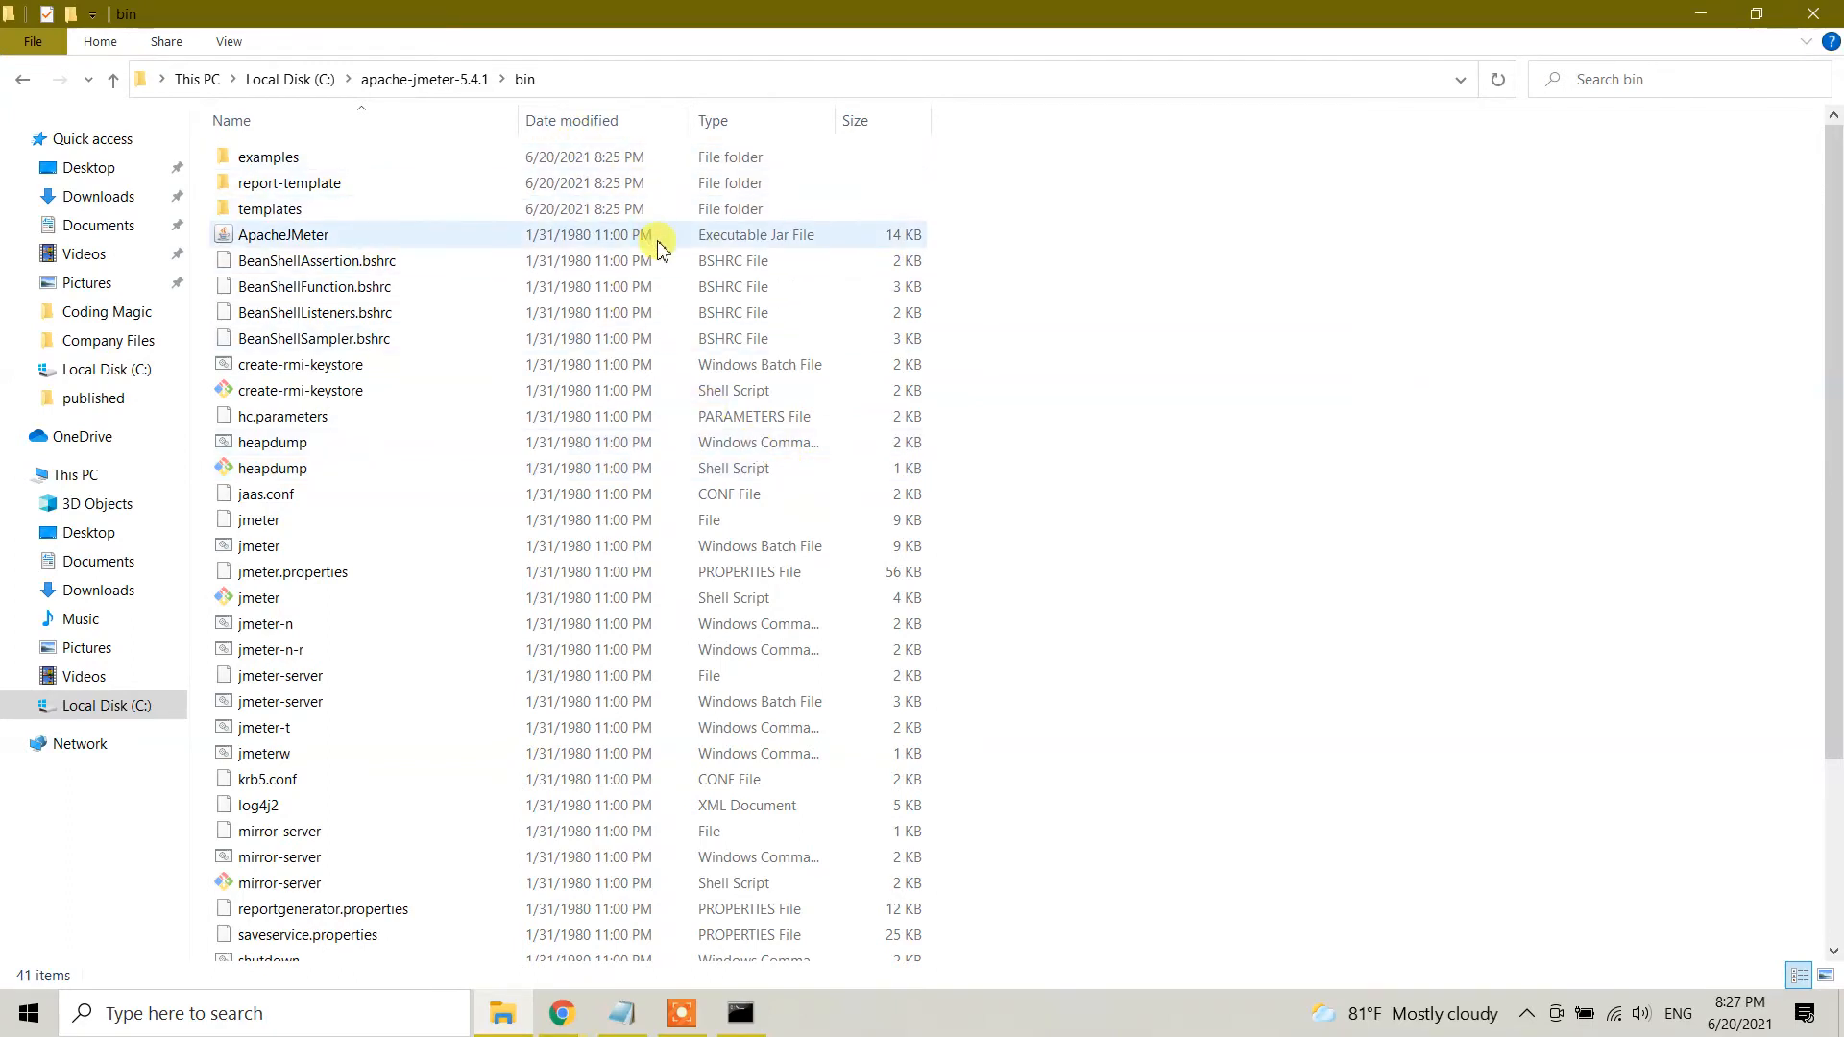
scroll("down", 3)
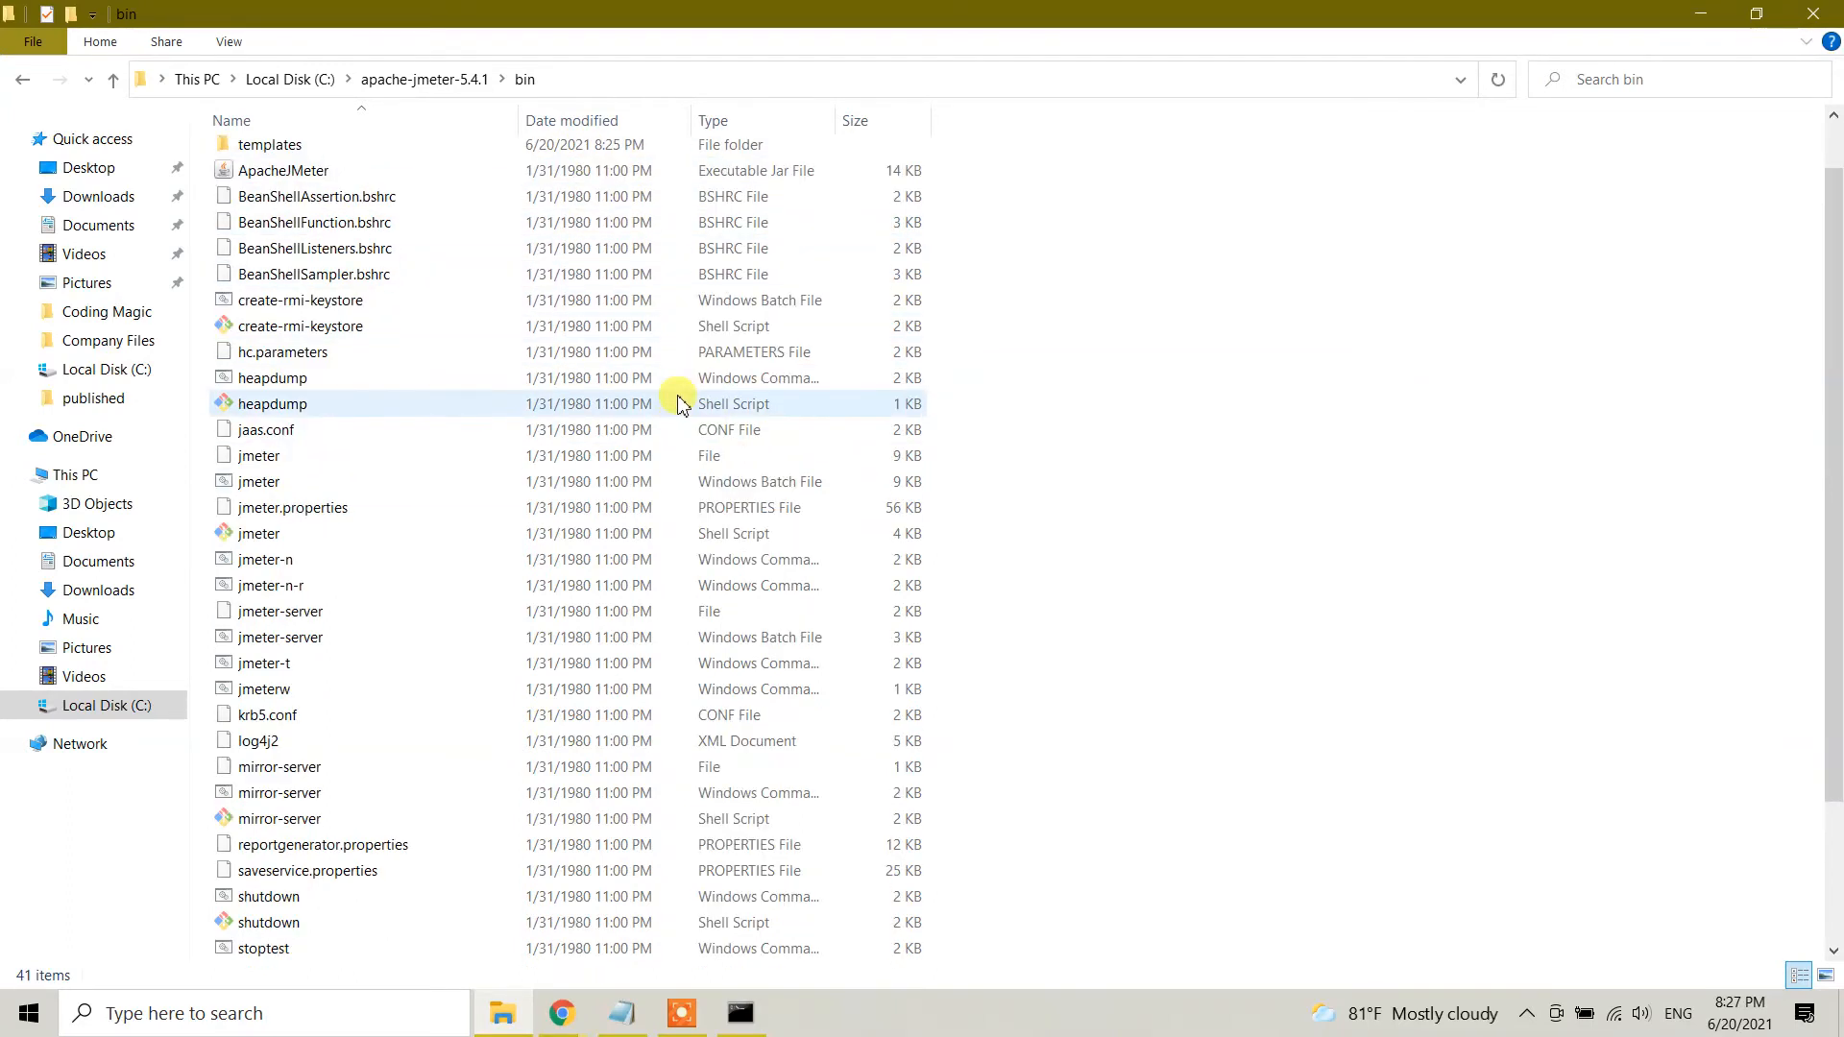
scroll("down", 3)
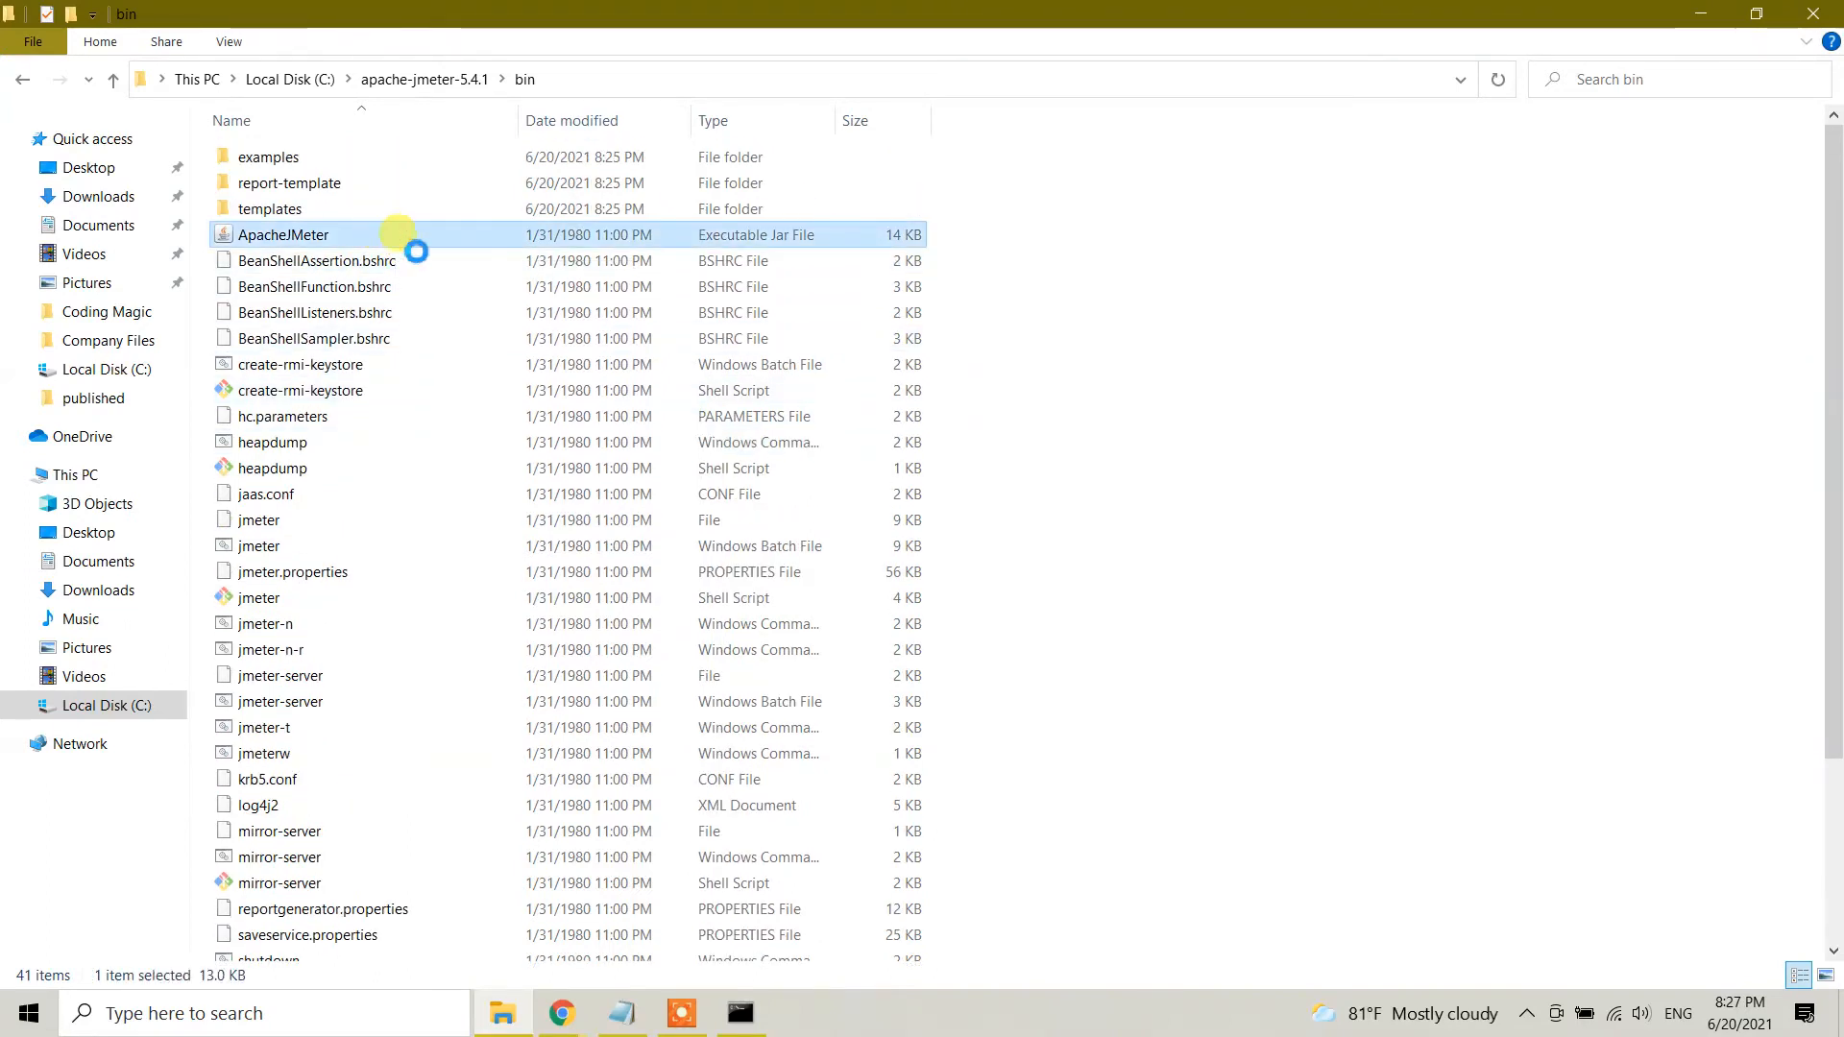
Look at the ApacheJMeter jar file's properties, then close them
left_click(281, 235)
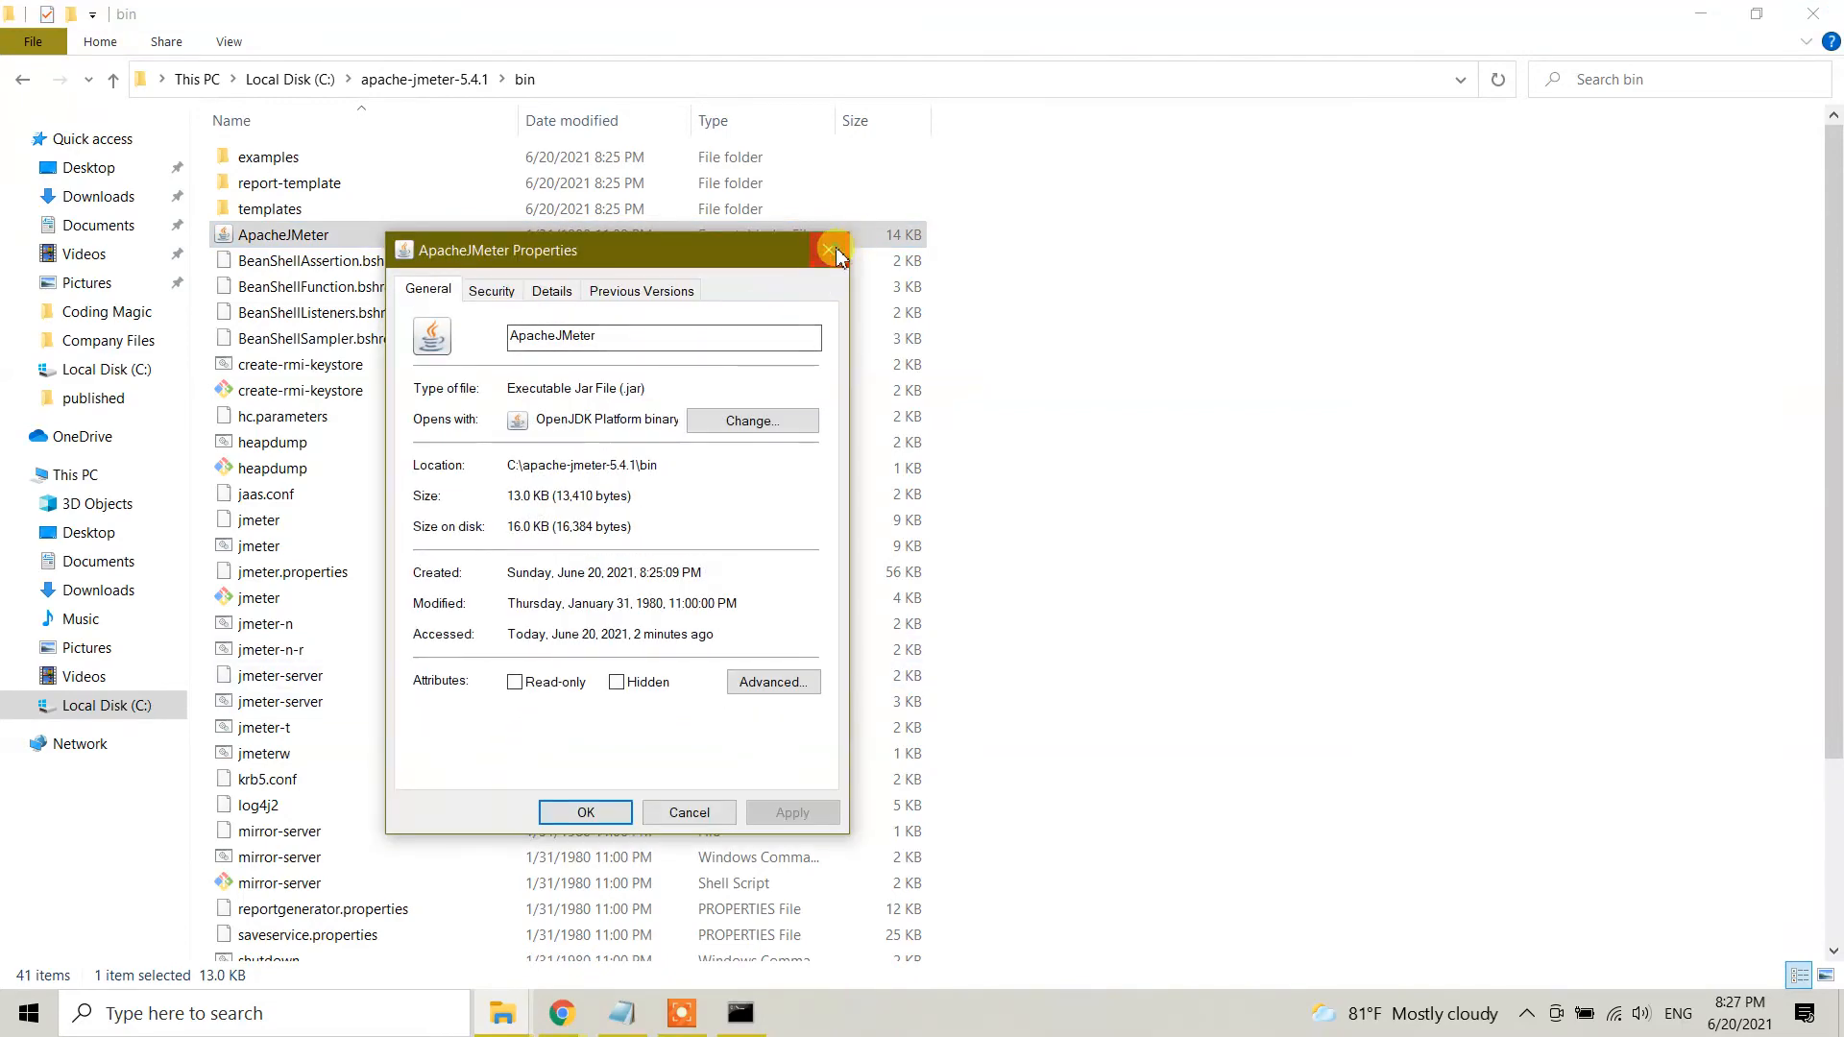
left_click(829, 250)
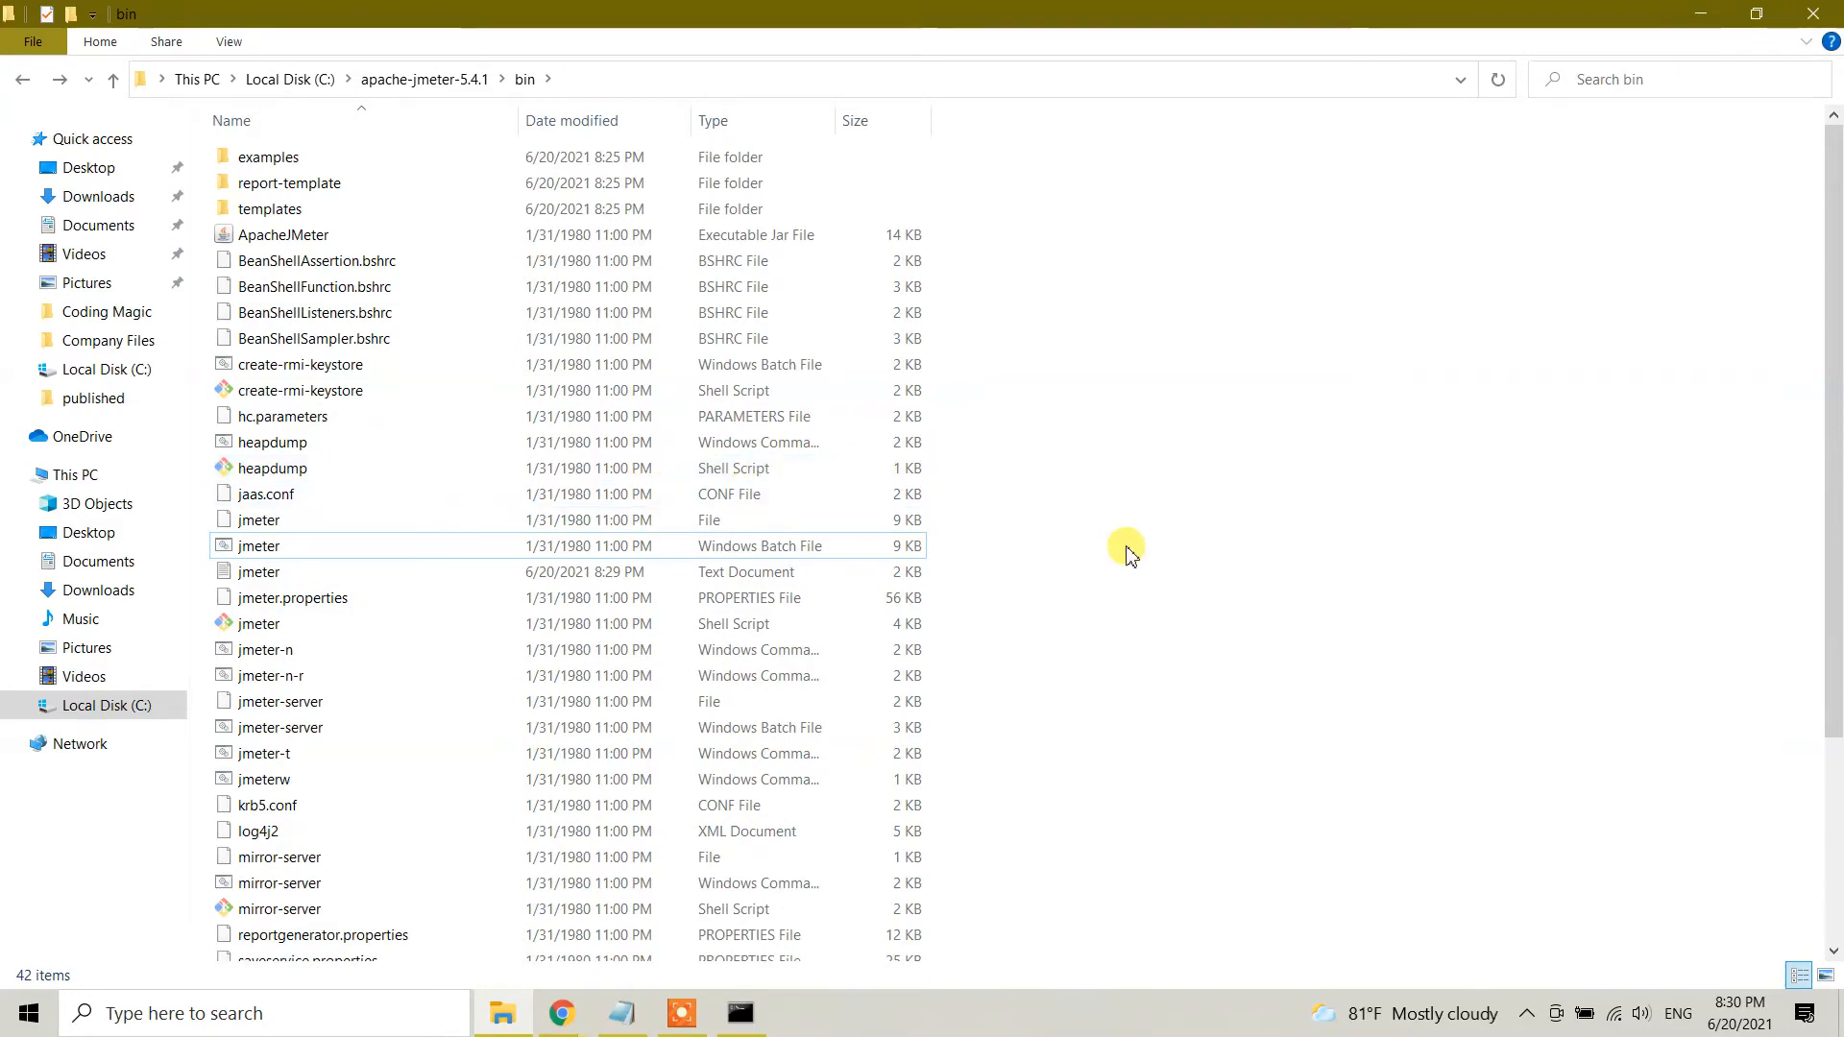
Run jmeter.bat from the bin folder to launch the JMeter 5.4.1 GUI
left_click(260, 545)
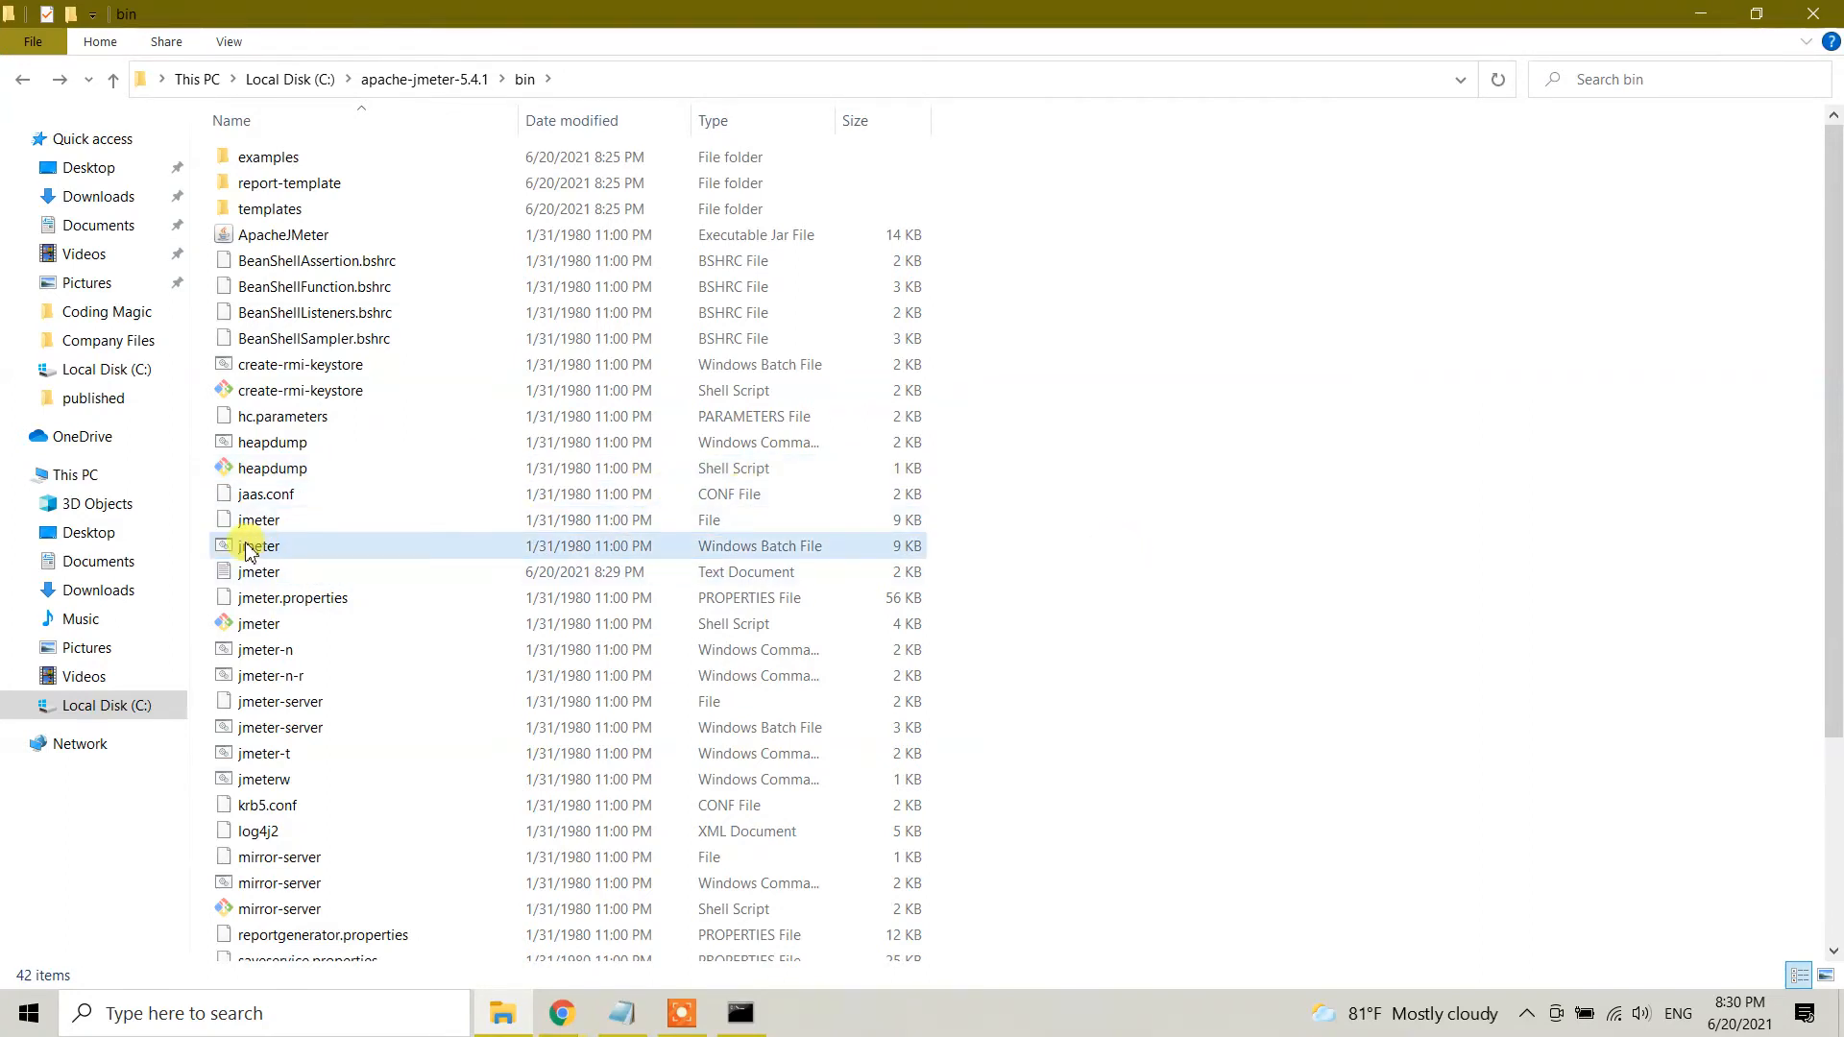
mouse_move(286, 551)
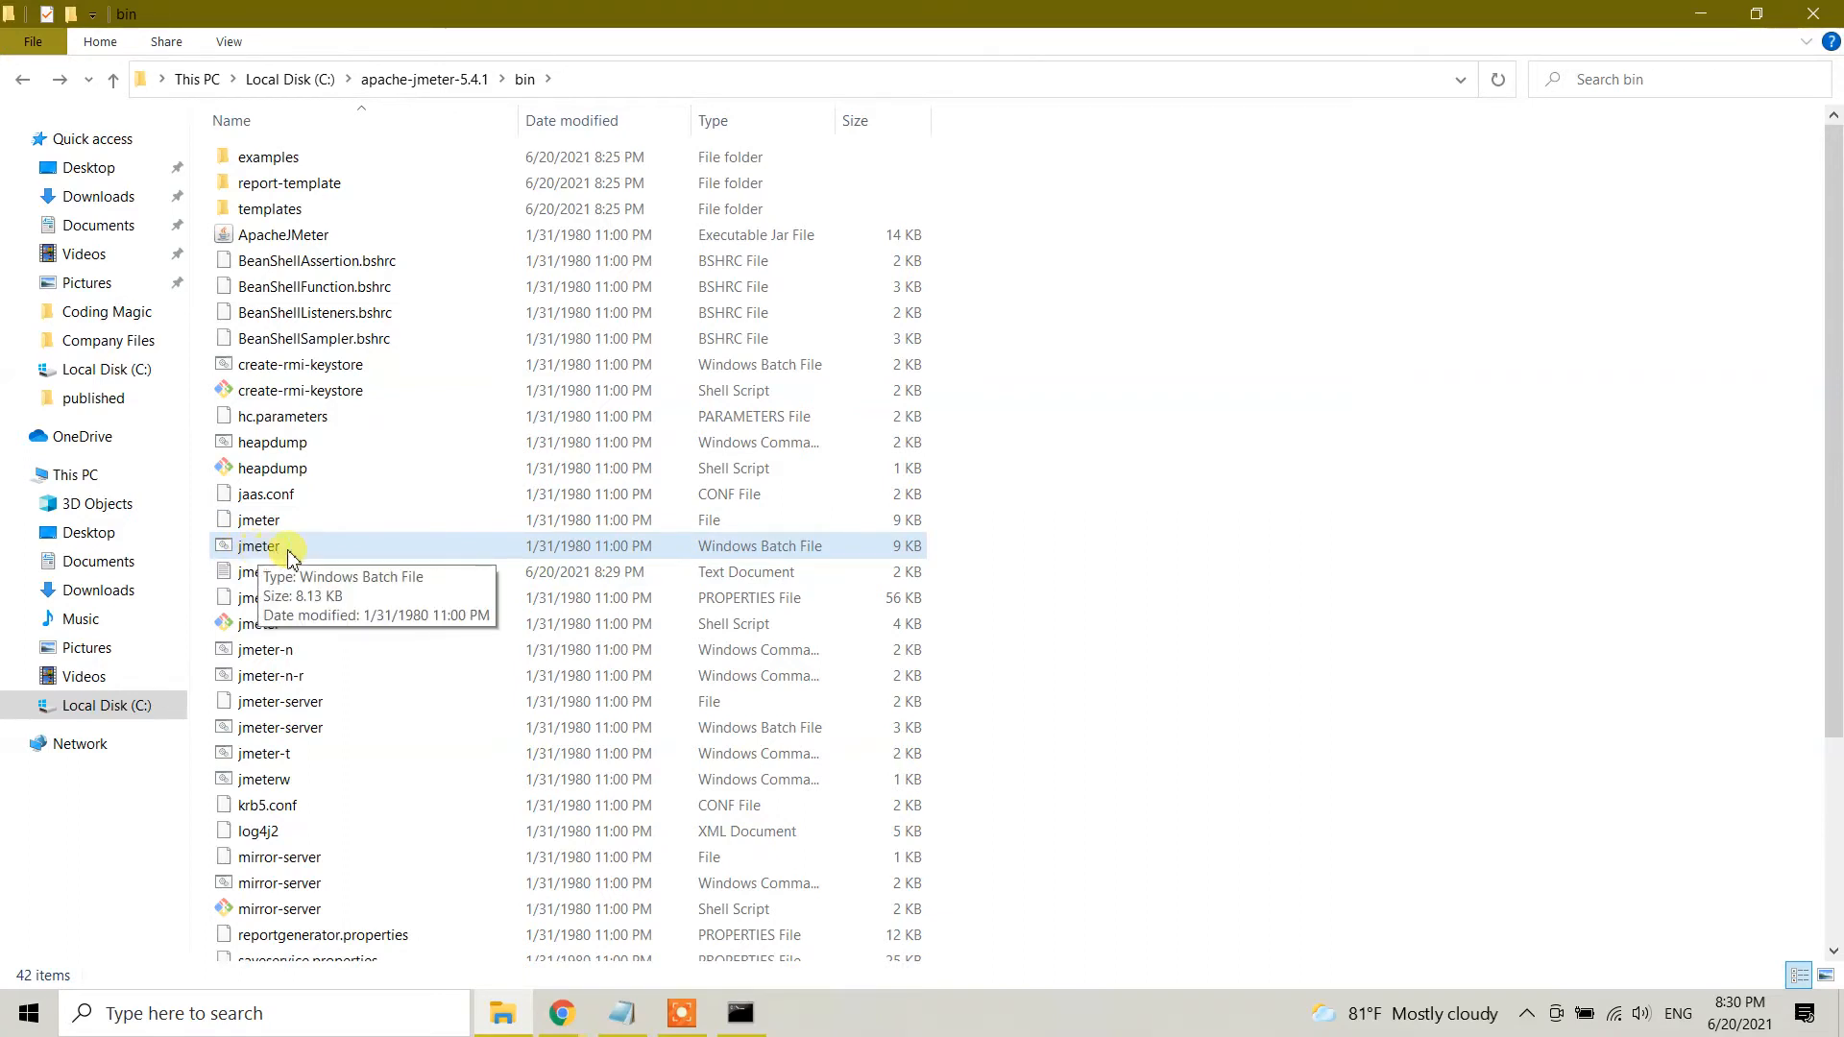
mouse_move(779, 555)
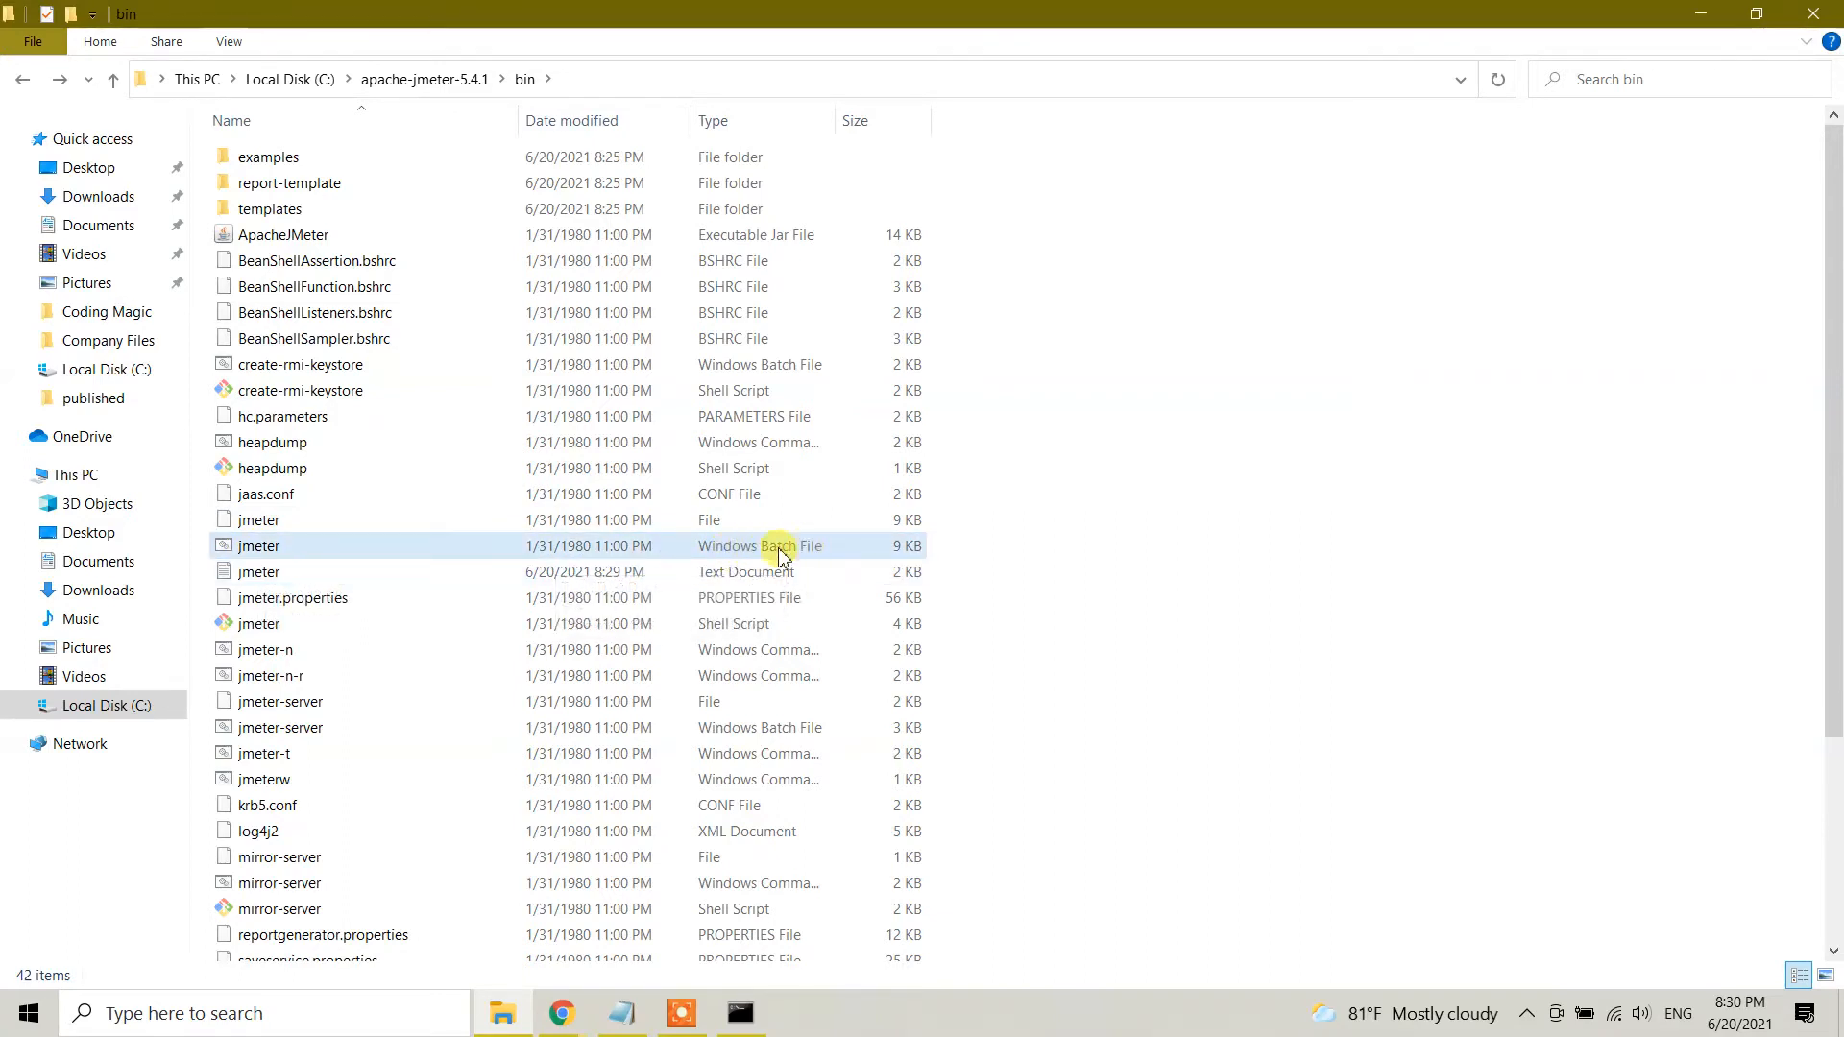
left_click(259, 546)
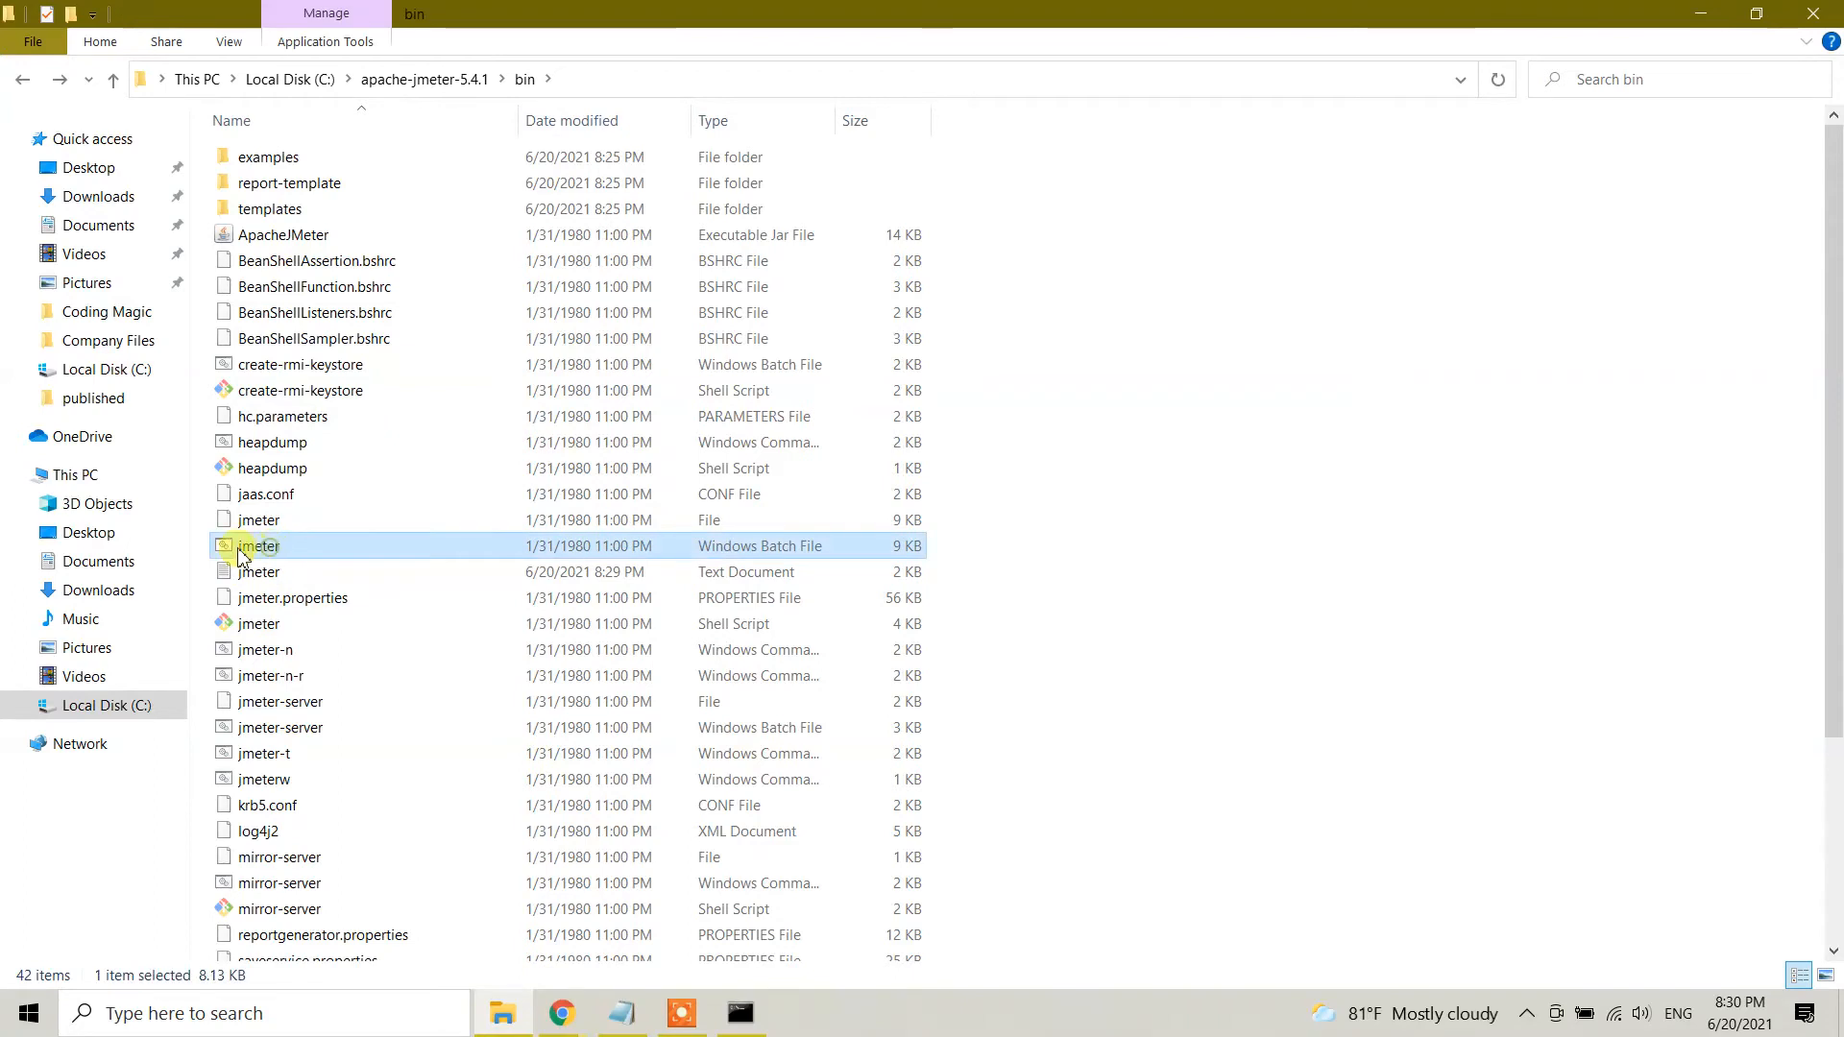
mouse_move(793, 552)
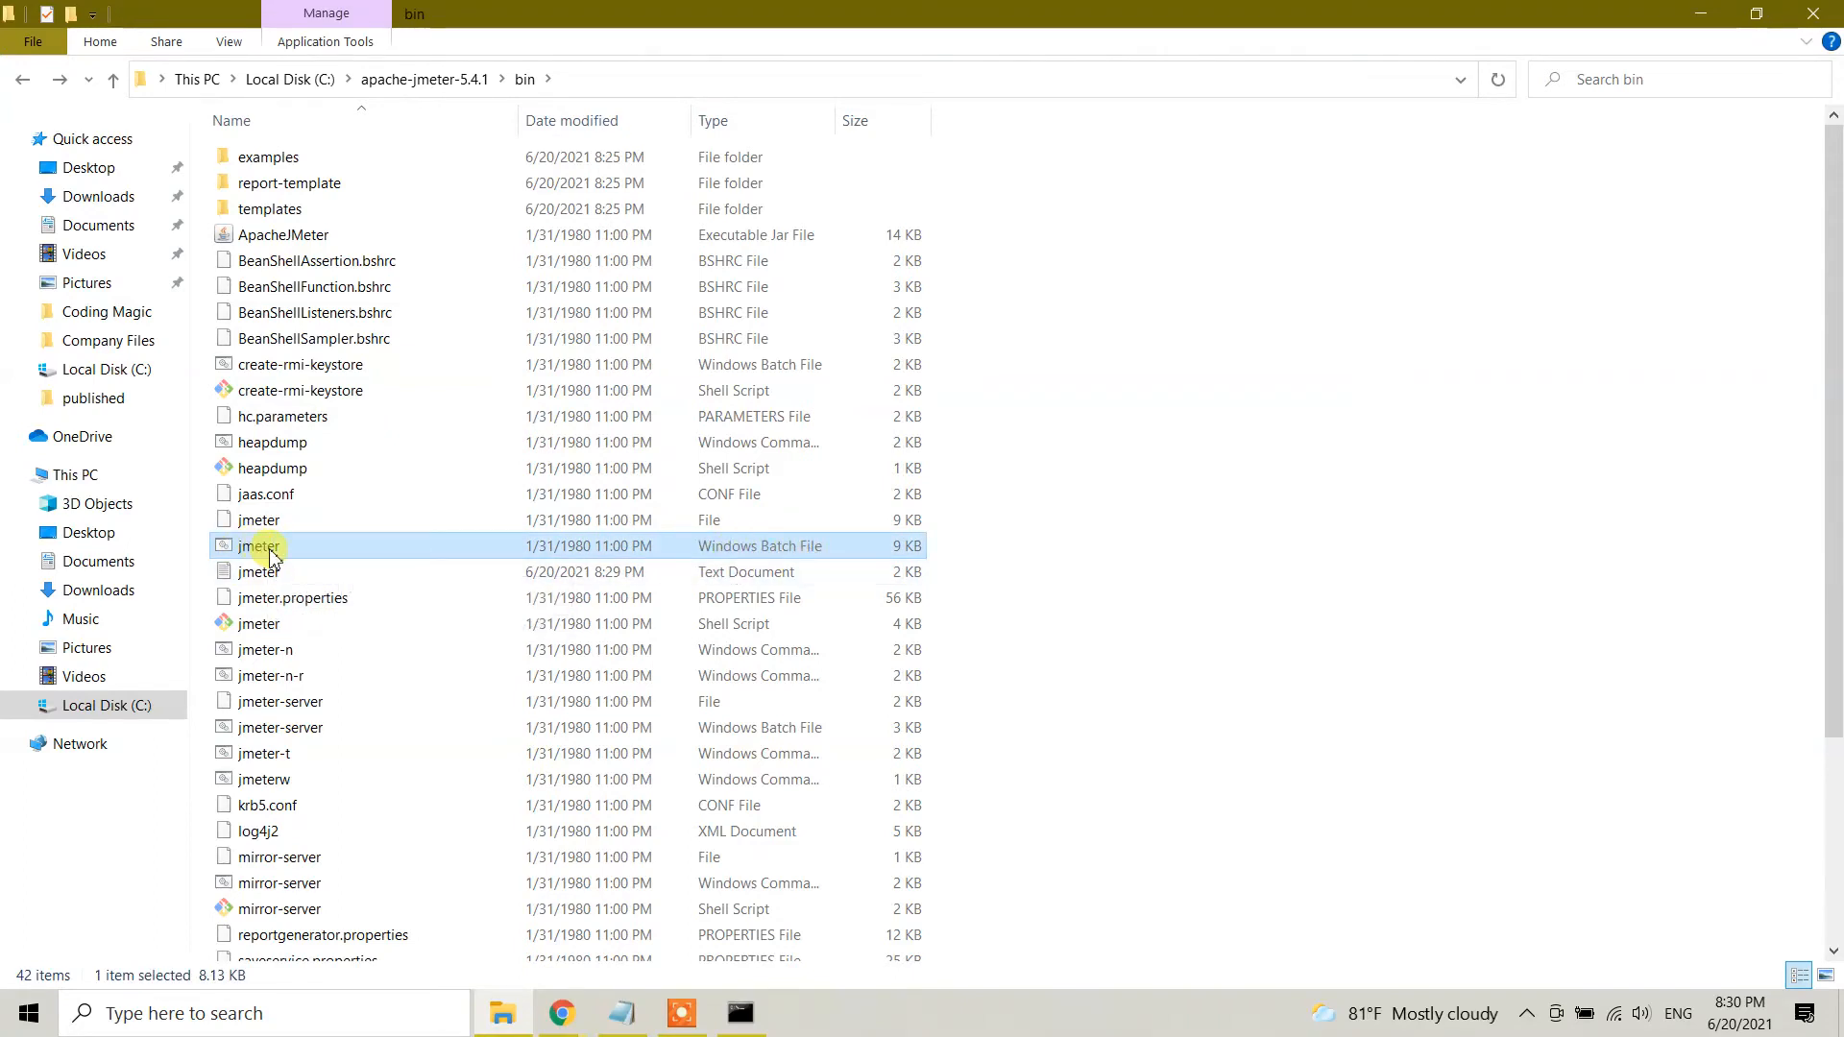
mouse_move(278, 548)
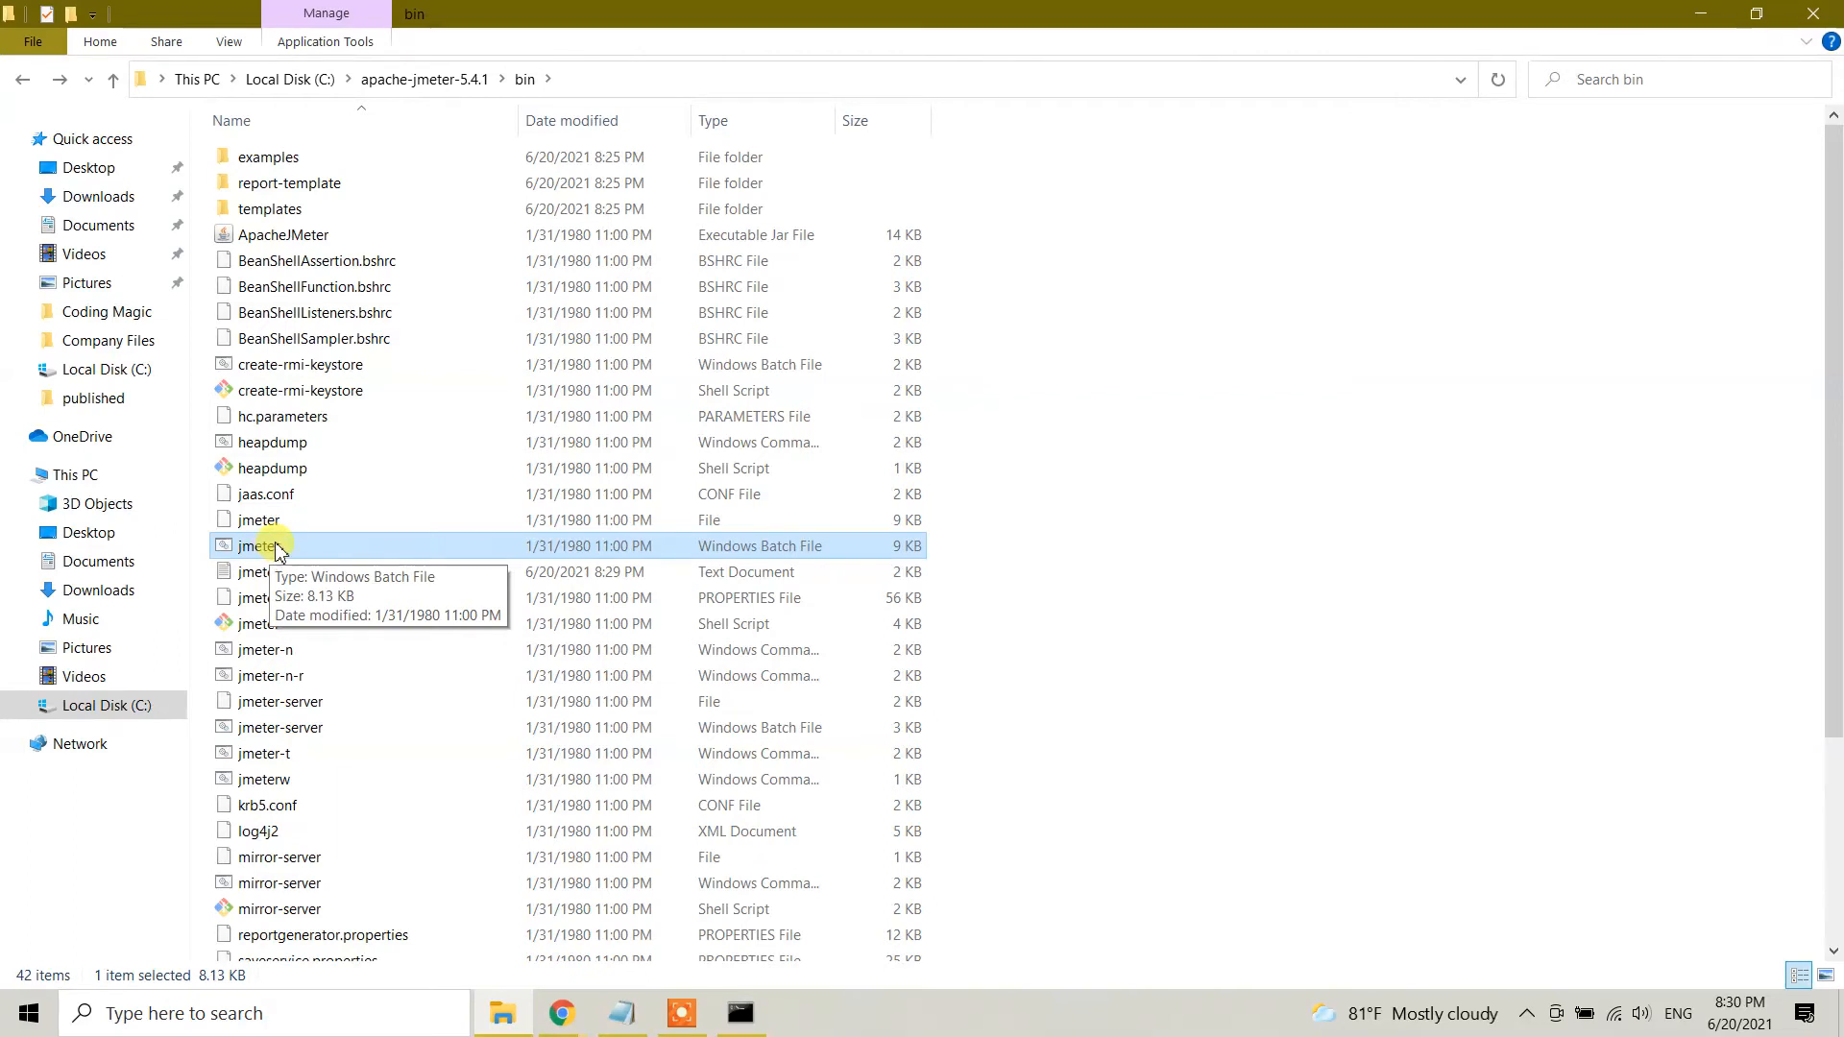
double_click(256, 546)
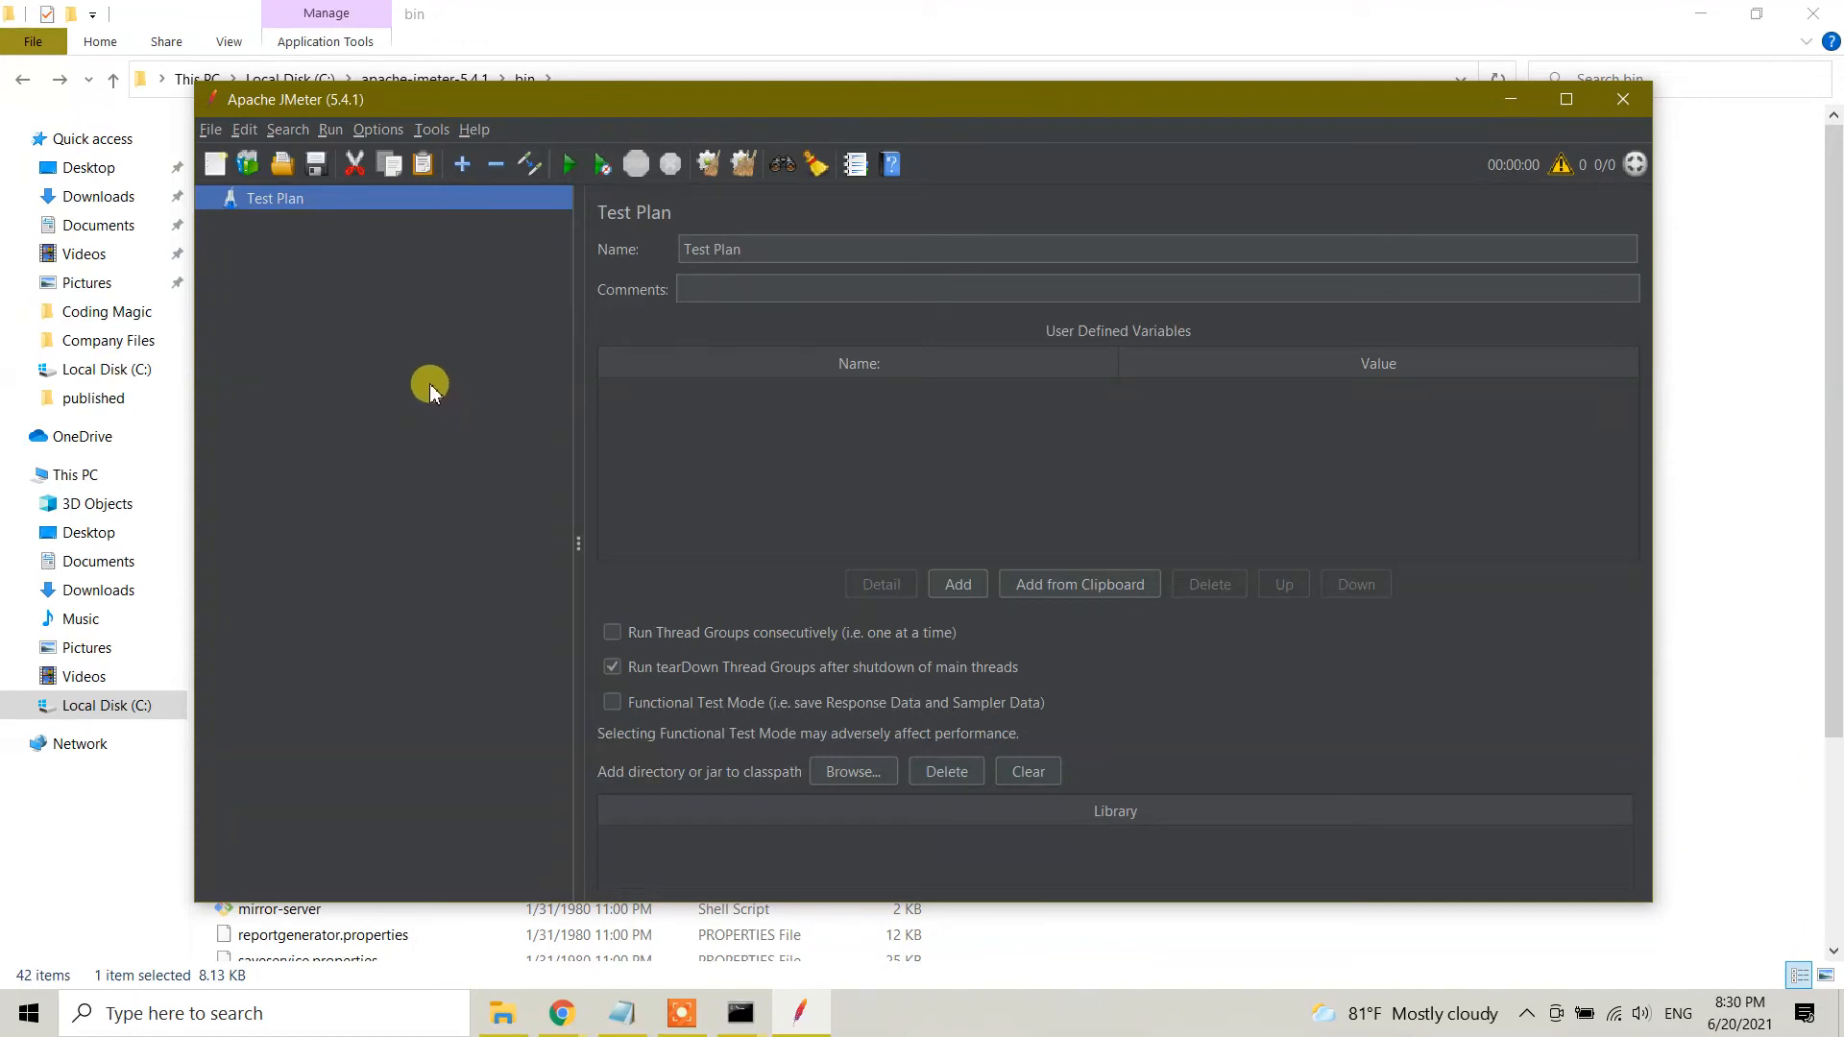
mouse_move(655, 319)
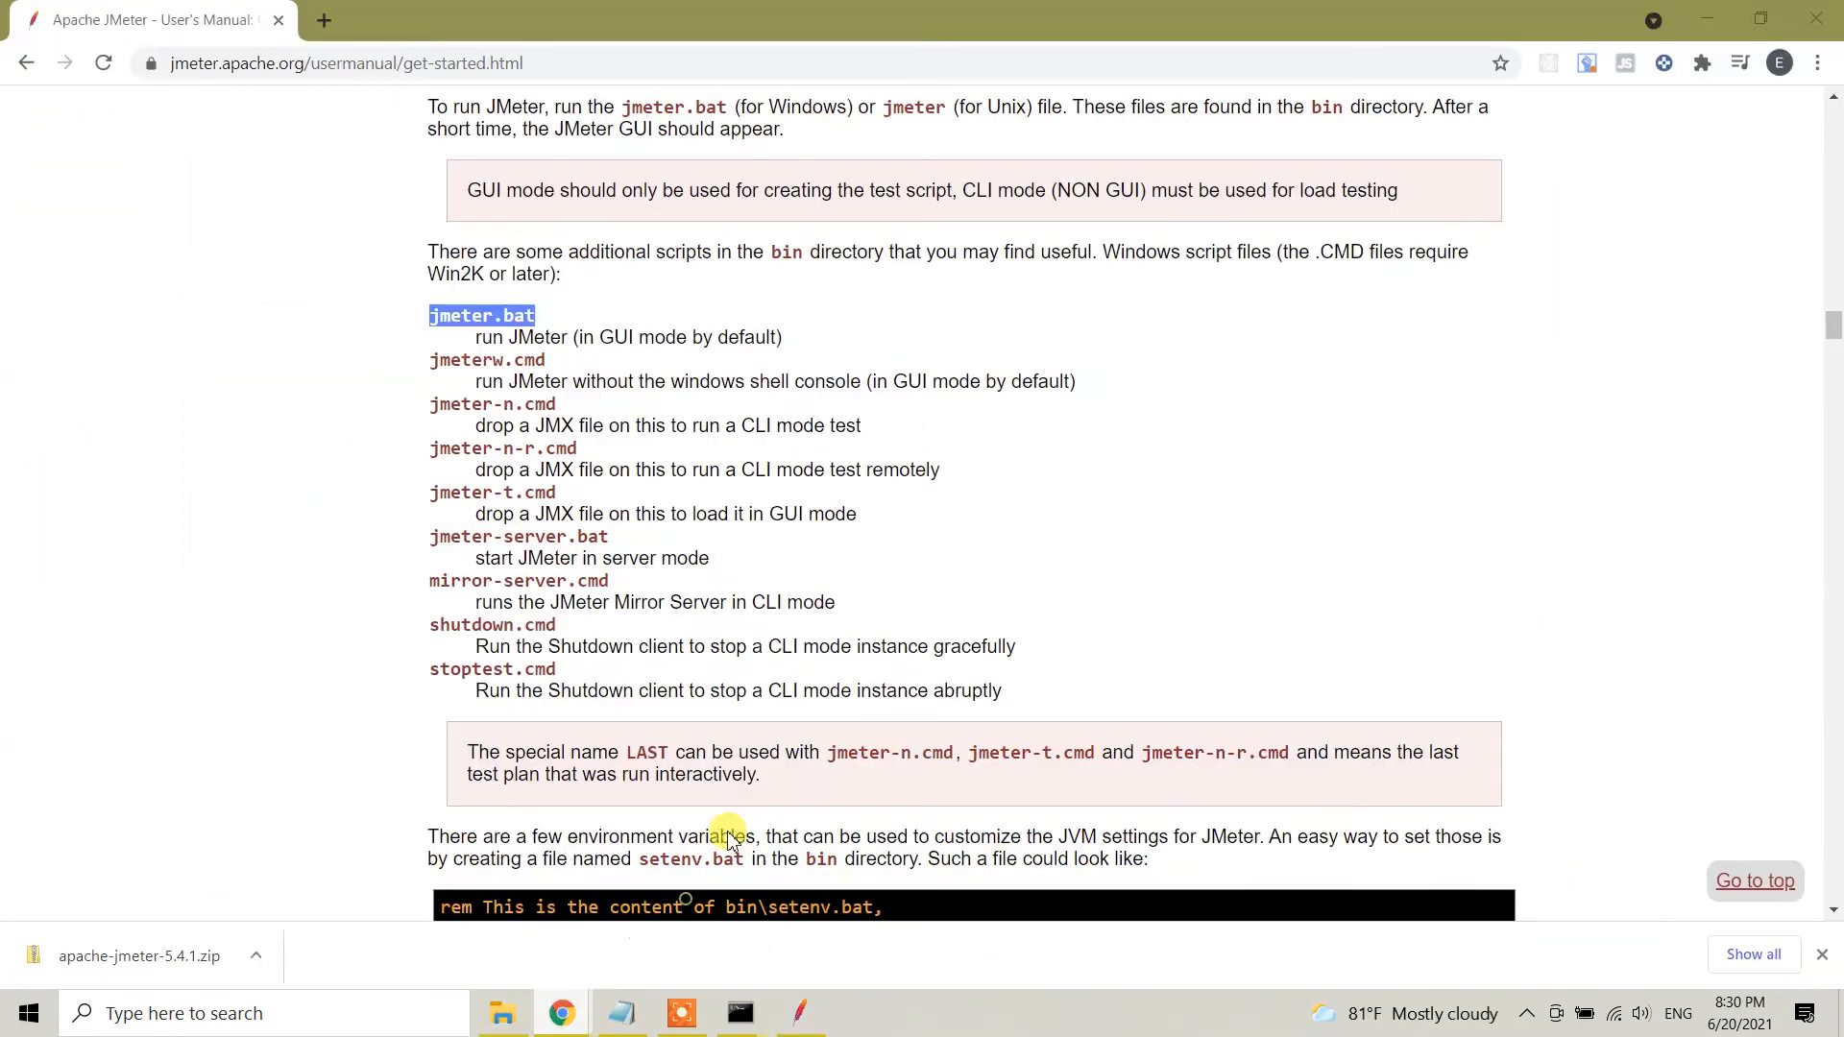
mouse_move(266, 517)
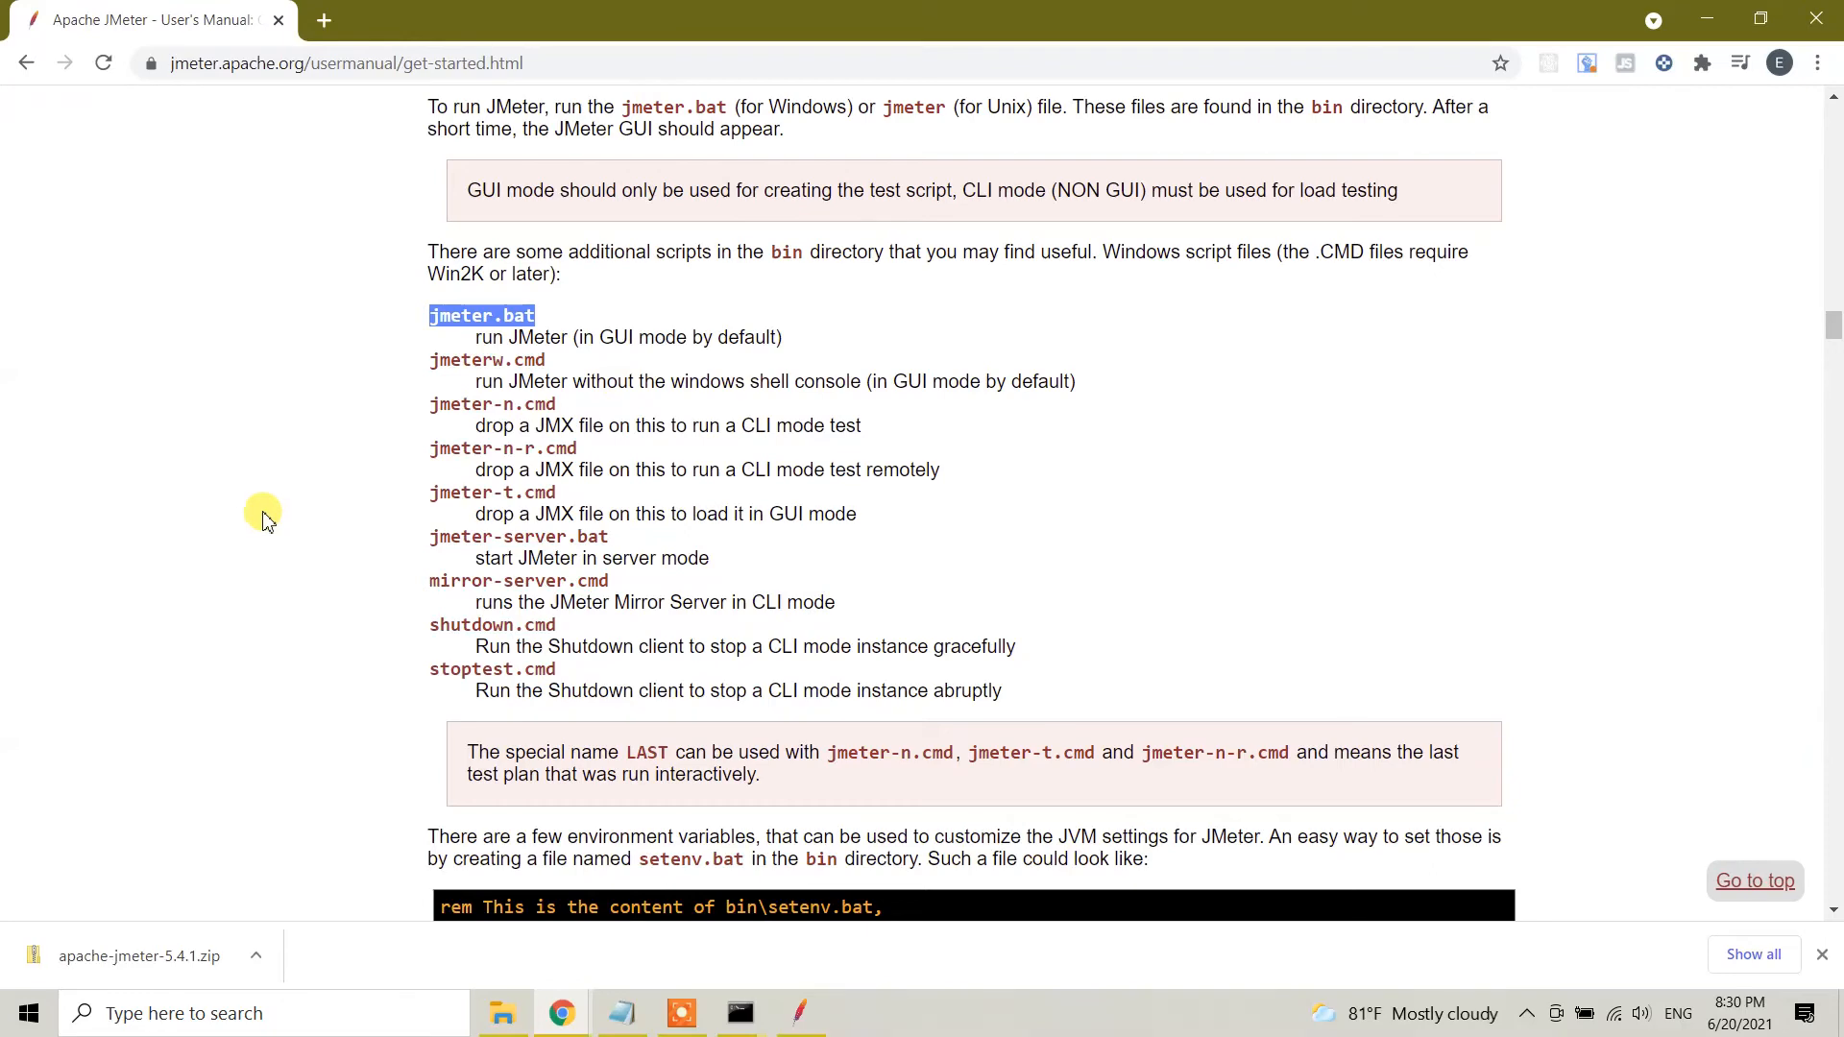
Scroll to section 1.4 Running JMeter and highlight the jmeter.bat script entry
scroll("up", 3)
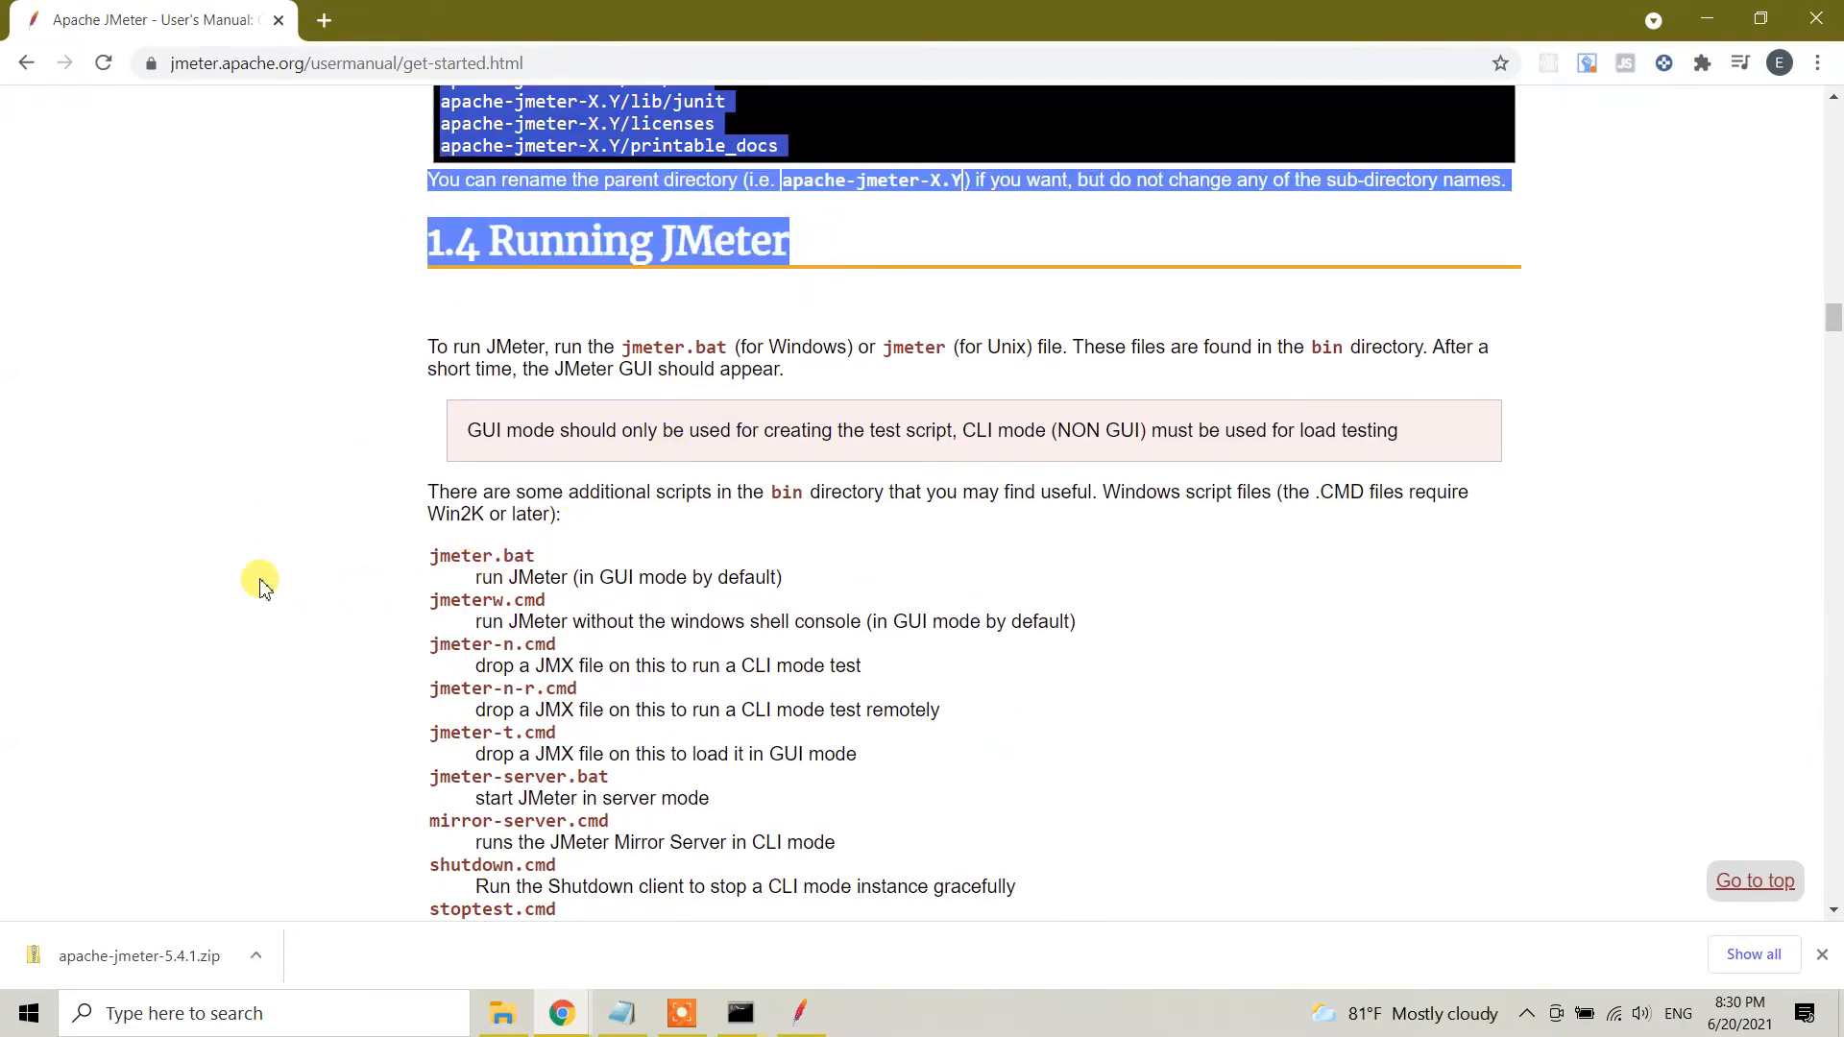
scroll("down", 3)
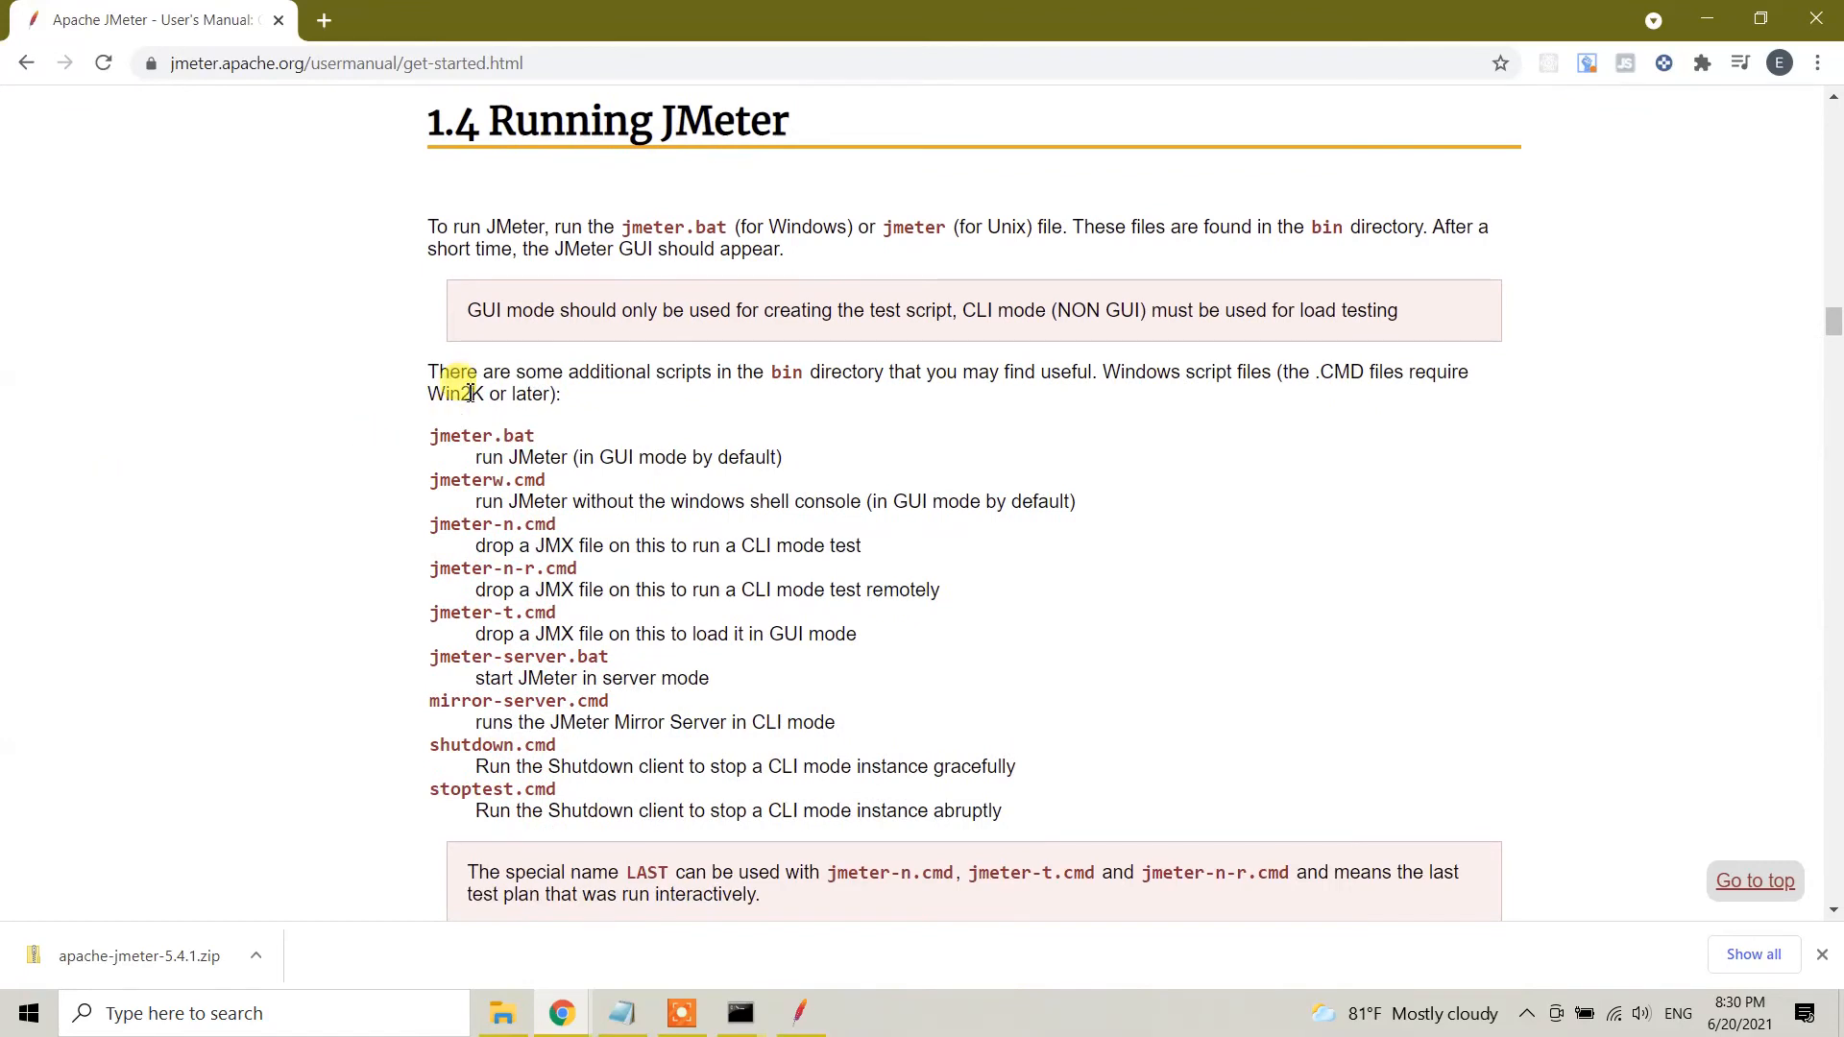
scroll("down", 3)
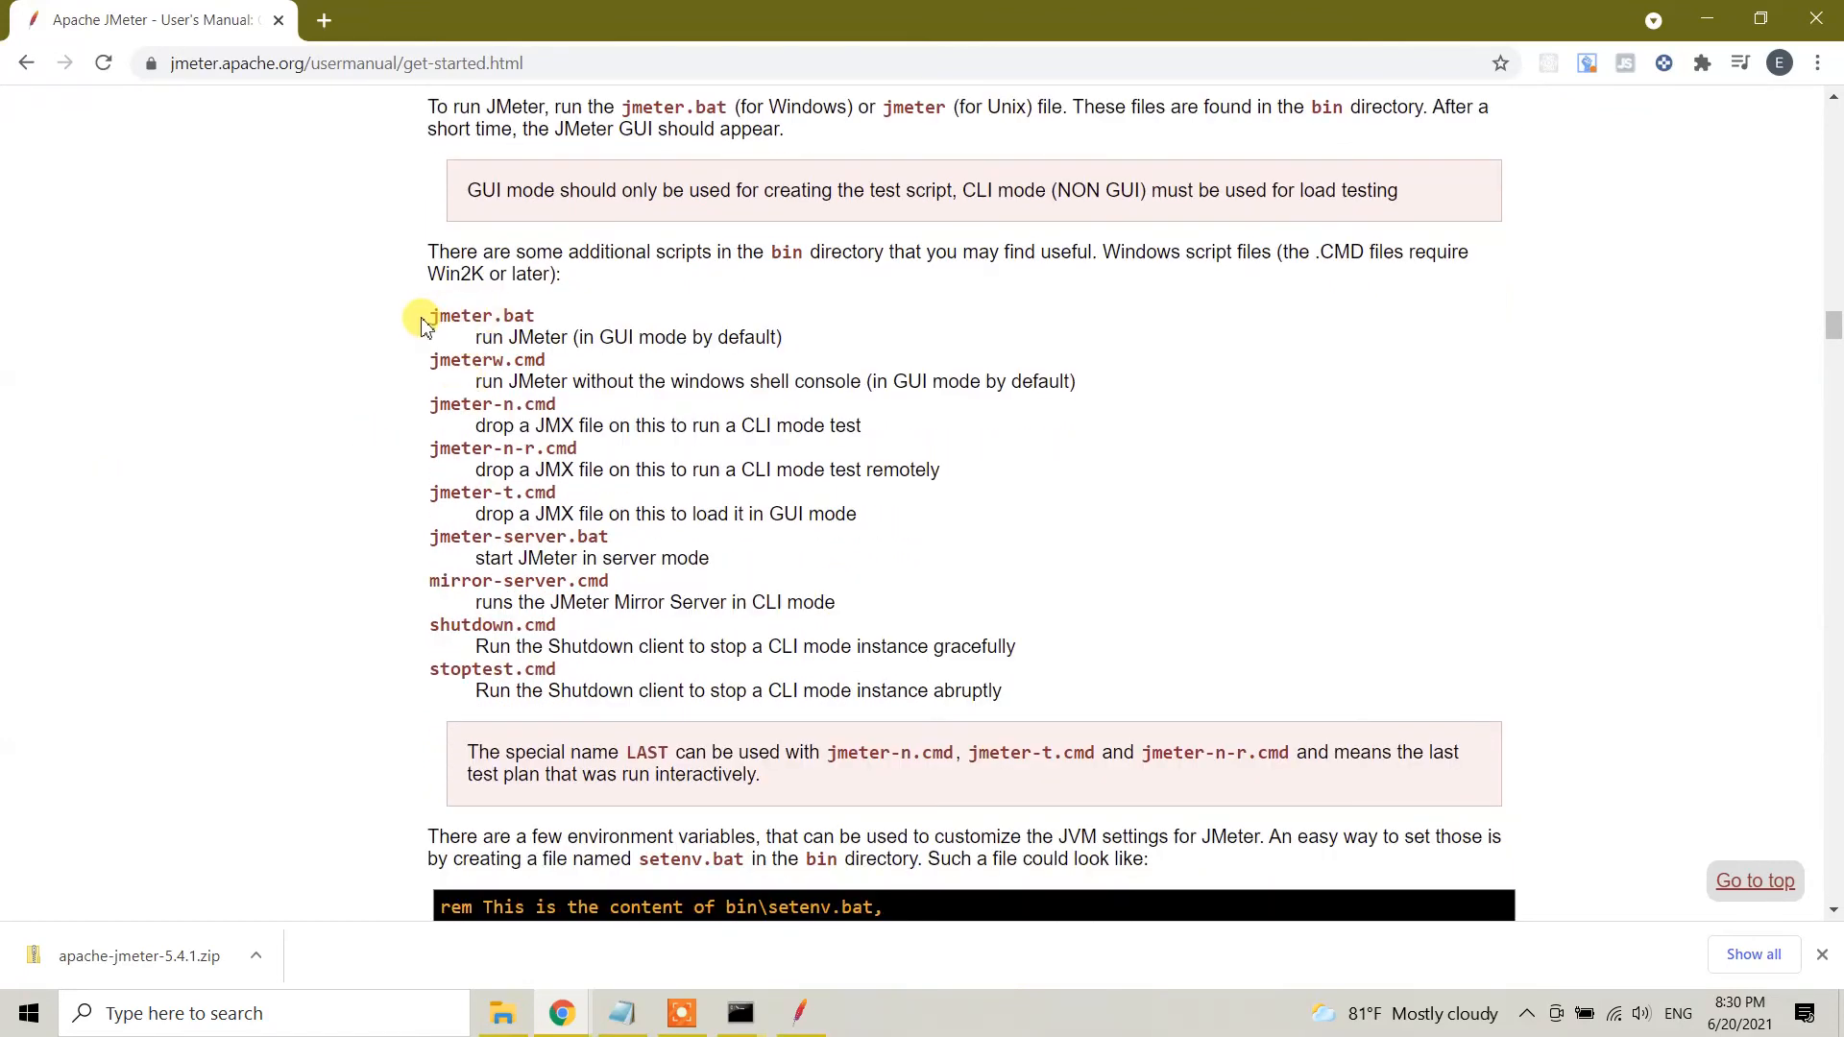
double_click(535, 337)
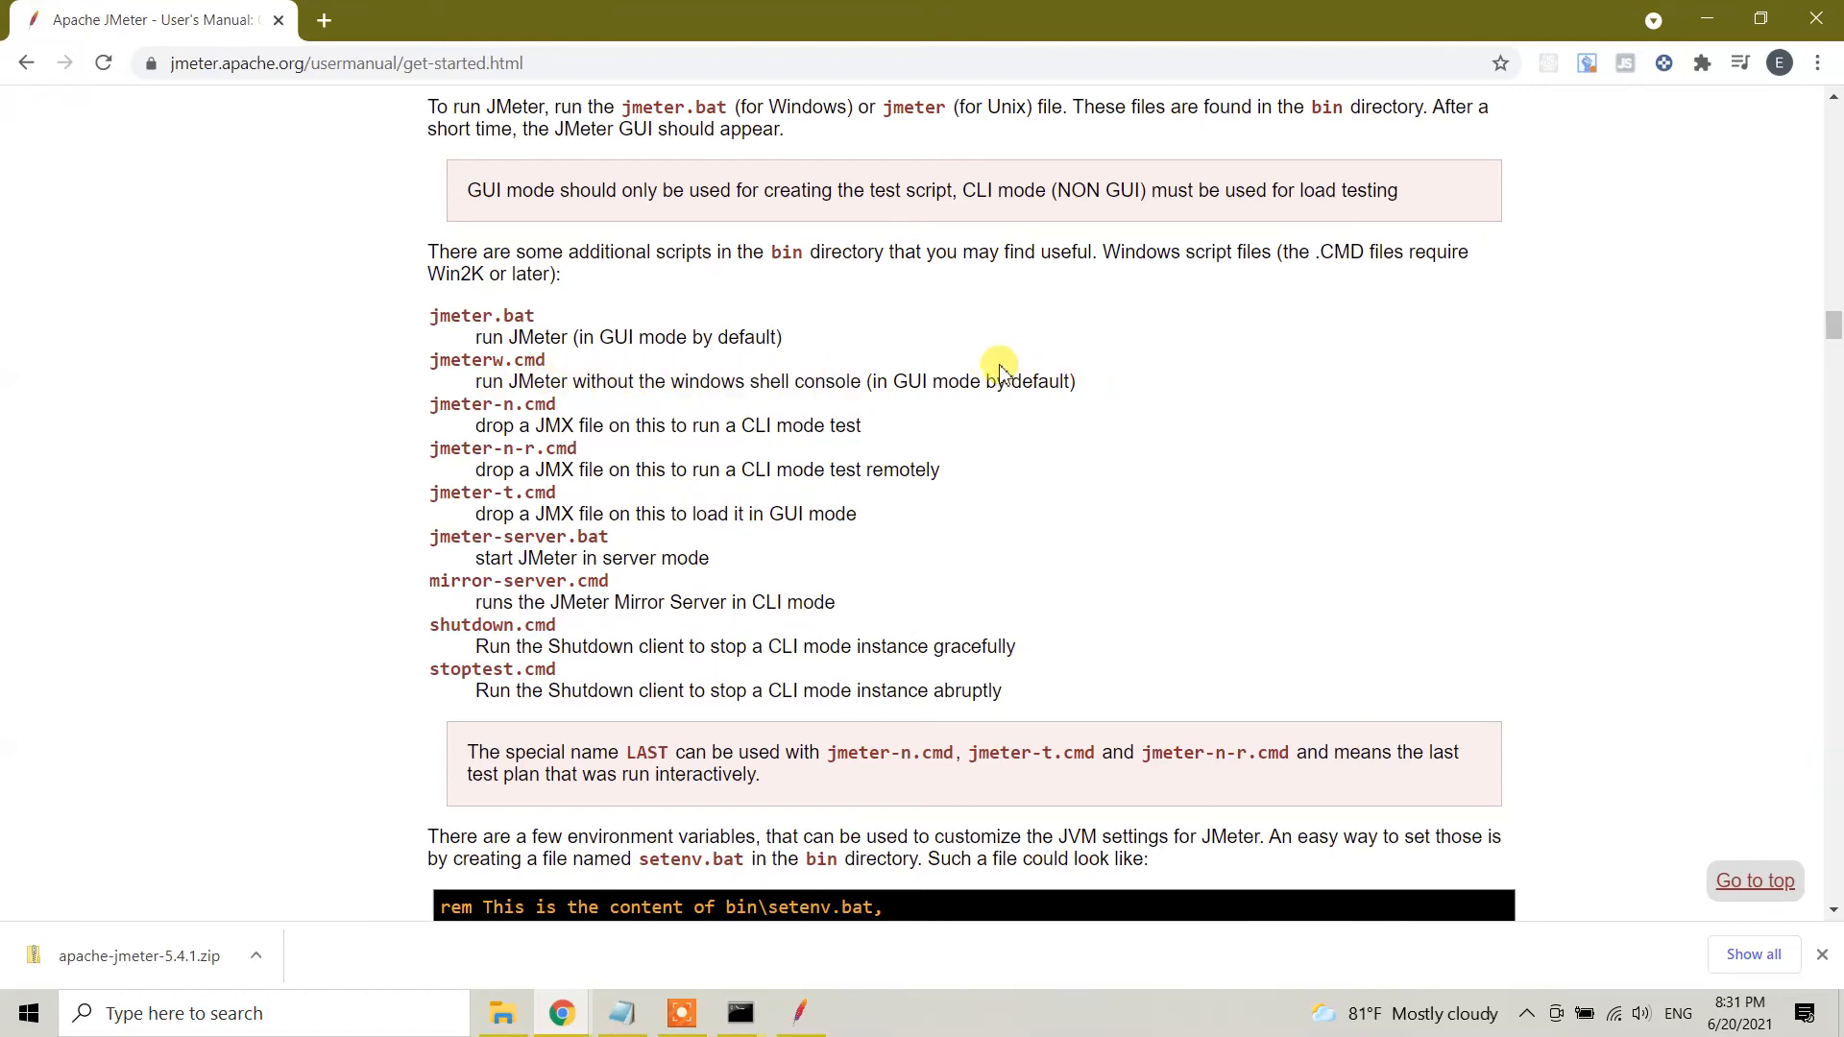
mouse_move(419, 402)
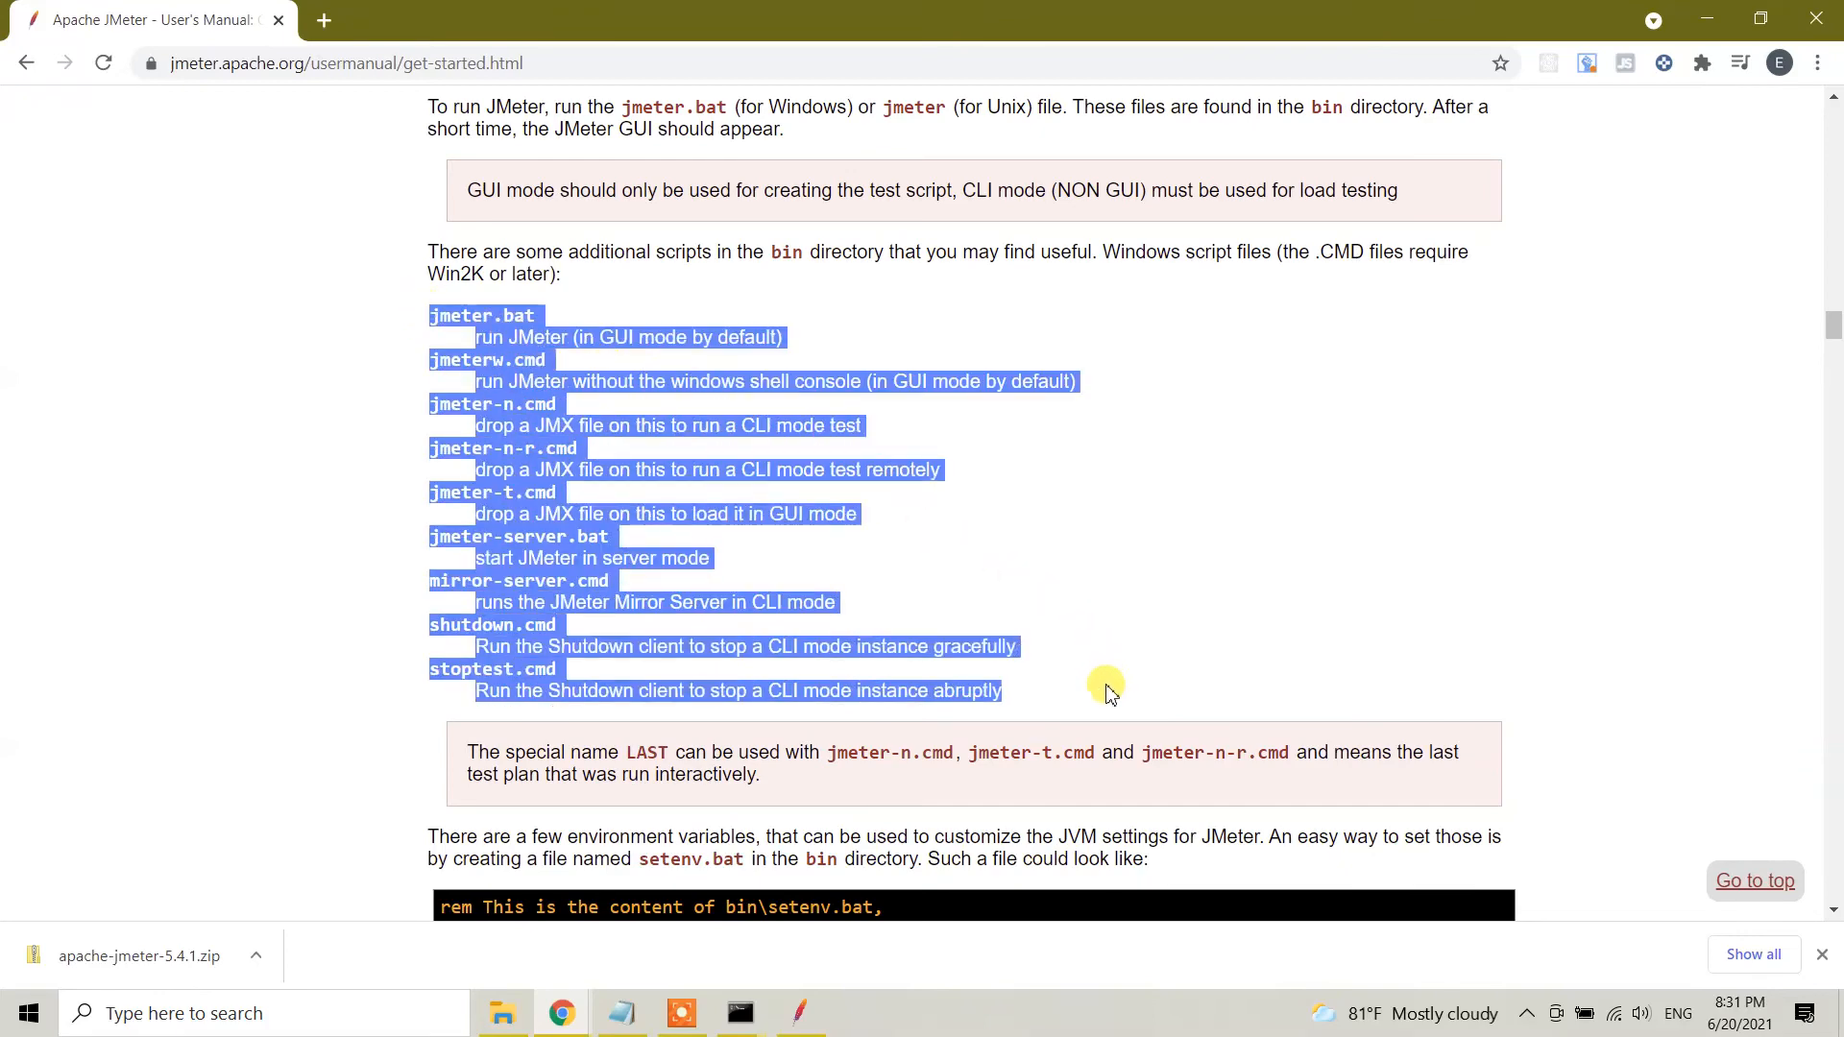
scroll("down", 3)
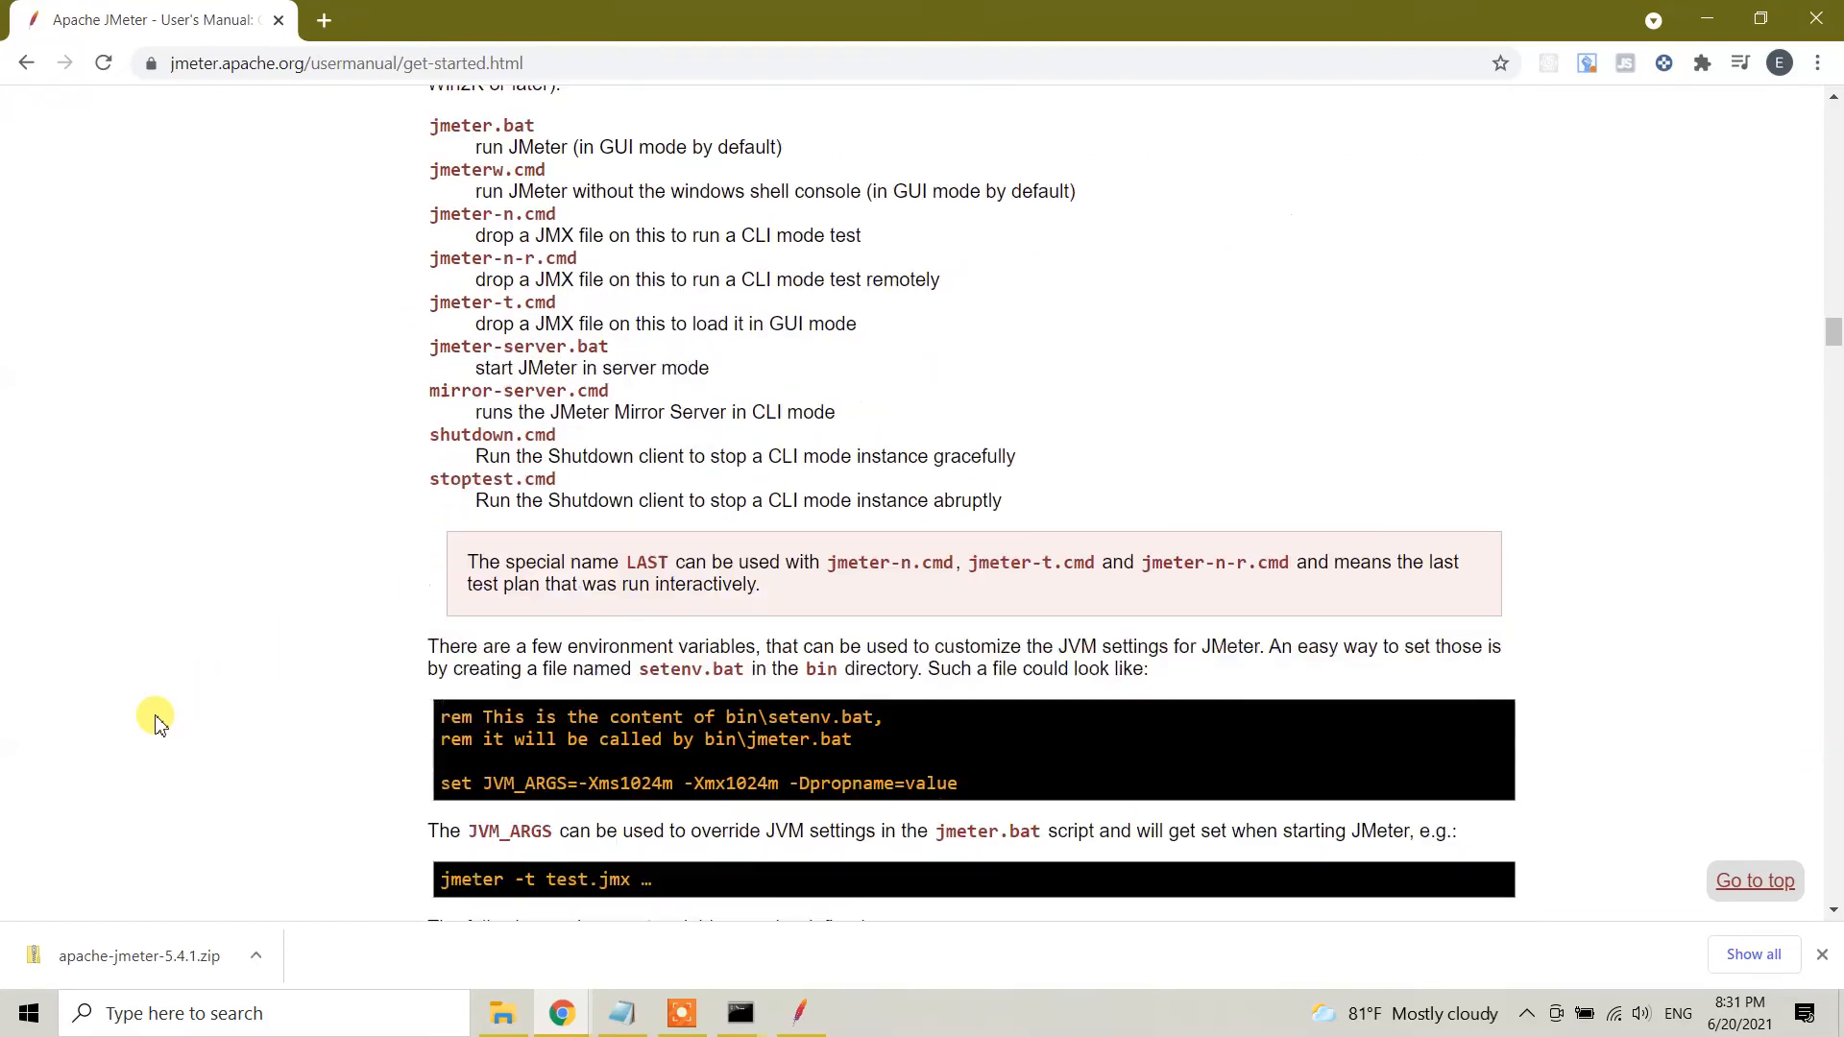
scroll("down", 3)
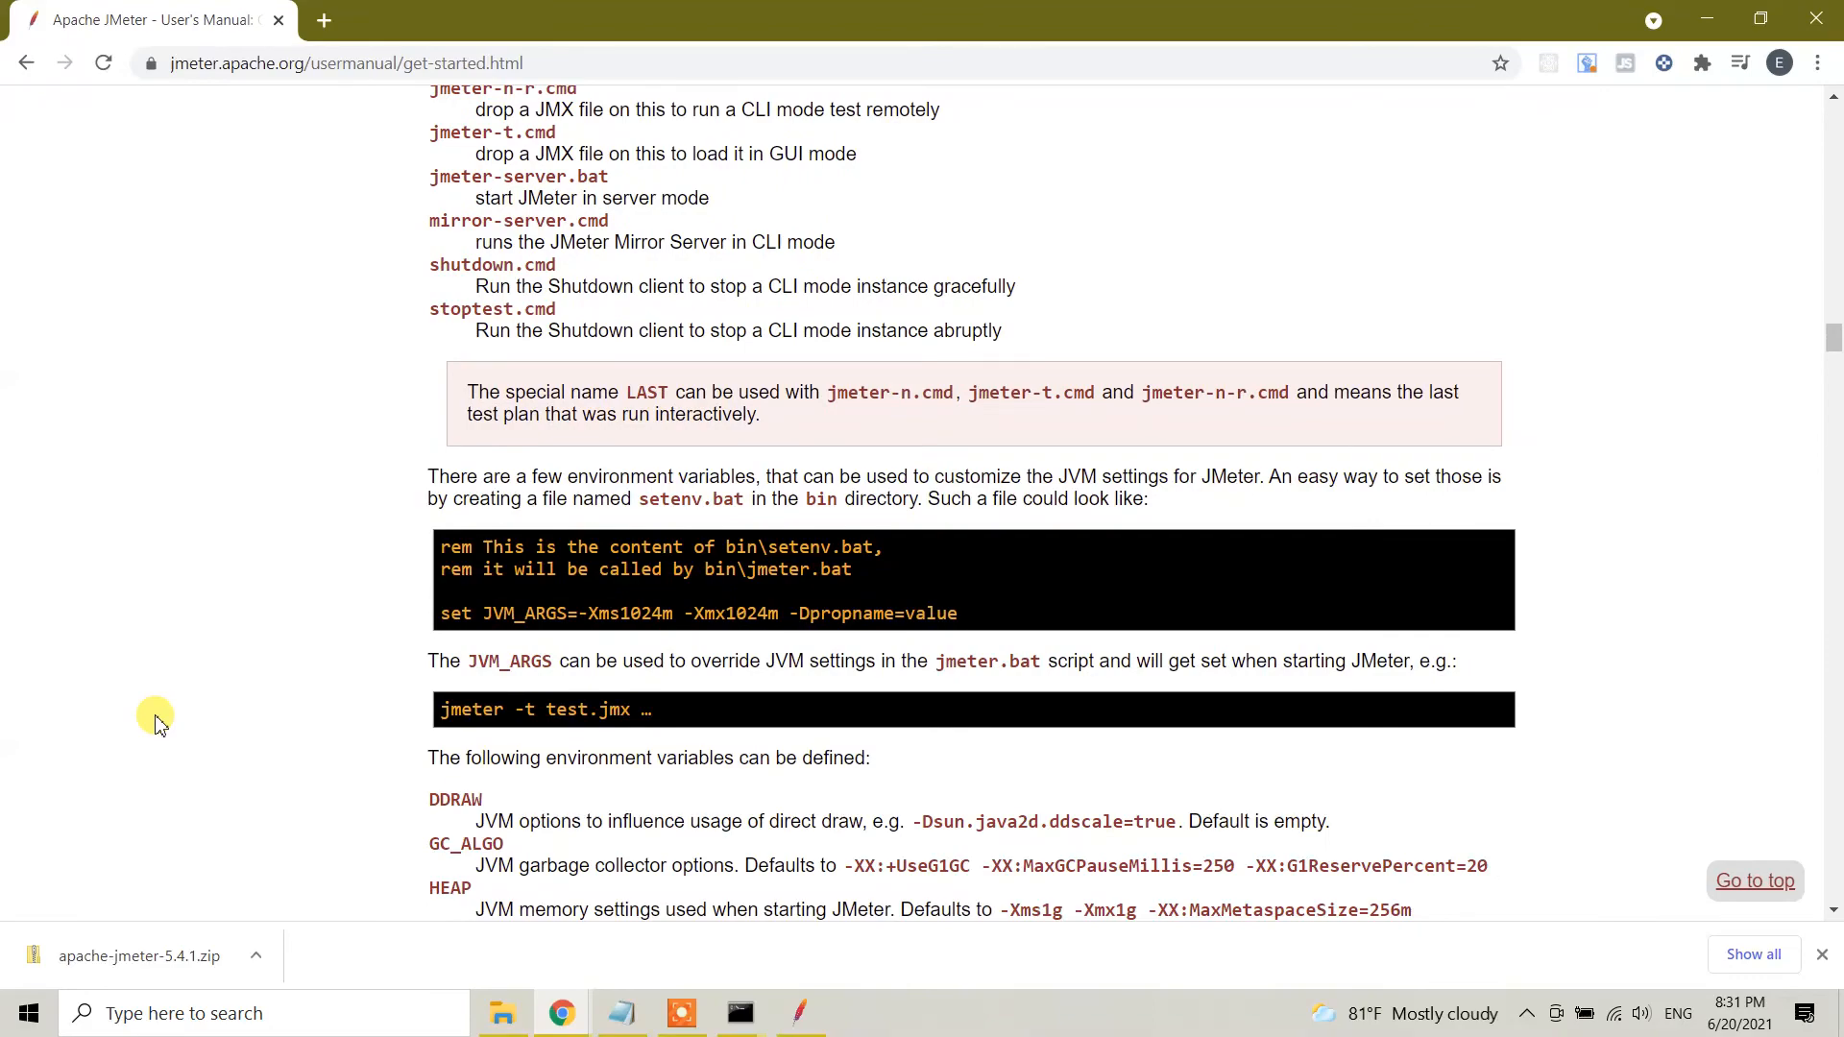
scroll("down", 3)
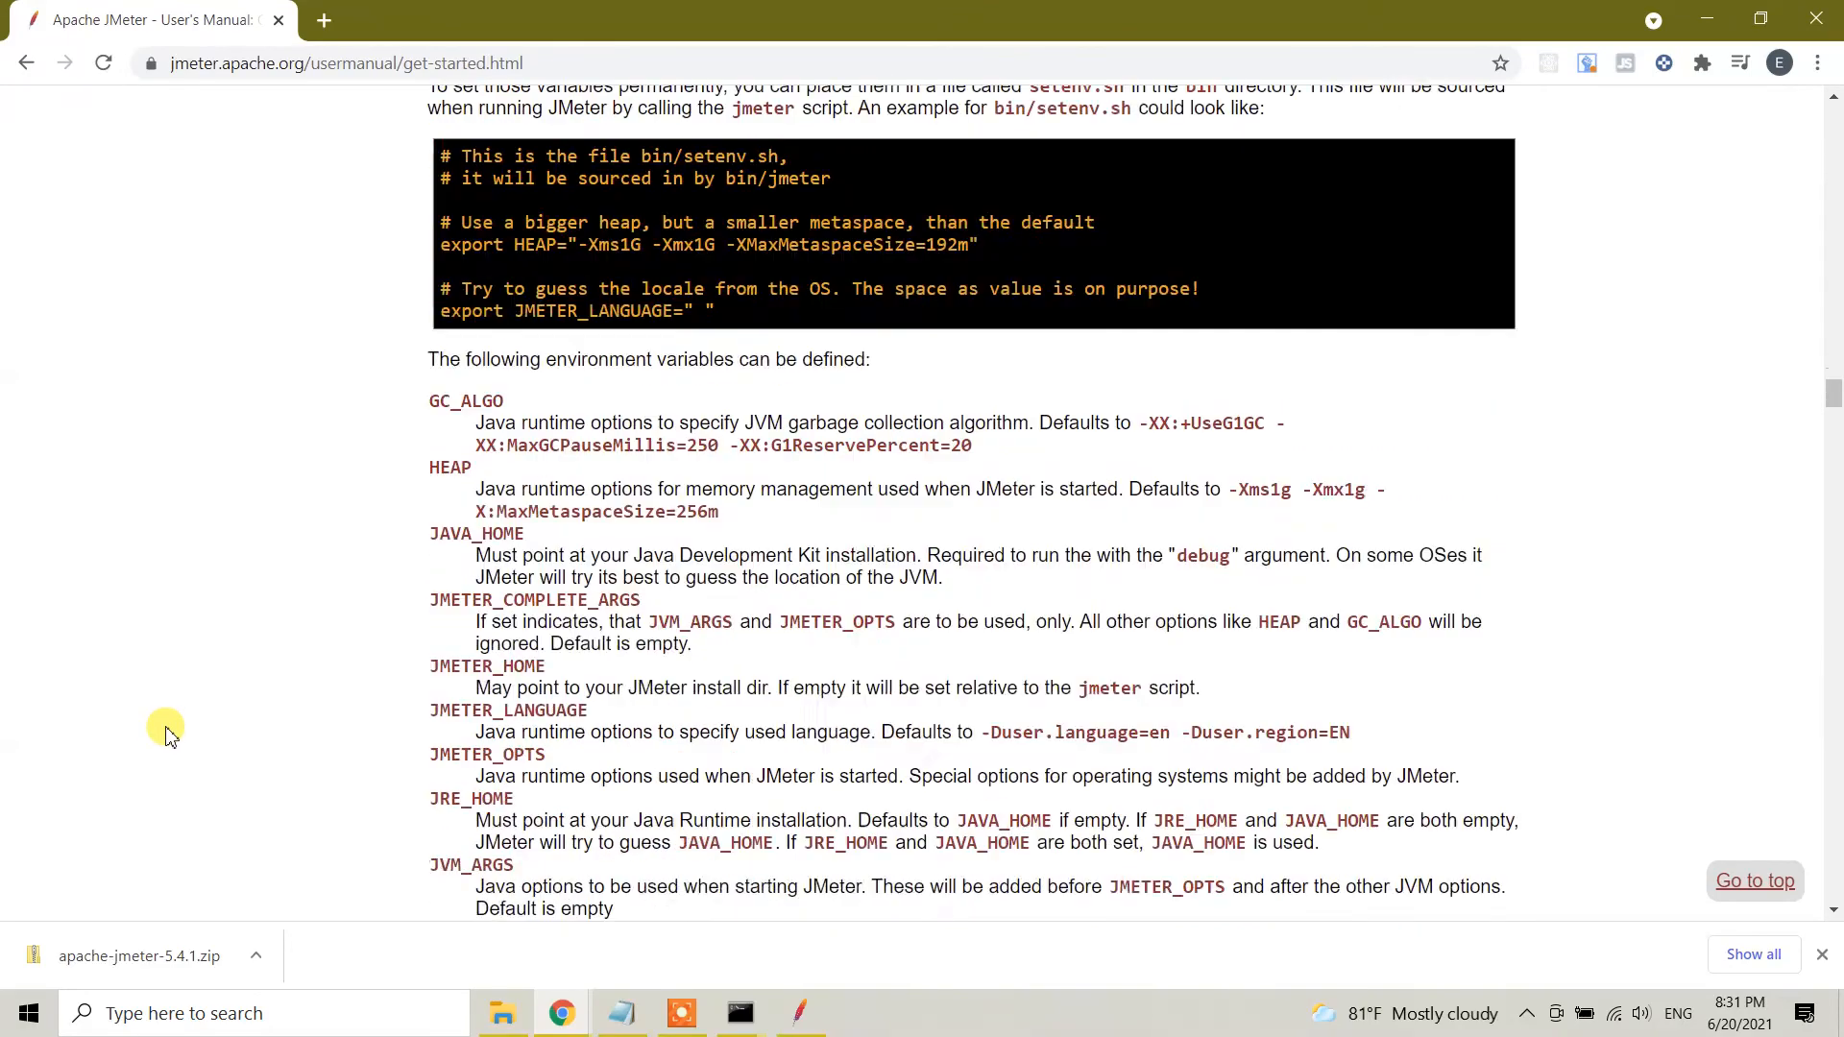
scroll("down", 3)
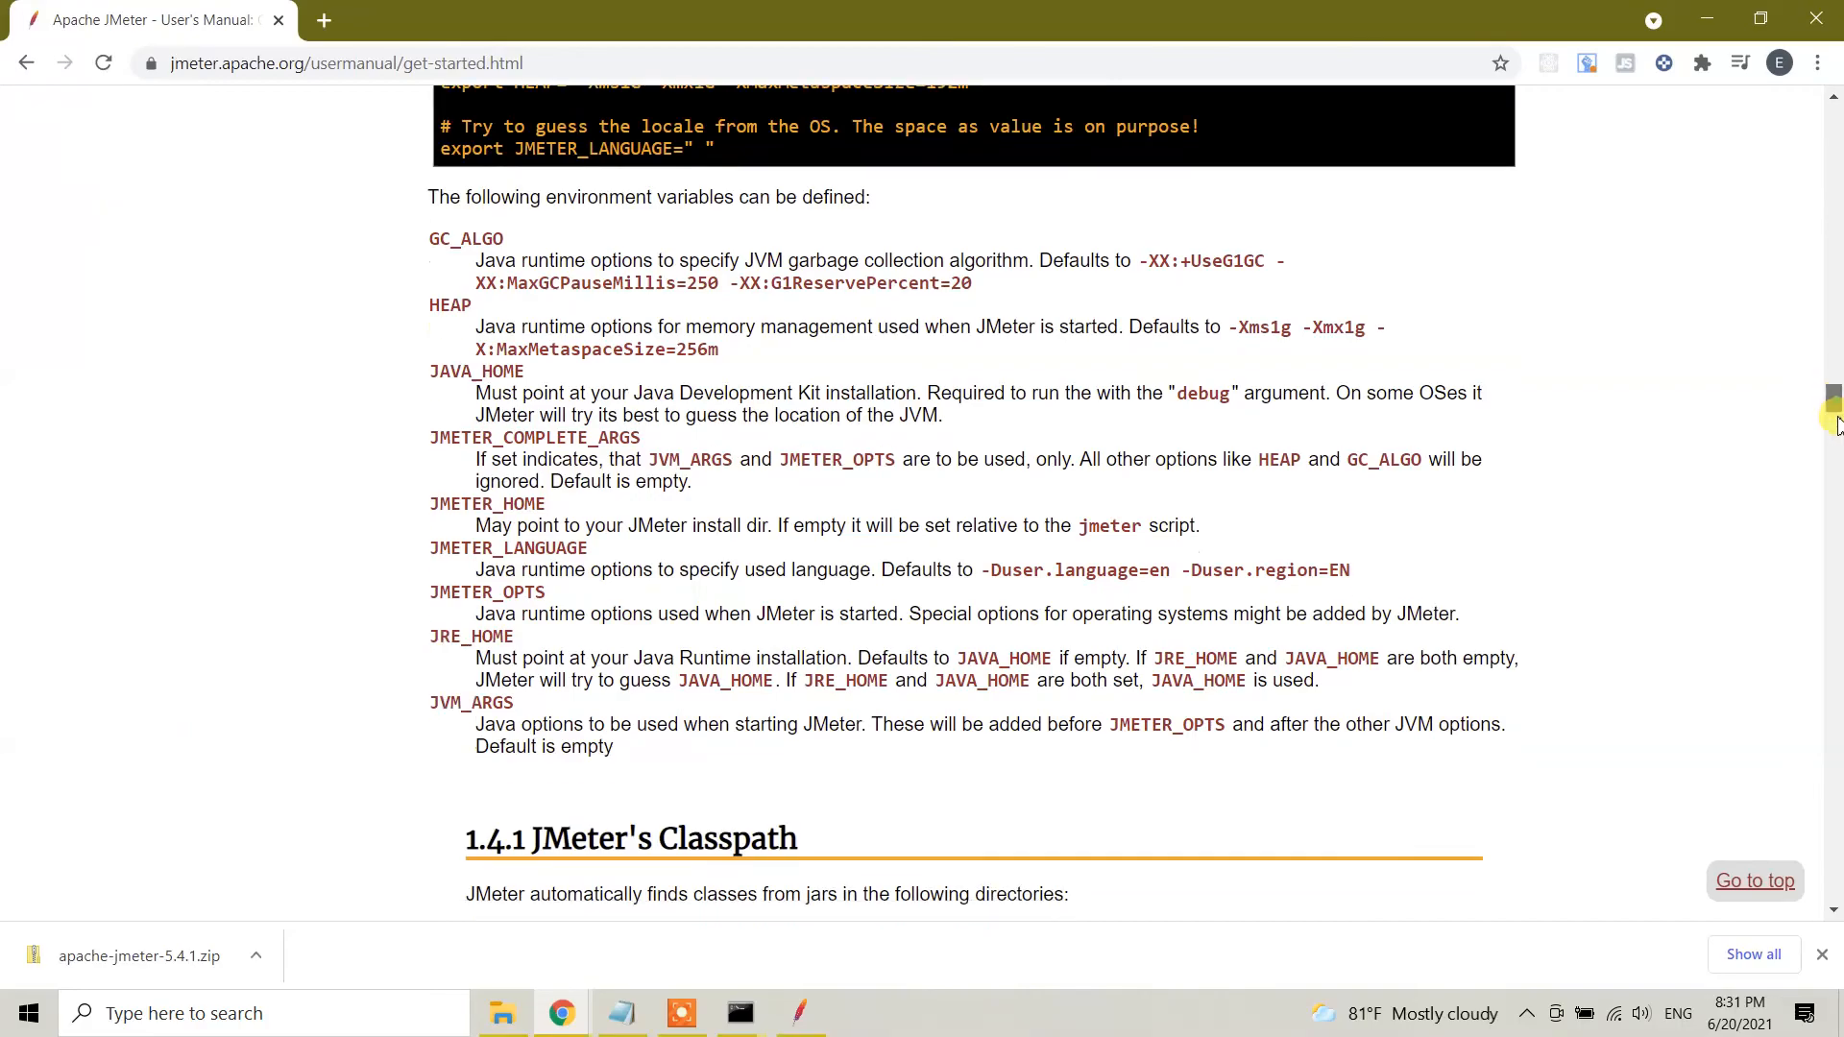
scroll("down", 3)
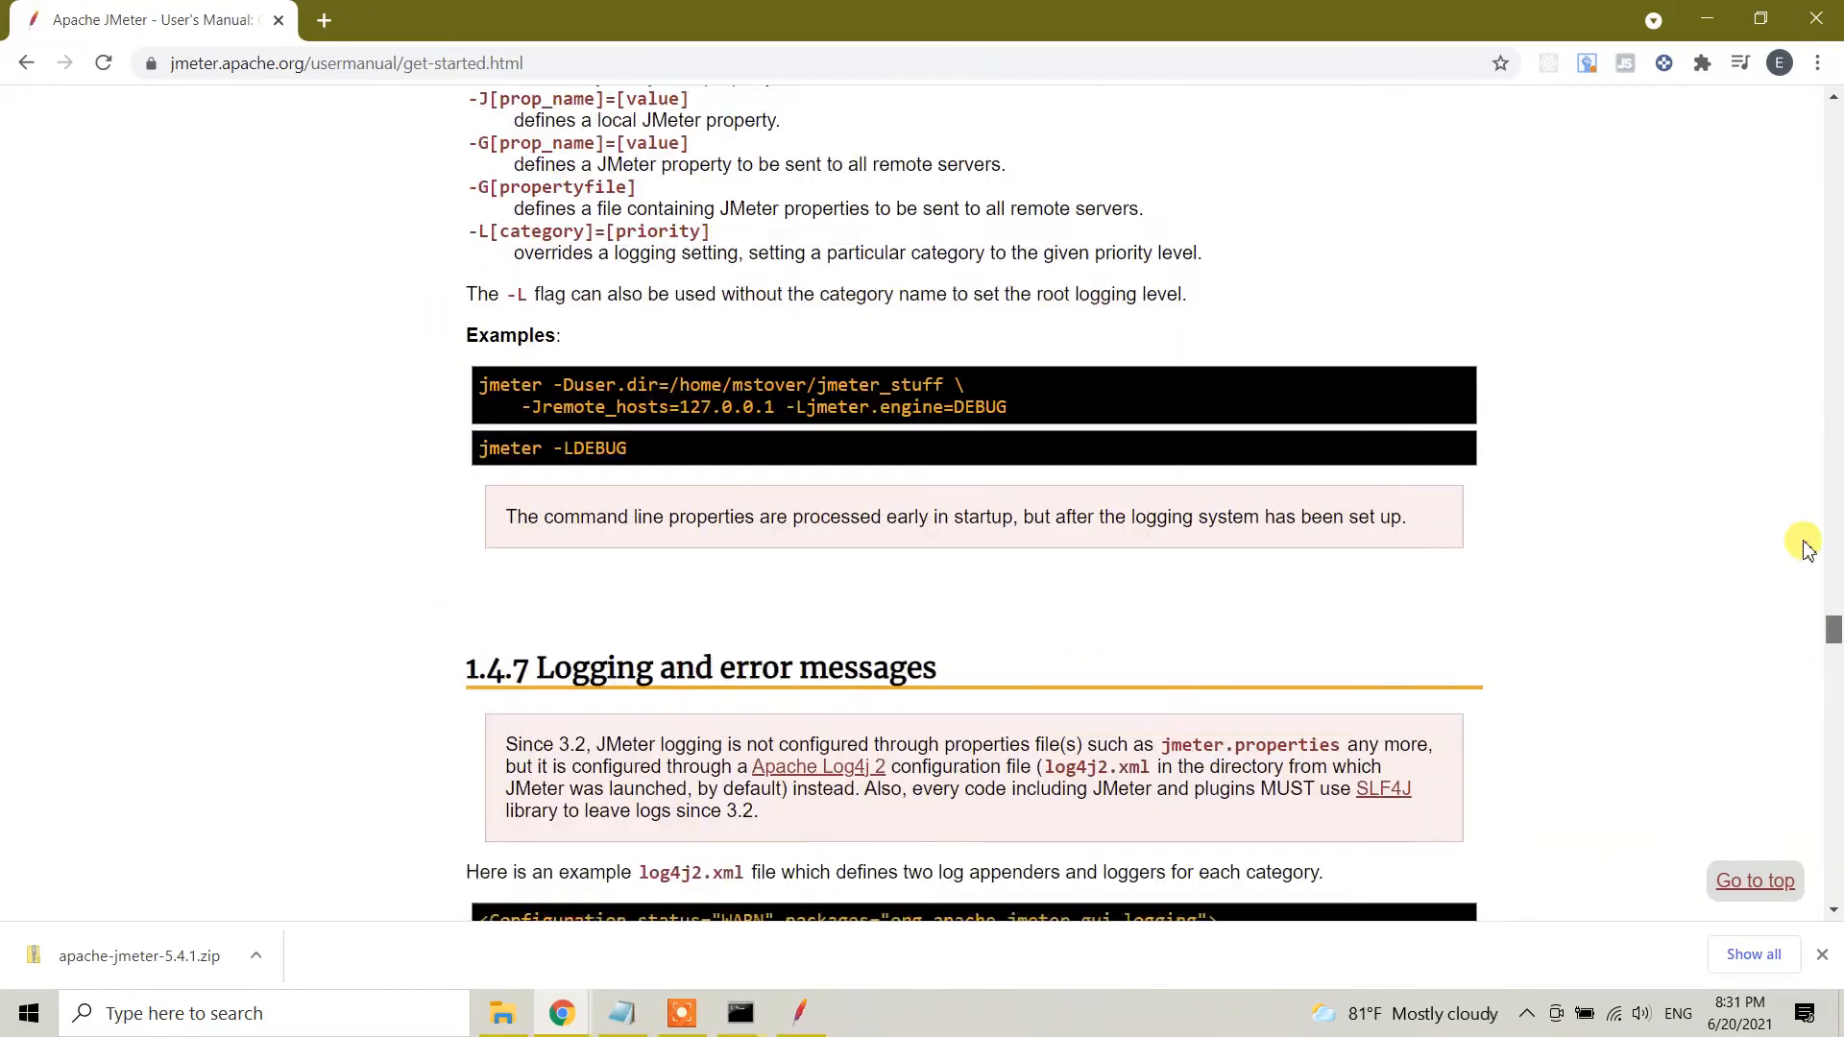
scroll("up", 3)
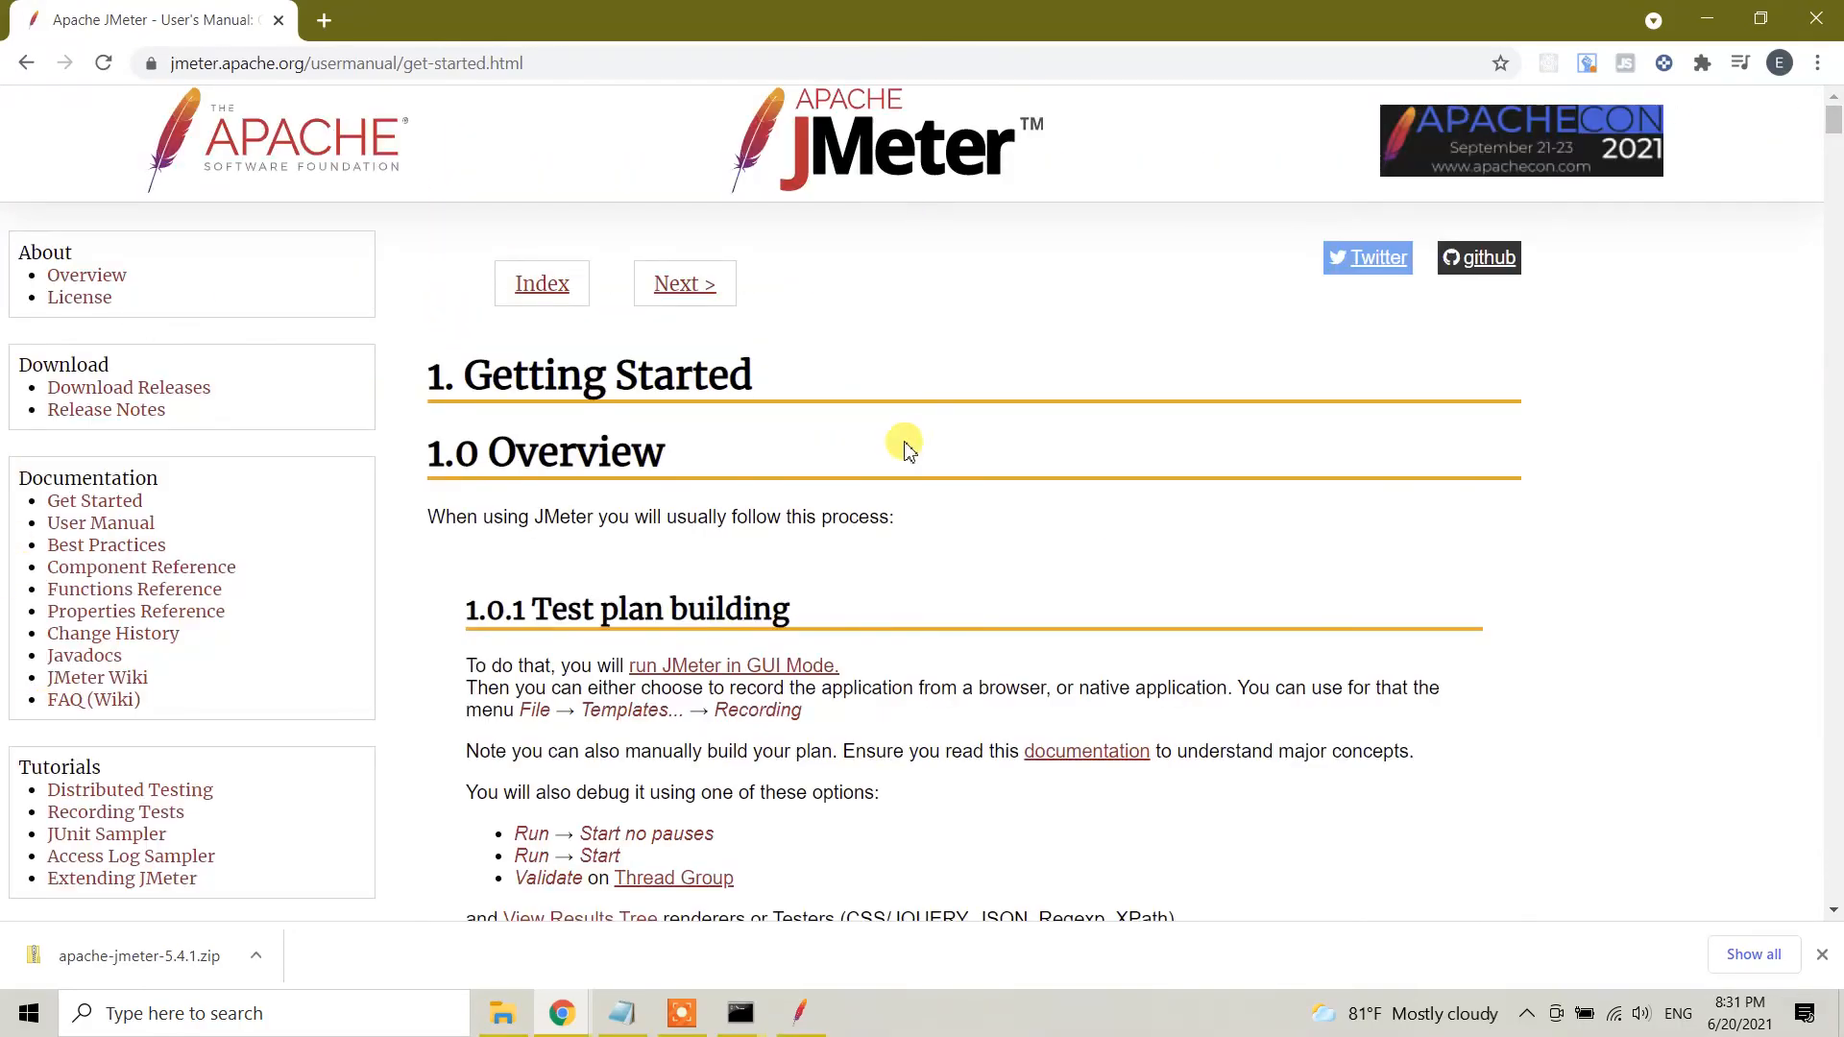
scroll("down", 3)
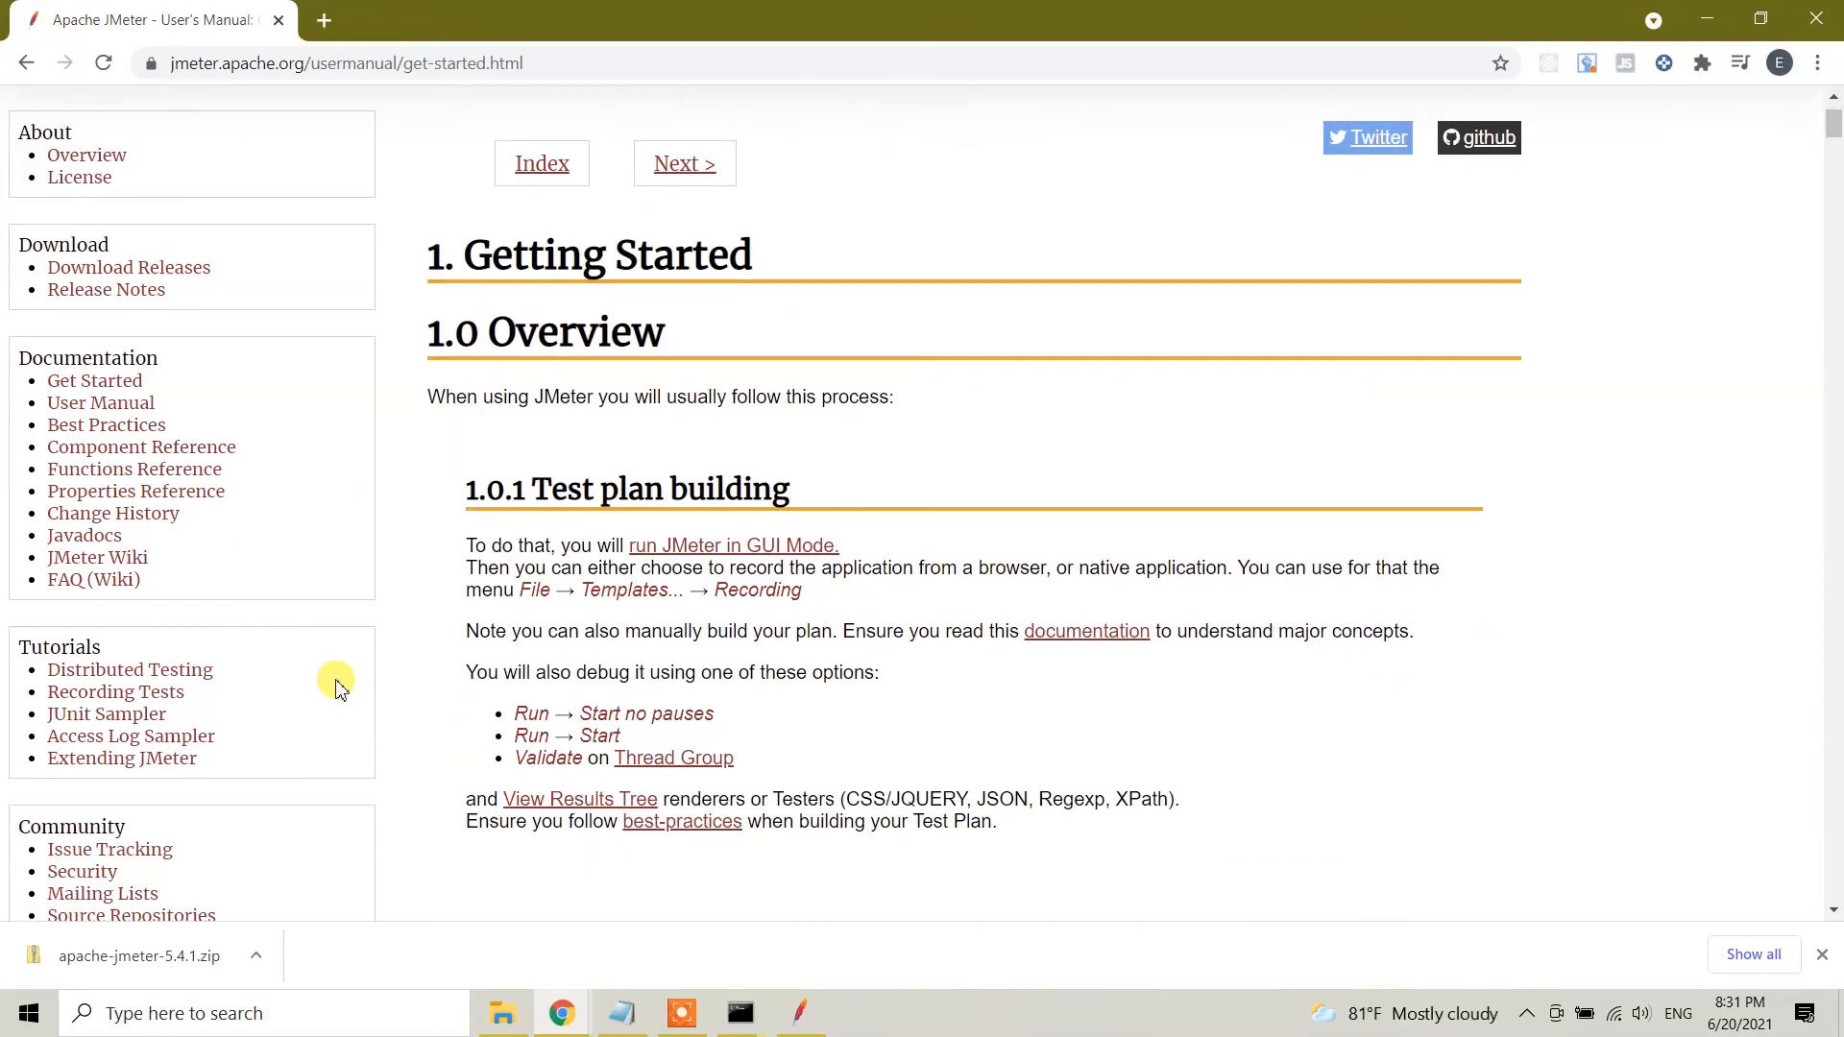
scroll("down", 3)
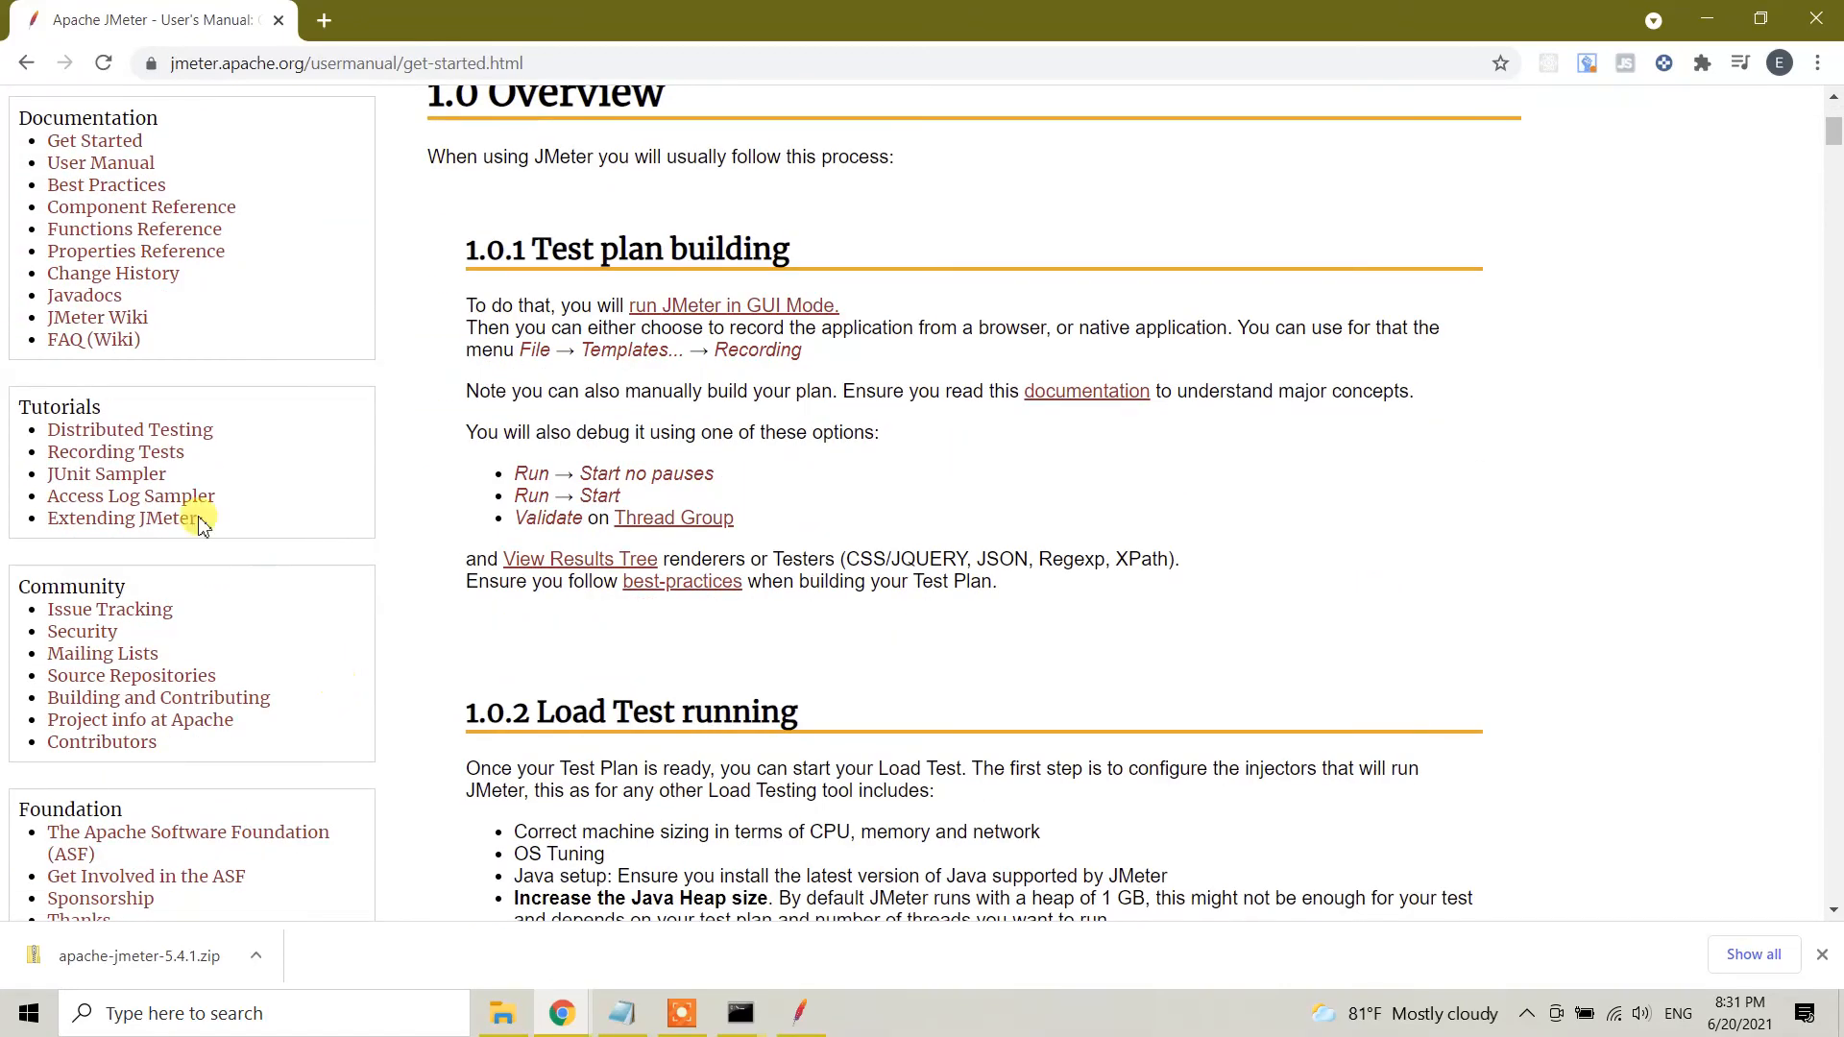
scroll("down", 3)
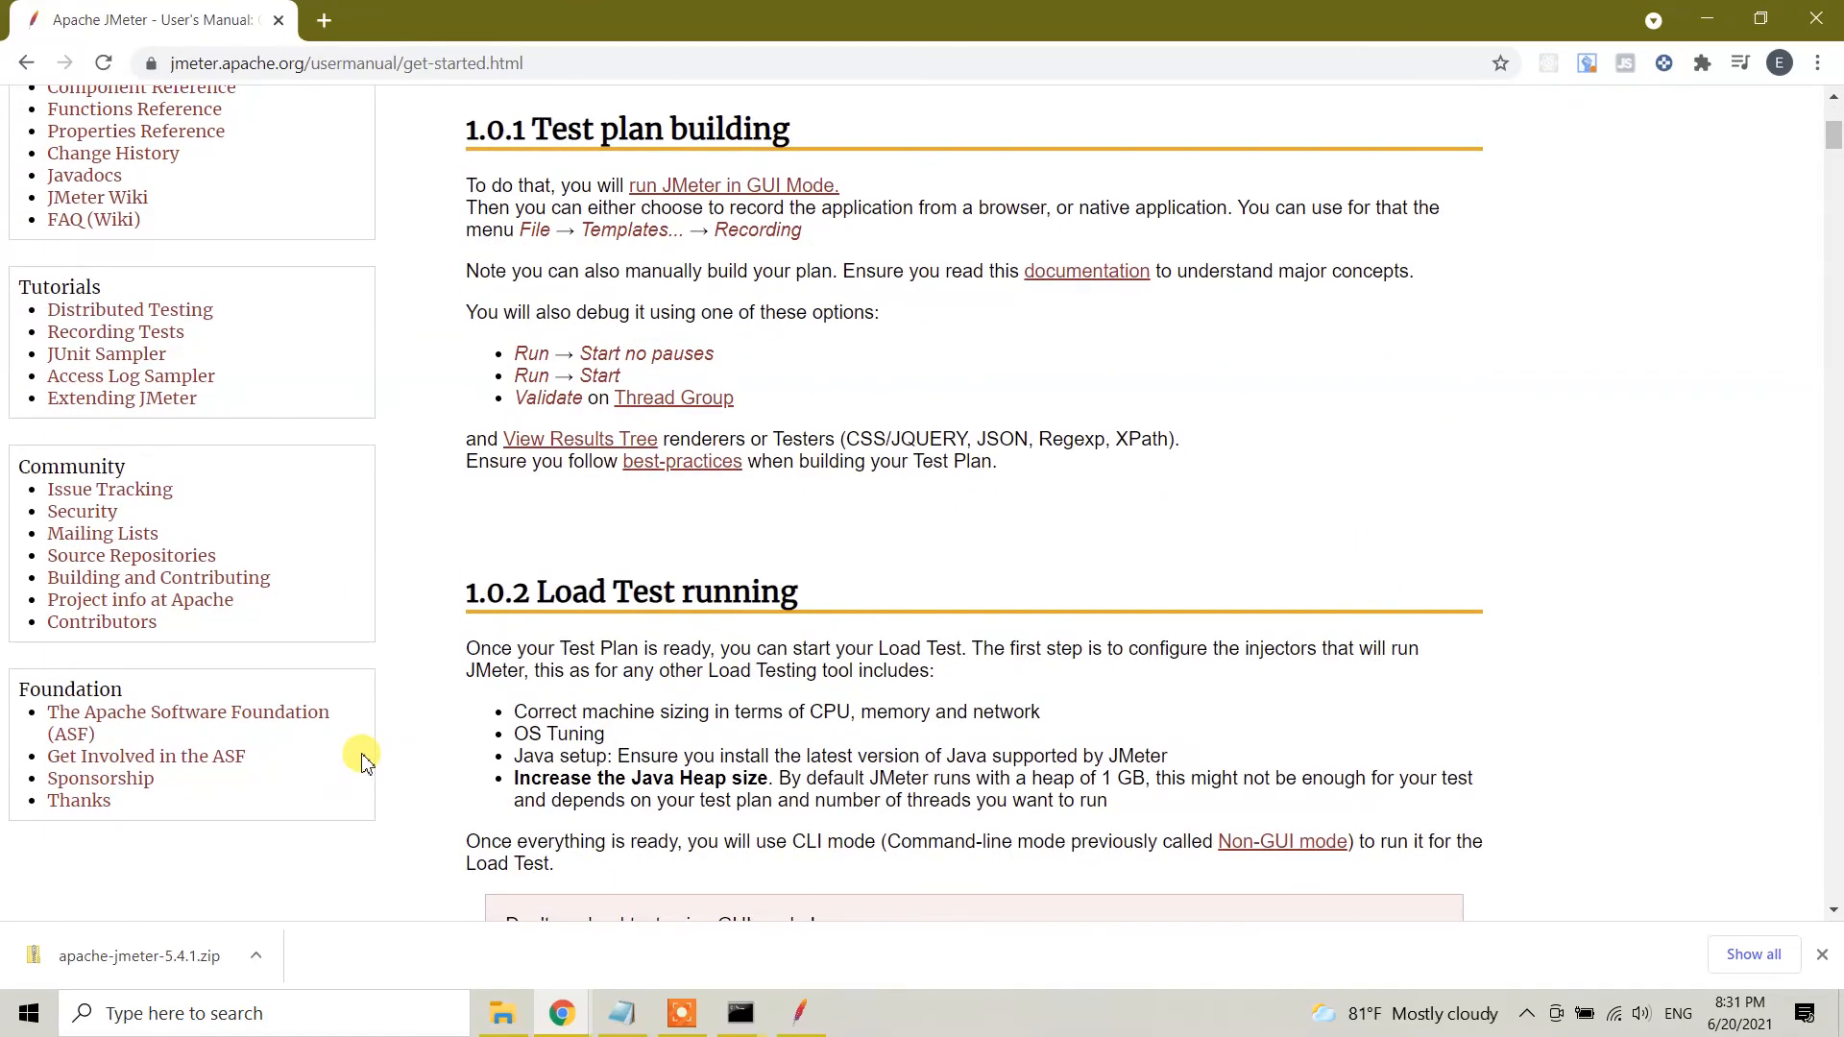
scroll("up", 3)
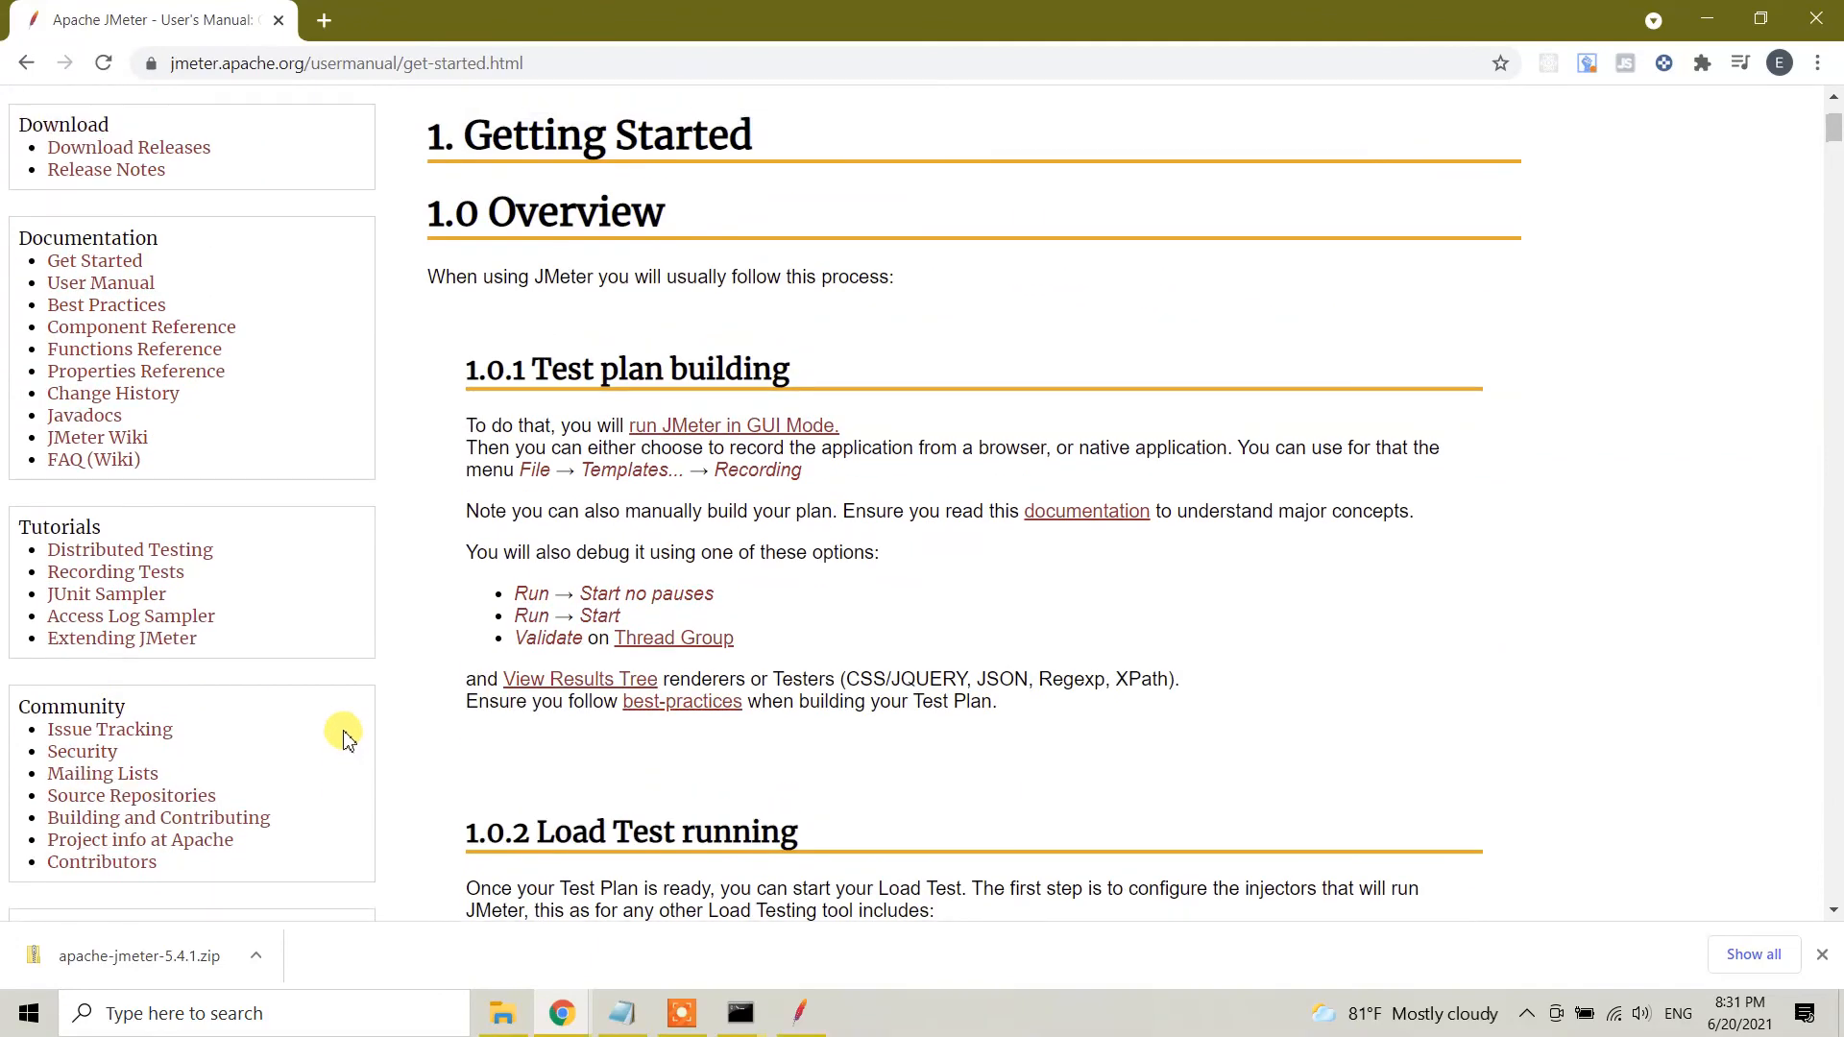
scroll("up", 3)
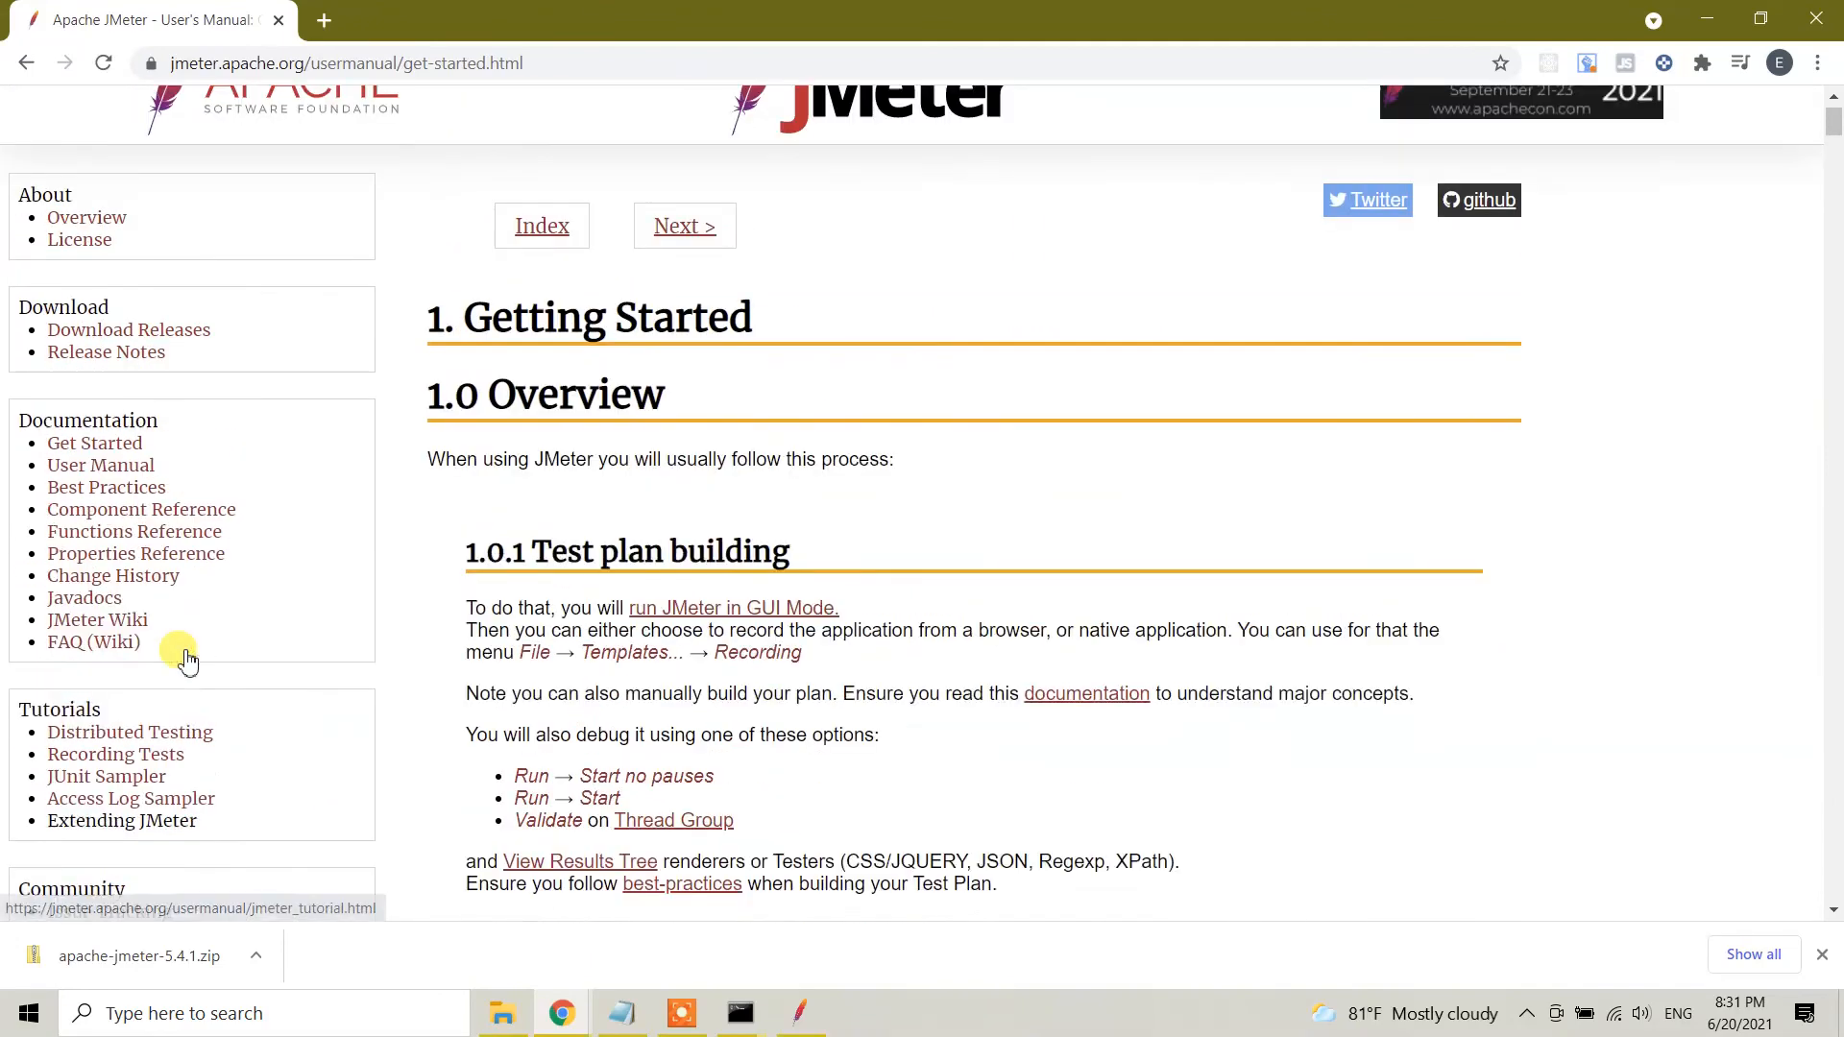